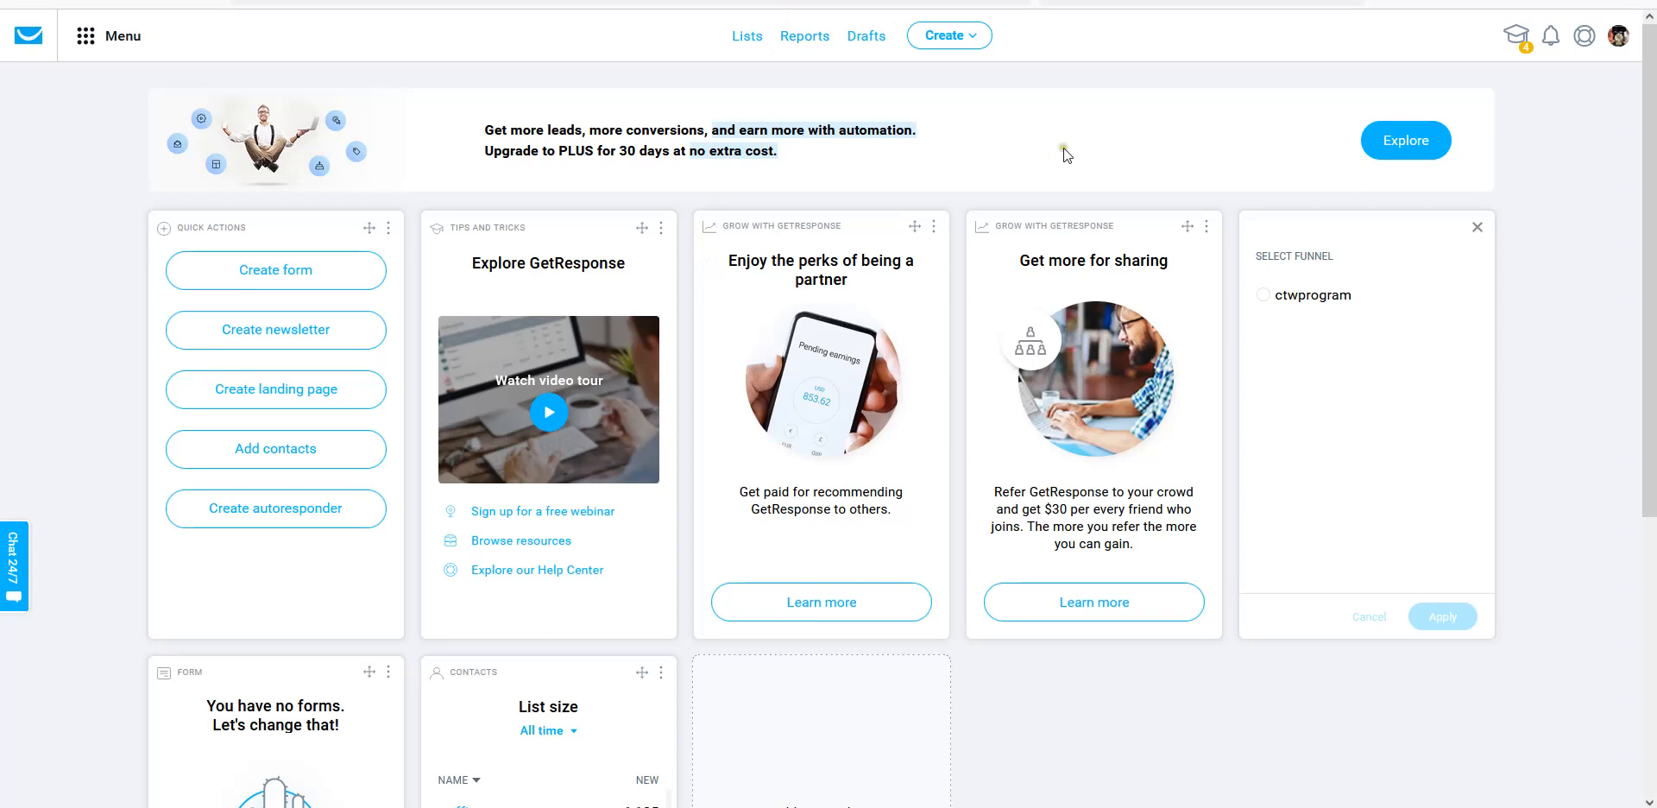
mouse_move(368, 375)
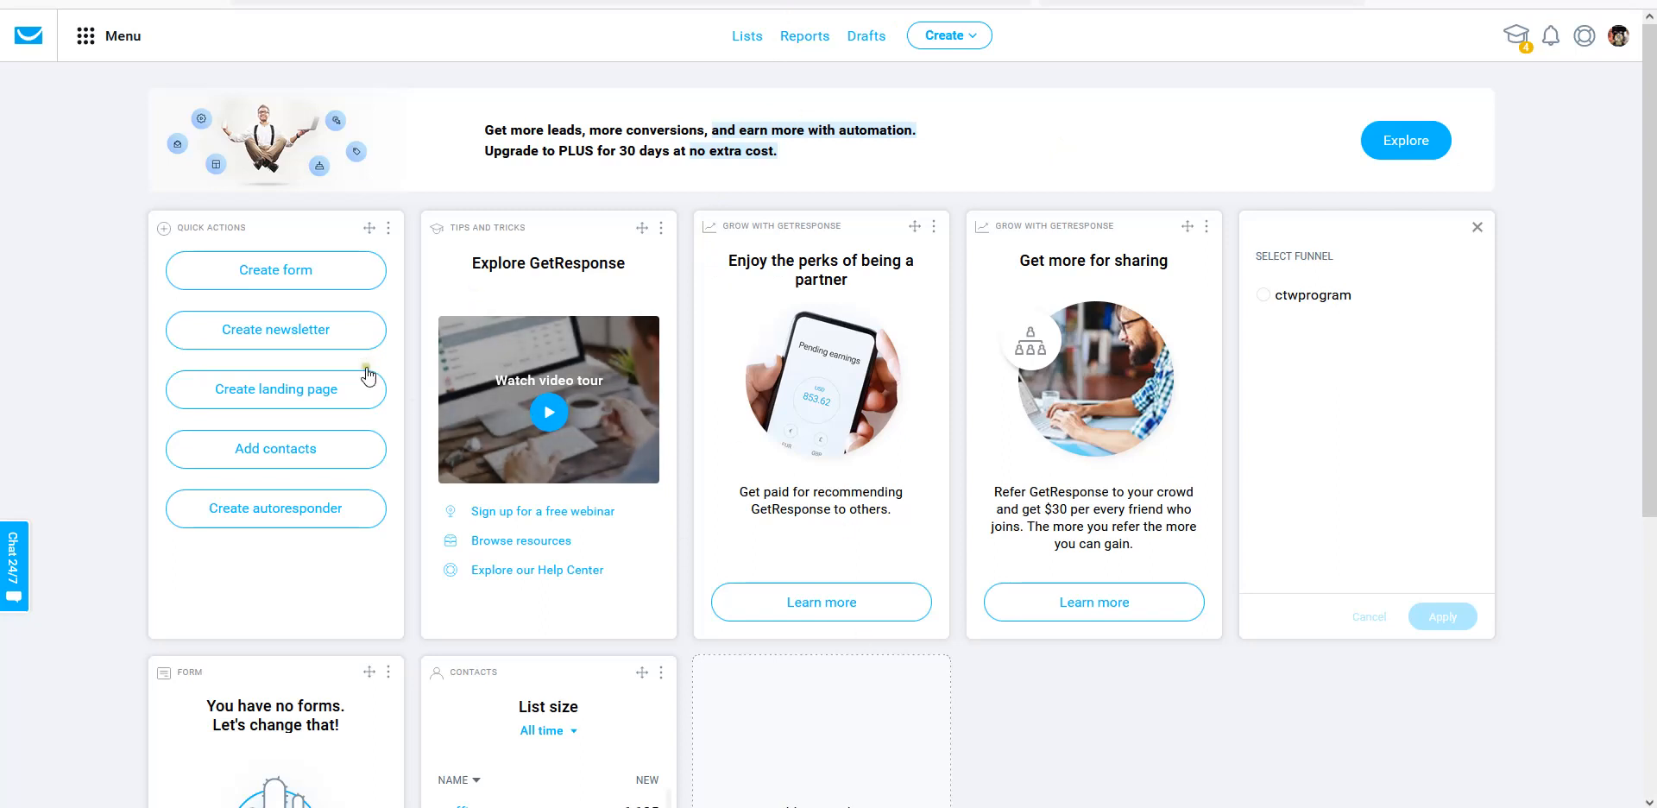
mouse_move(706, 136)
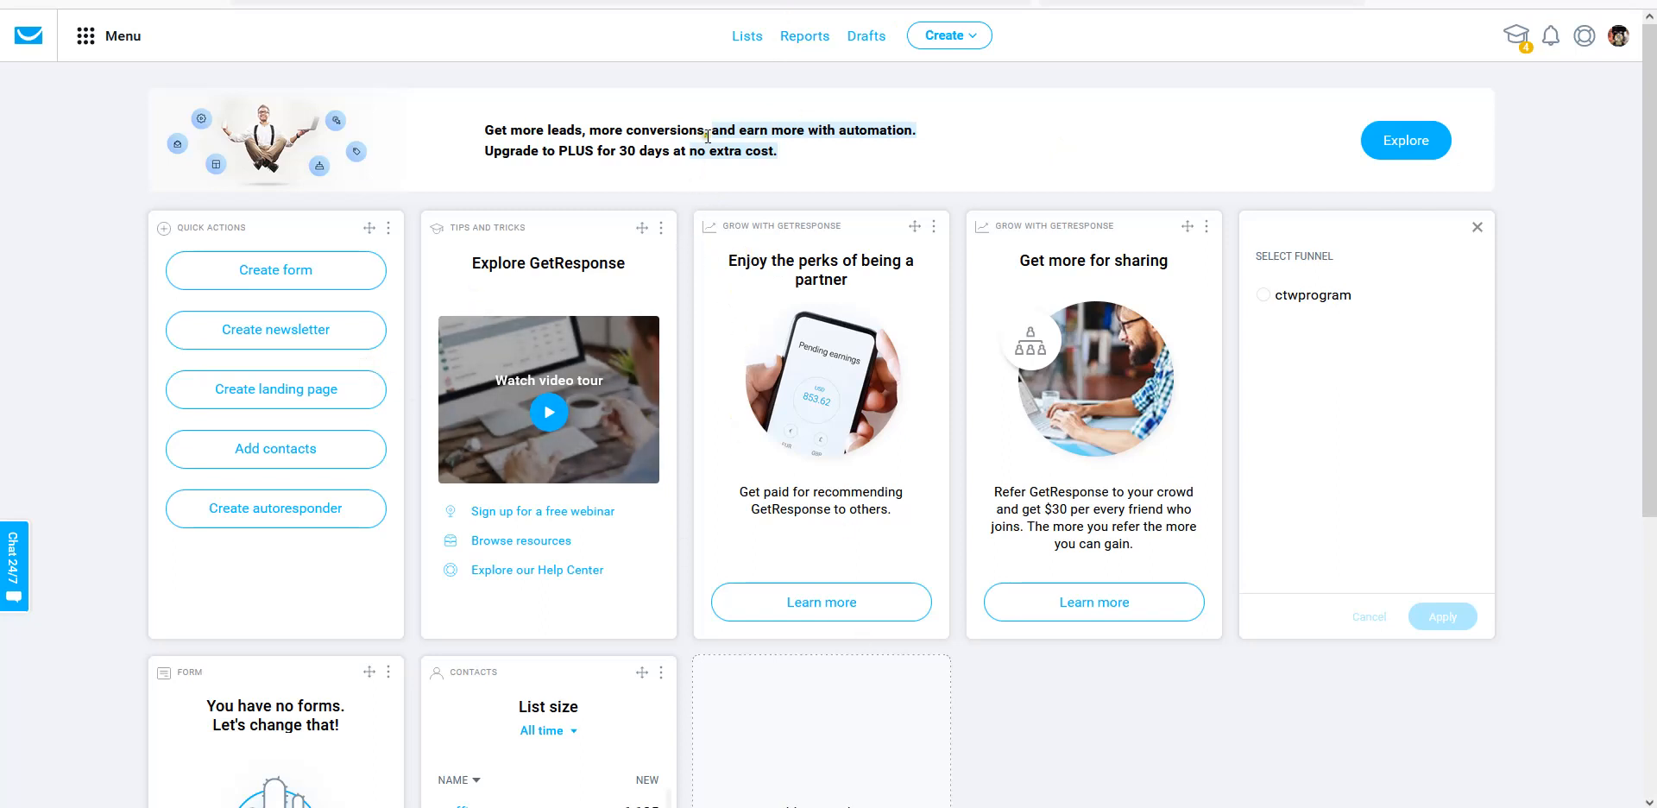
mouse_move(735, 74)
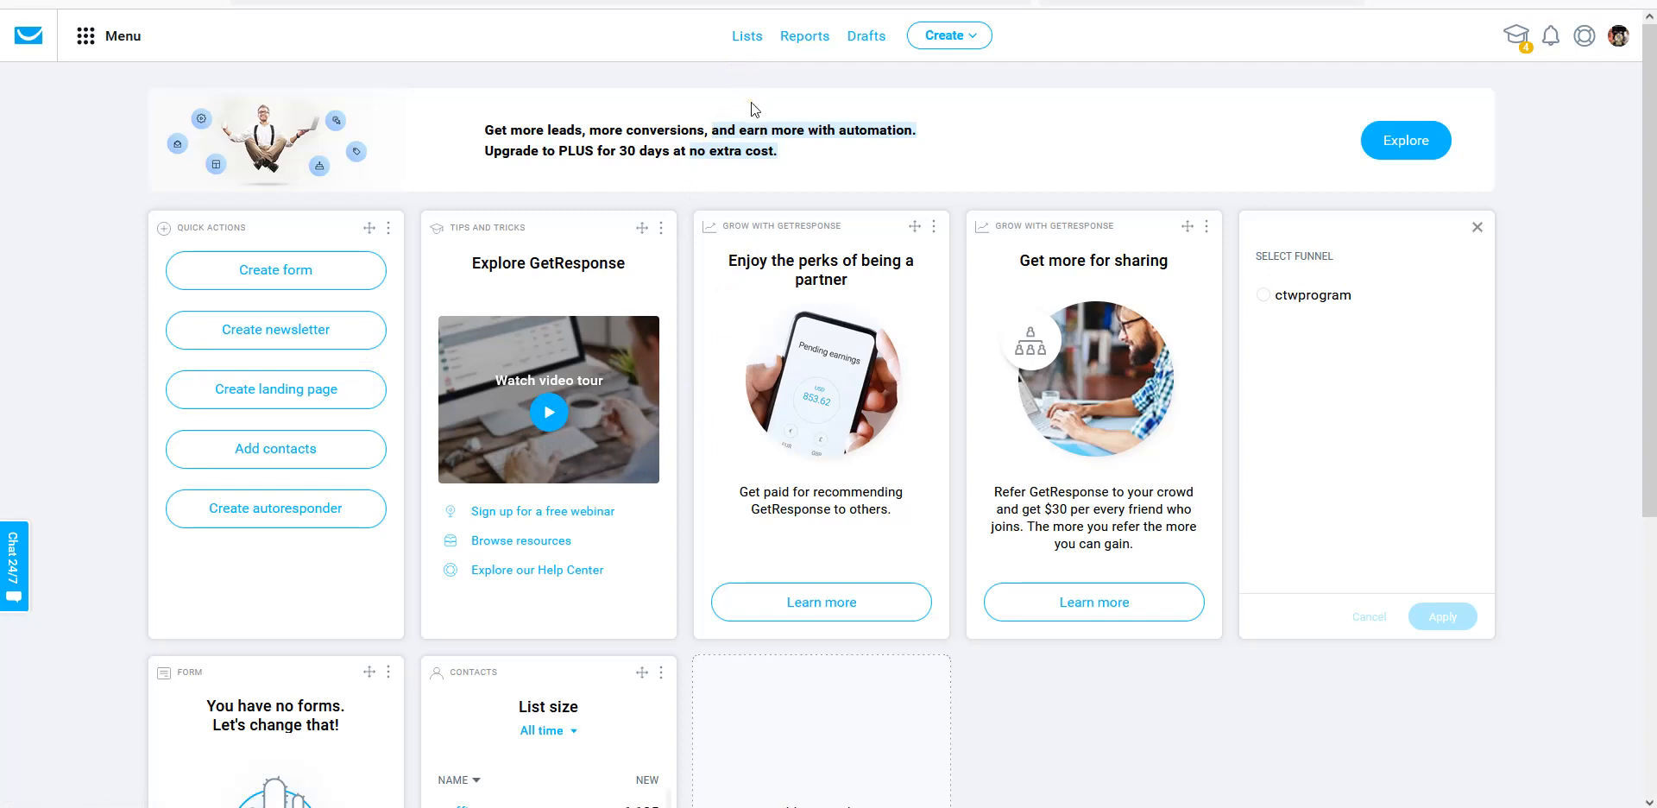
mouse_move(761, 127)
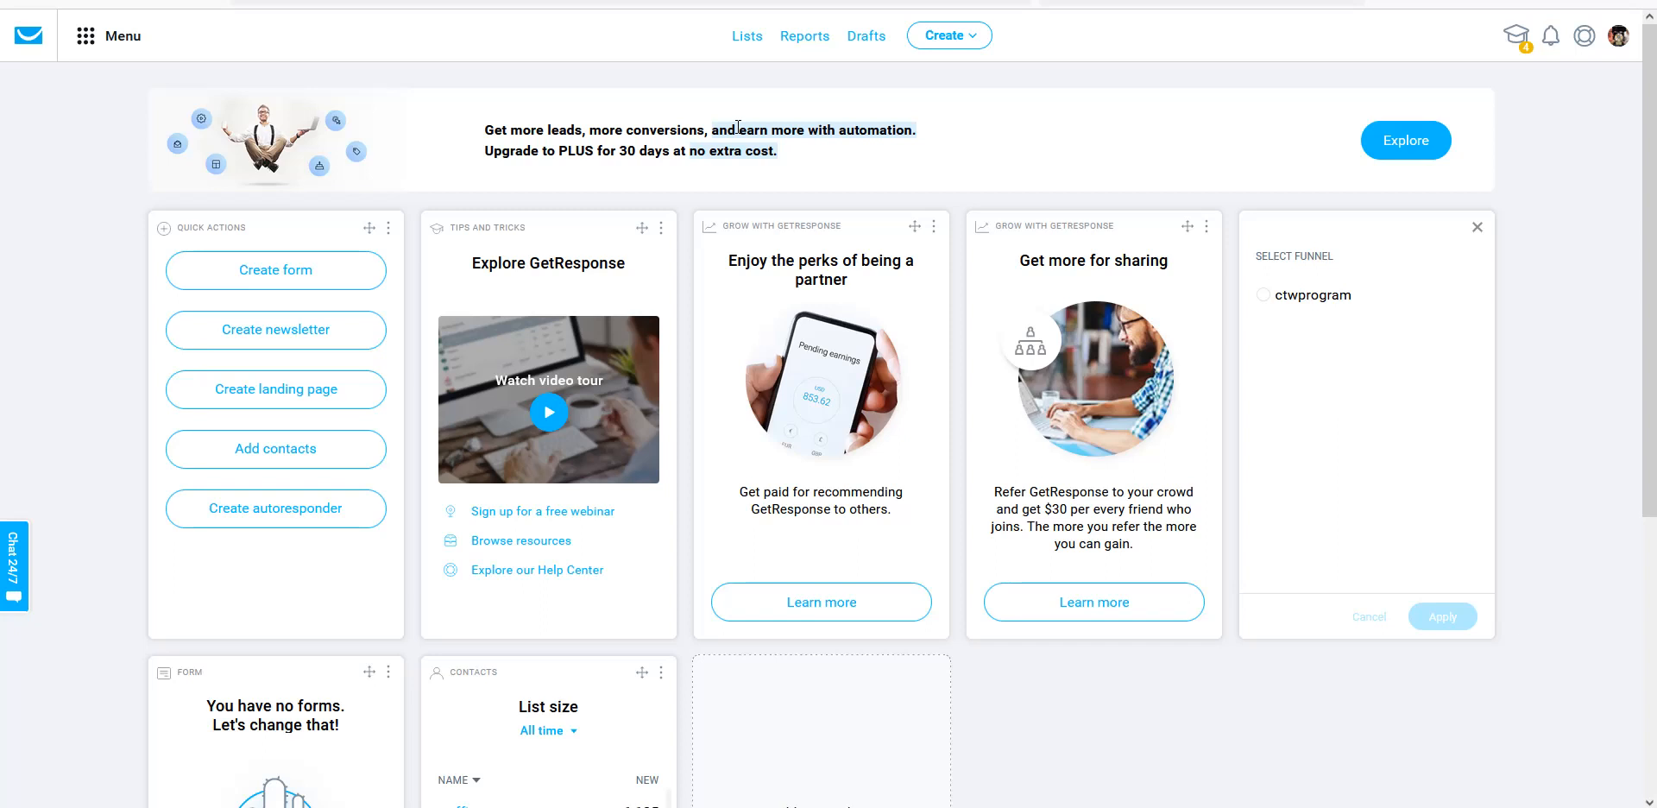
mouse_move(810, 182)
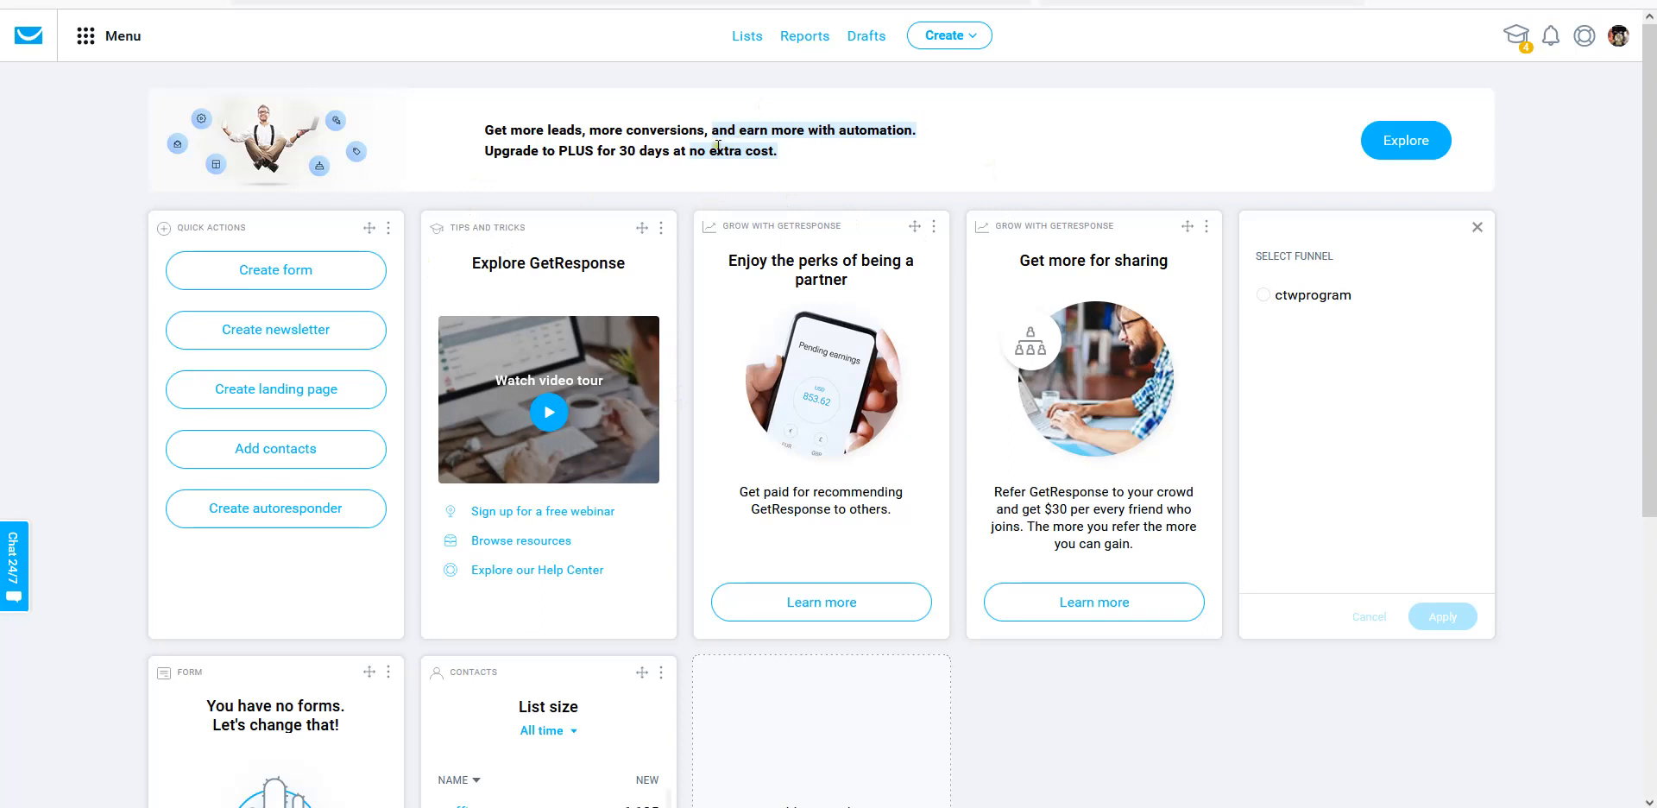
mouse_move(733, 56)
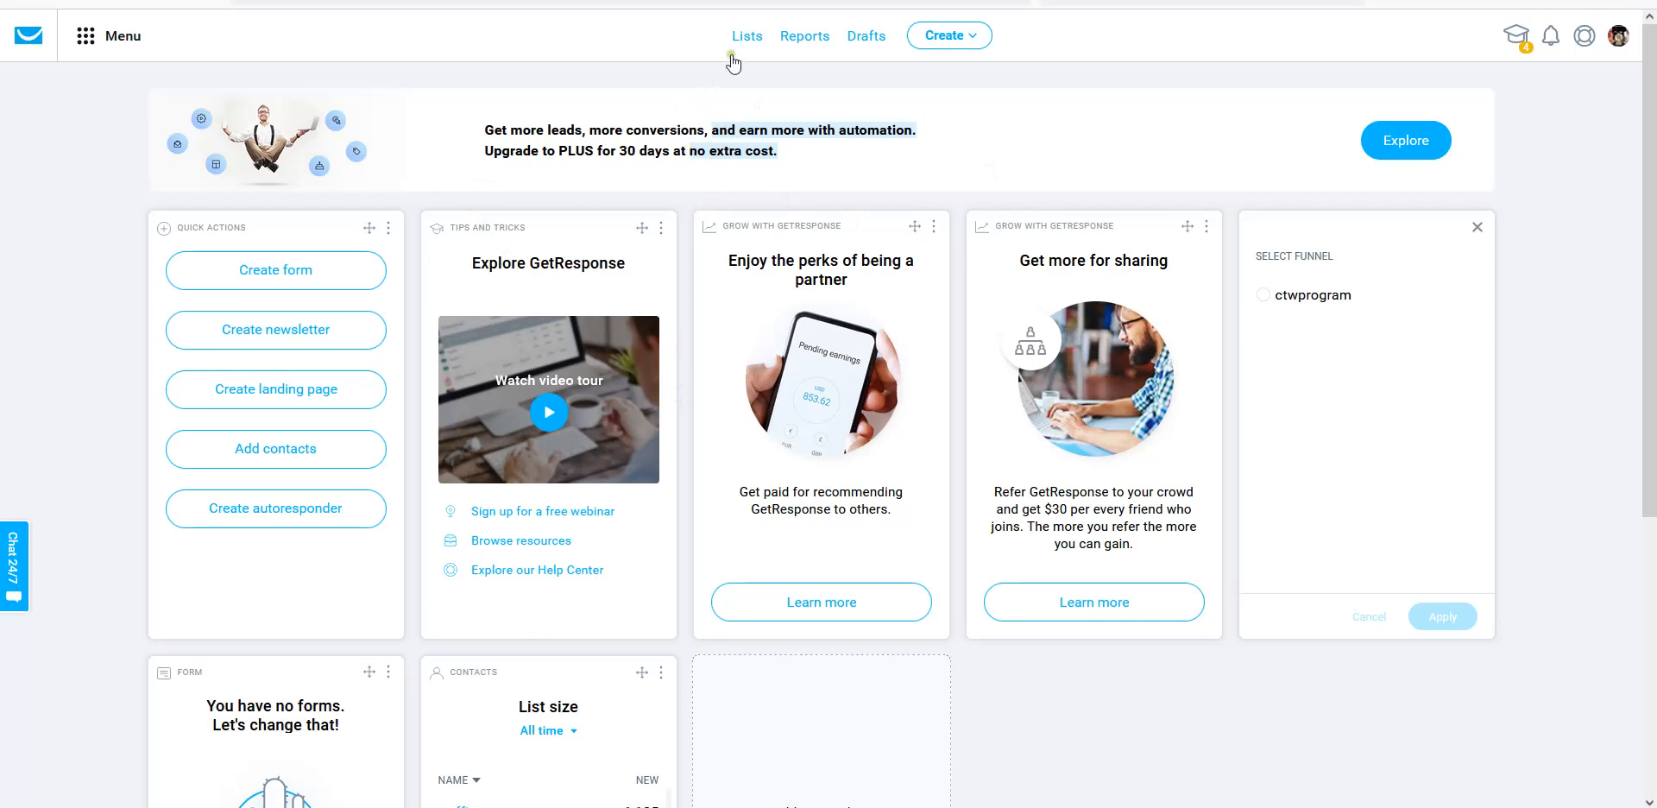
mouse_move(946, 34)
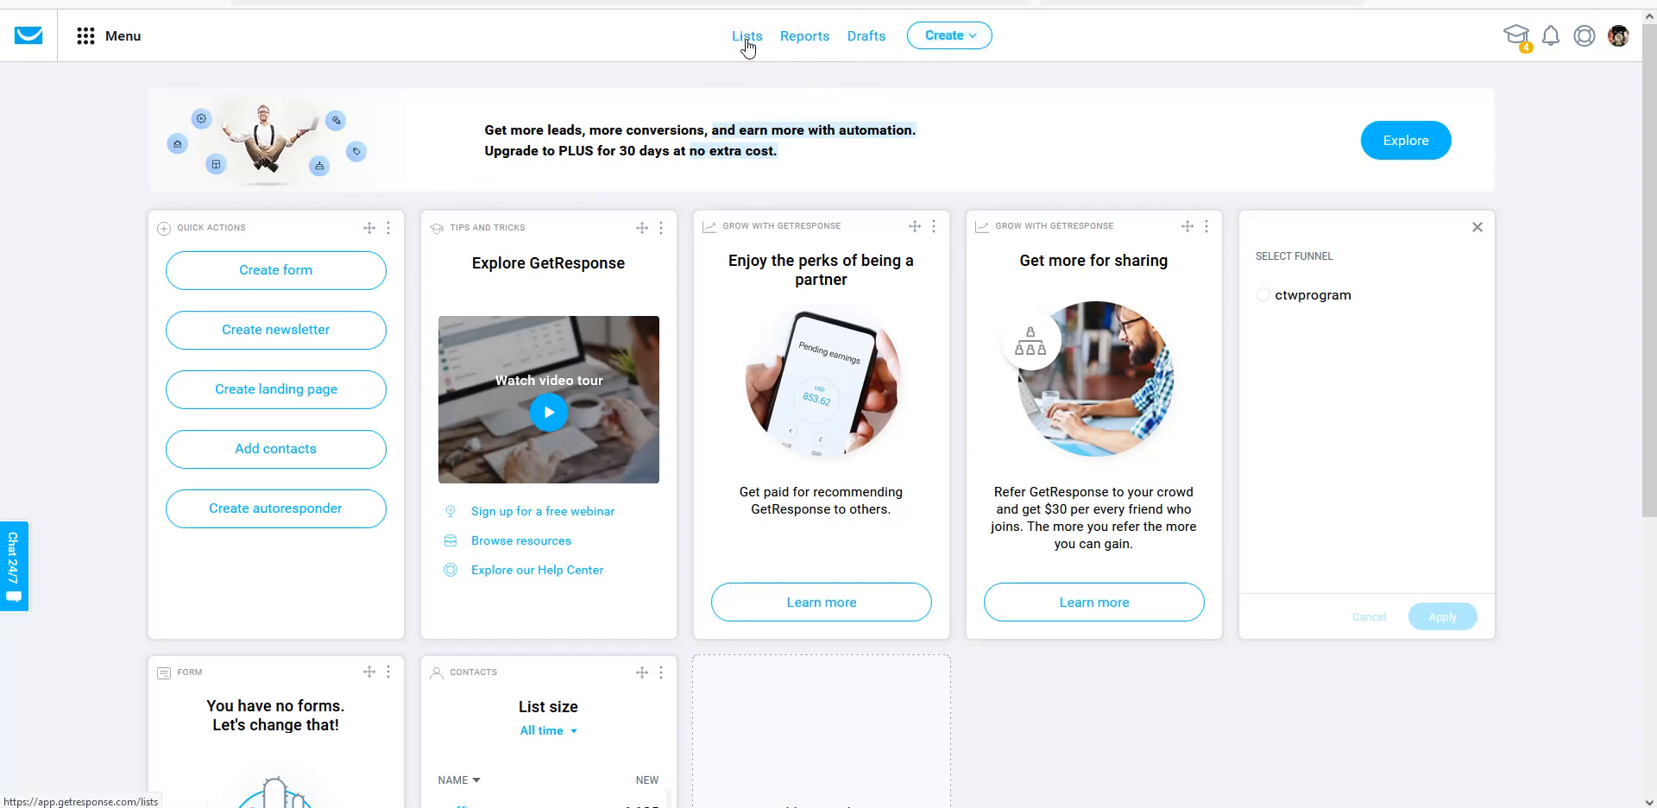
Open the Lists page showing existing lists like memessecrets with 2350 contacts.
left_click(746, 36)
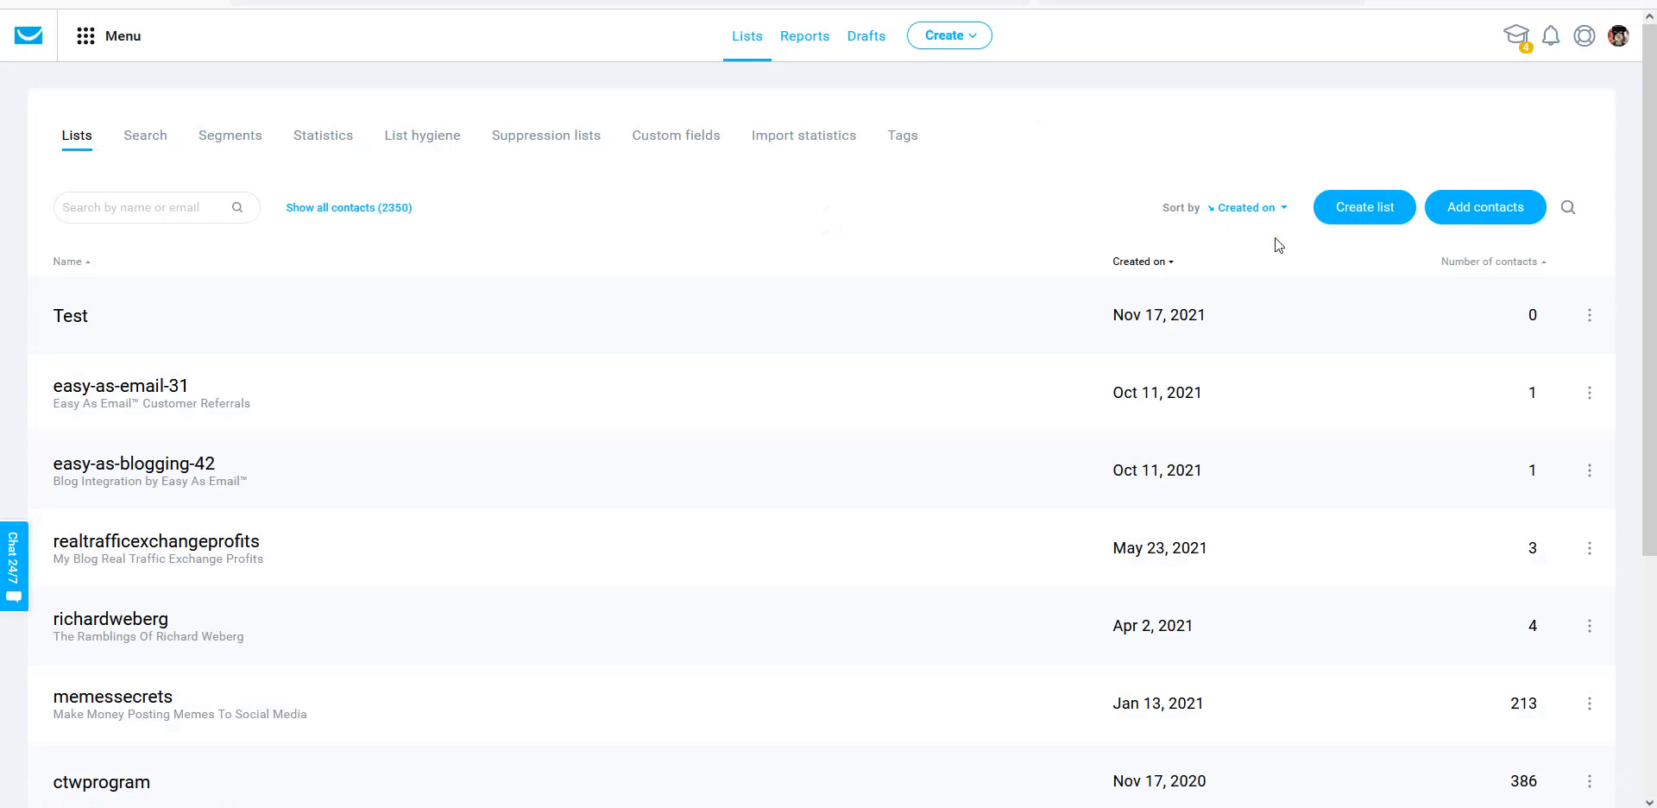
mouse_move(810, 225)
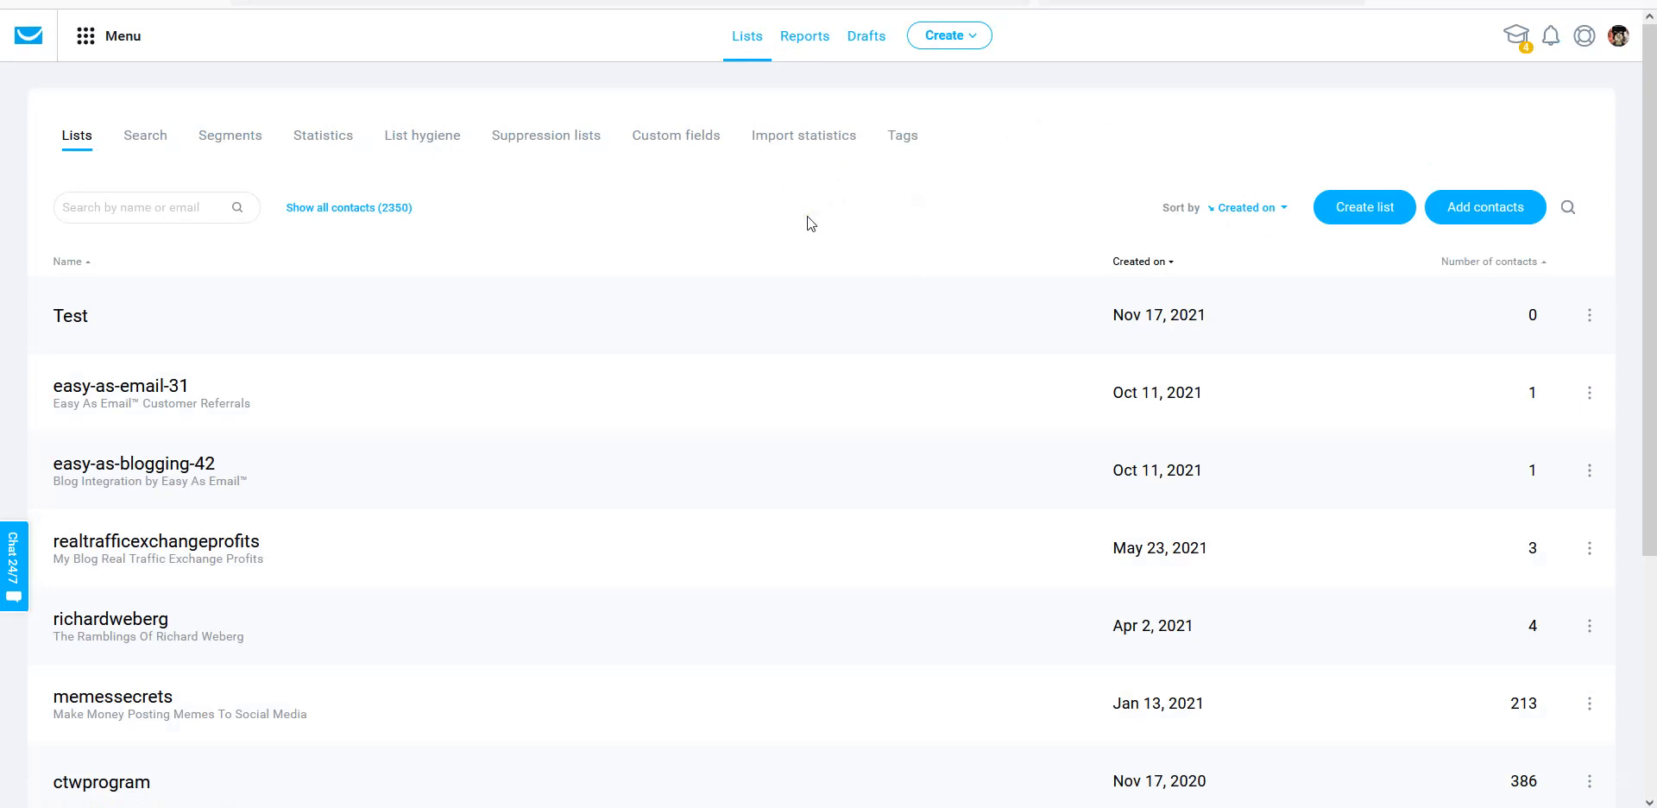
mouse_move(898, 262)
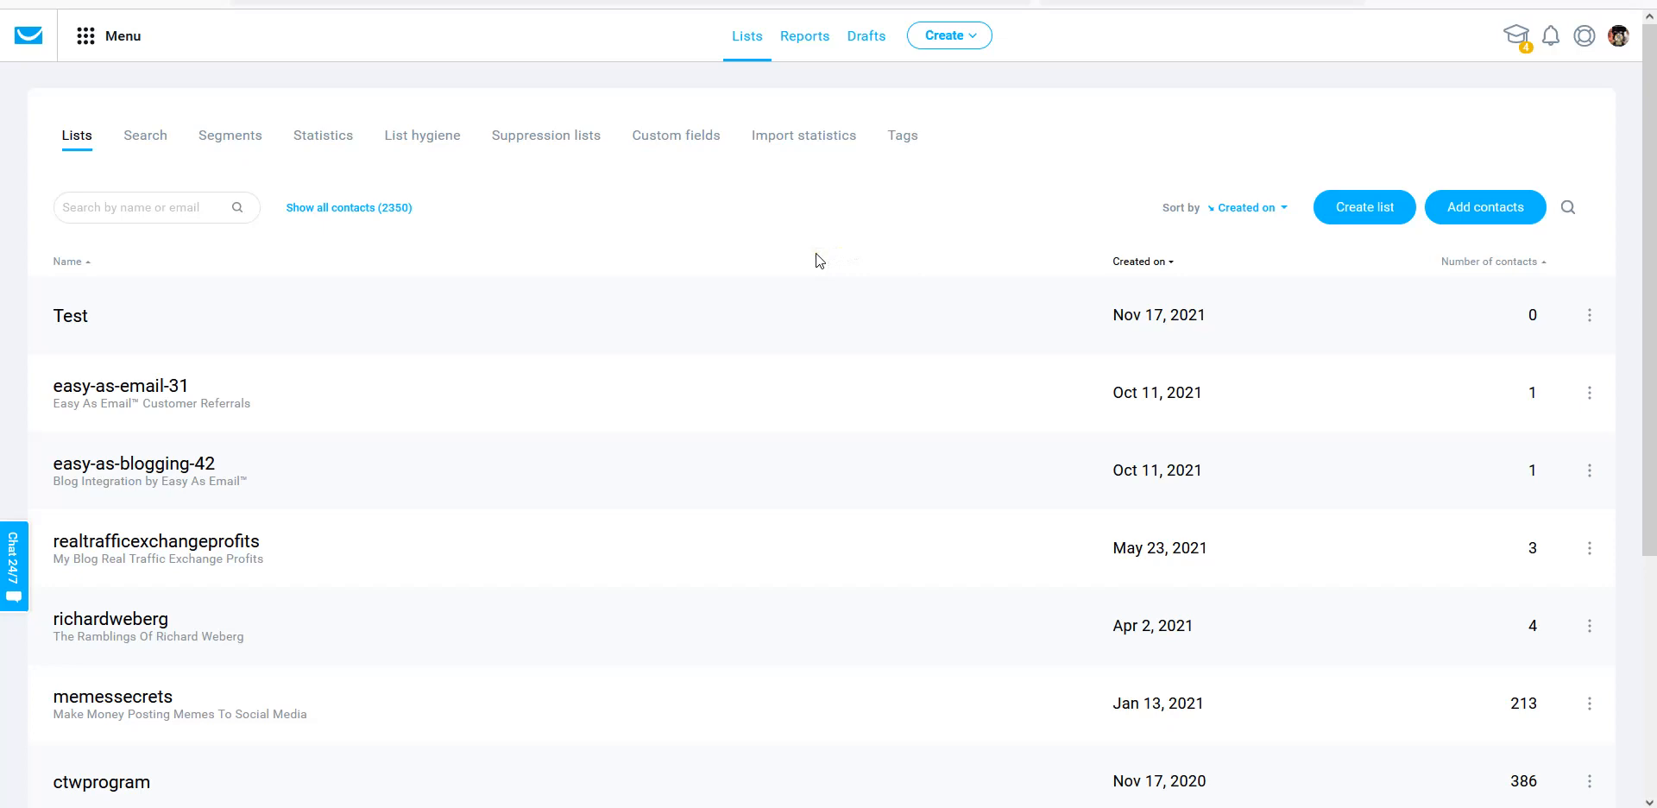
mouse_move(804, 263)
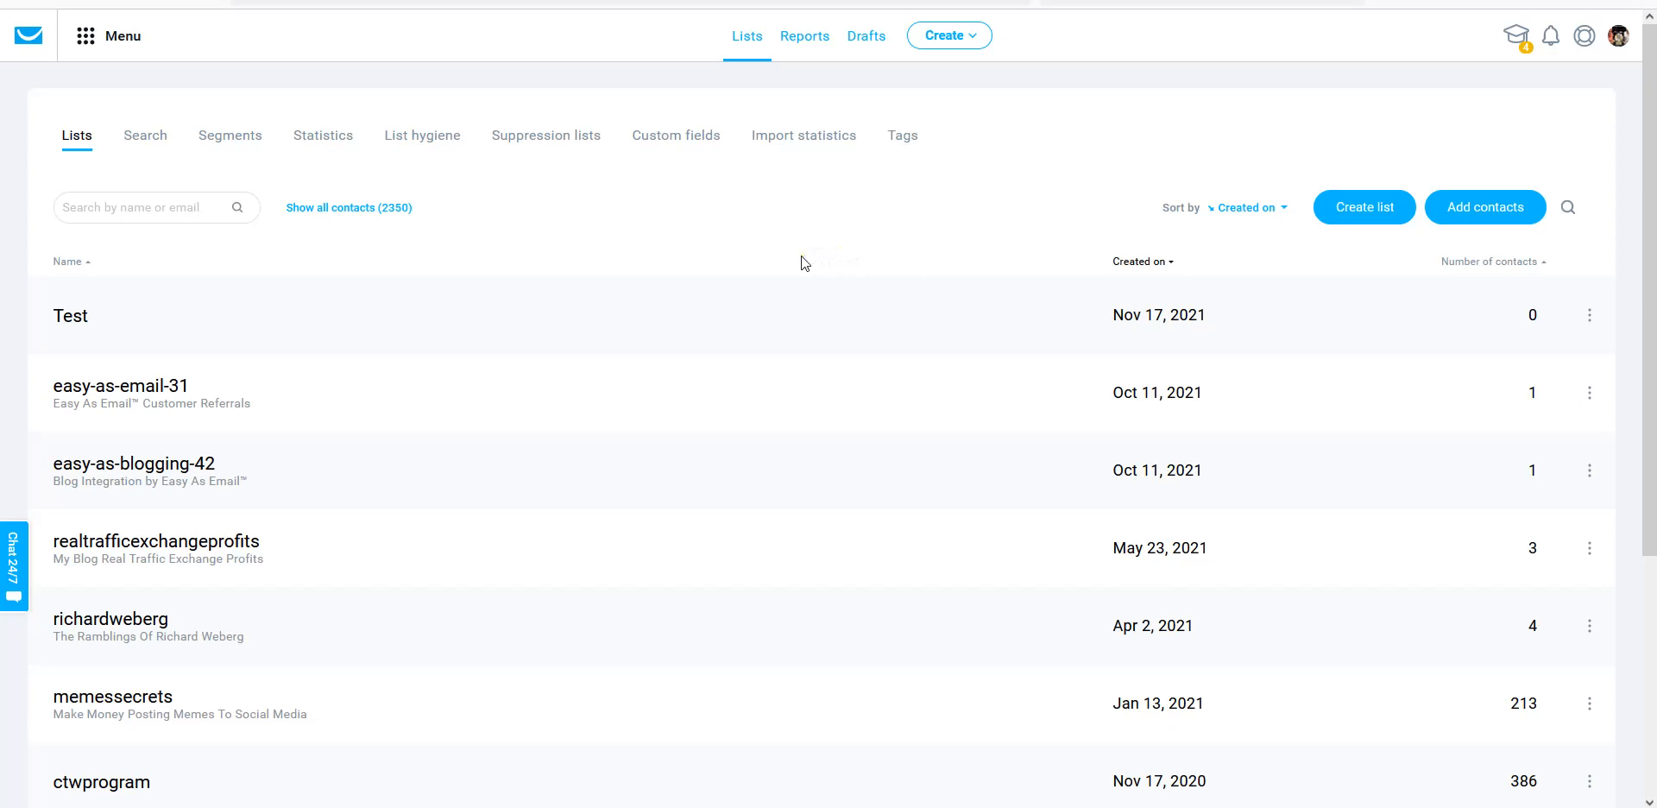
mouse_move(786, 282)
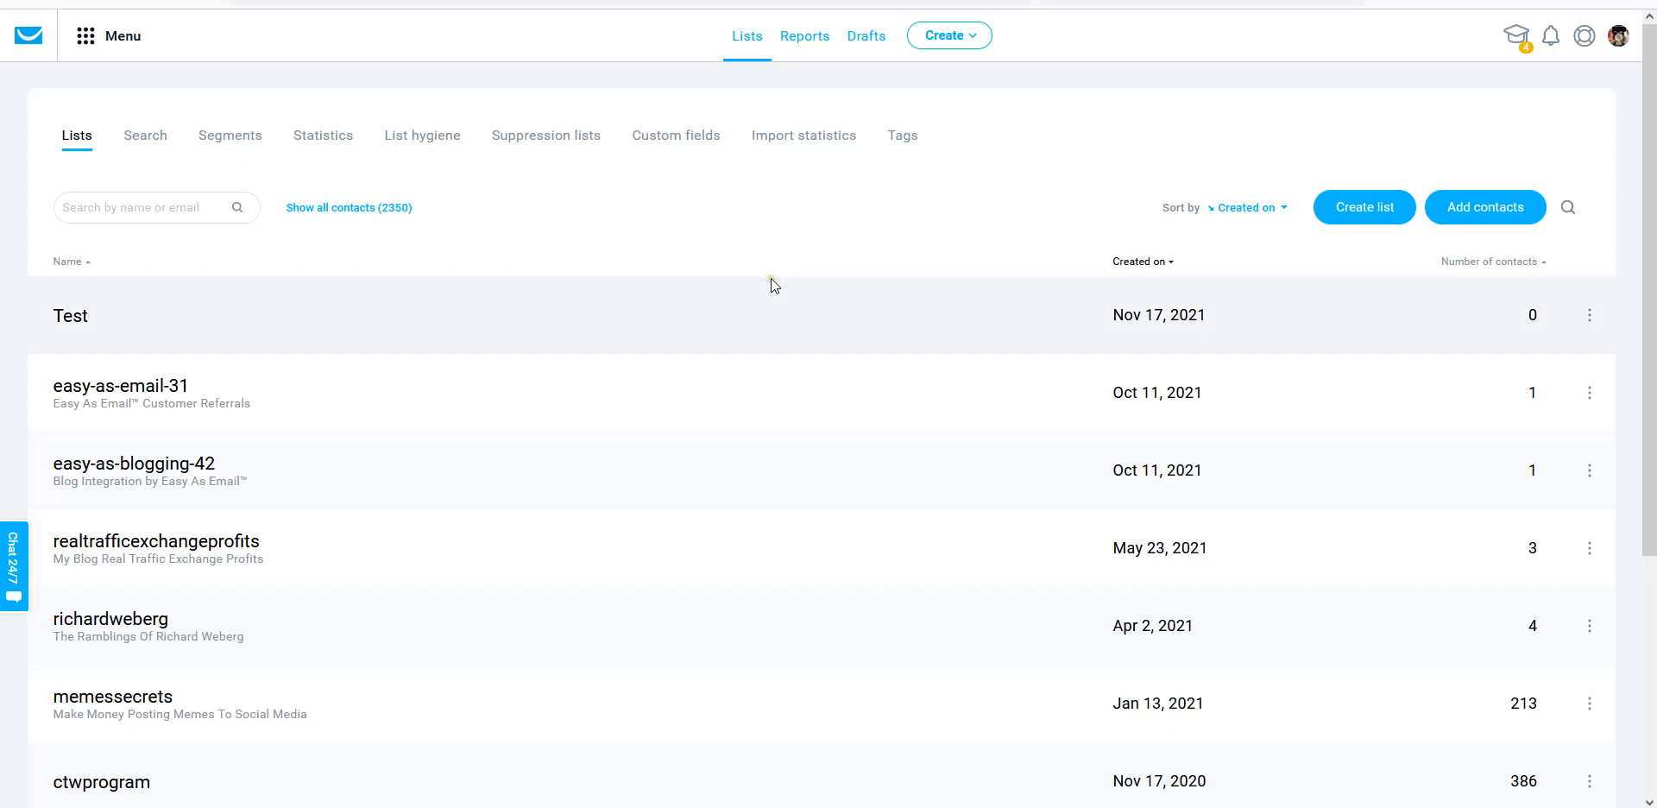
mouse_move(757, 299)
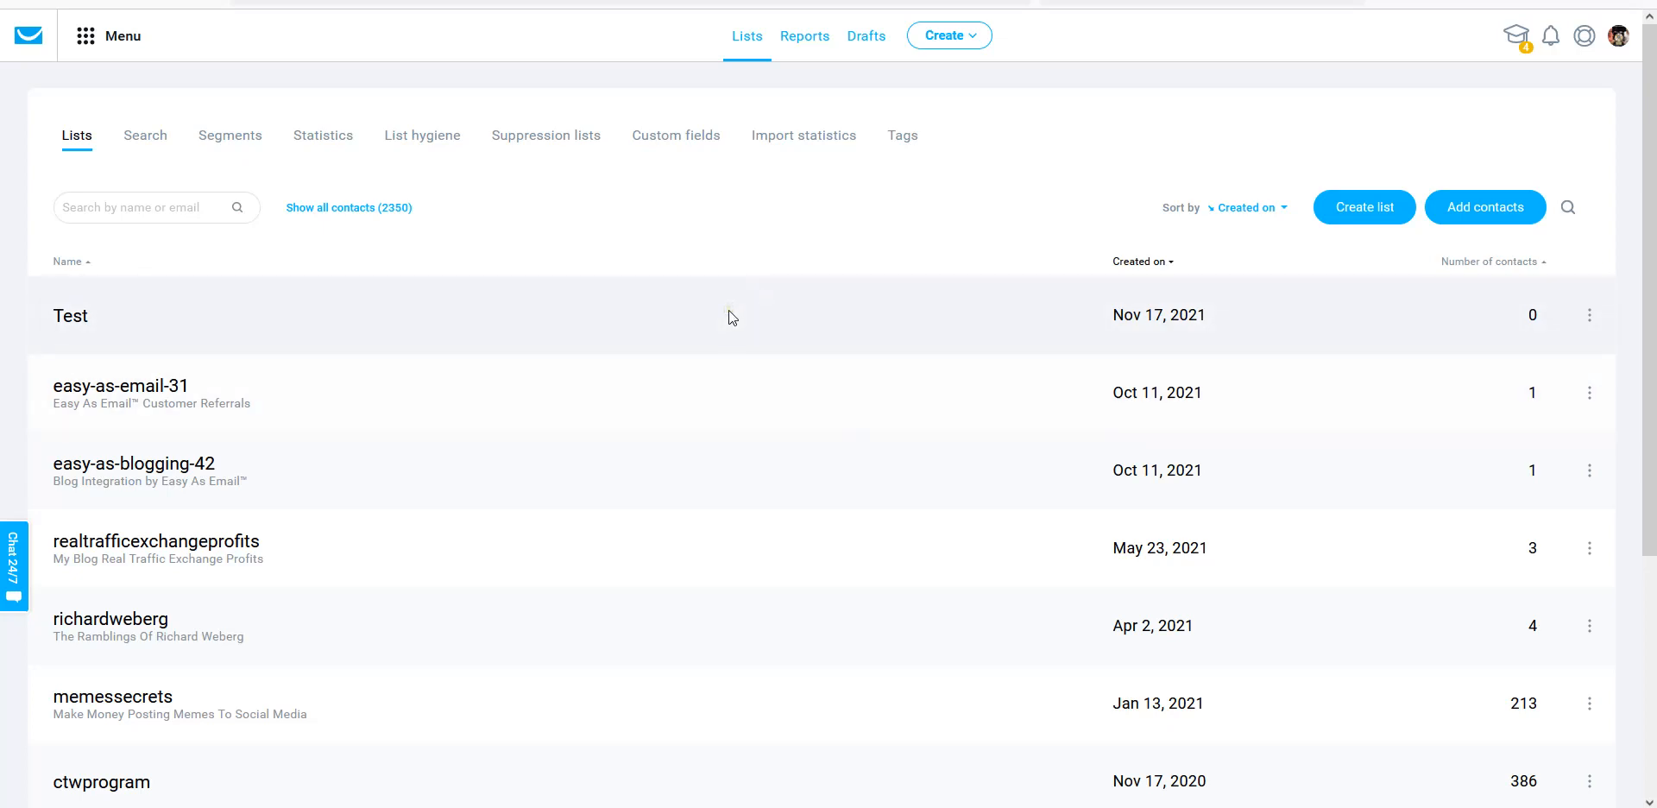
mouse_move(1555, 667)
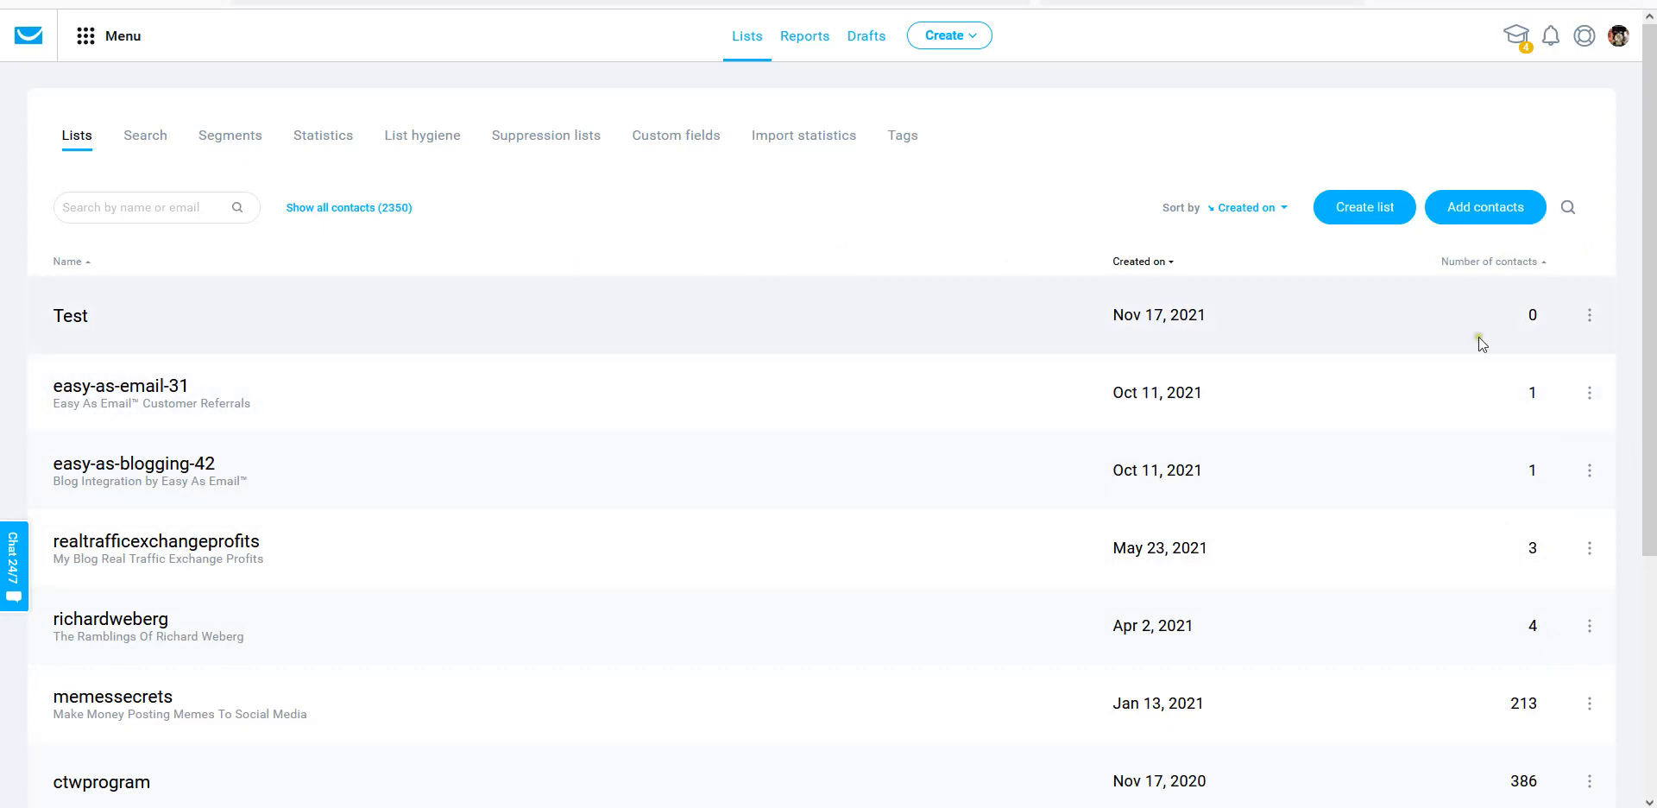
mouse_move(940, 360)
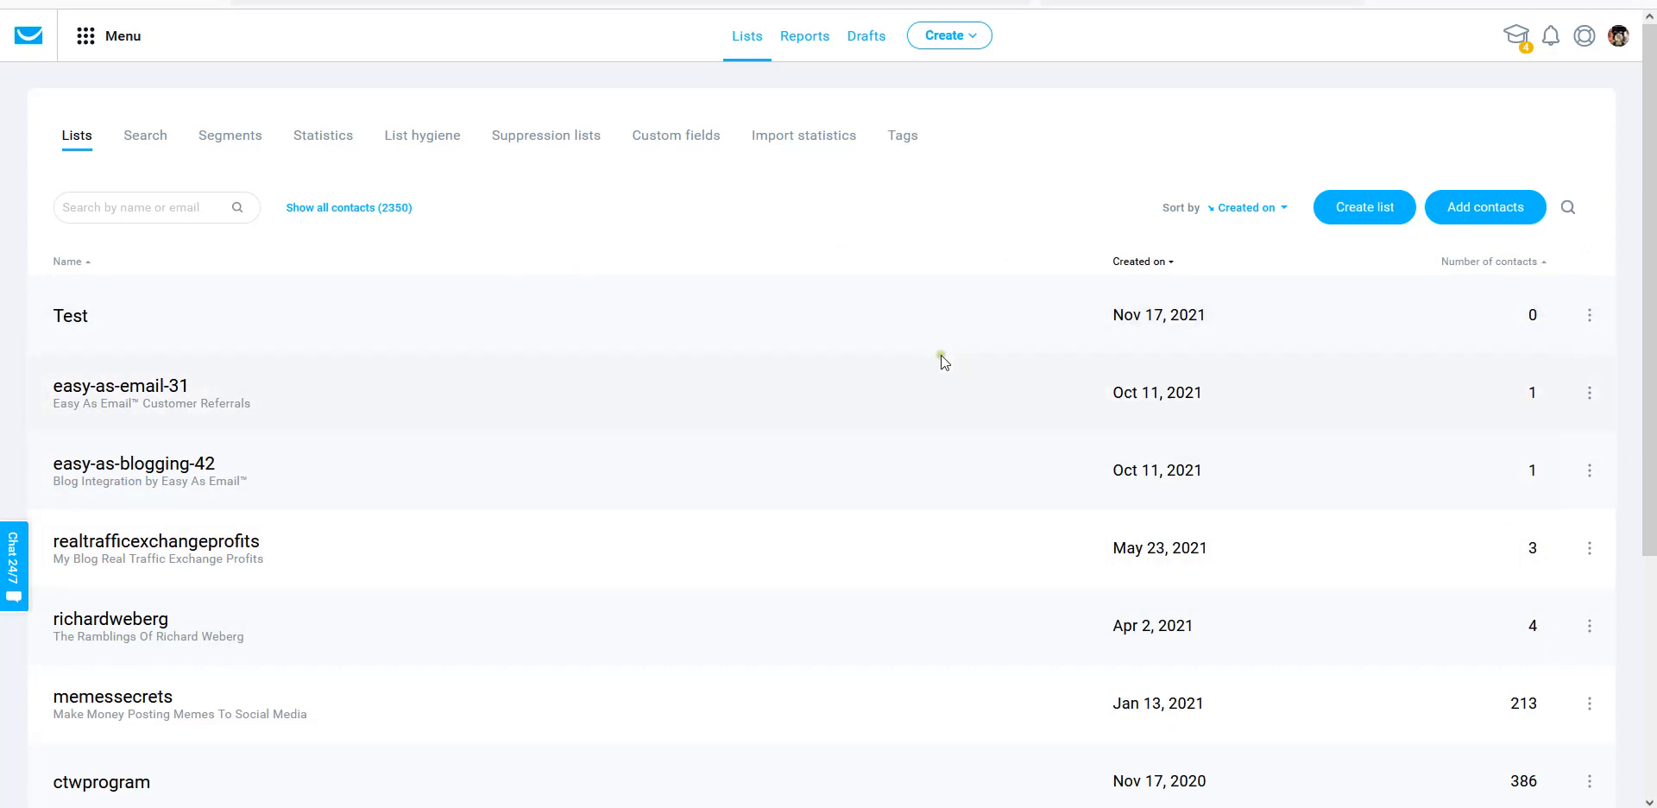
mouse_move(236, 446)
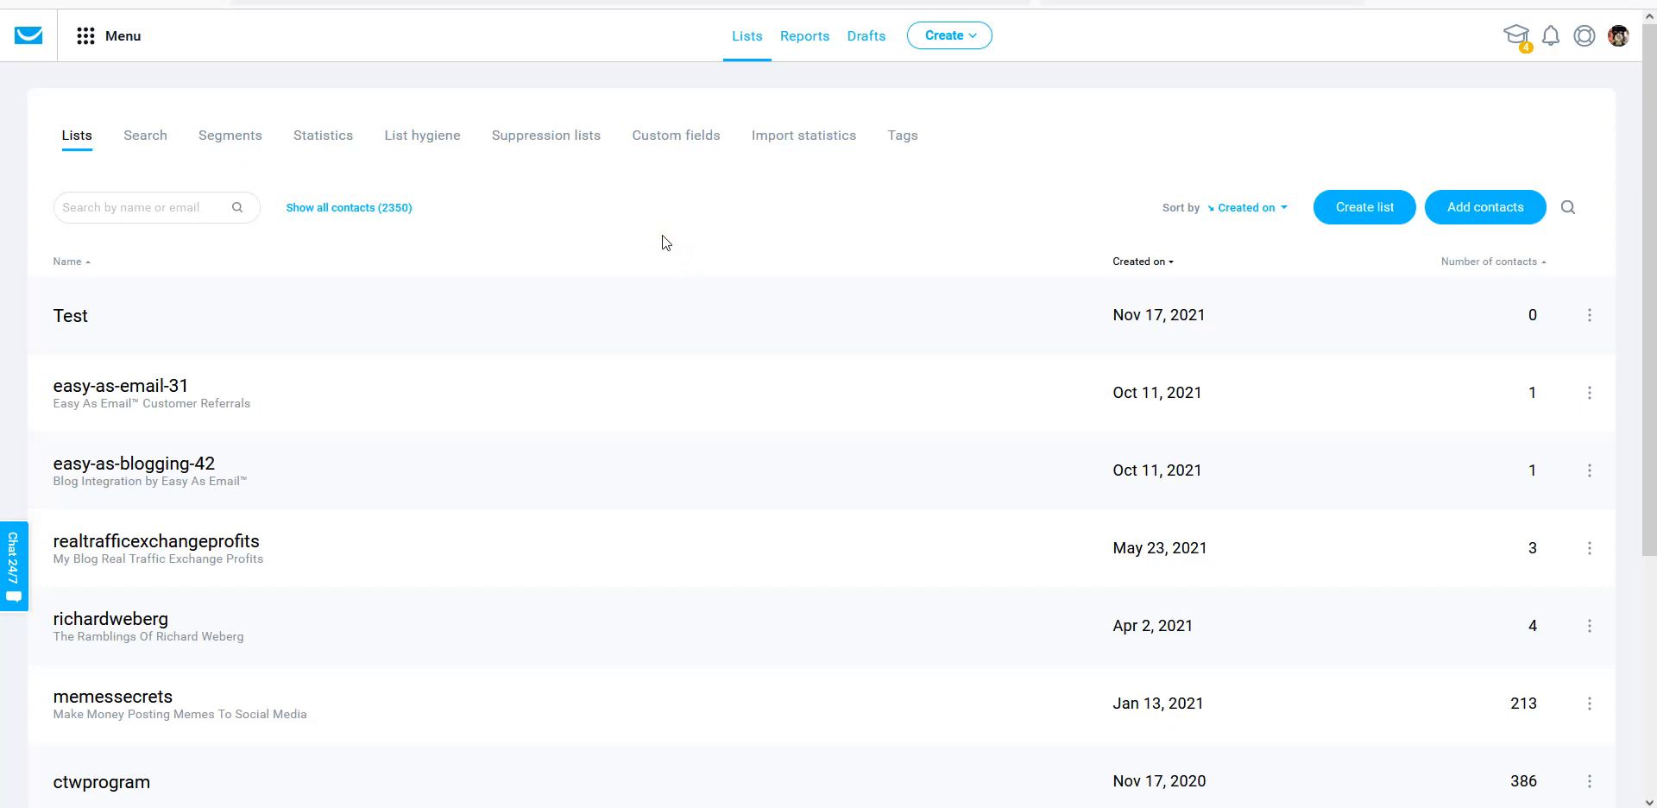
mouse_move(655, 252)
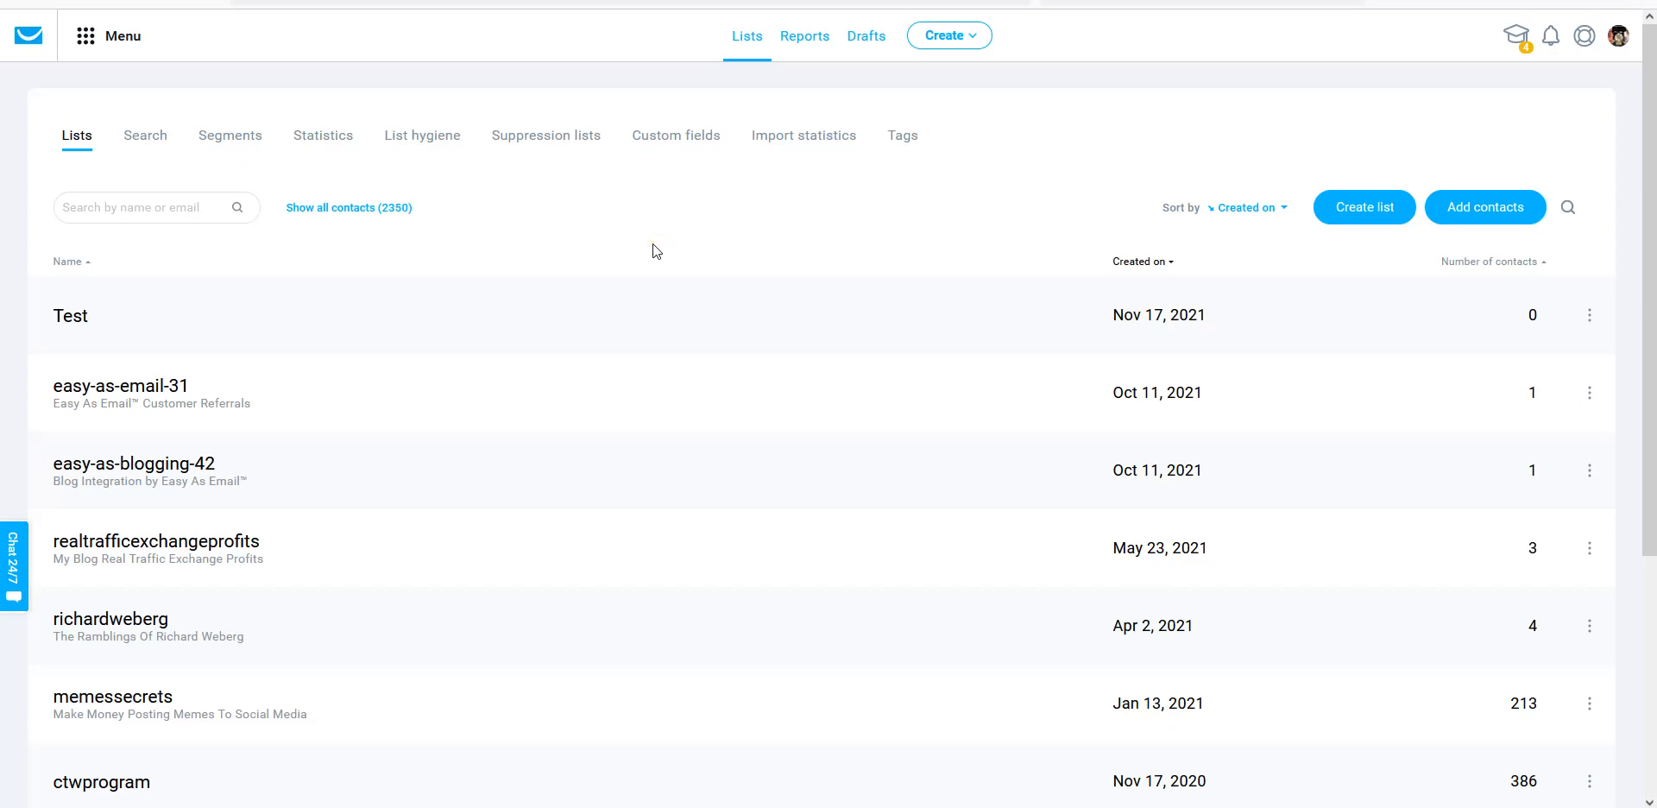
mouse_move(646, 246)
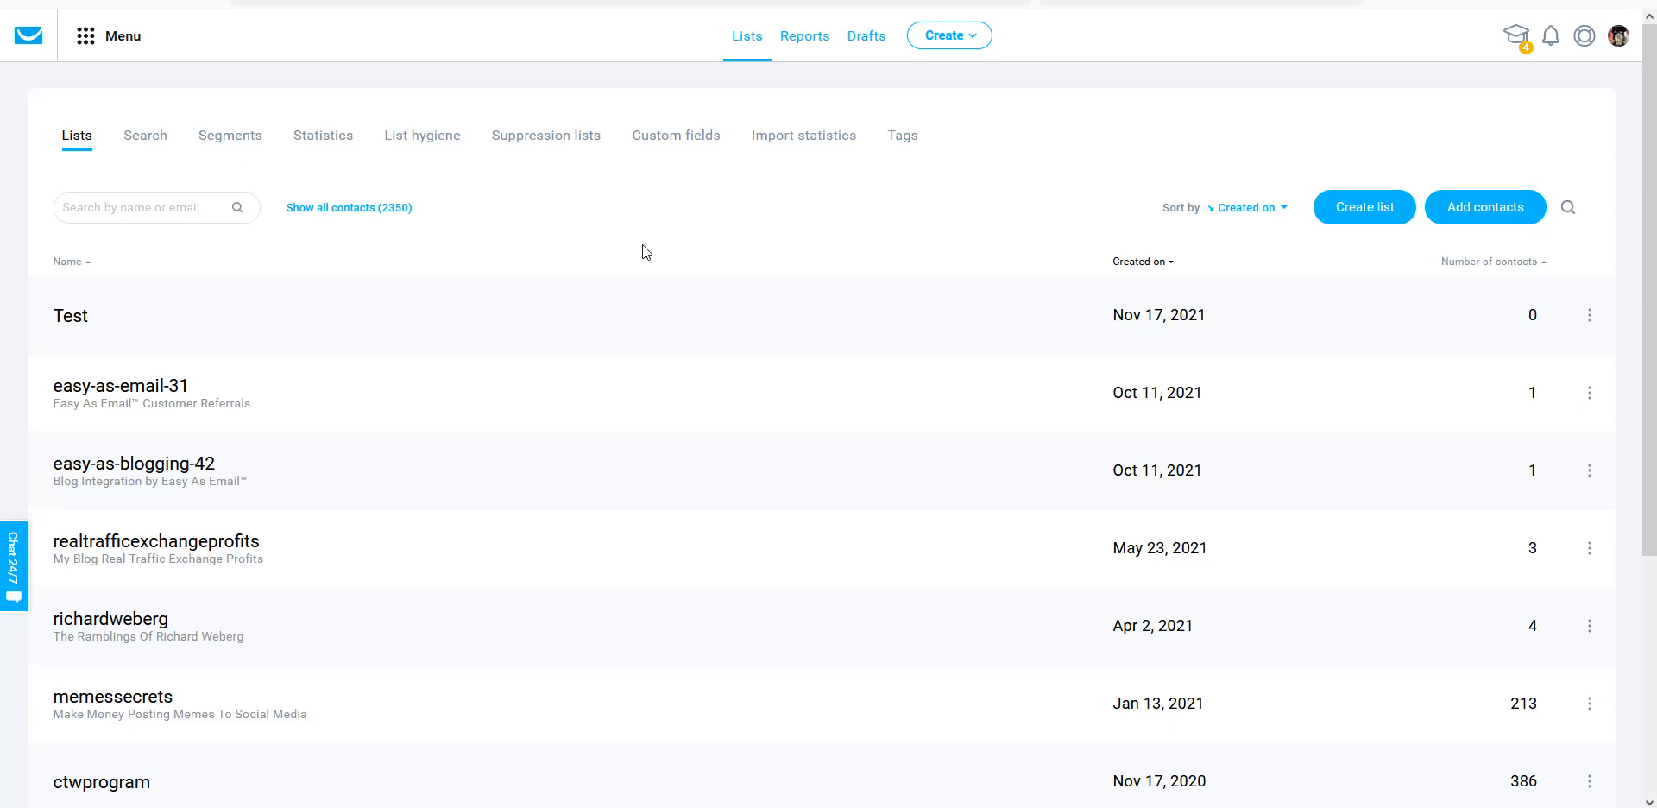
mouse_move(766, 100)
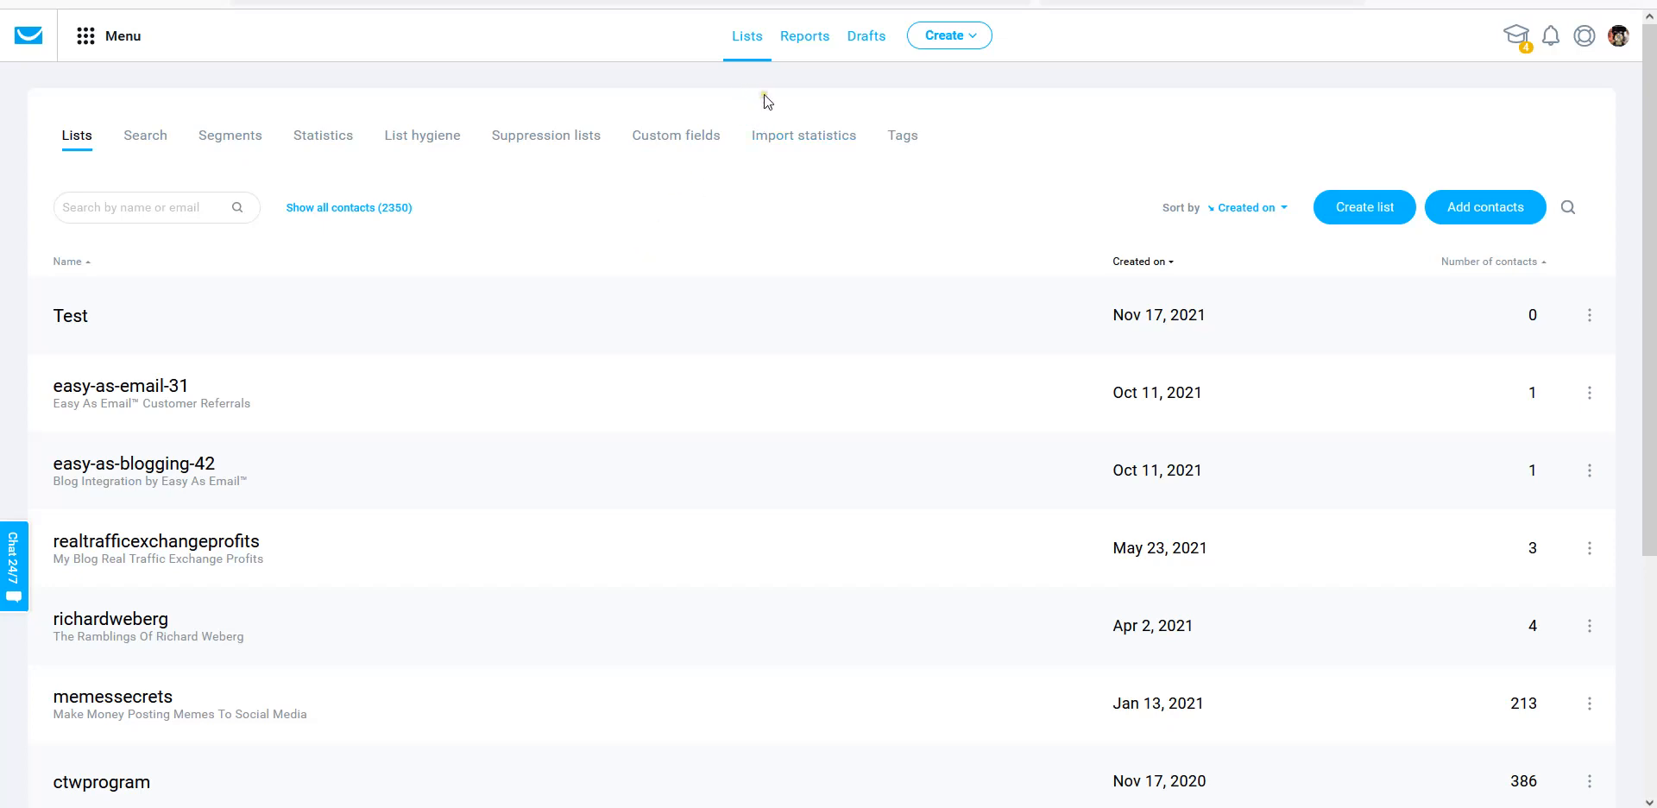
mouse_move(477, 282)
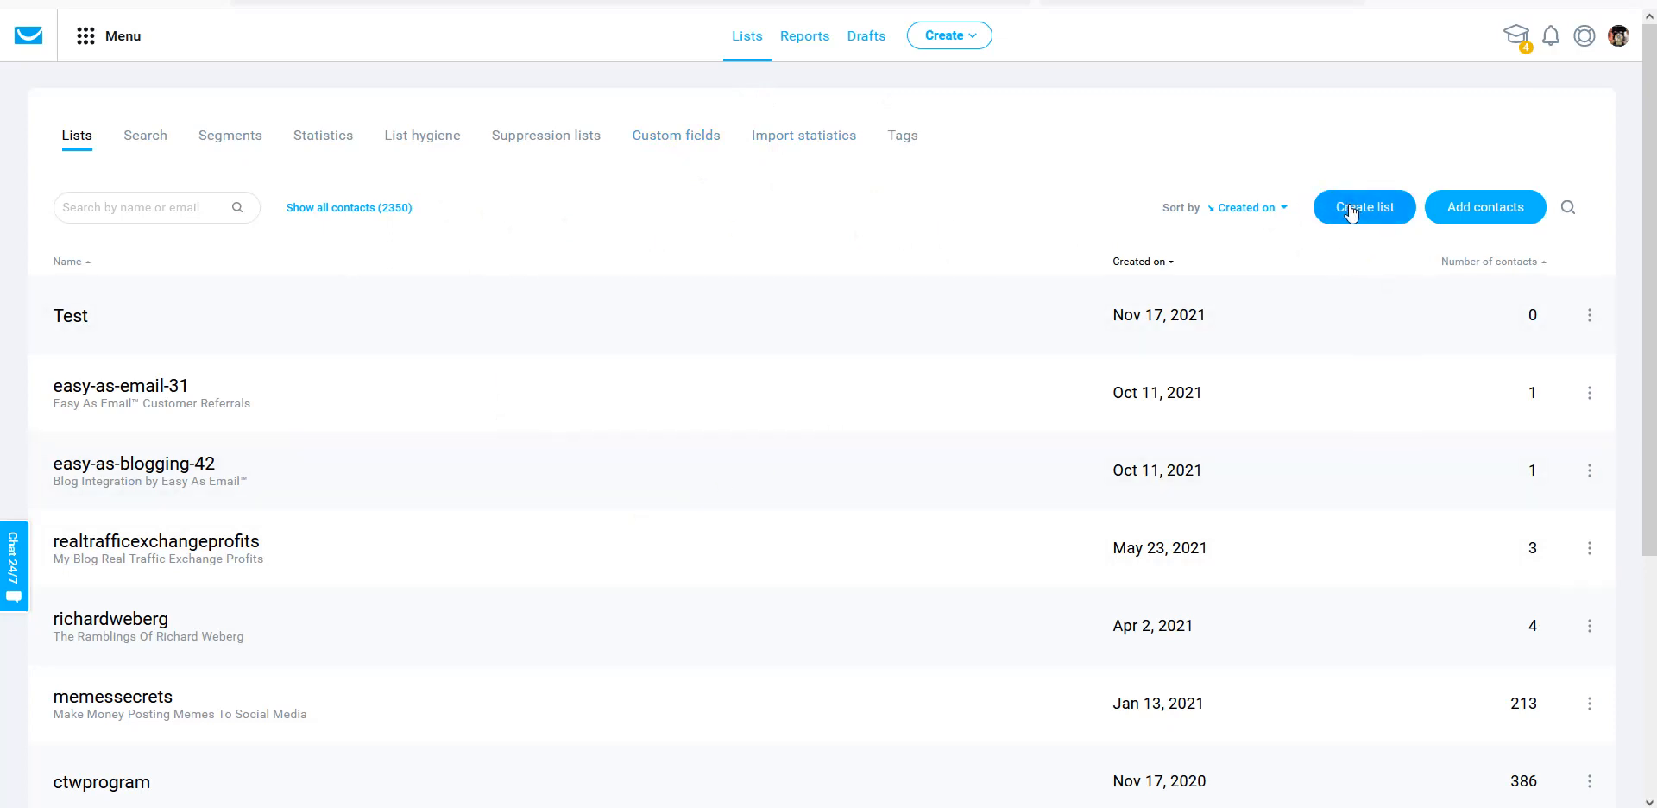
mouse_move(1388, 221)
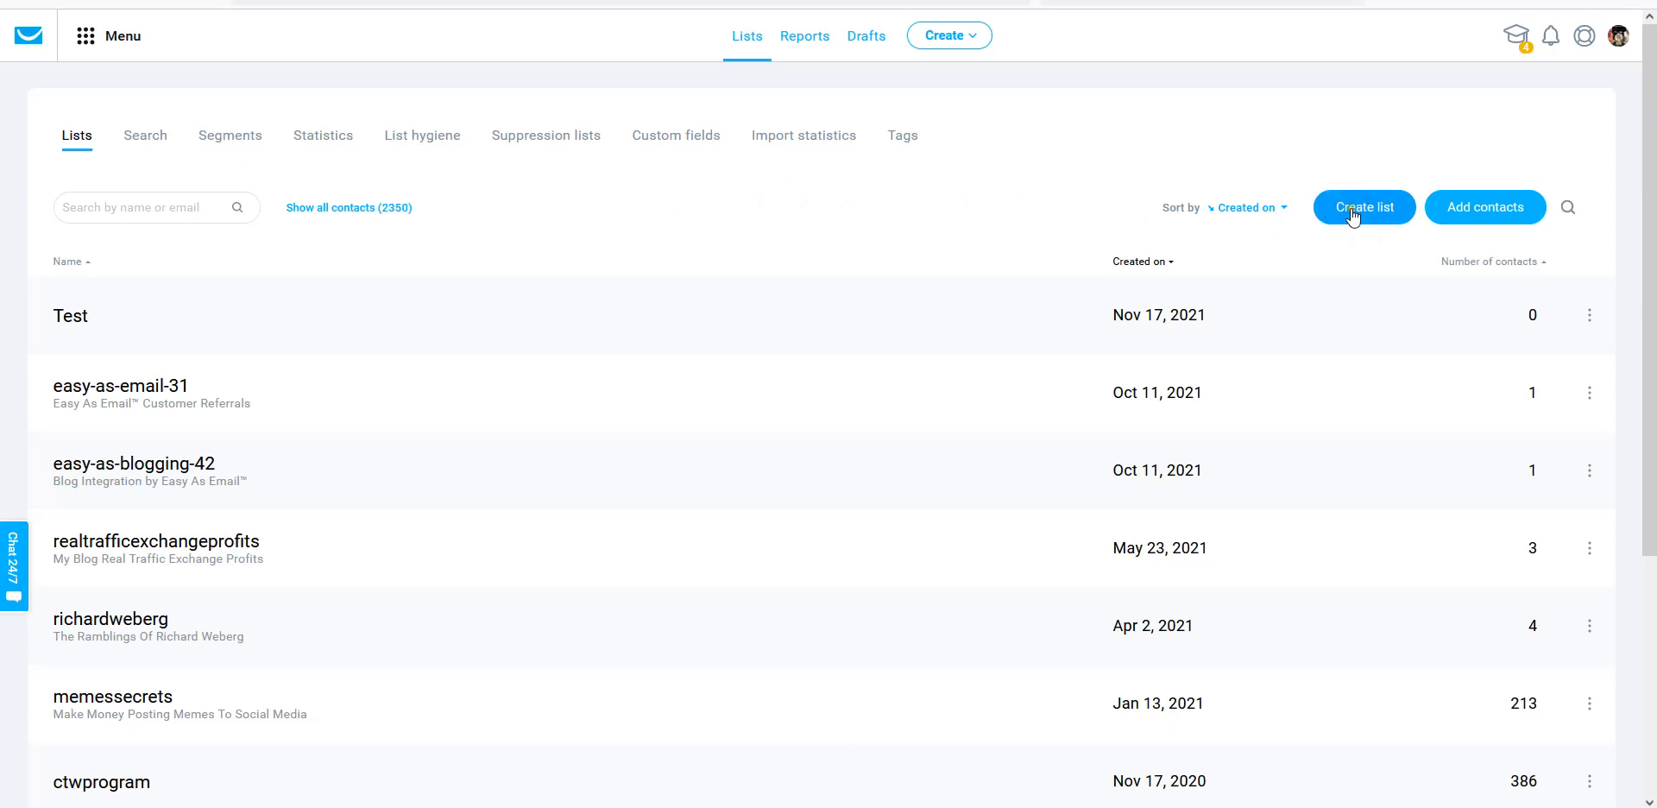
Start a new list and enter the name 'emoneypeeps blogging course'.
left_click(1364, 207)
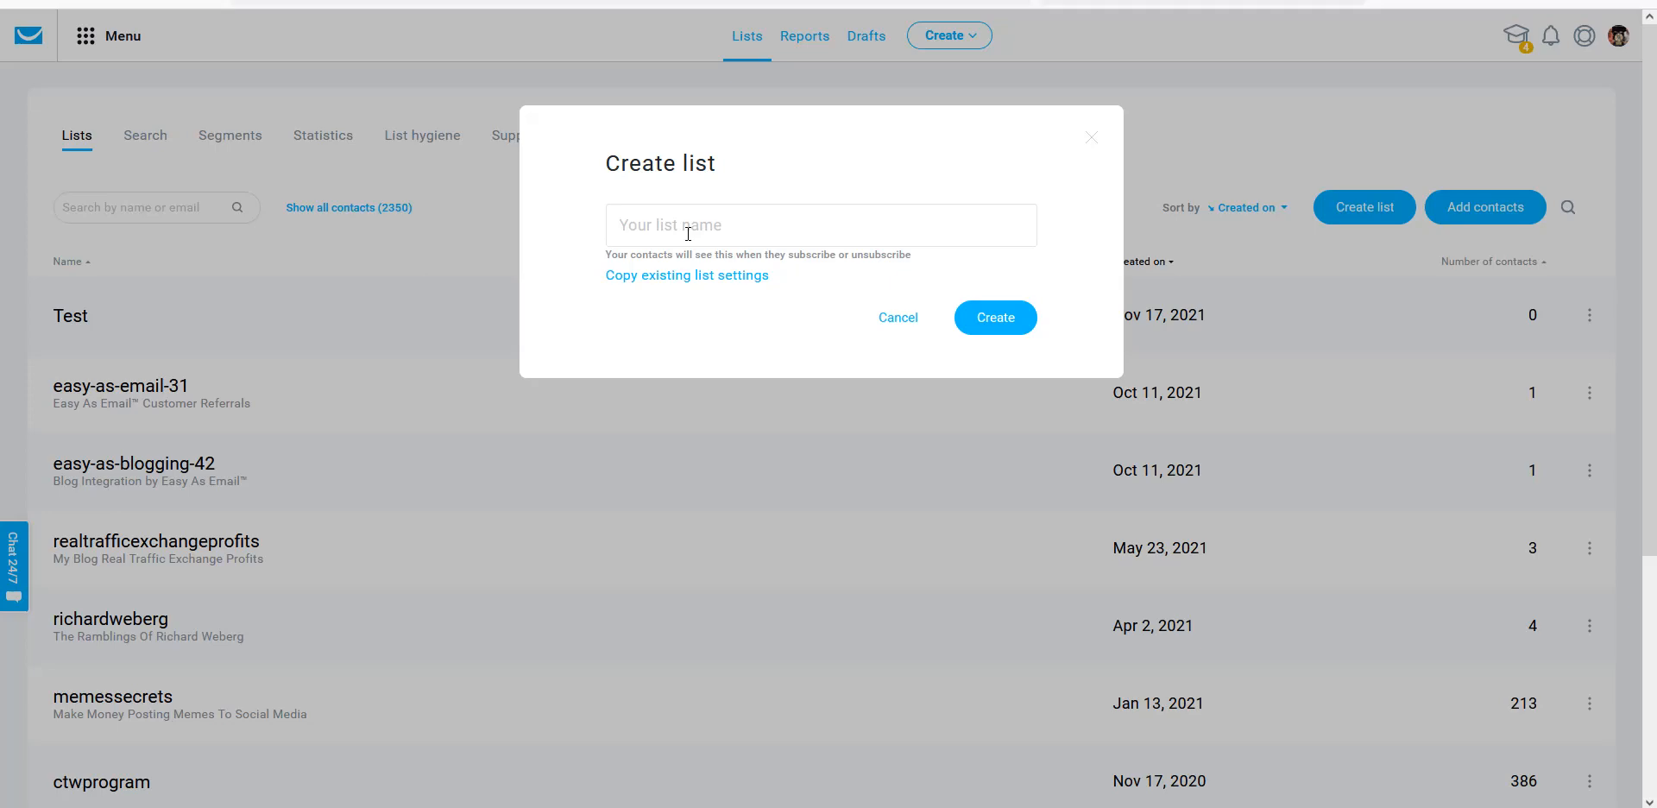
scroll("down", 3)
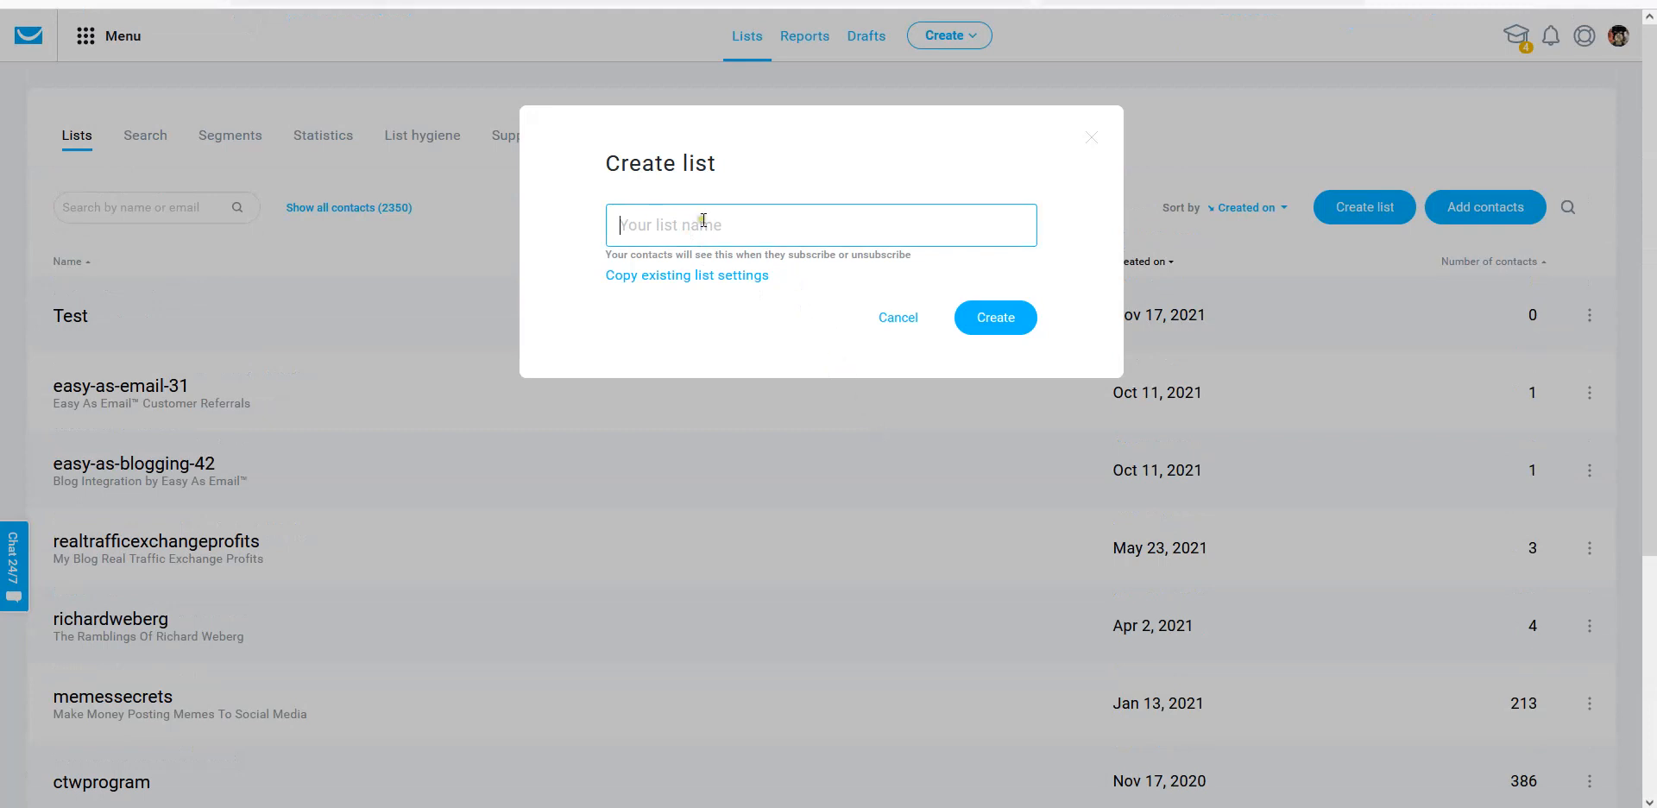
type("emoneypeeps")
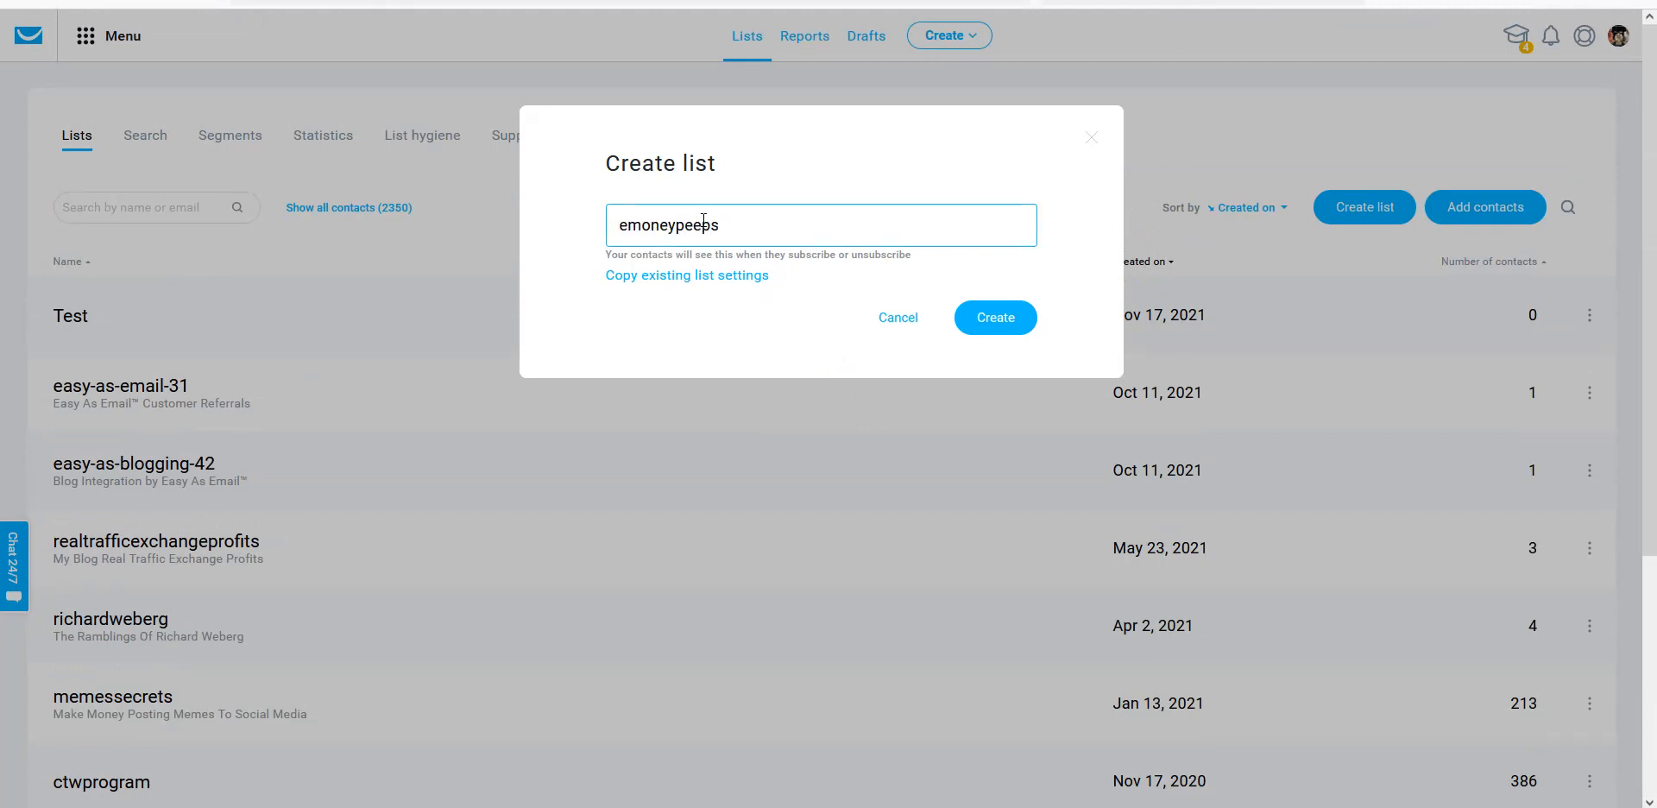
type("blogging course")
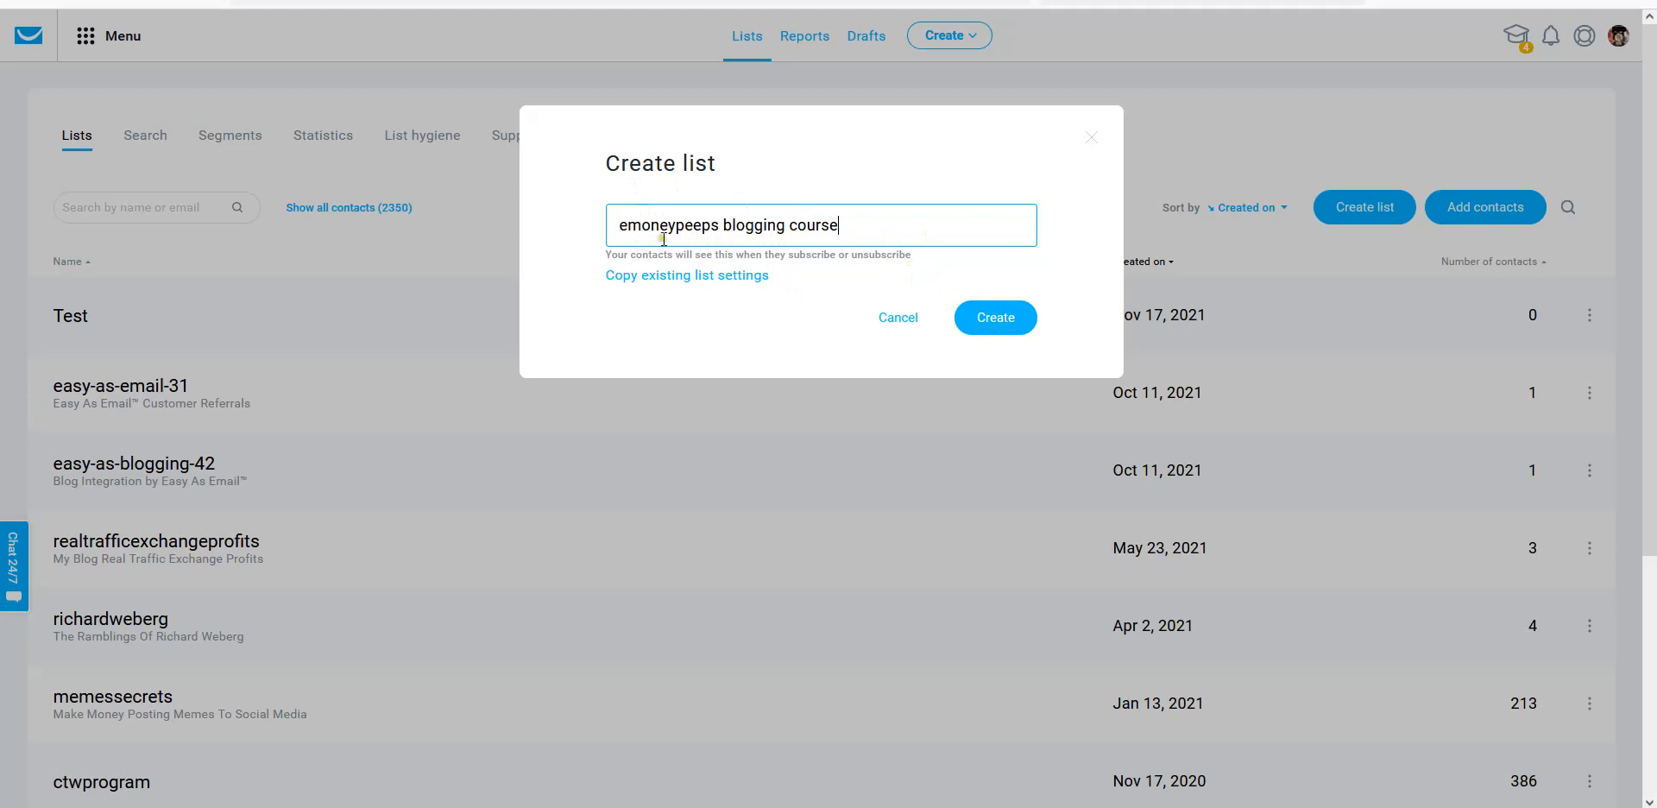
left_click(843, 224)
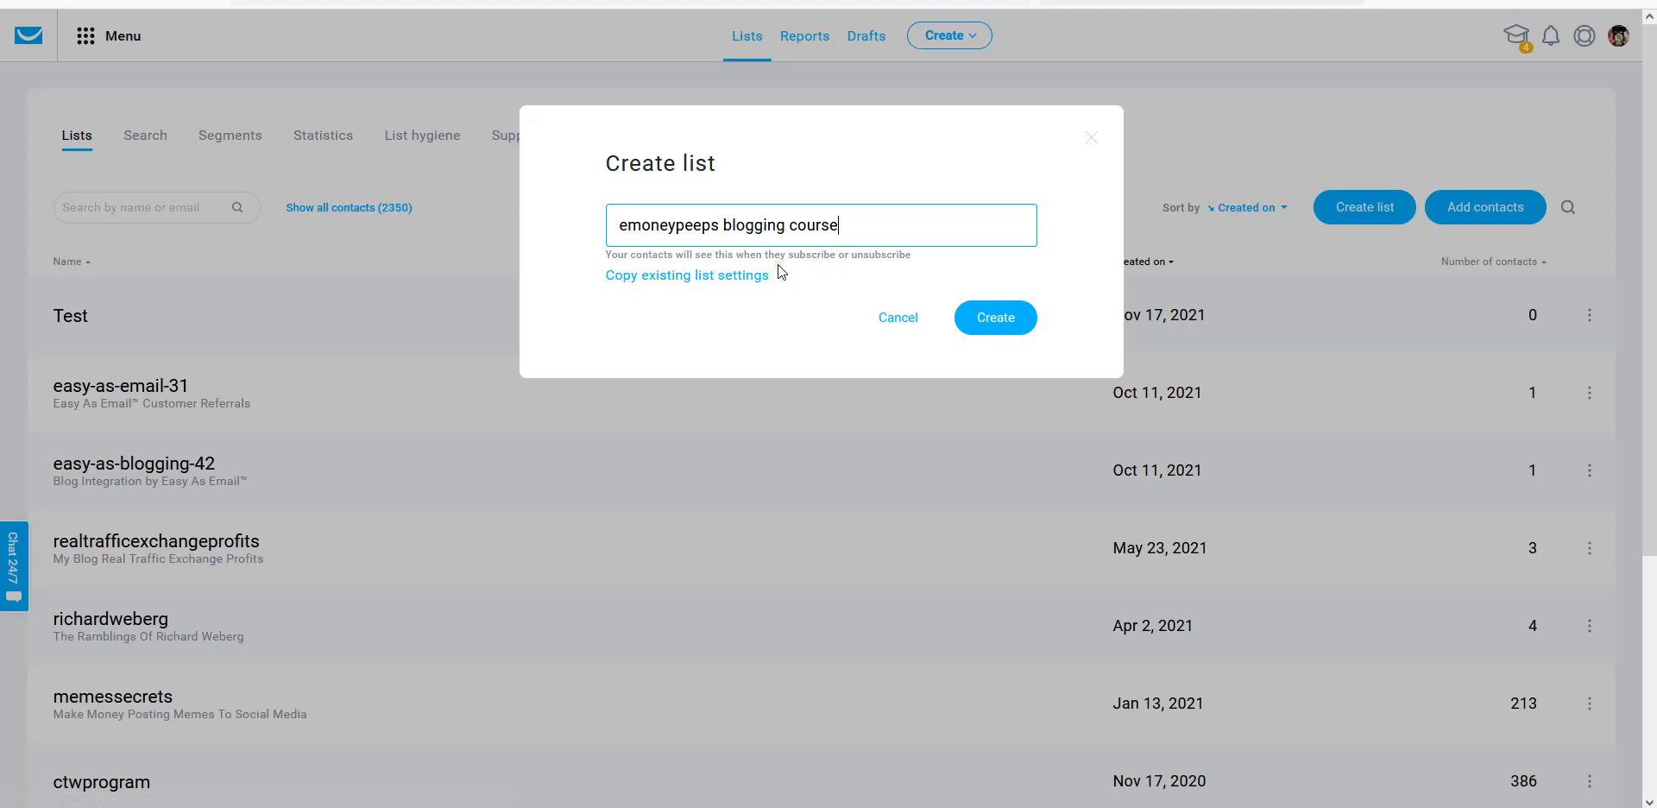
mouse_move(763, 258)
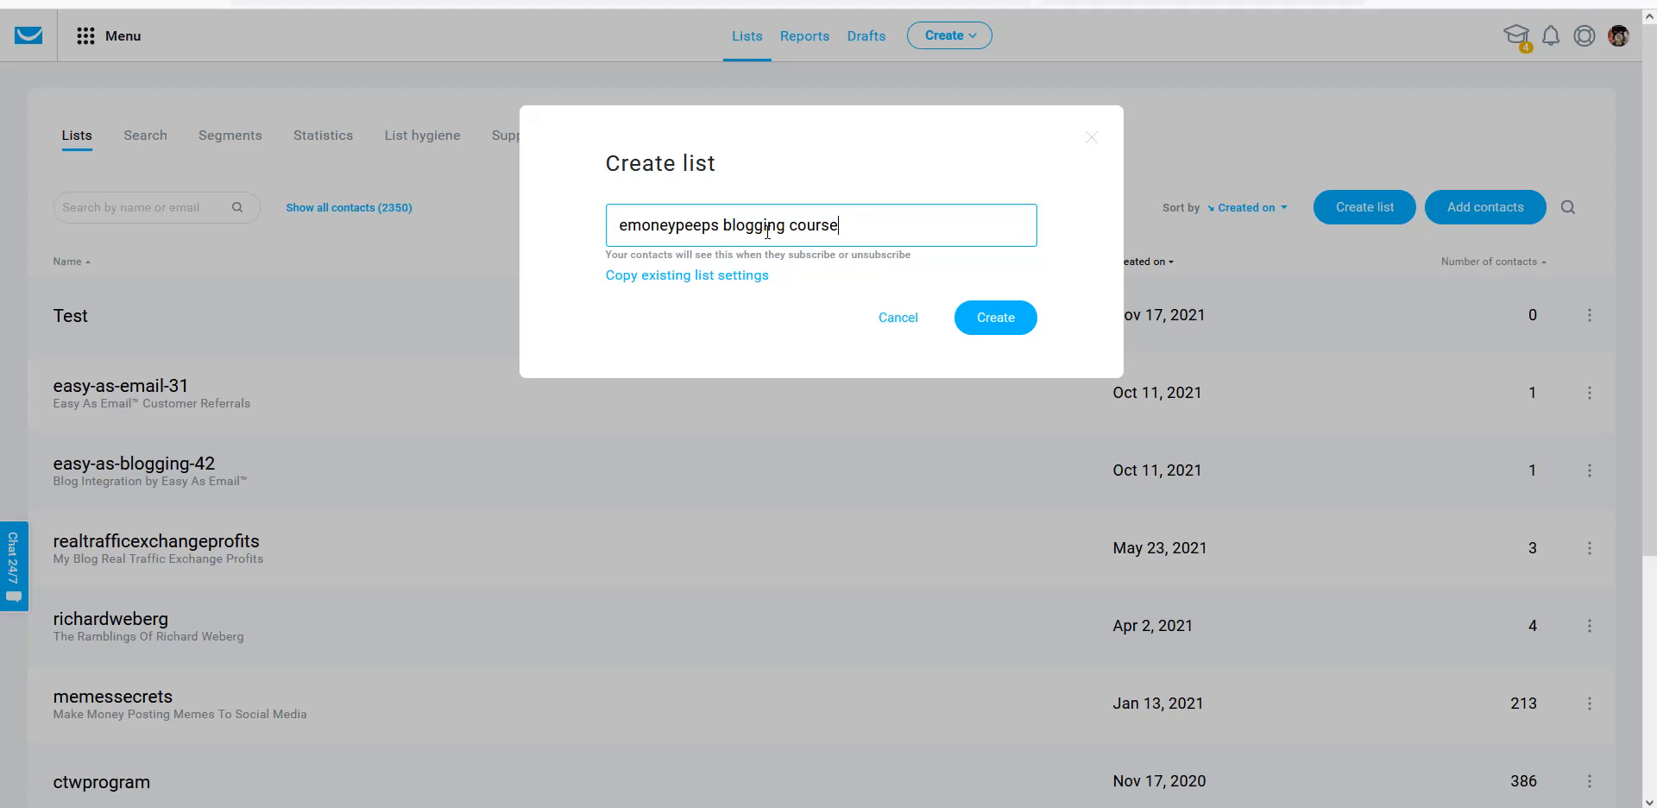
mouse_move(963, 271)
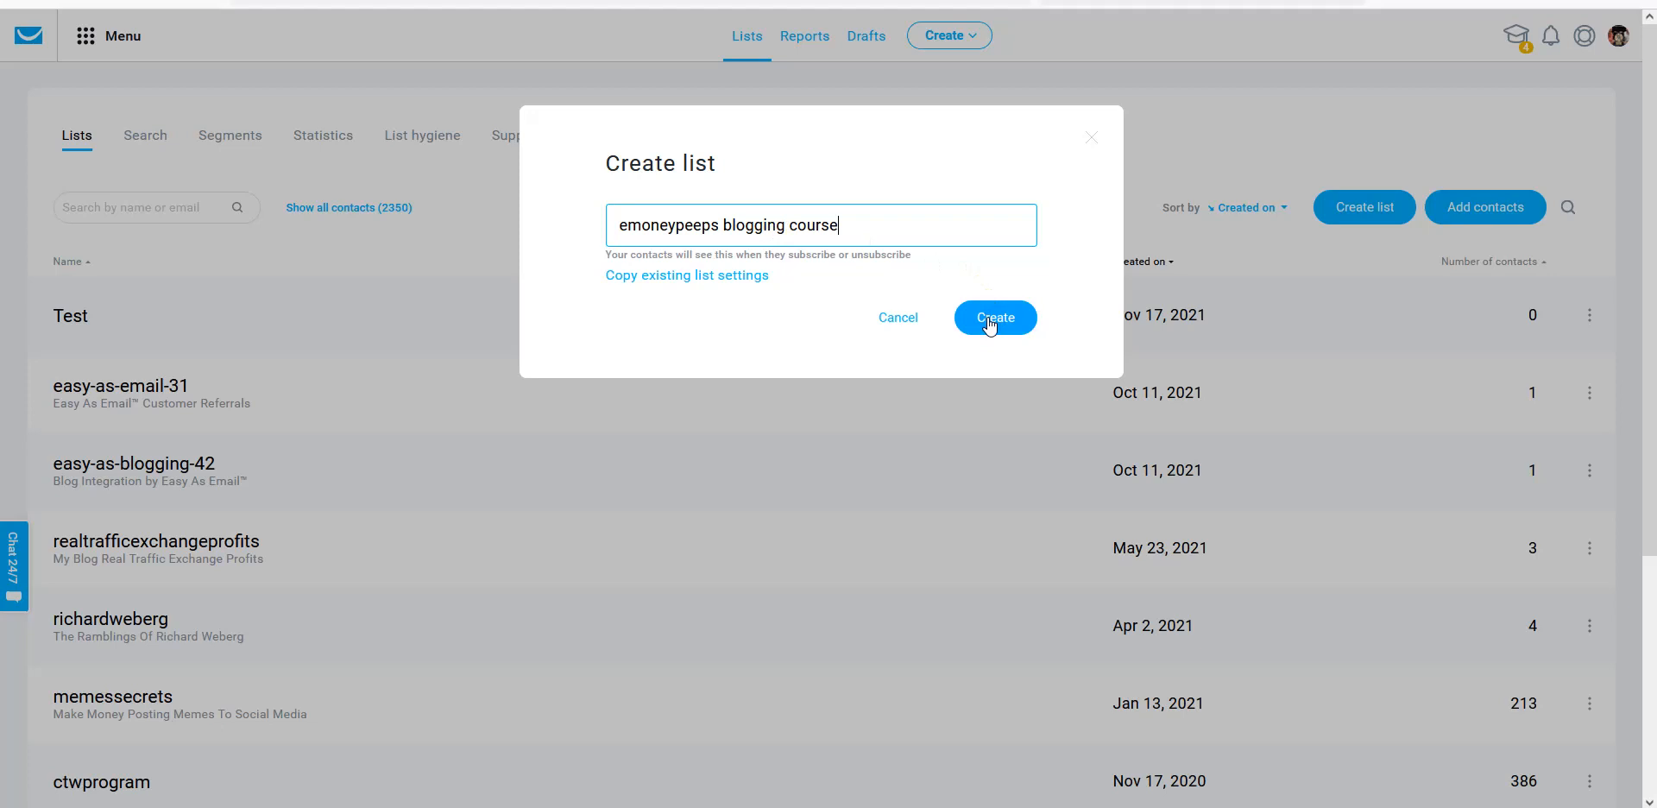
Create the list and open the row menu for emoneypeeps blogging course.
left_click(994, 317)
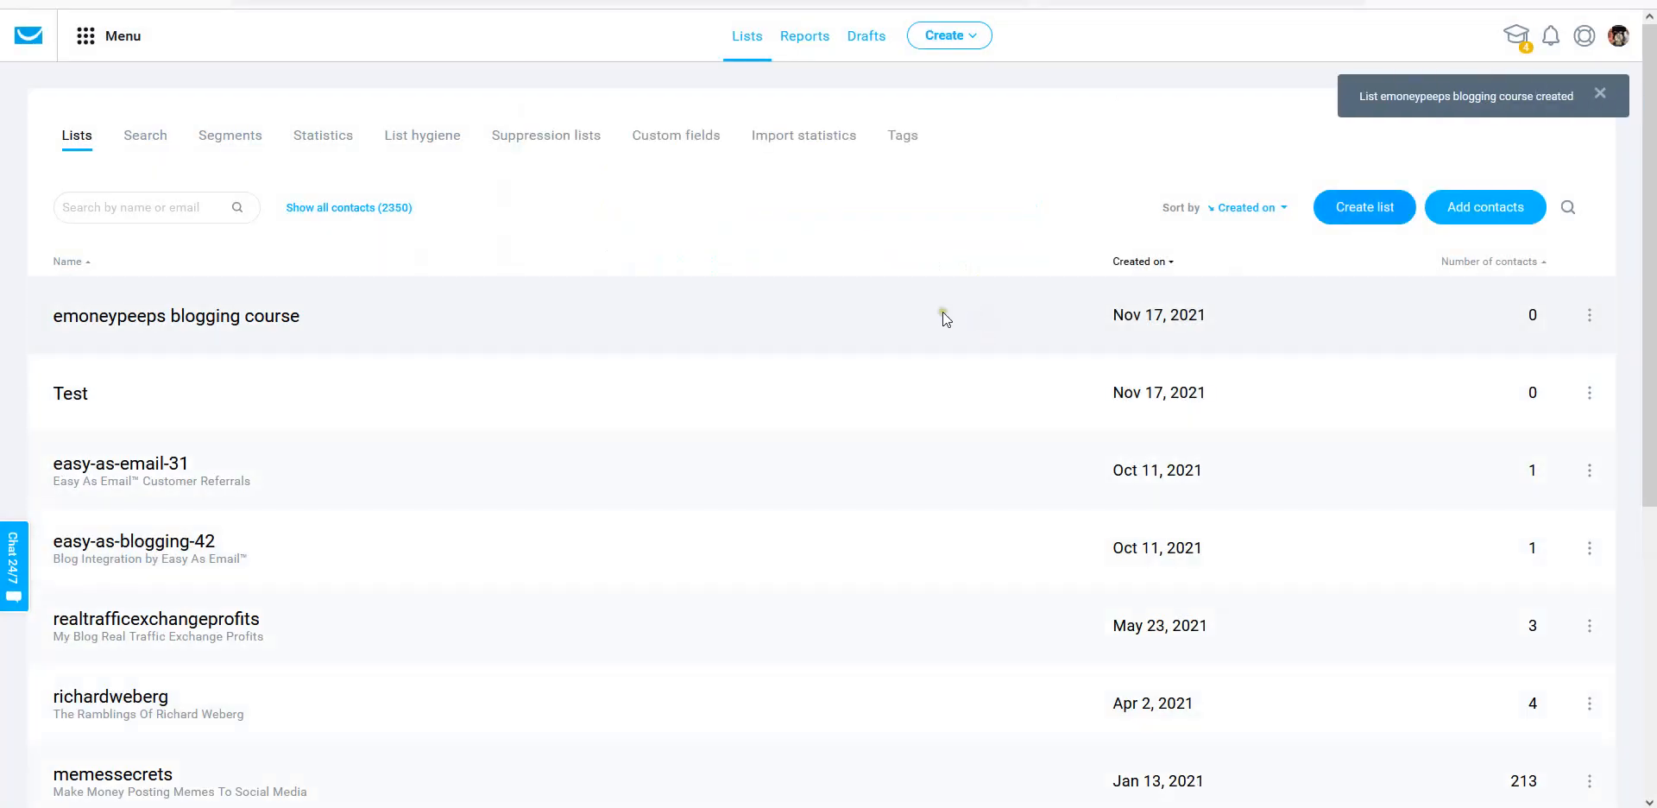
mouse_move(520, 311)
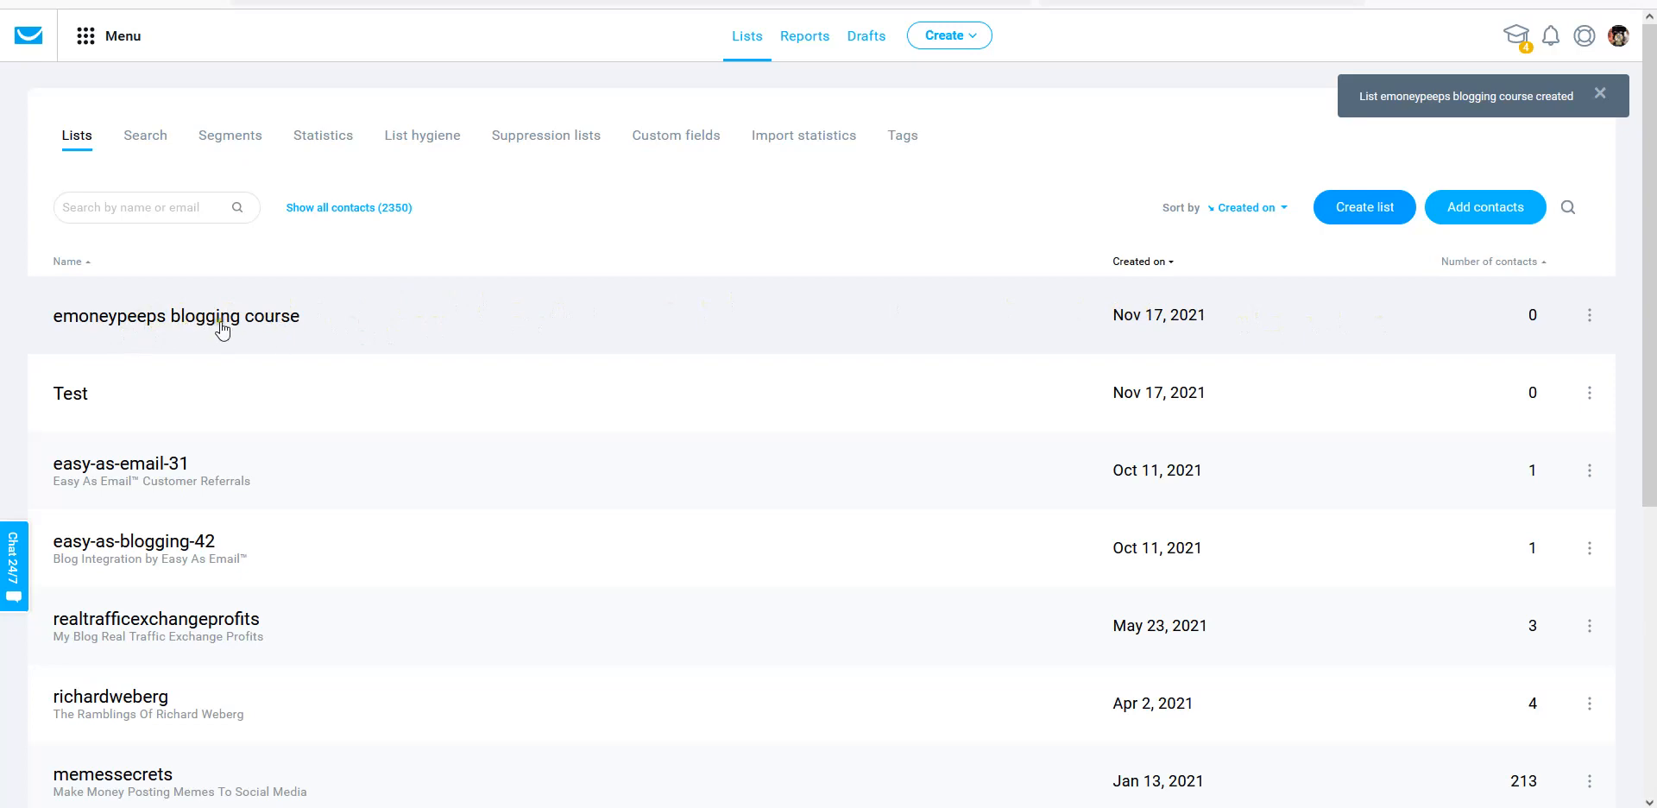
left_click(1590, 315)
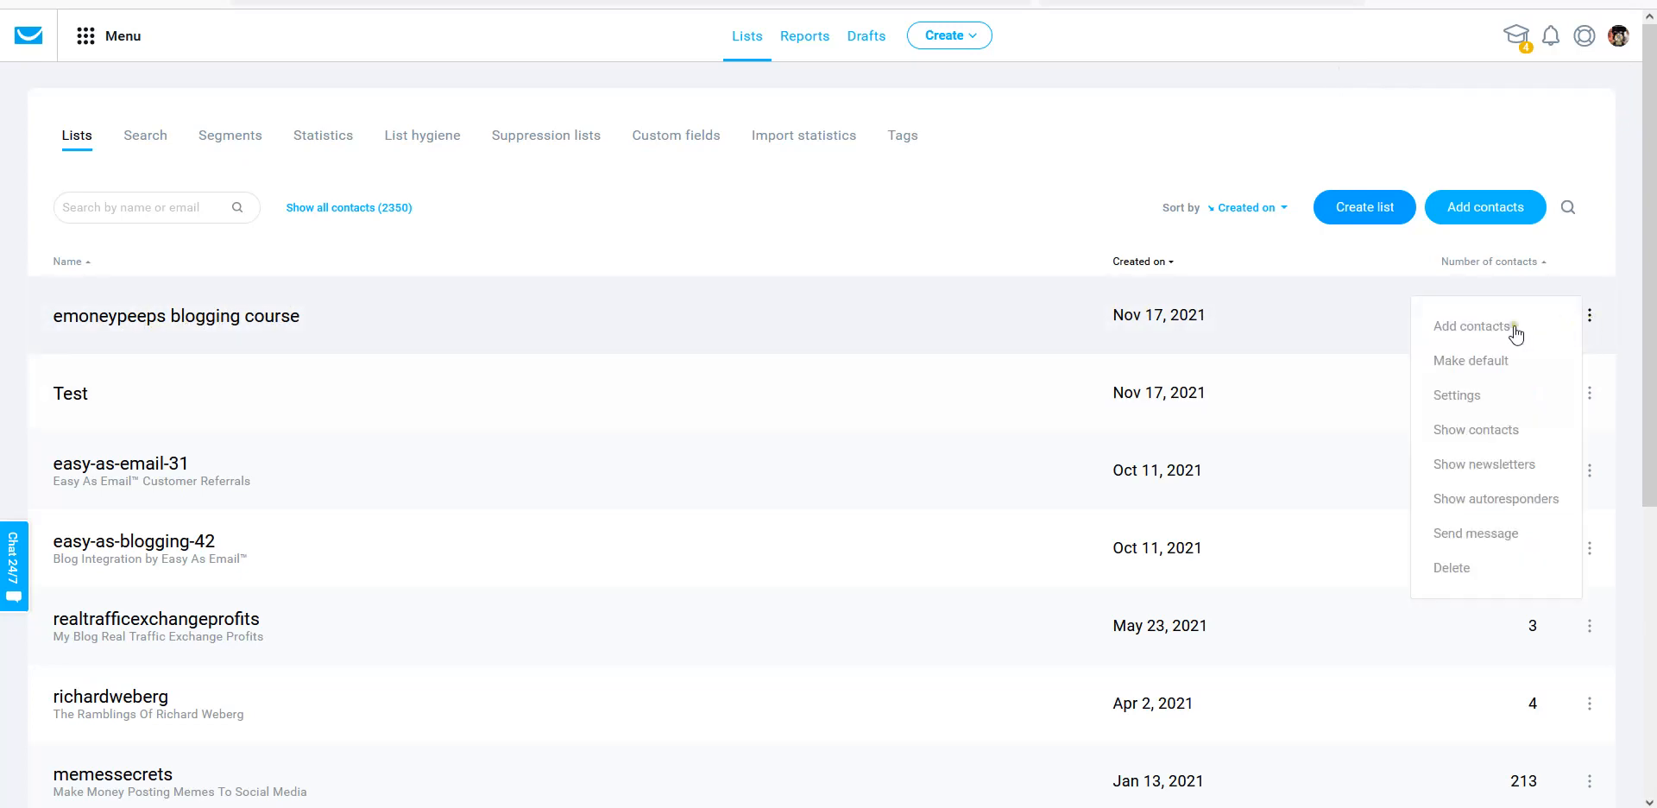
mouse_move(1456, 395)
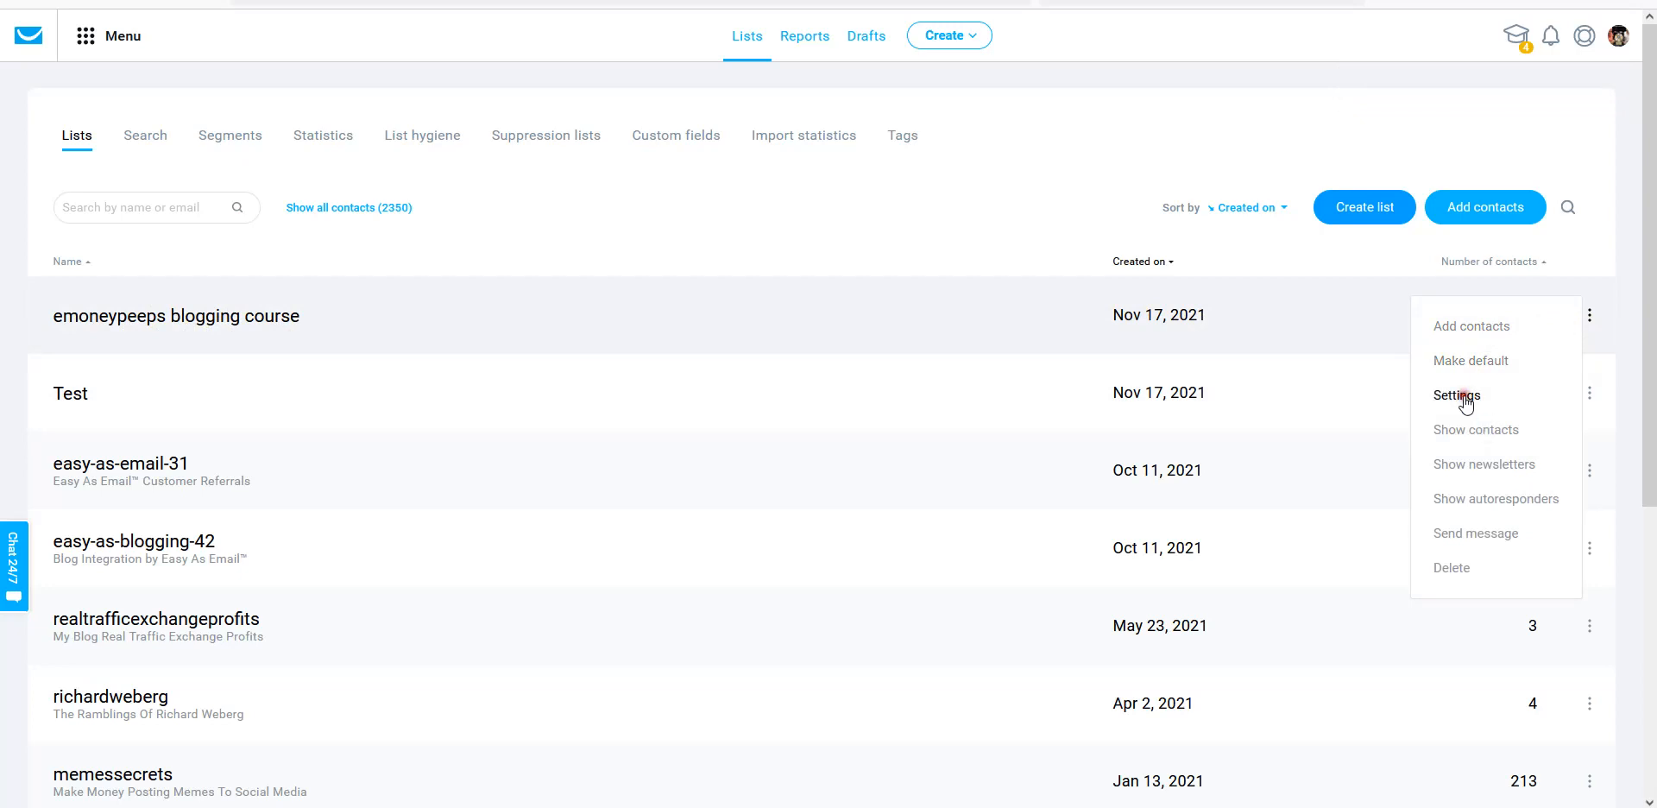
In list settings, set the title to 'emoneypeeps blogging course'.
left_click(1455, 394)
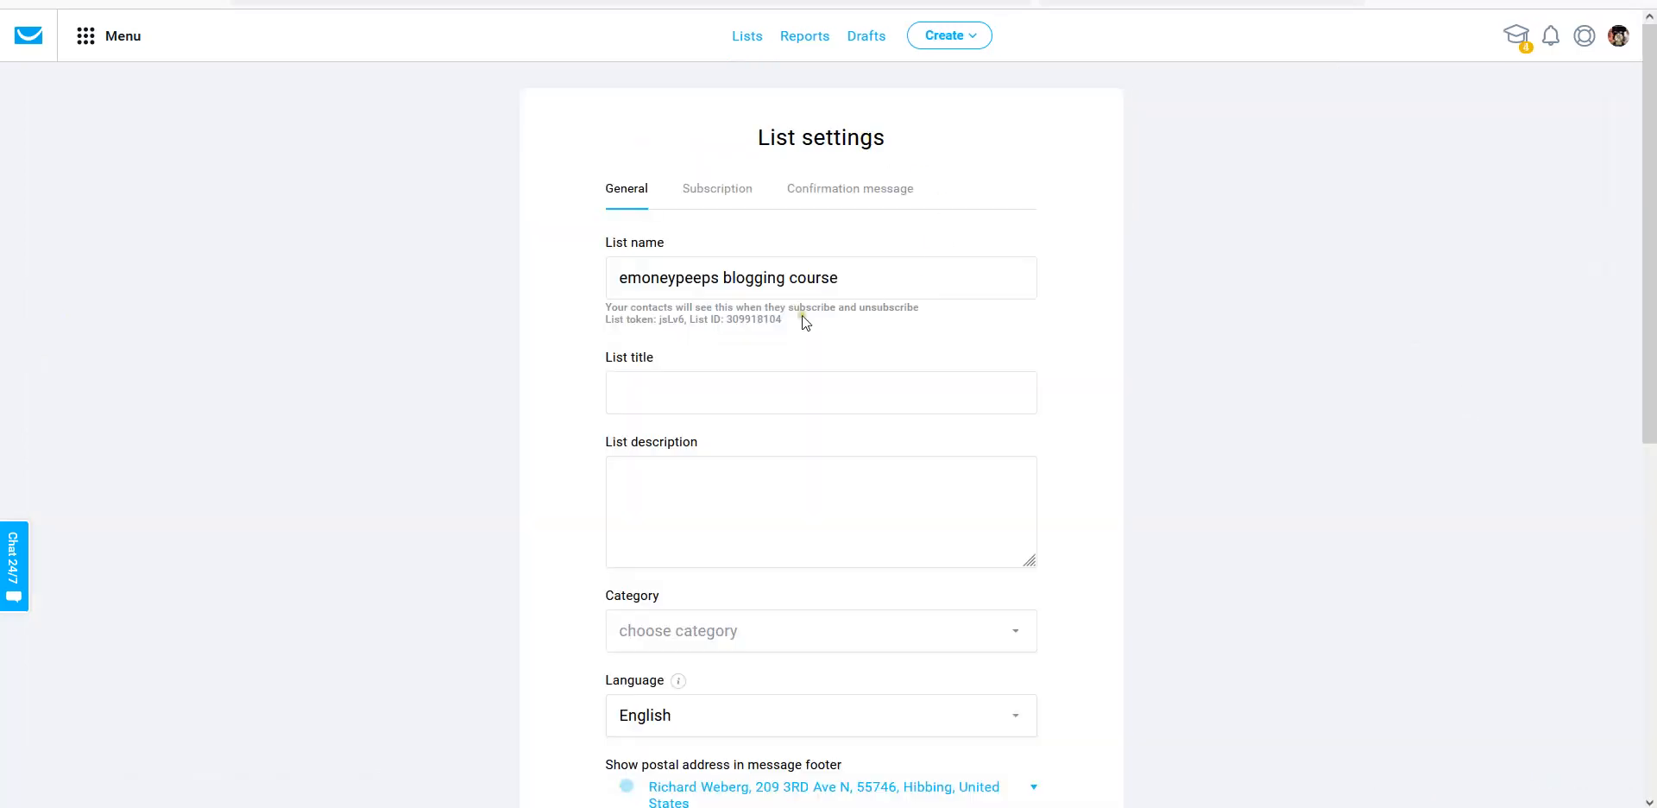
scroll("down", 3)
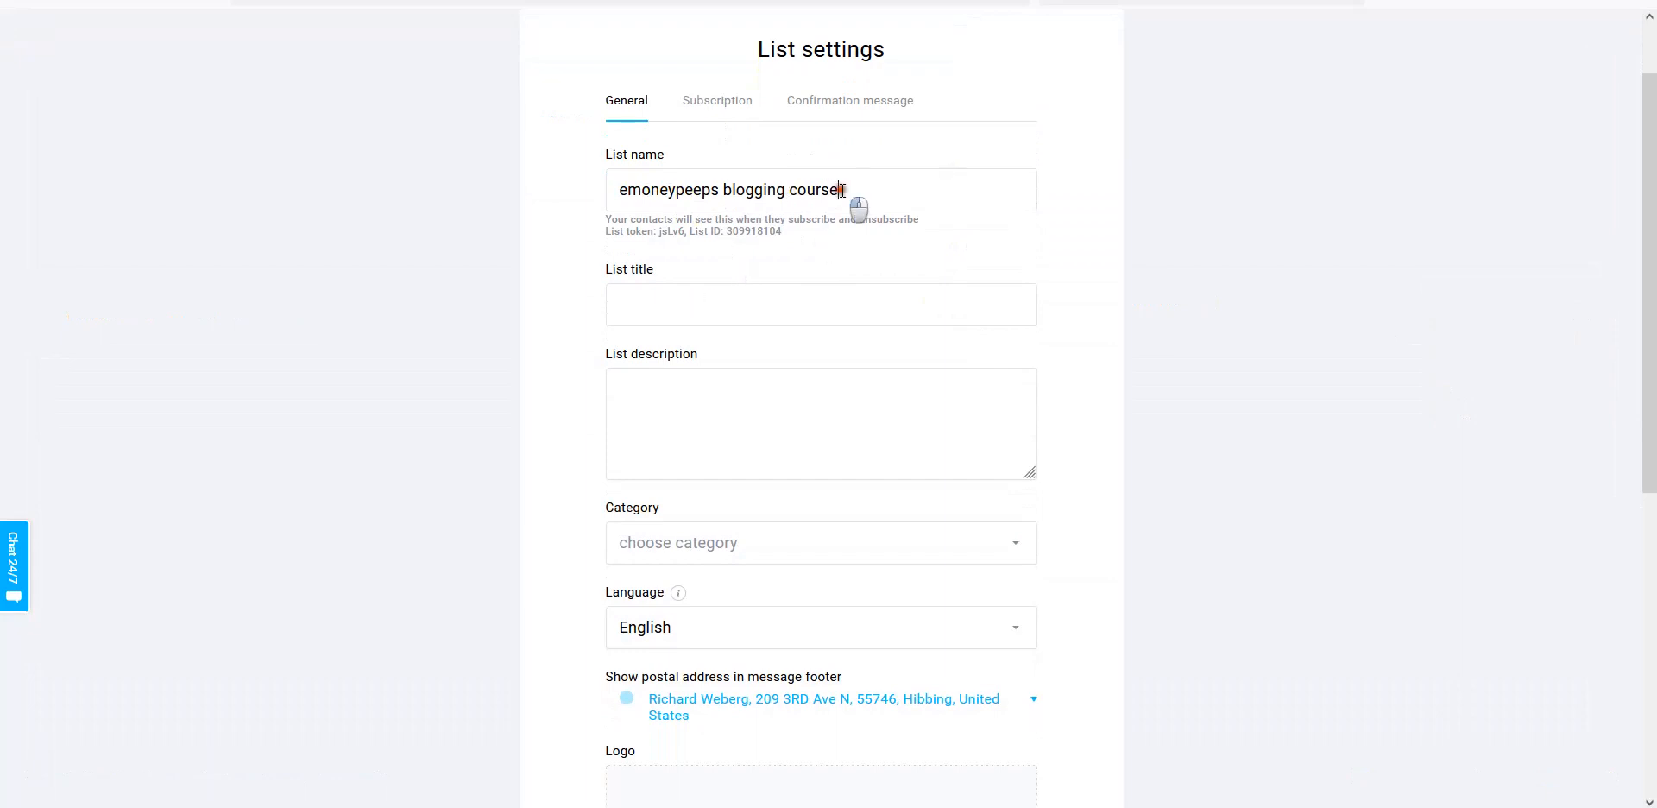
left_click(820, 305)
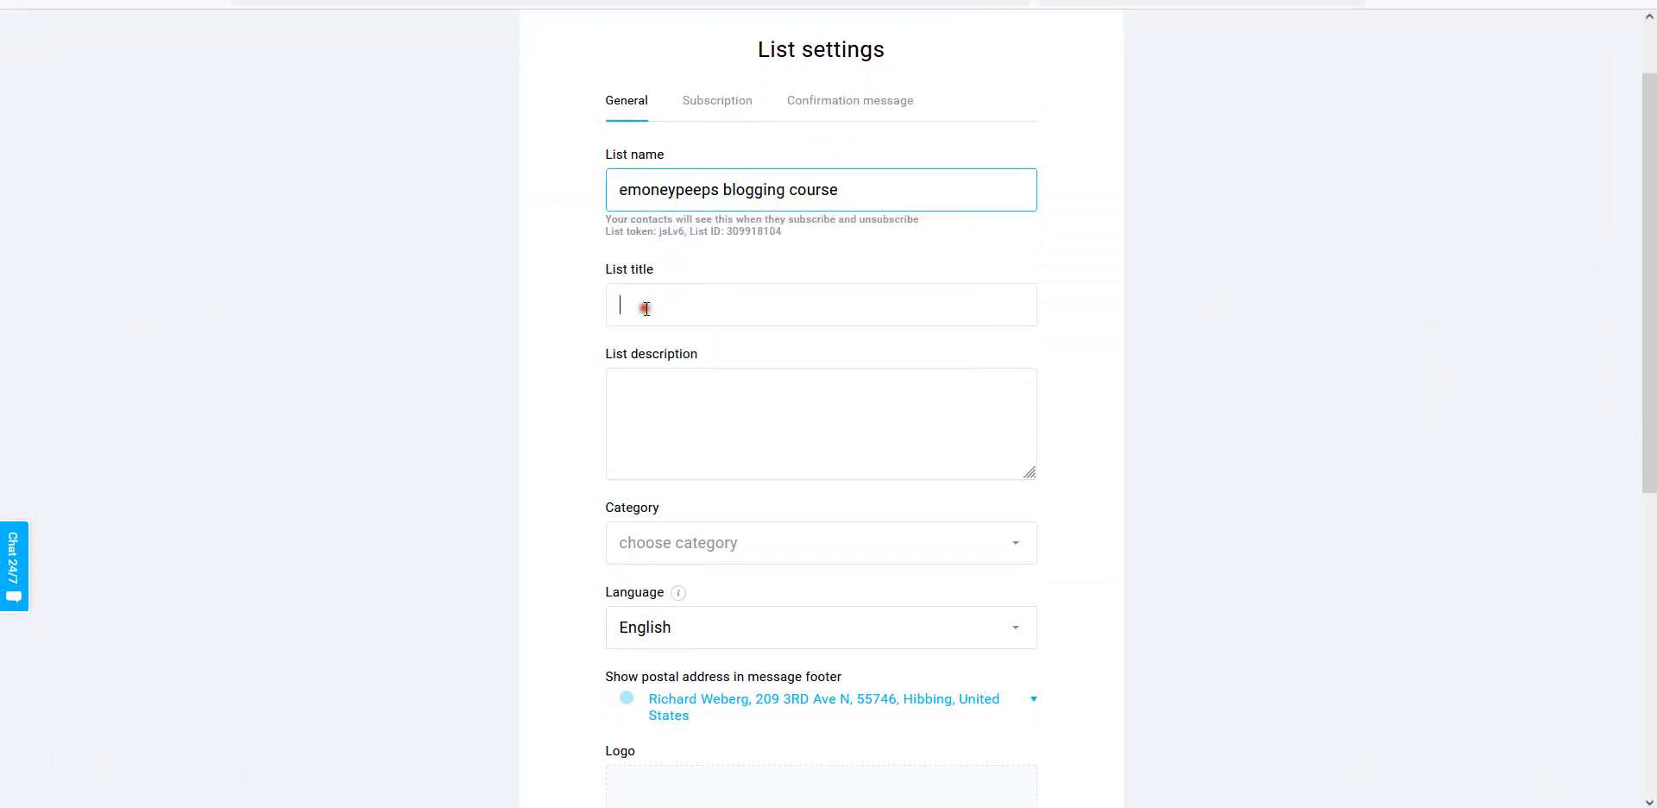
type("emoneypeeps blogging course")
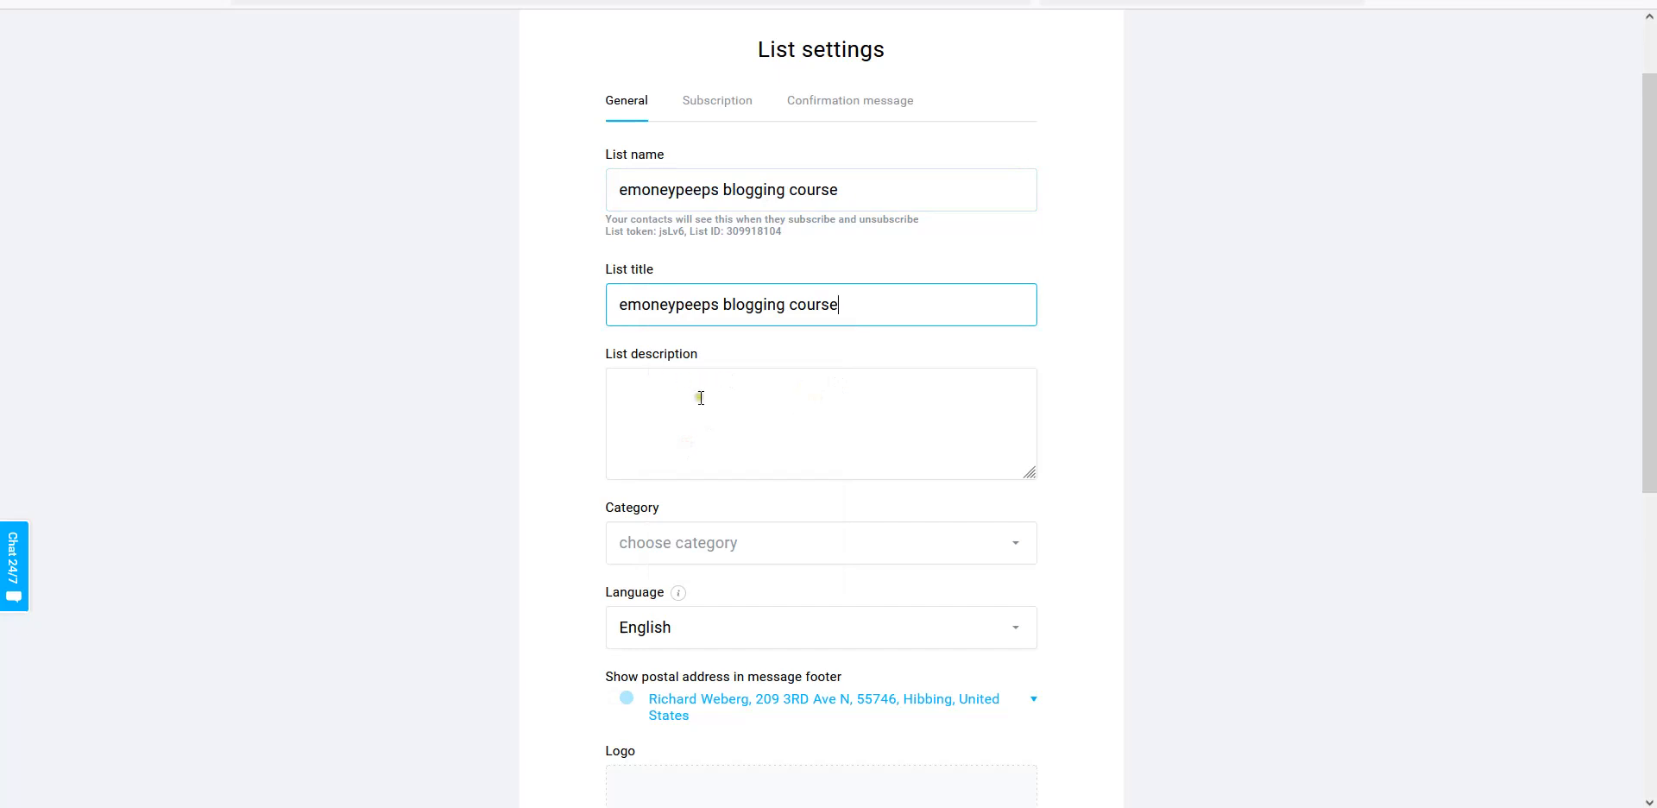
Enter the description 'Eemoneypeeps online blogging course.'.
left_click(698, 396)
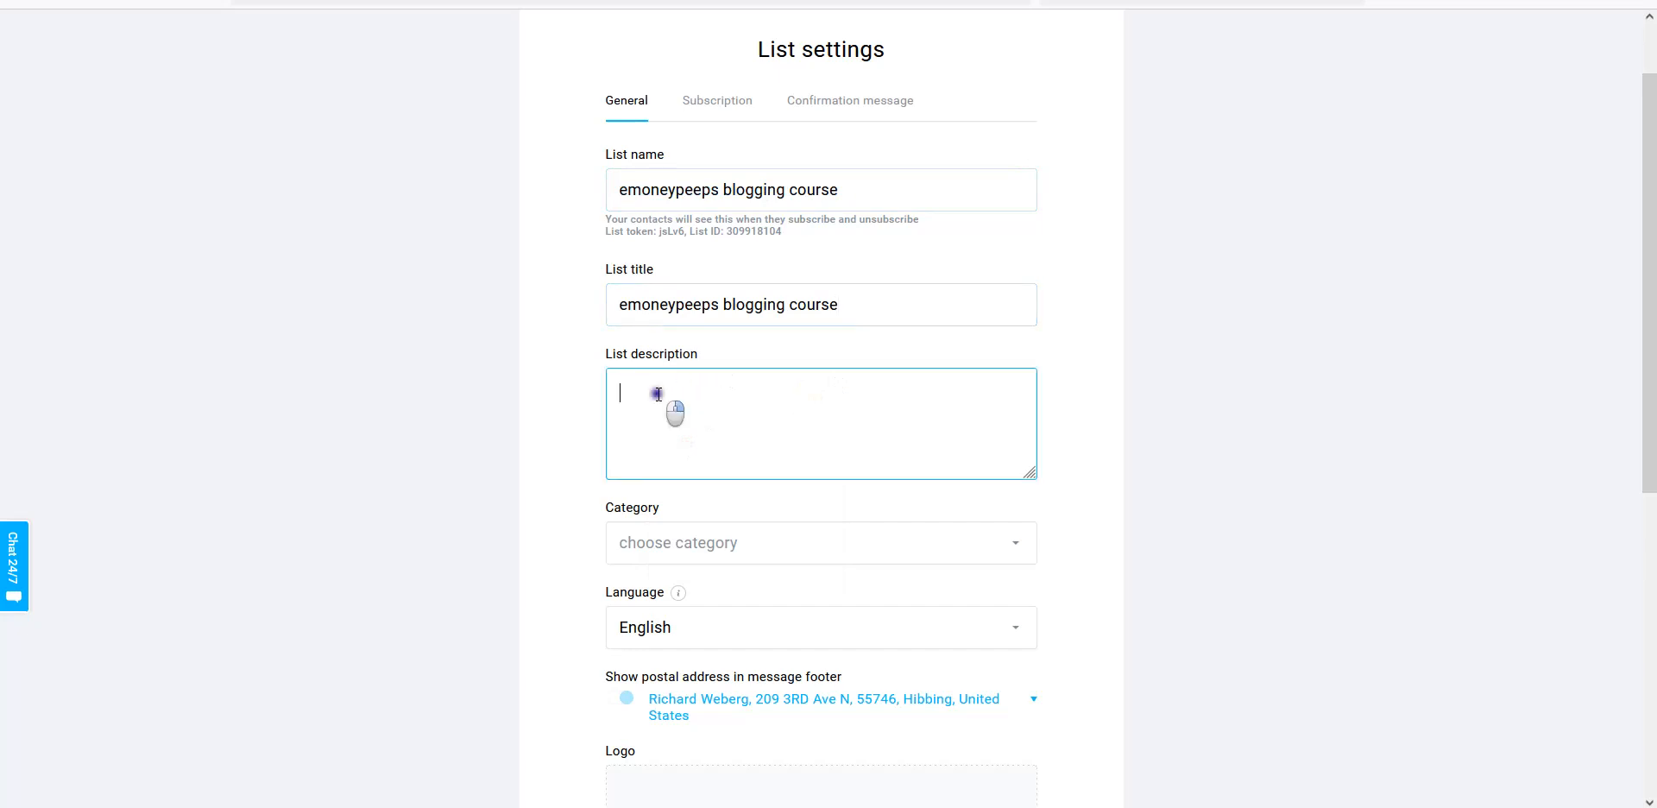
type("emoneypeeps blogging course")
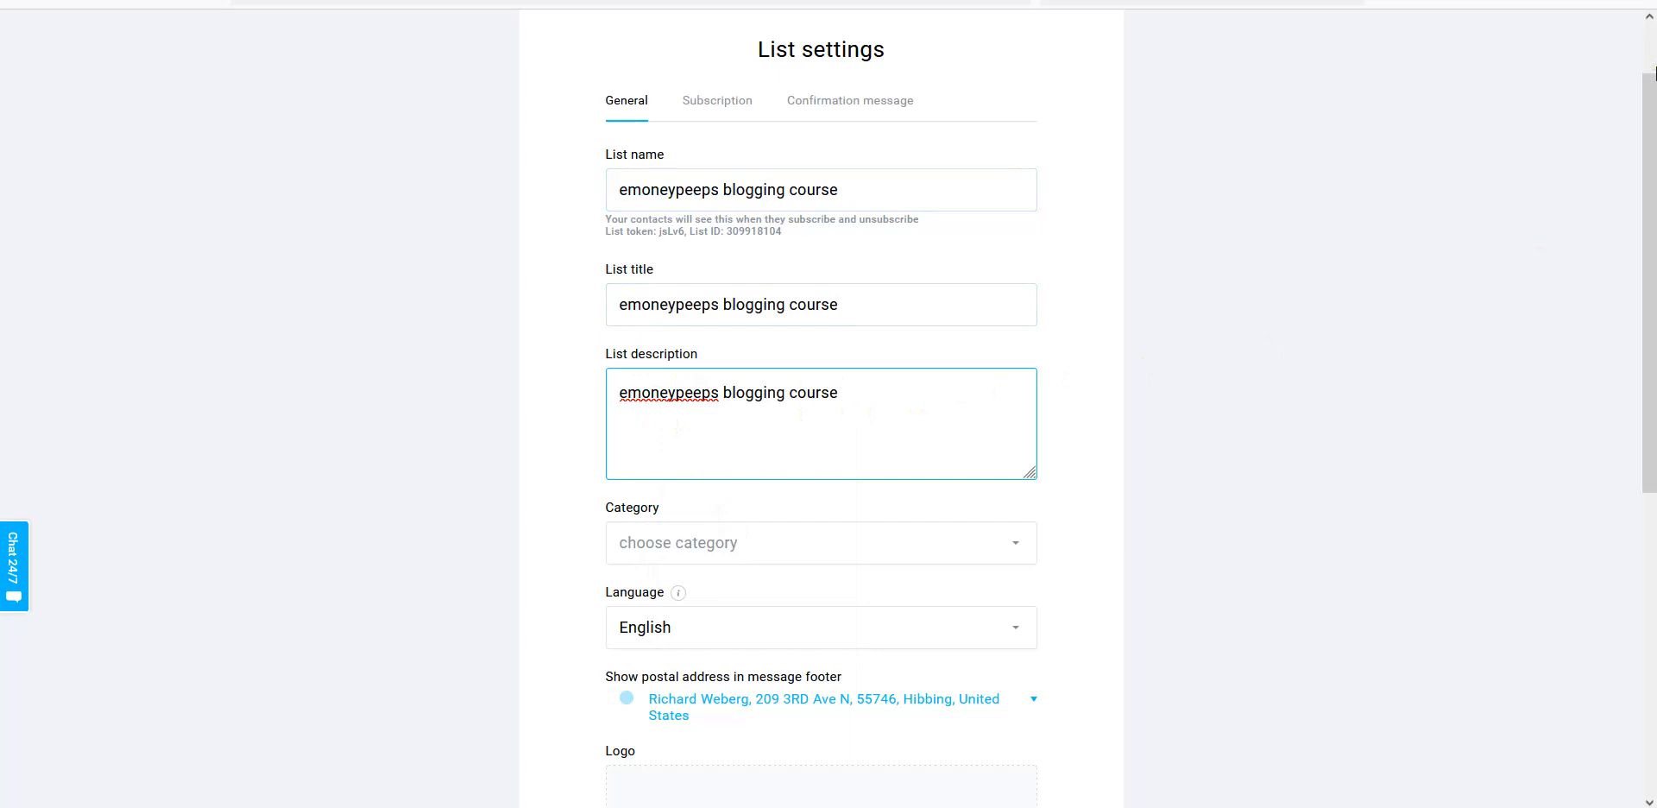
type("Eemb")
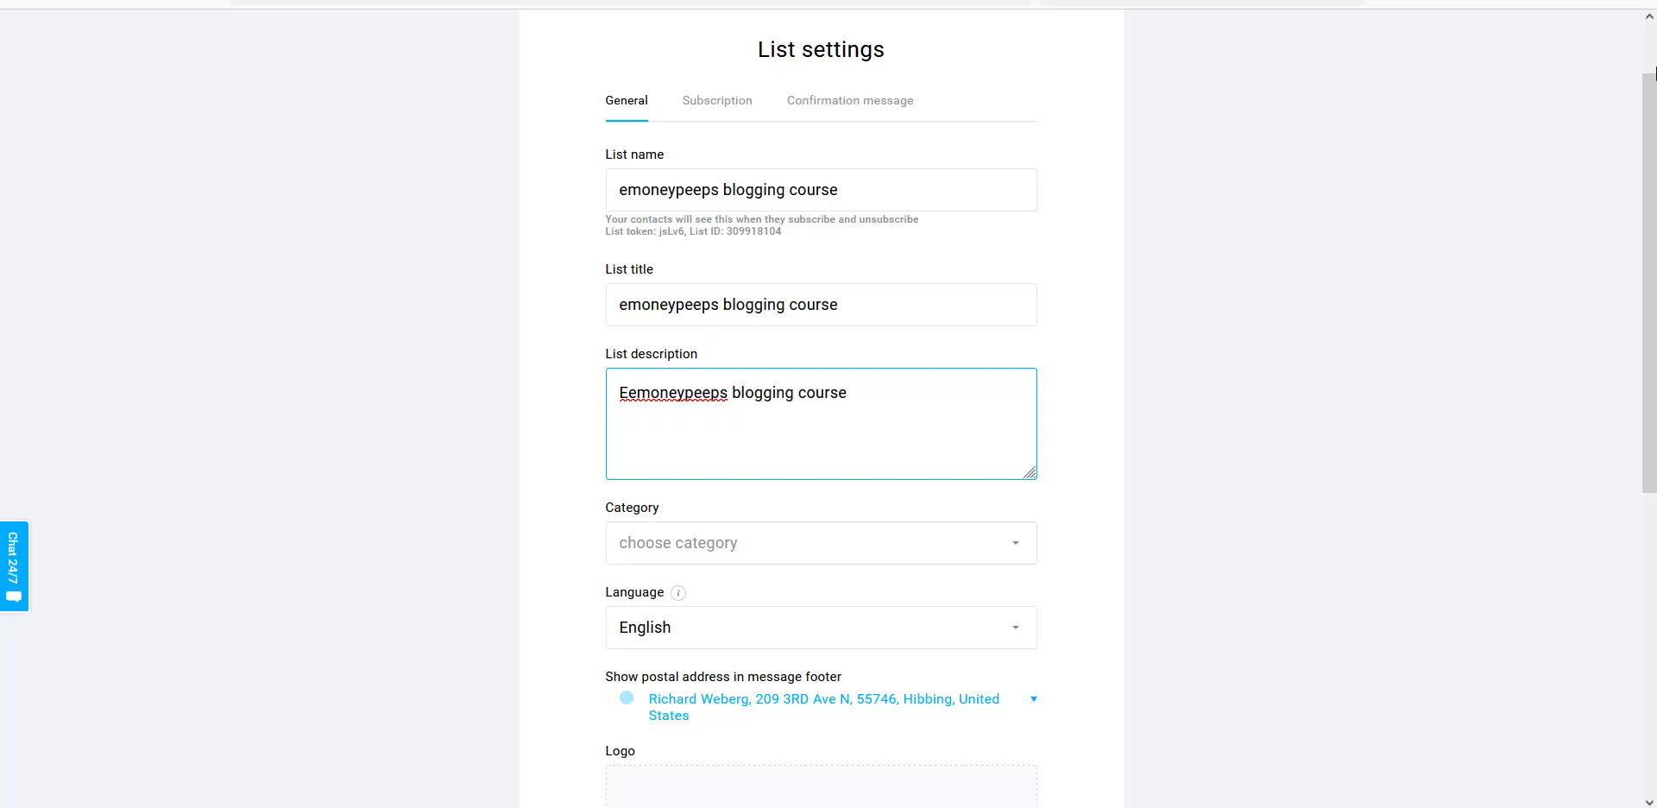
type("online")
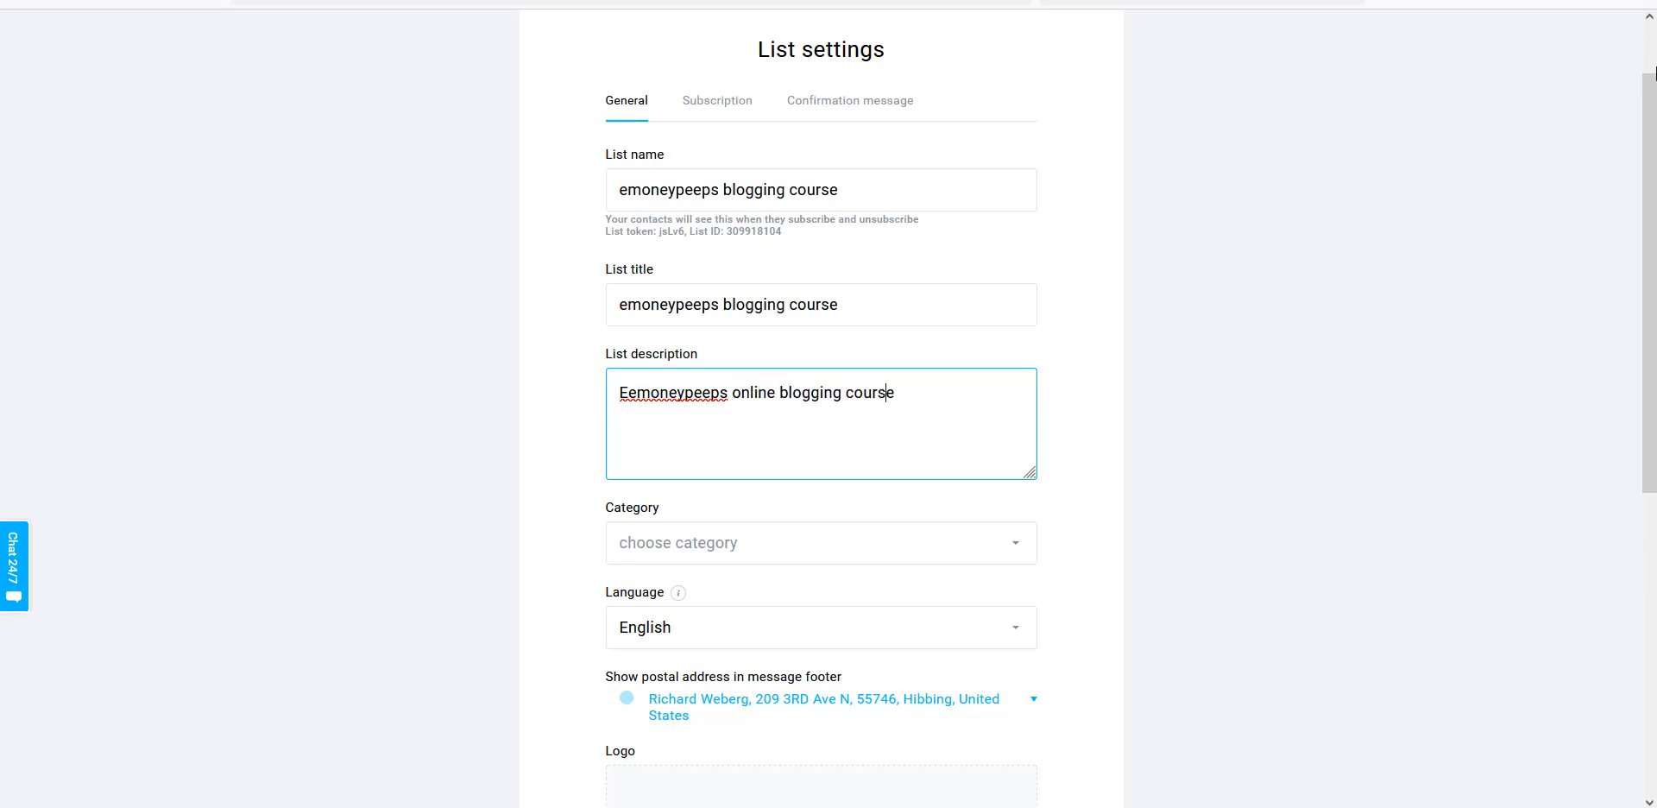
type(".")
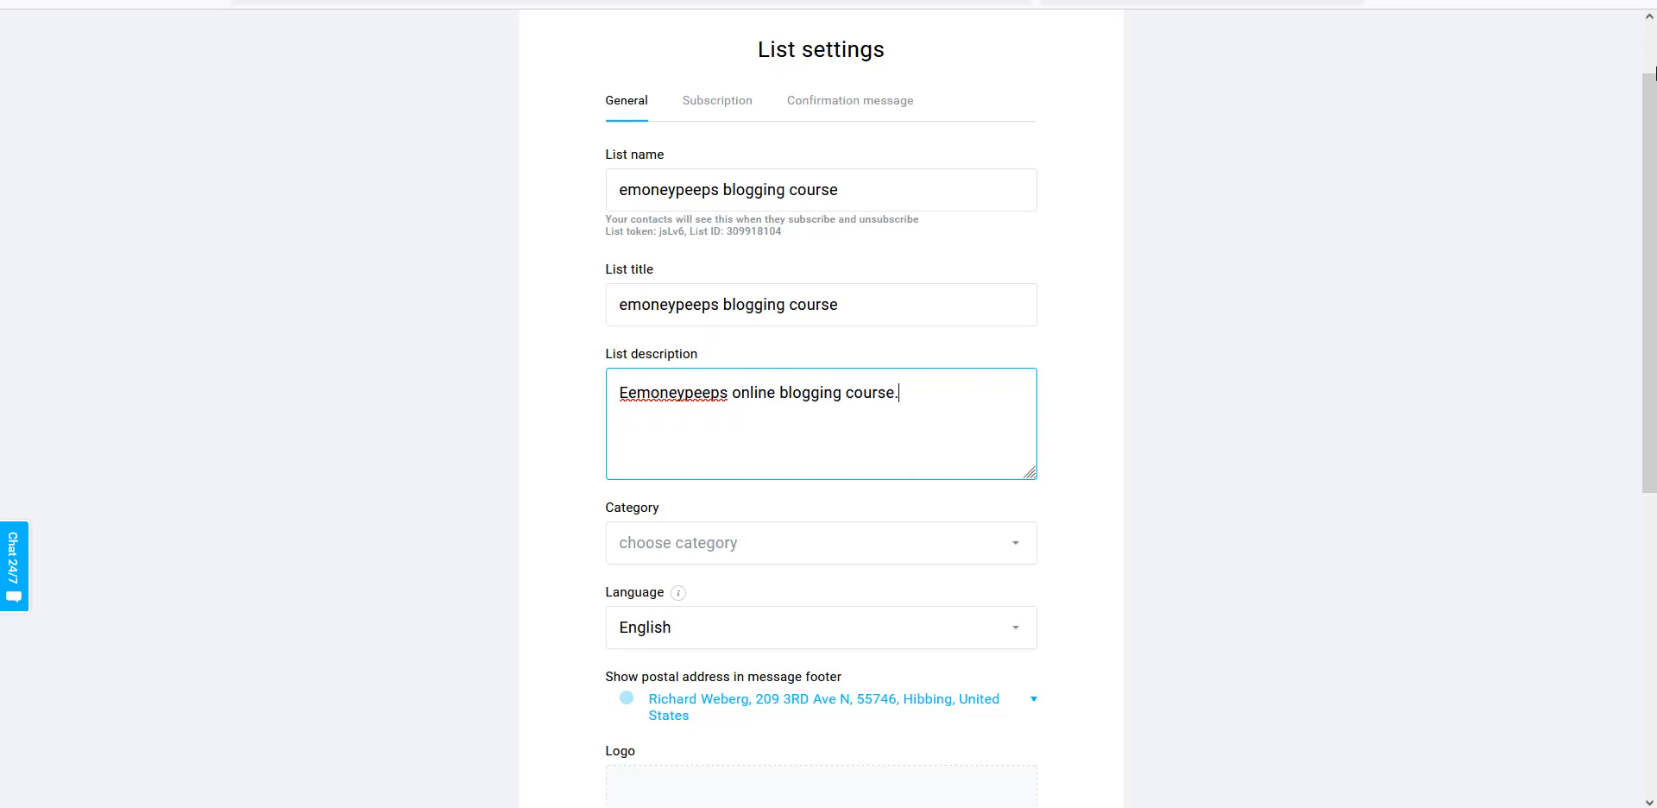
mouse_move(1286, 203)
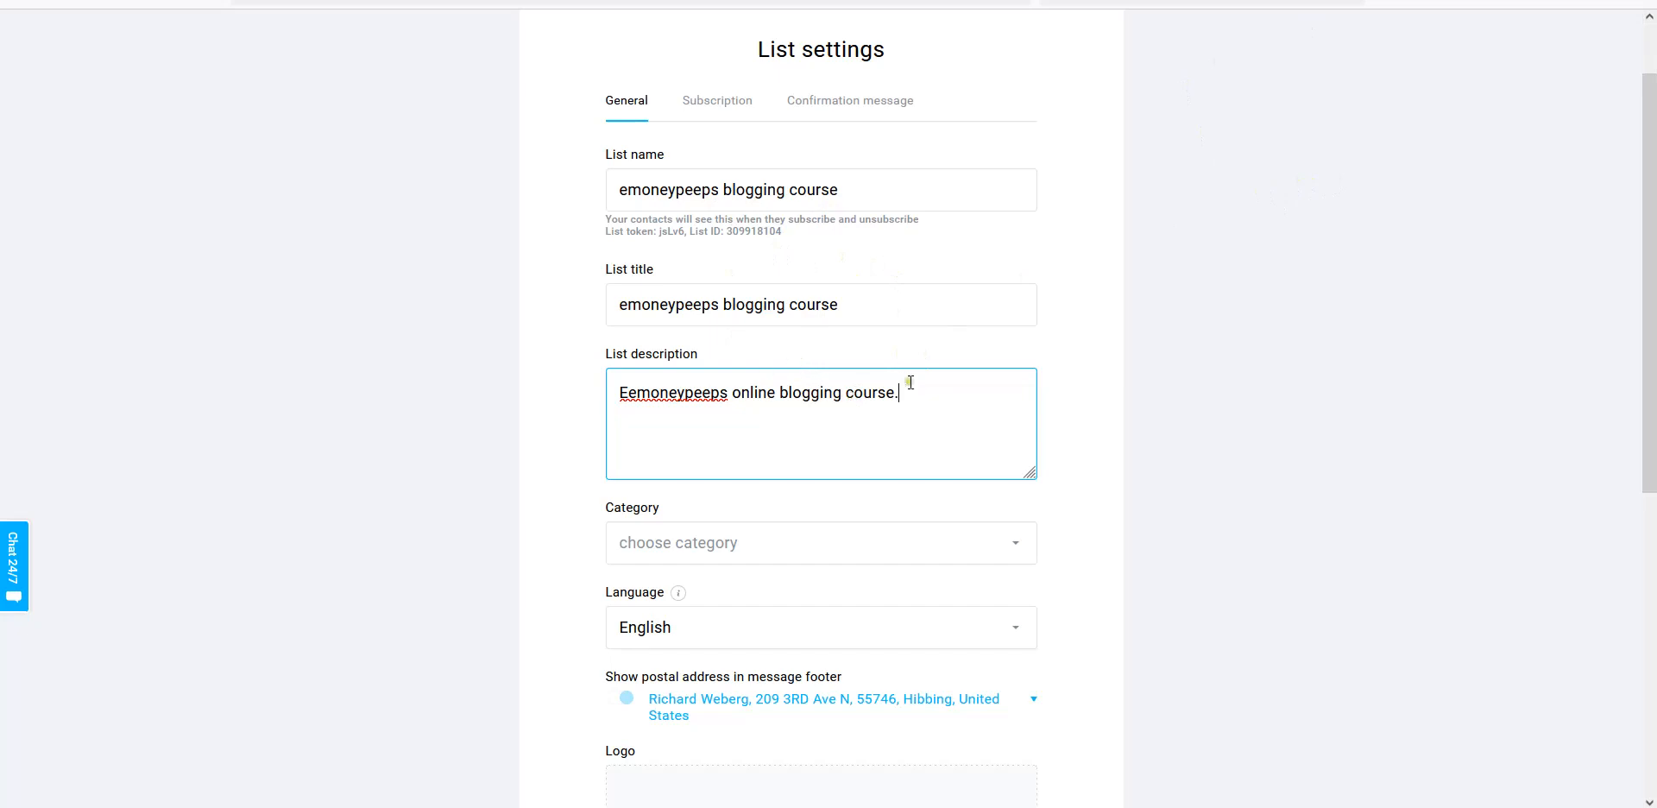
mouse_move(753, 380)
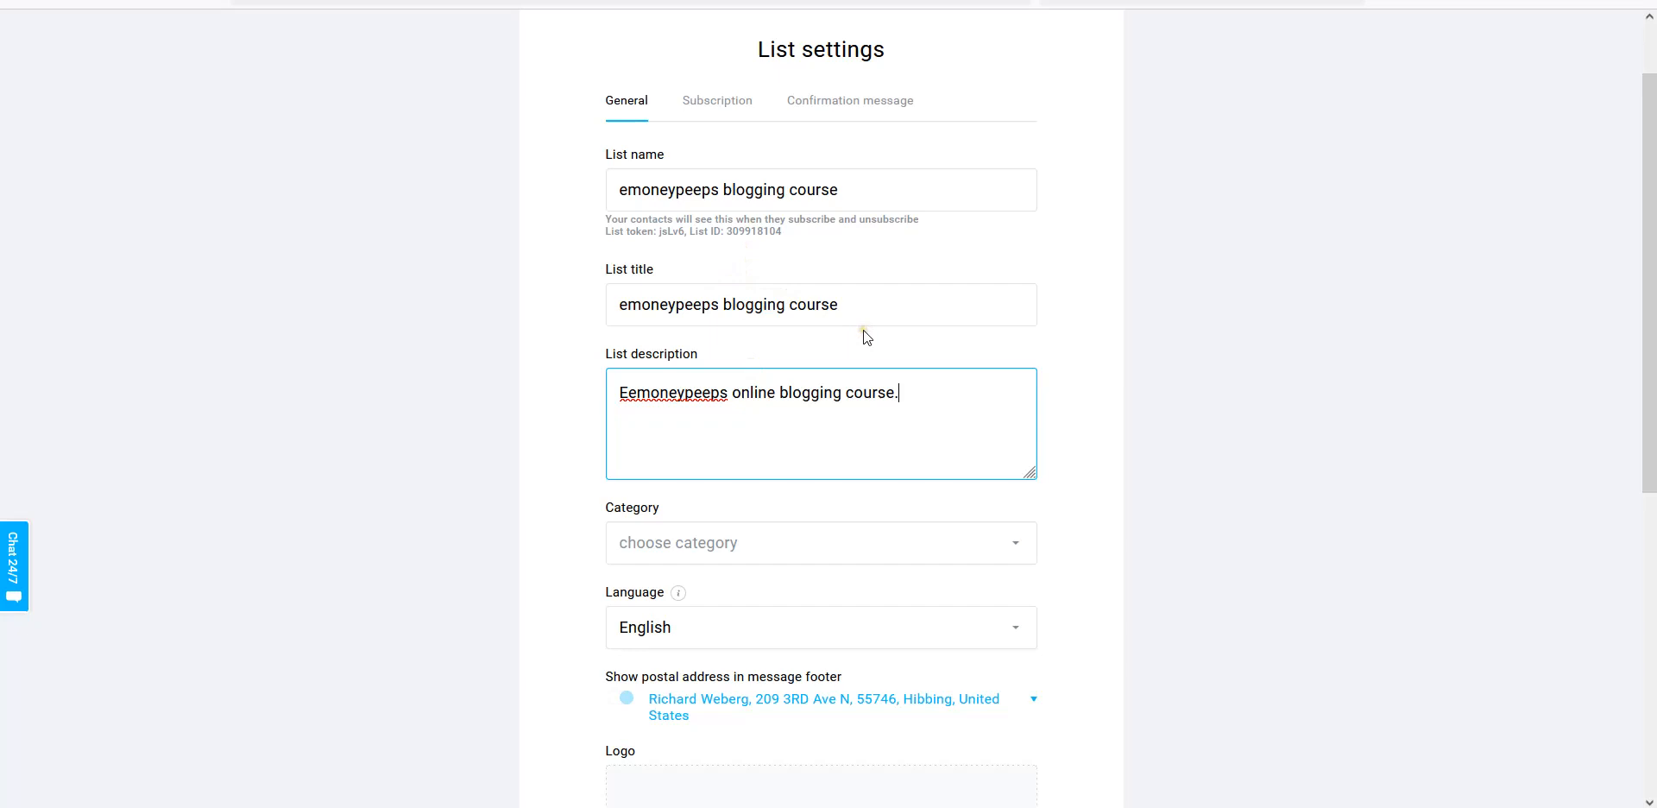
mouse_move(594, 201)
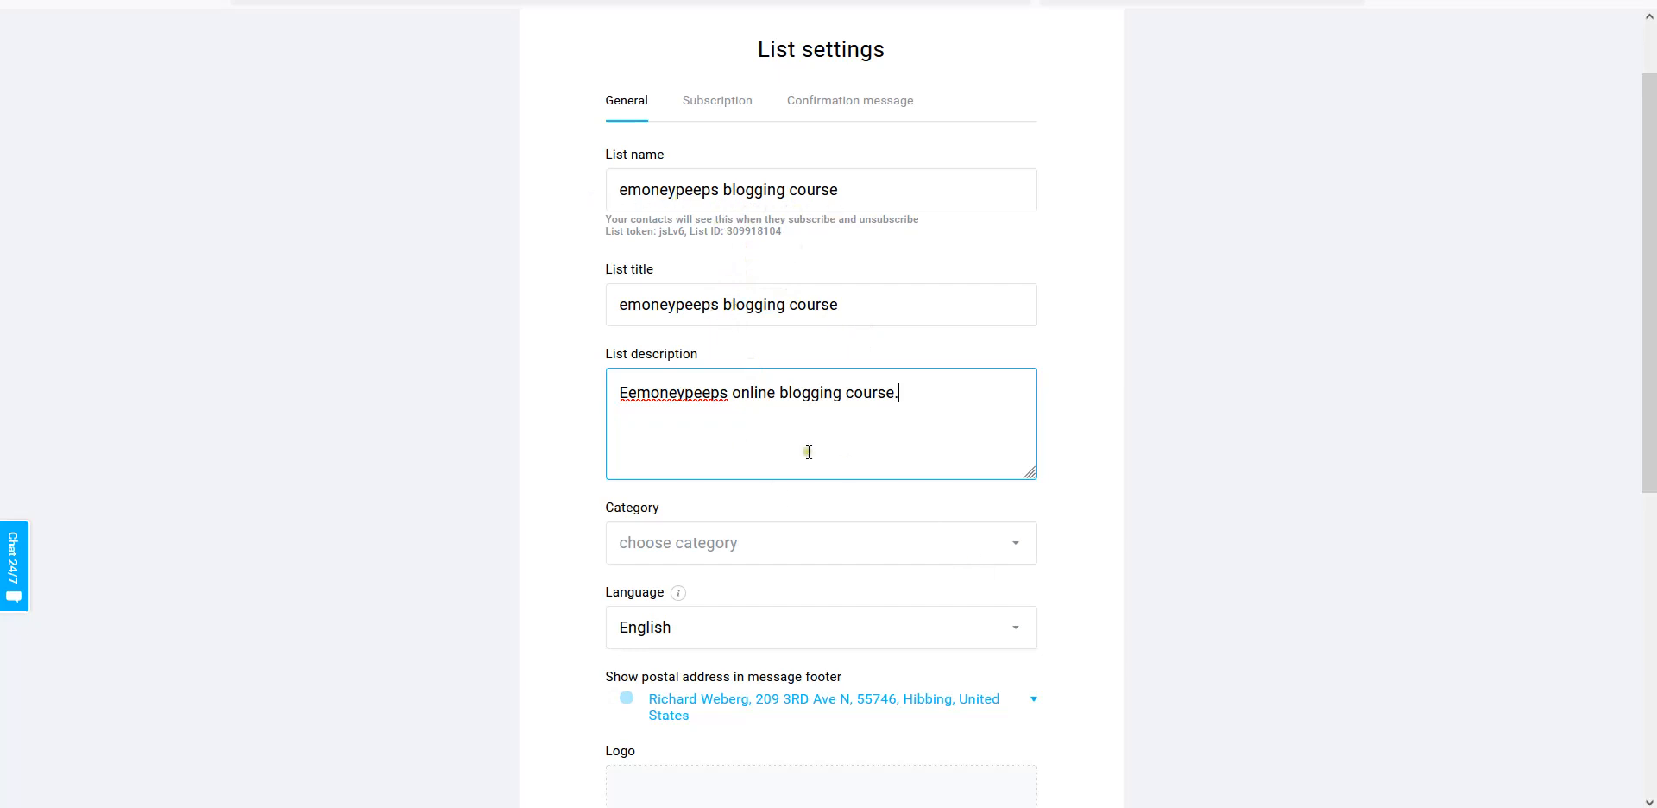
mouse_move(914, 489)
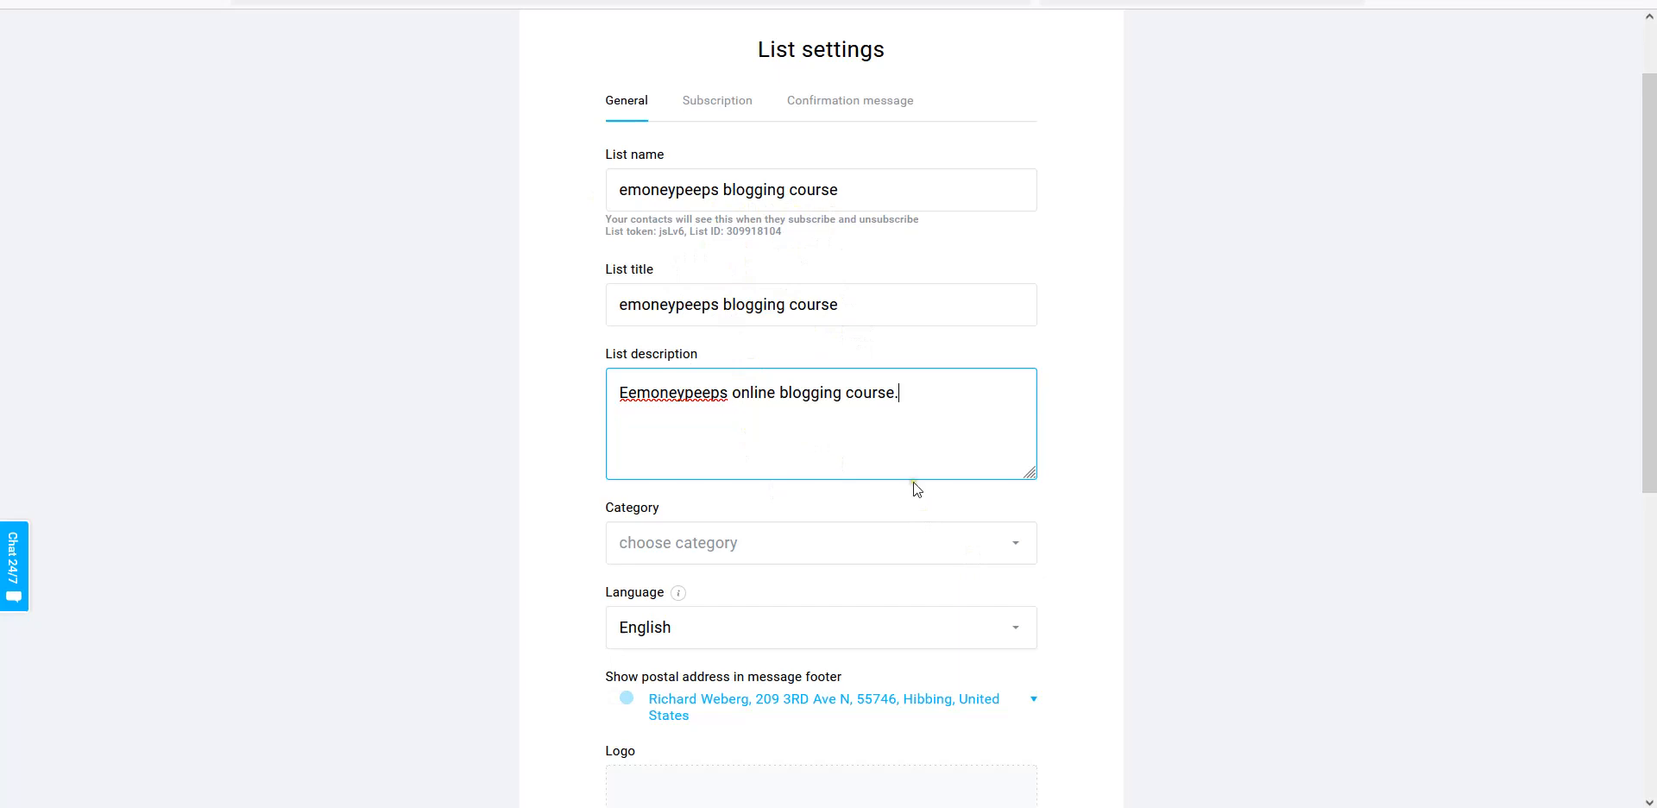
mouse_move(891, 478)
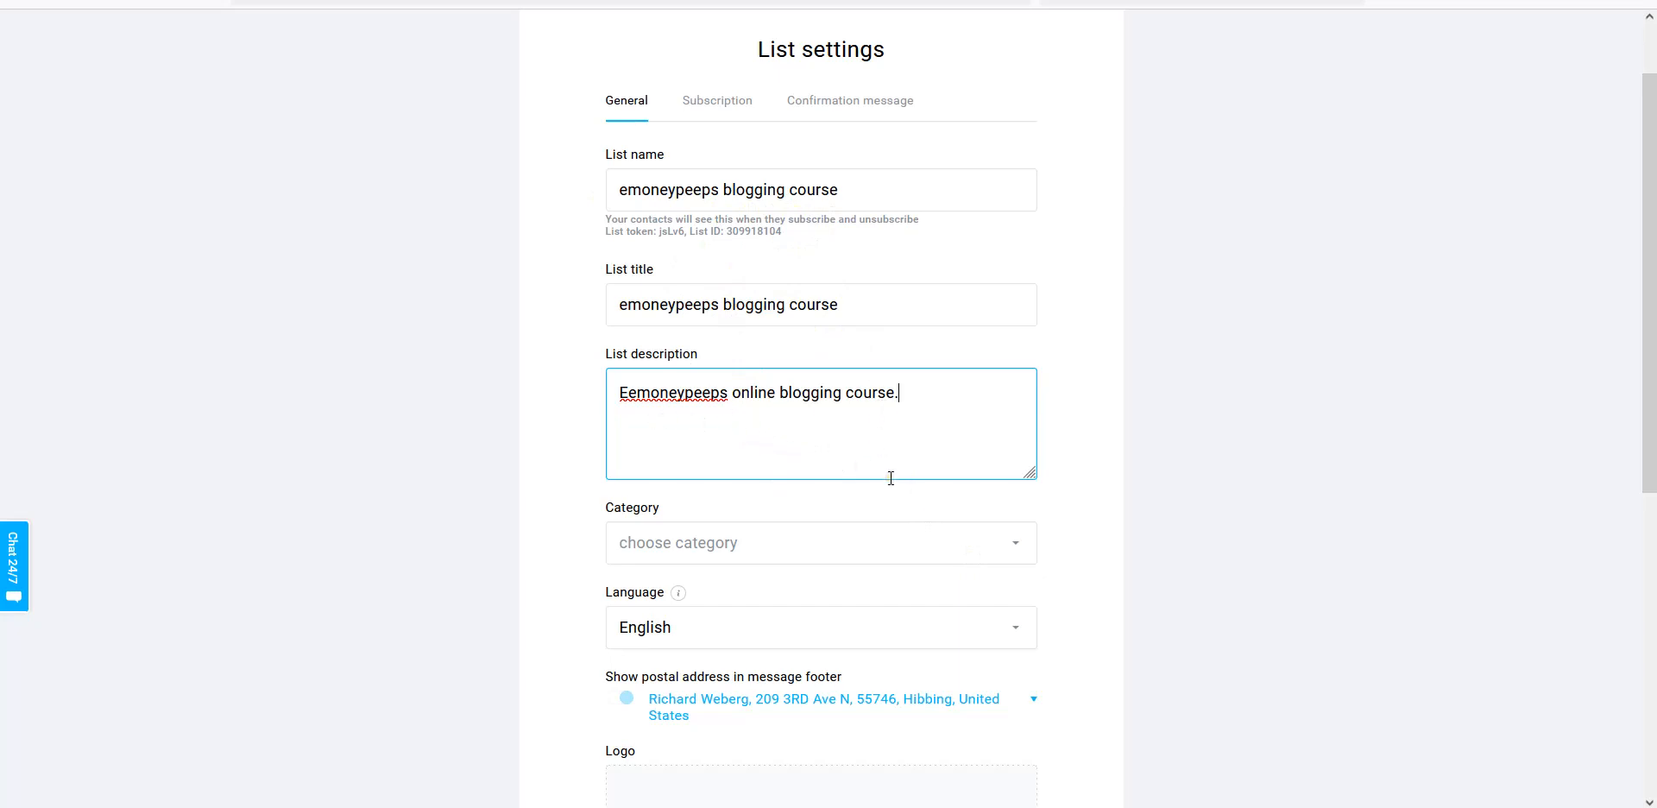
scroll("down", 3)
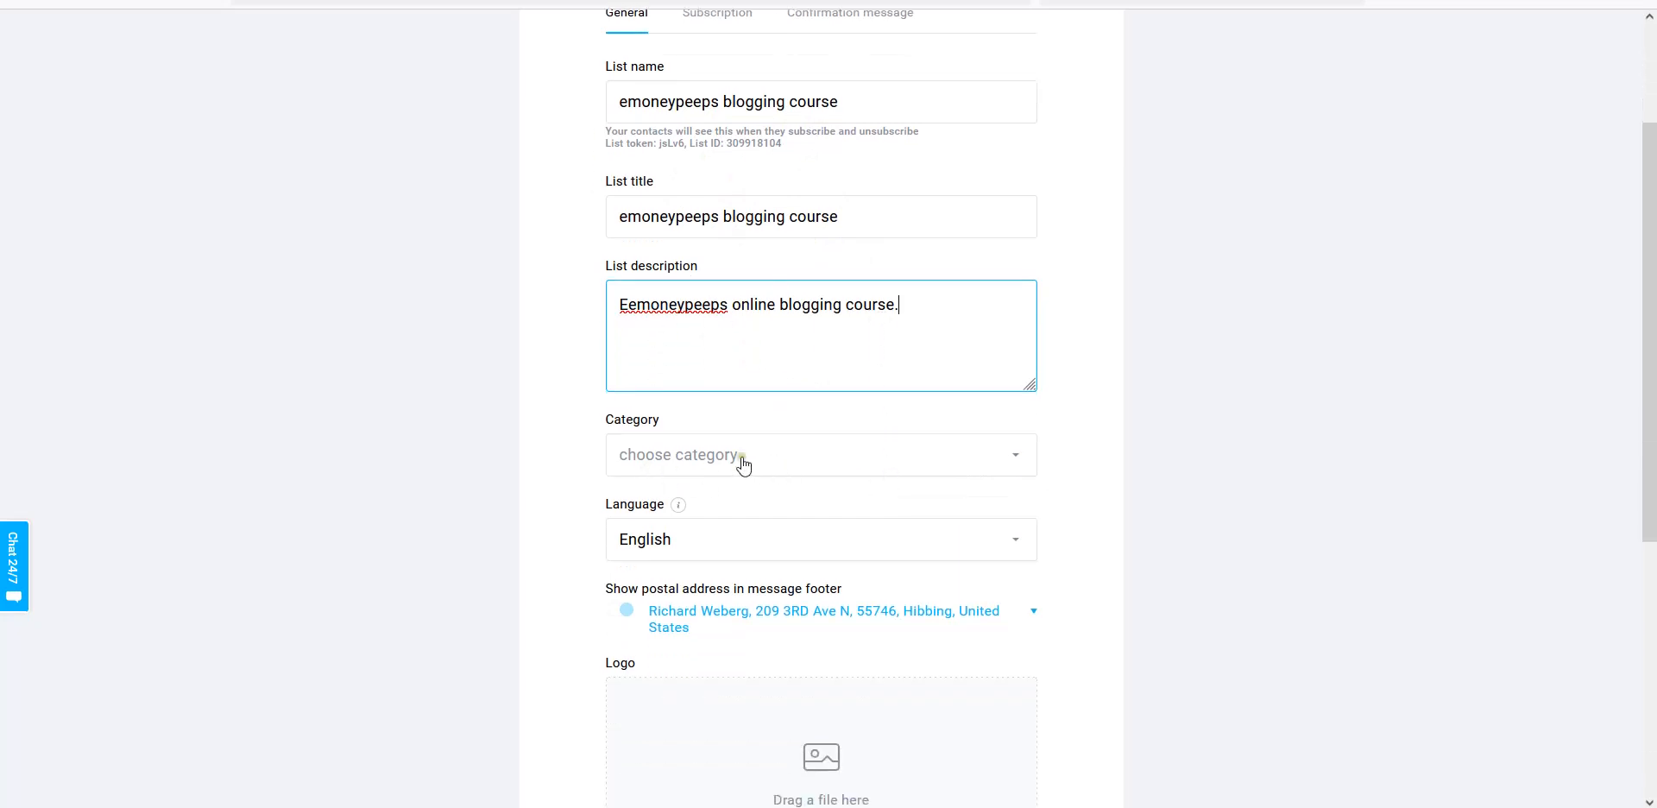
Choose Internet Marketing from the list Category dropdown.
left_click(819, 454)
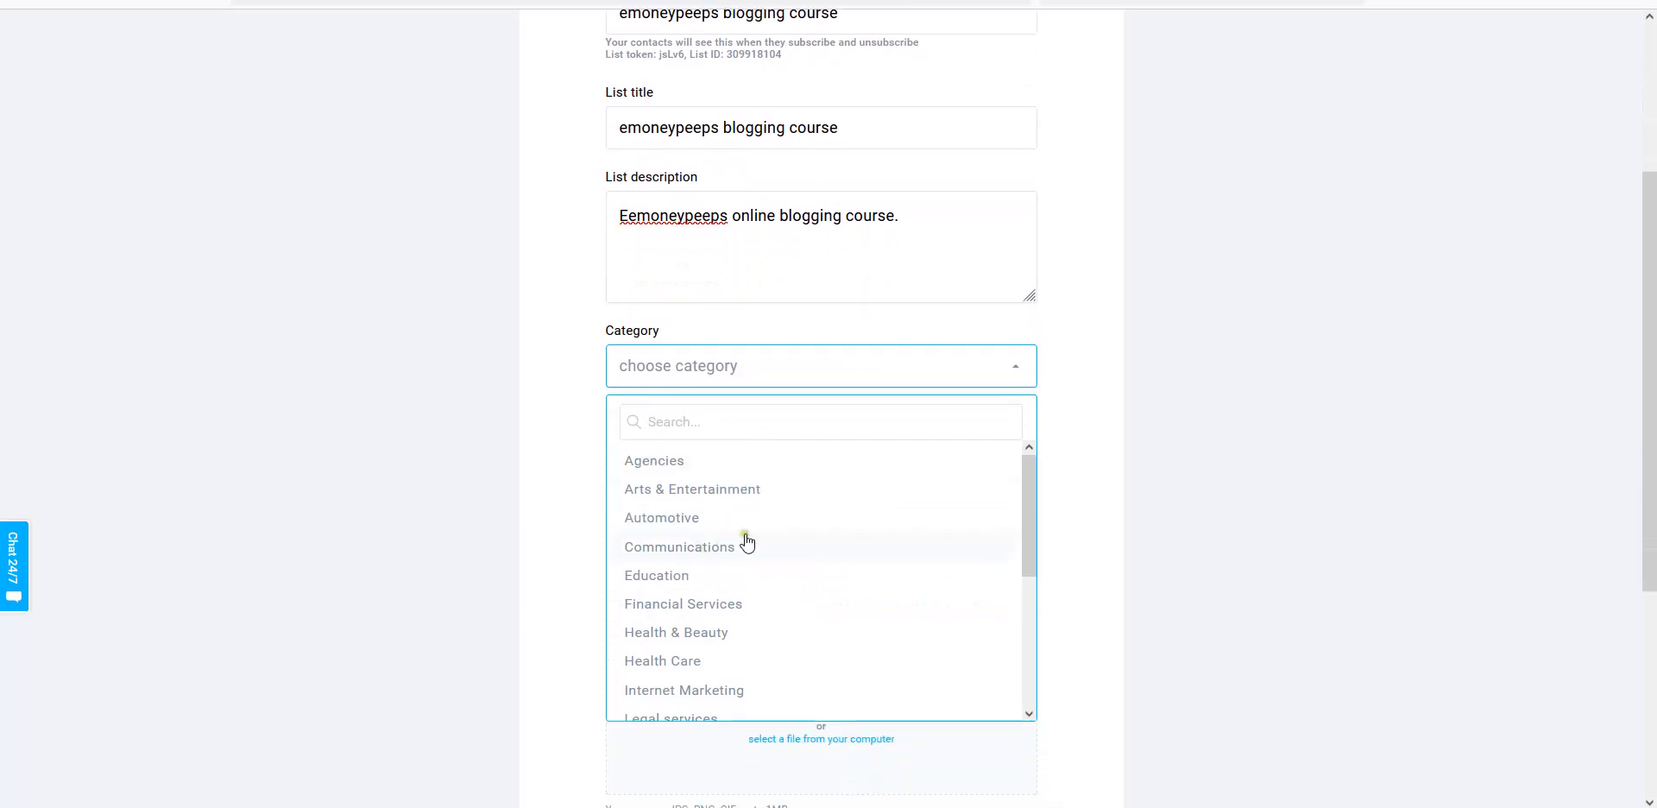
scroll("down", 3)
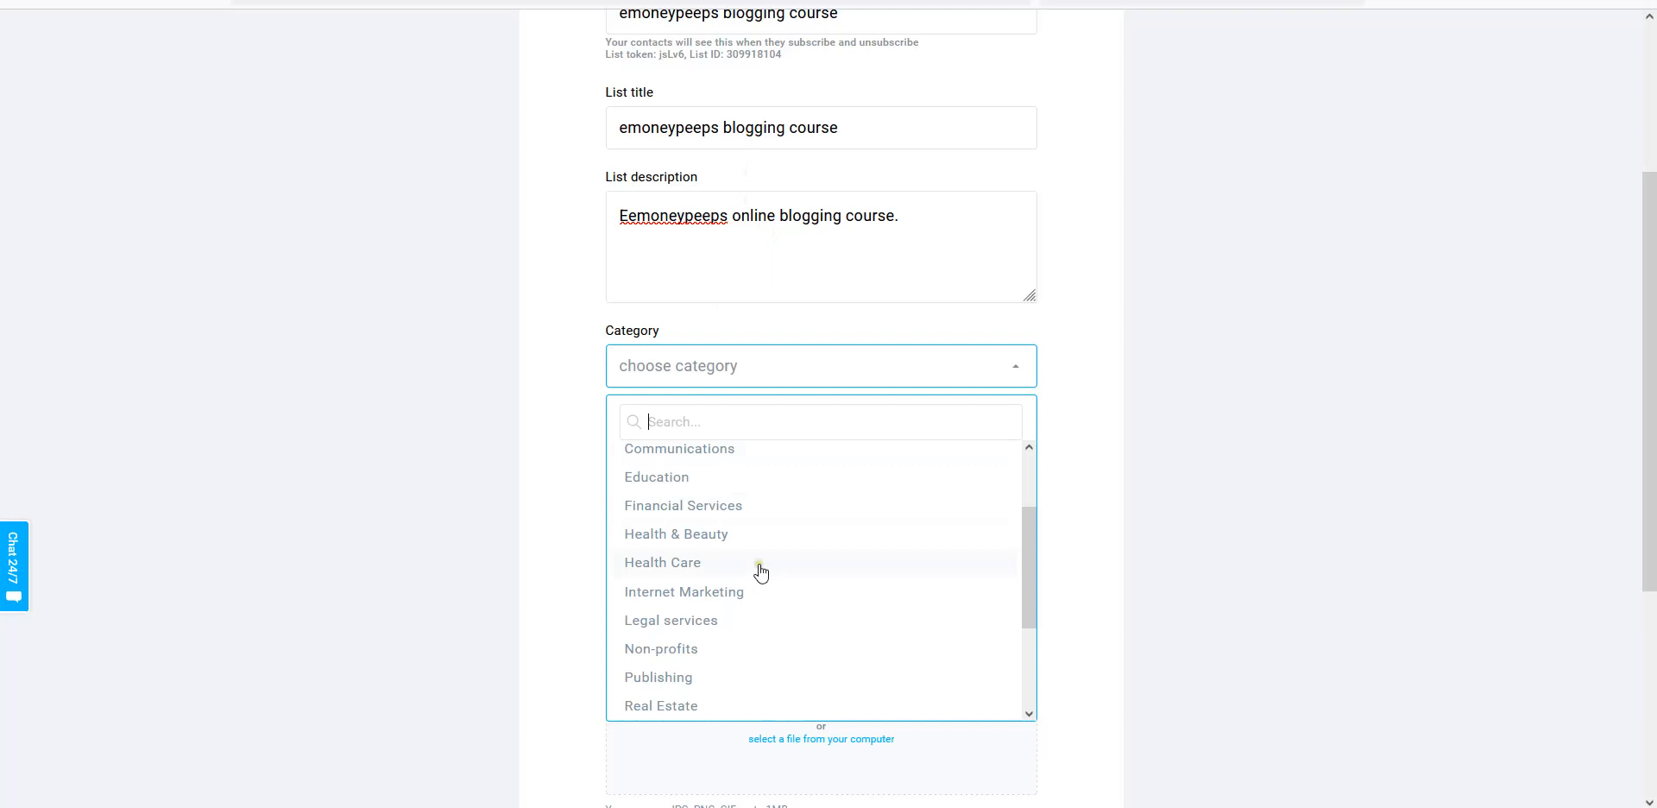
mouse_move(760, 541)
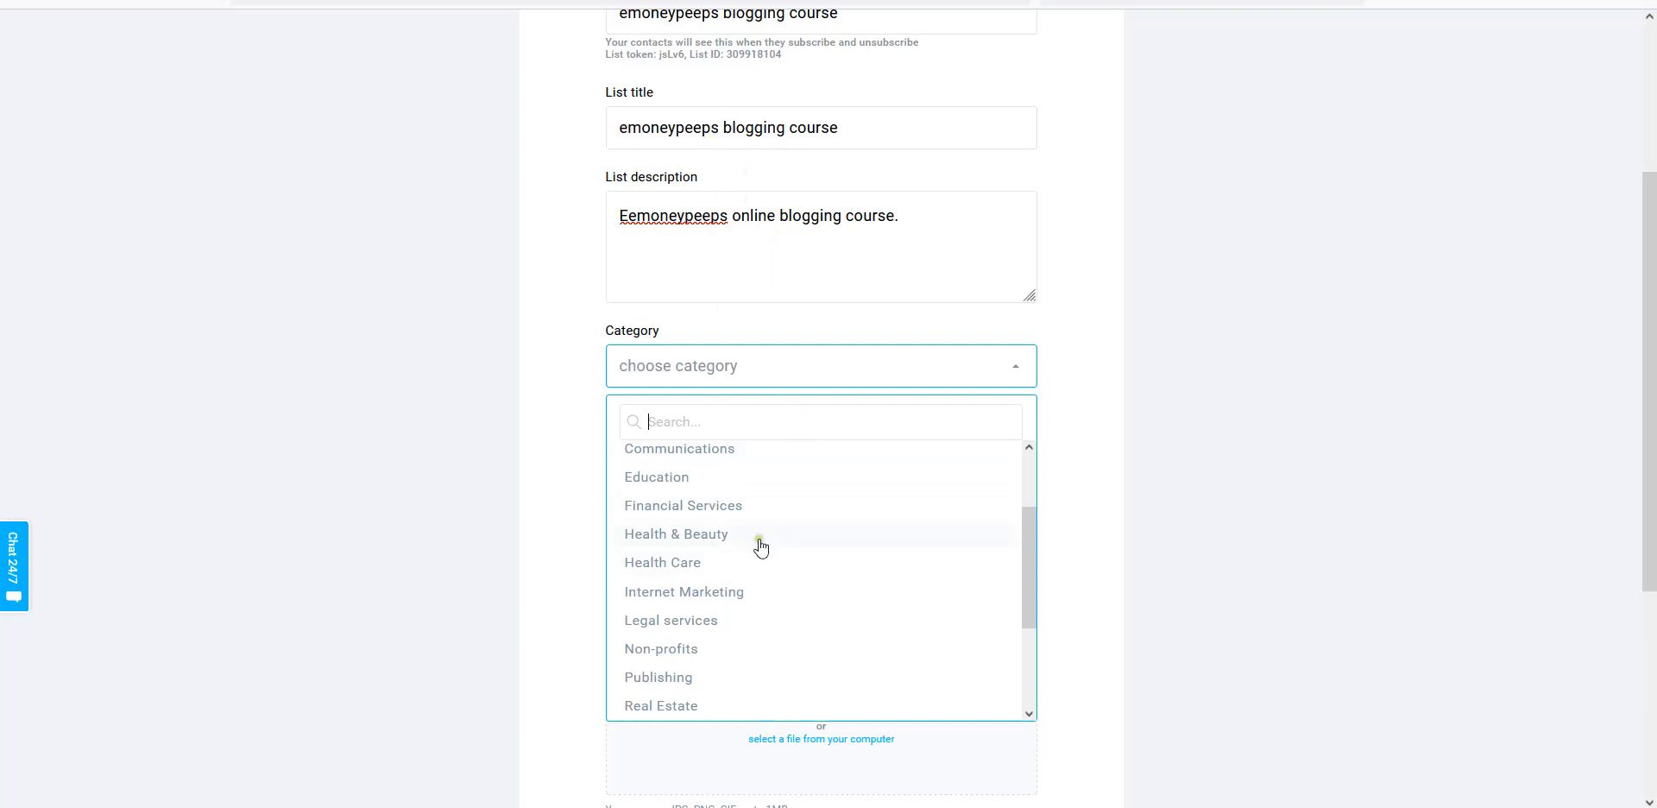
mouse_move(679, 494)
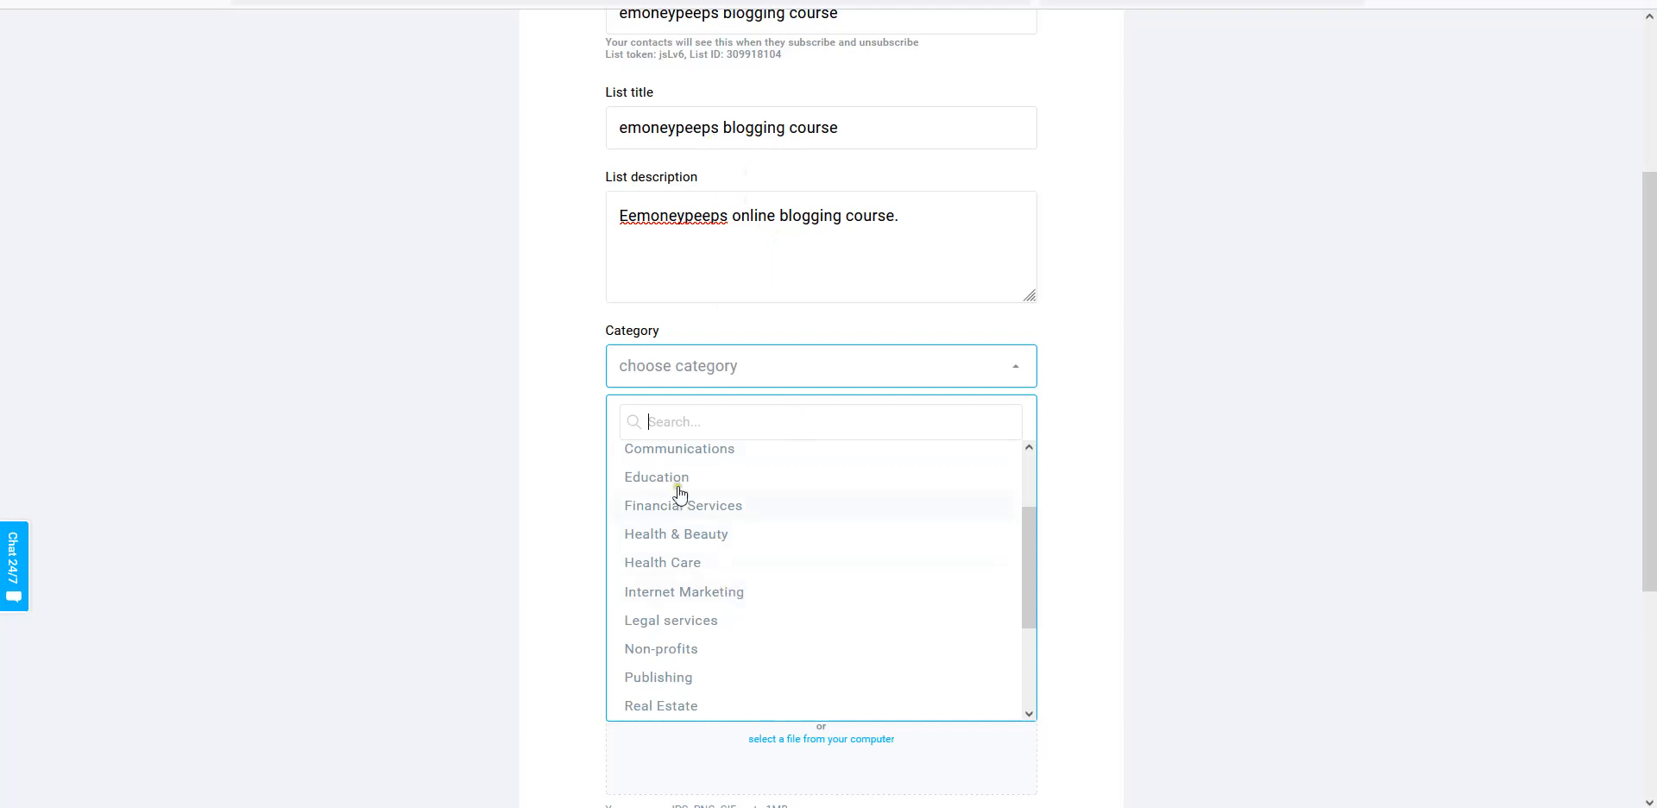
scroll("down", 3)
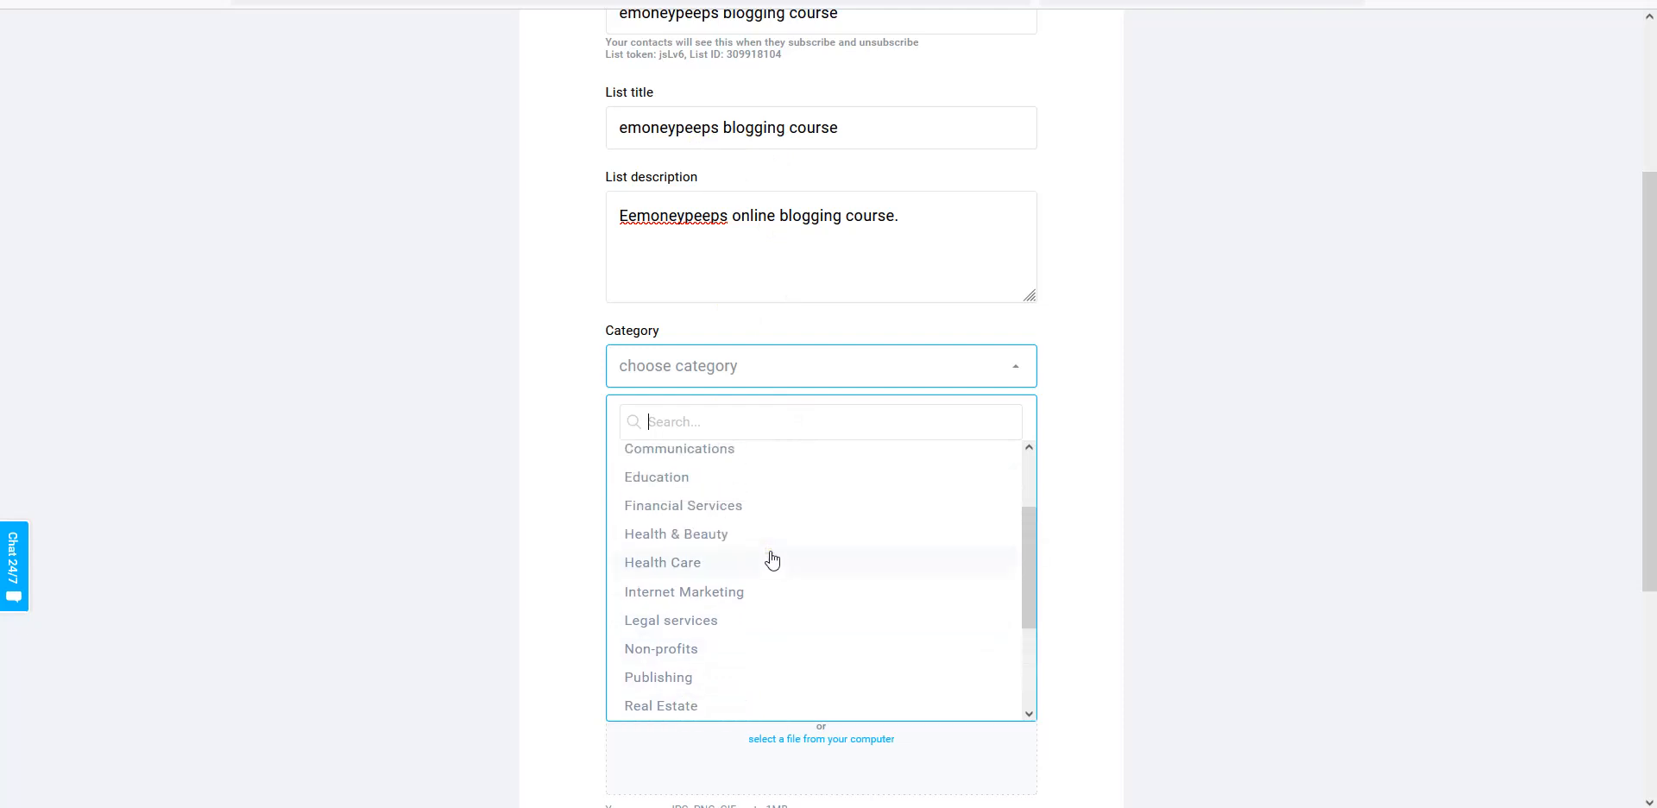
left_click(683, 592)
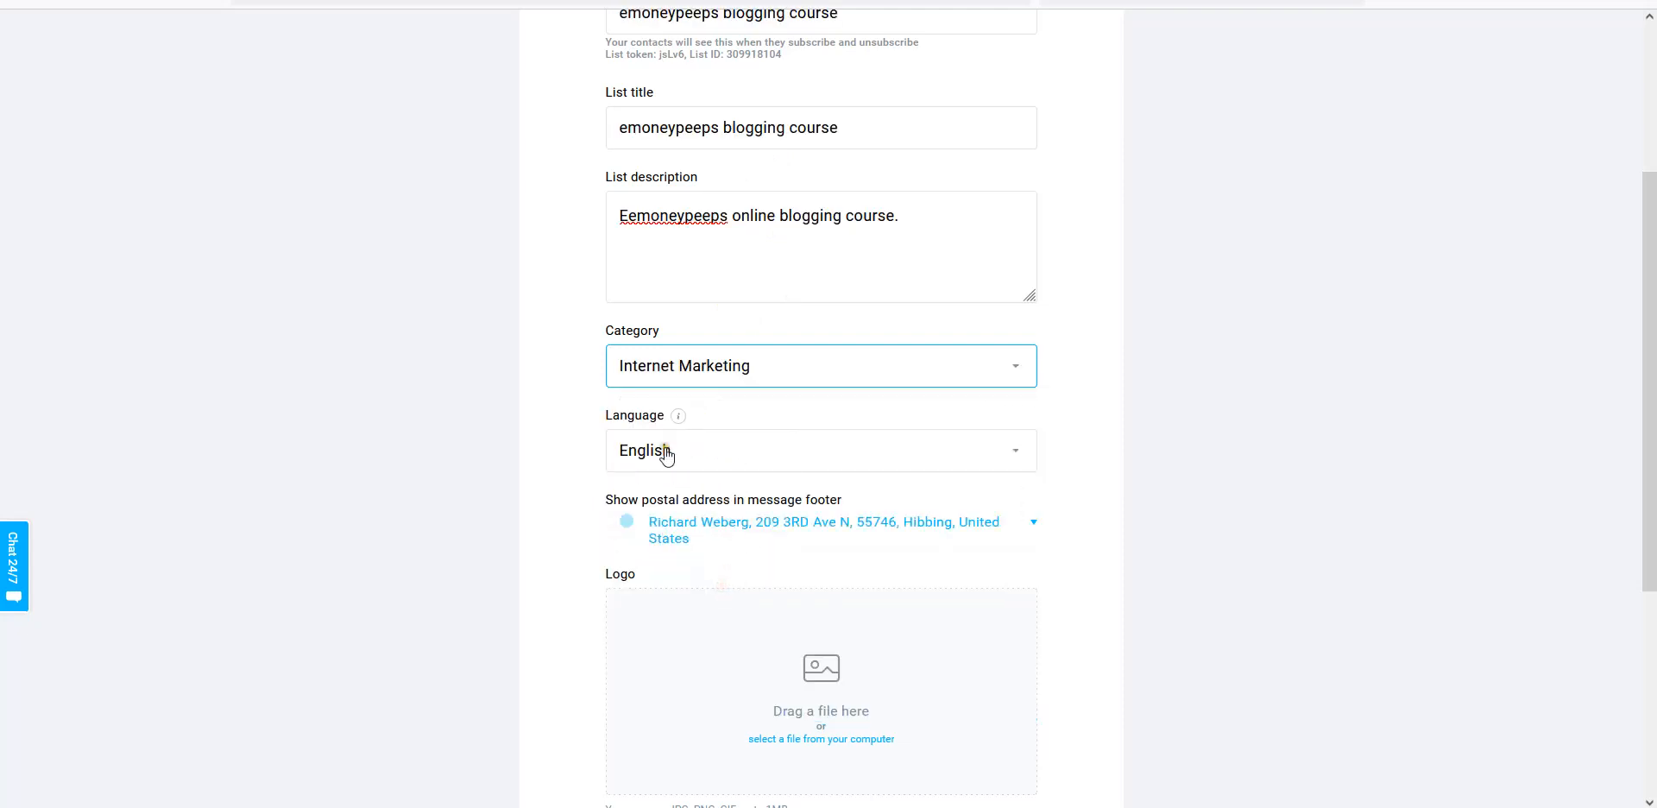
scroll("down", 3)
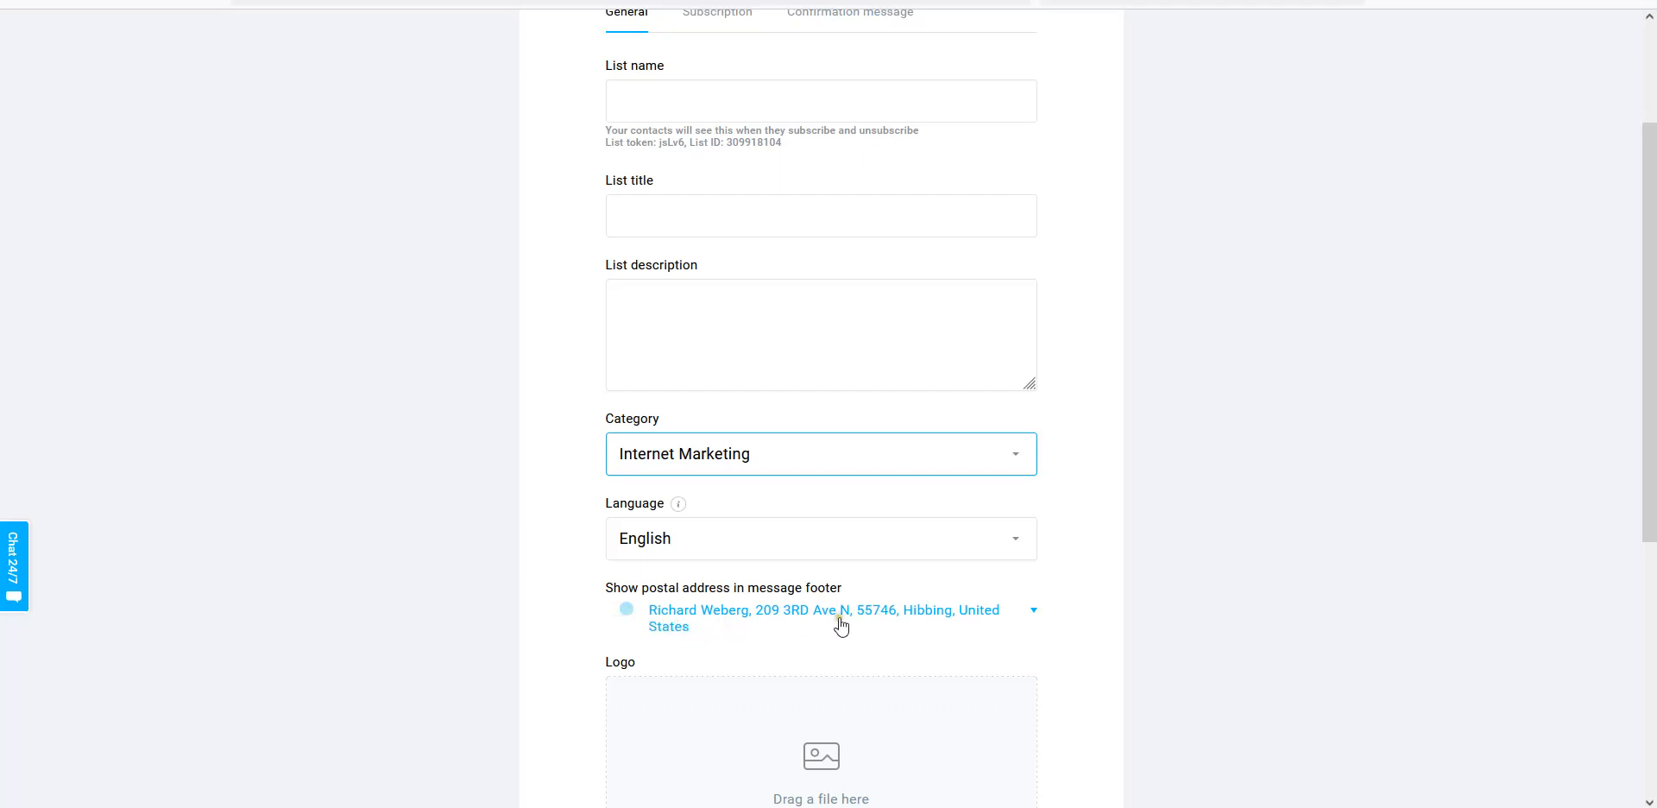
mouse_move(857, 622)
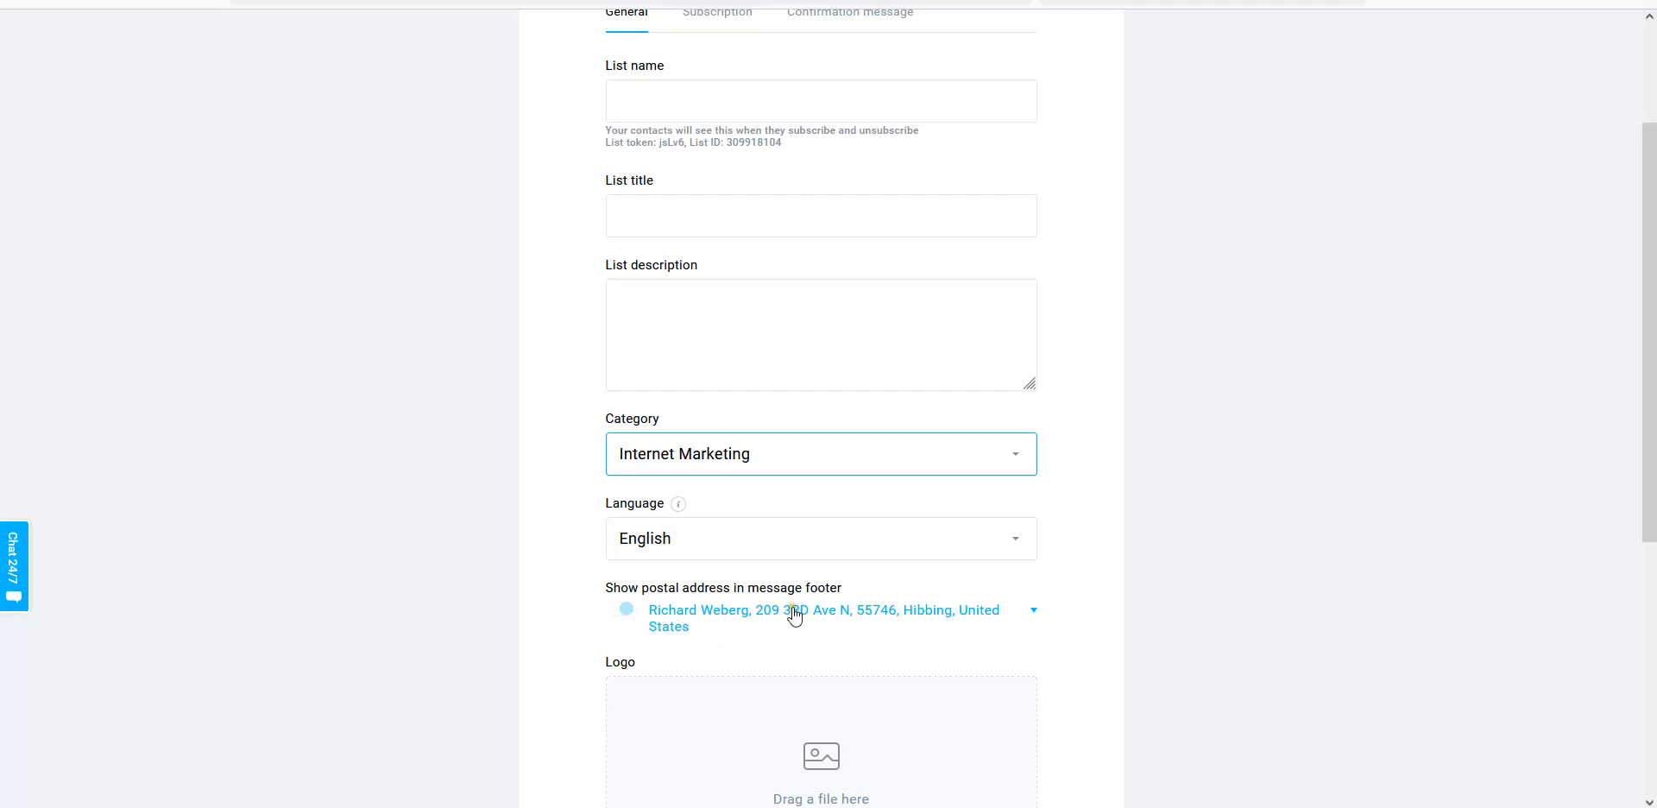
mouse_move(867, 625)
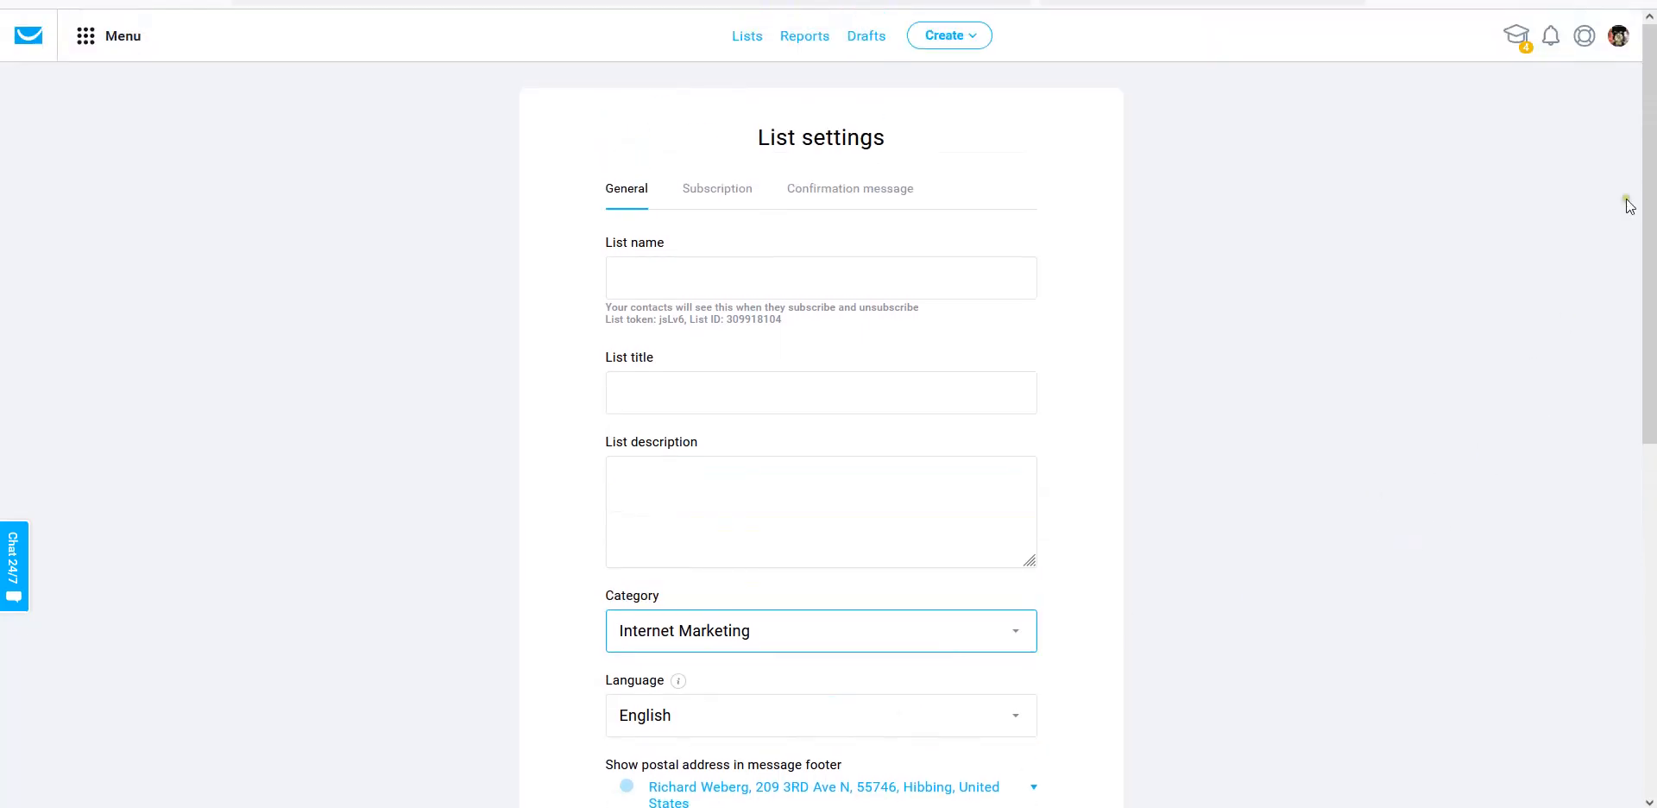
mouse_move(1618, 35)
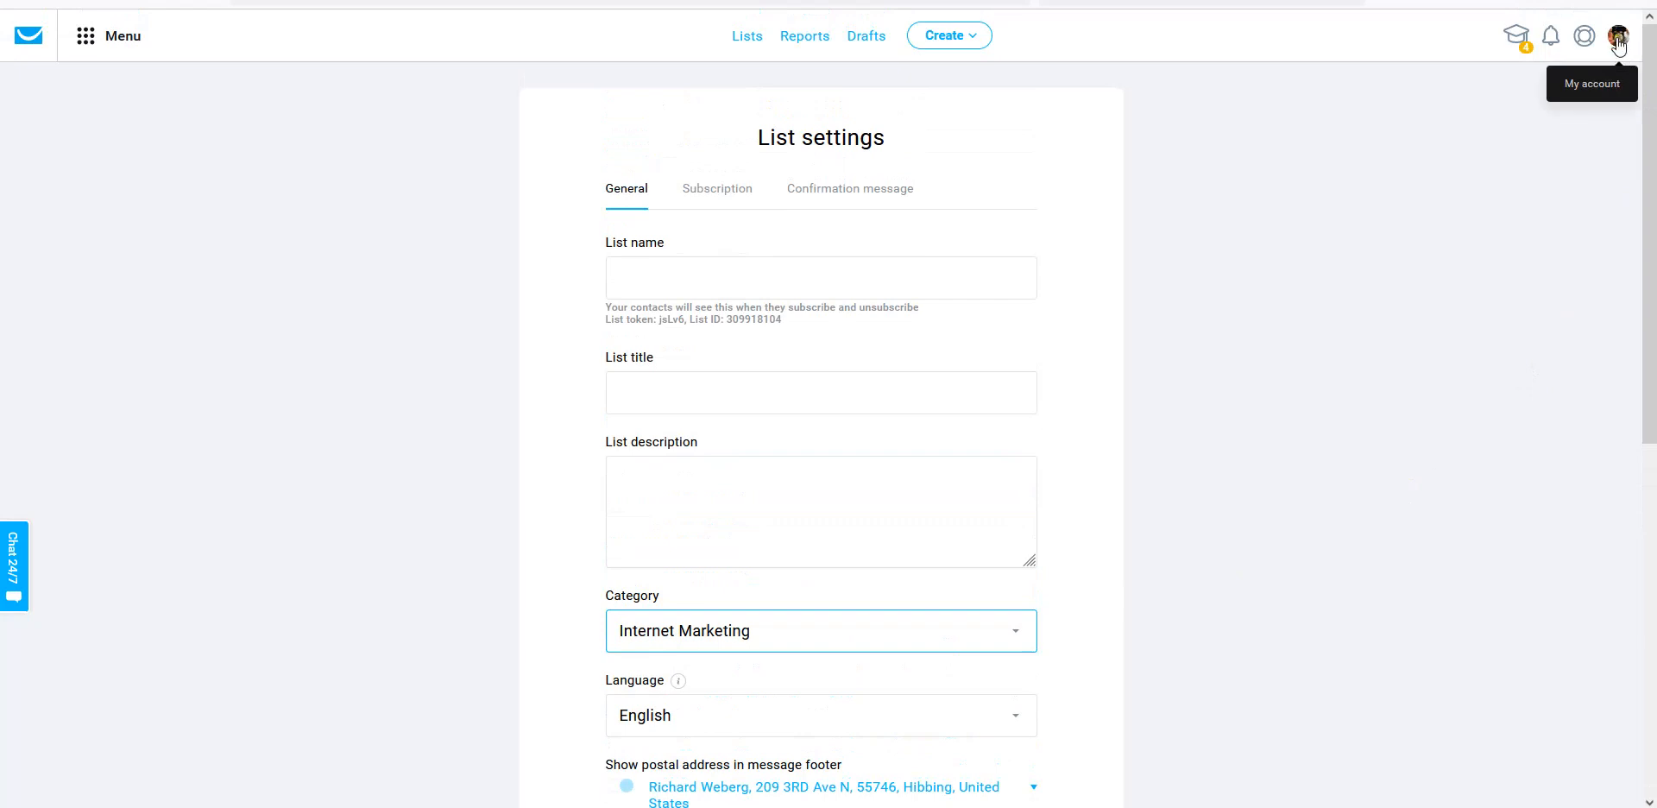
mouse_move(1584, 35)
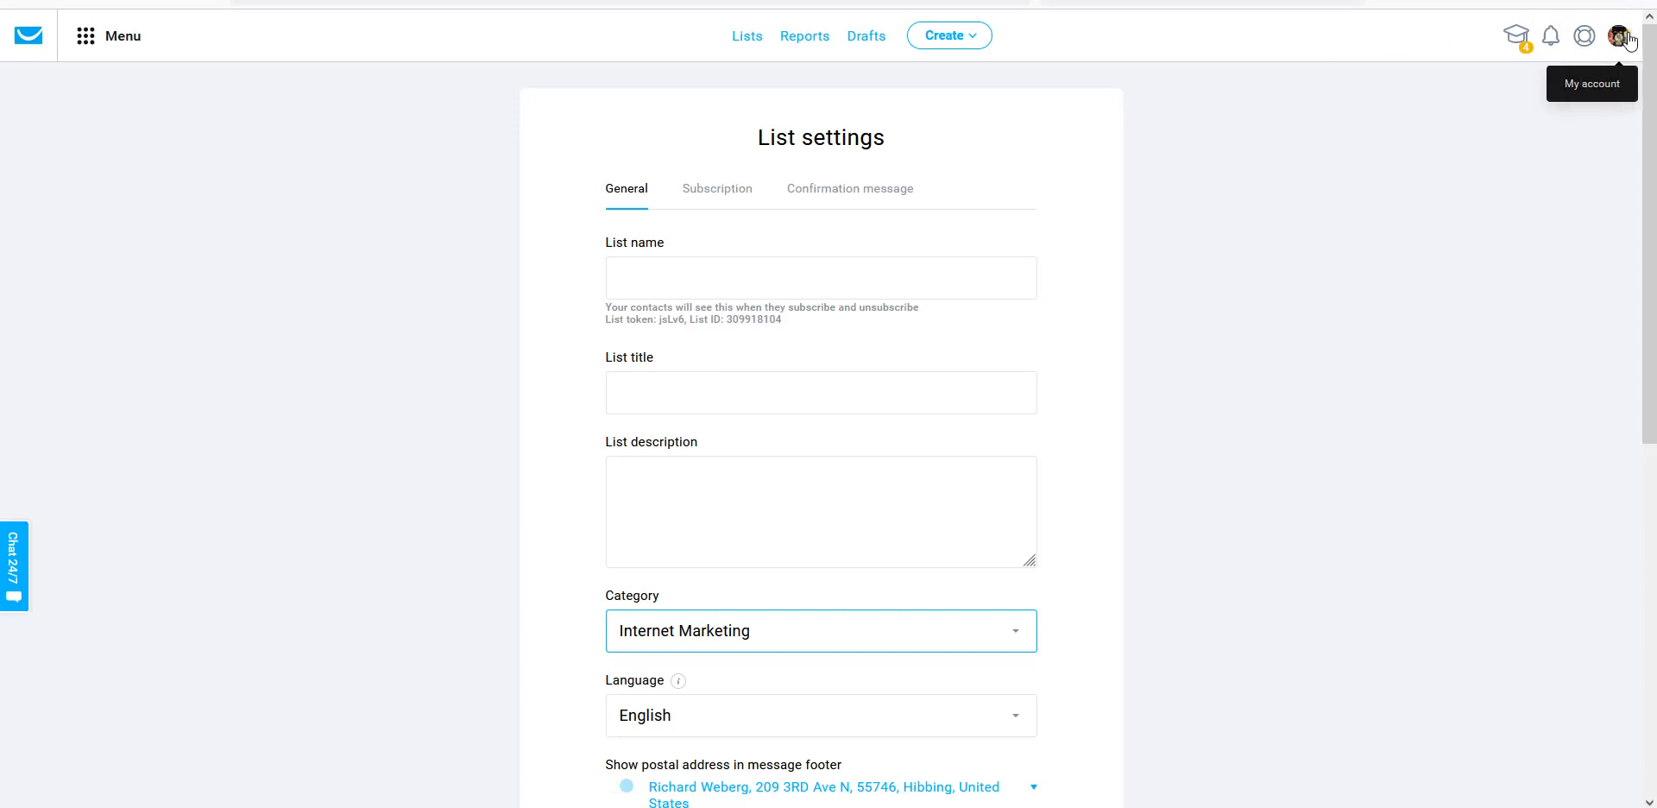
mouse_move(1585, 35)
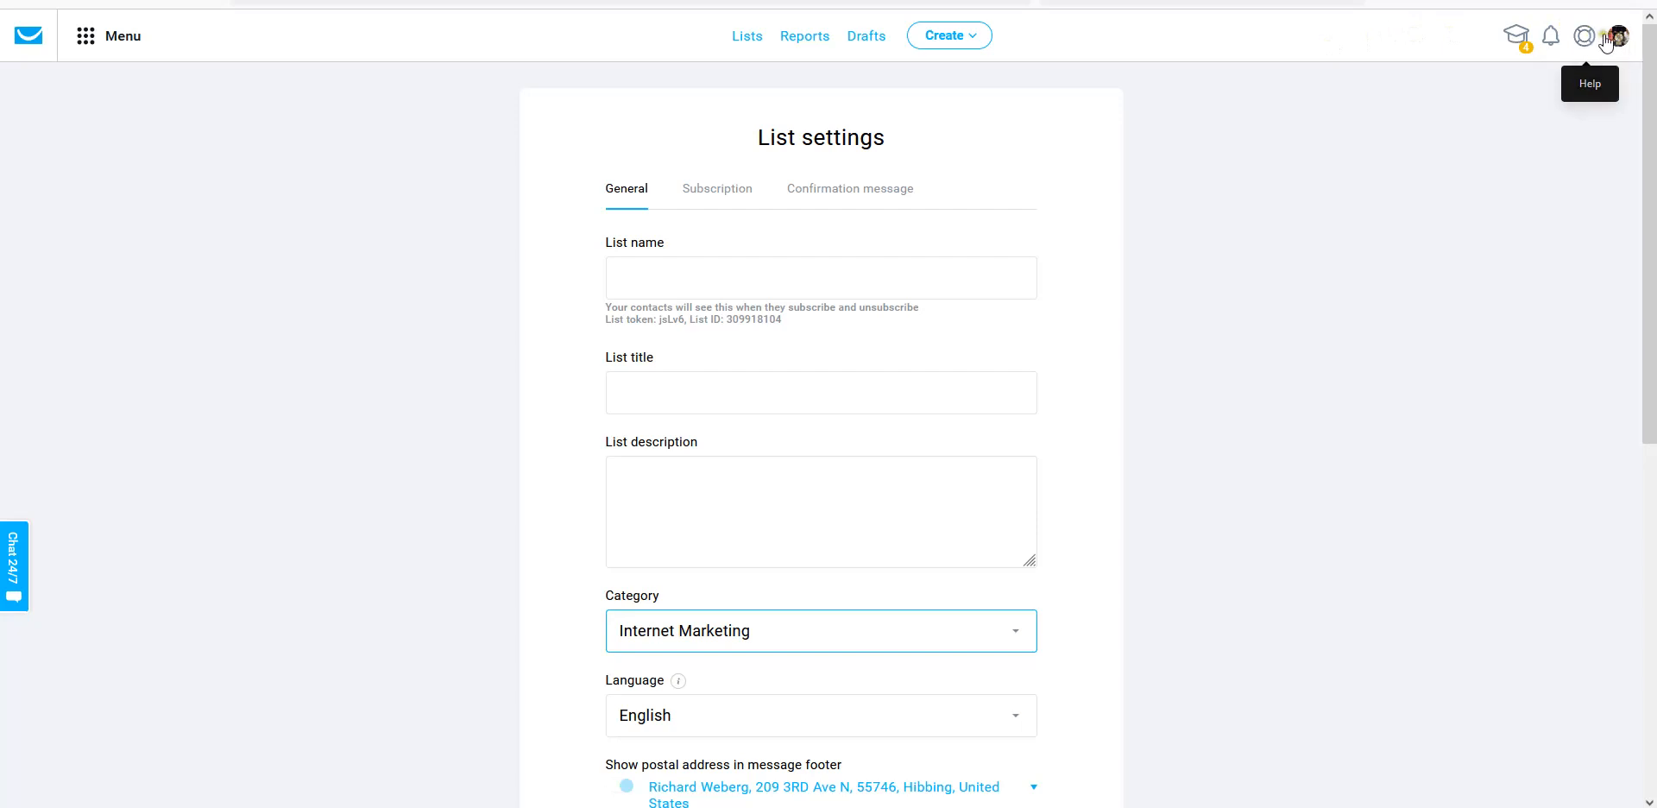
mouse_move(1618, 36)
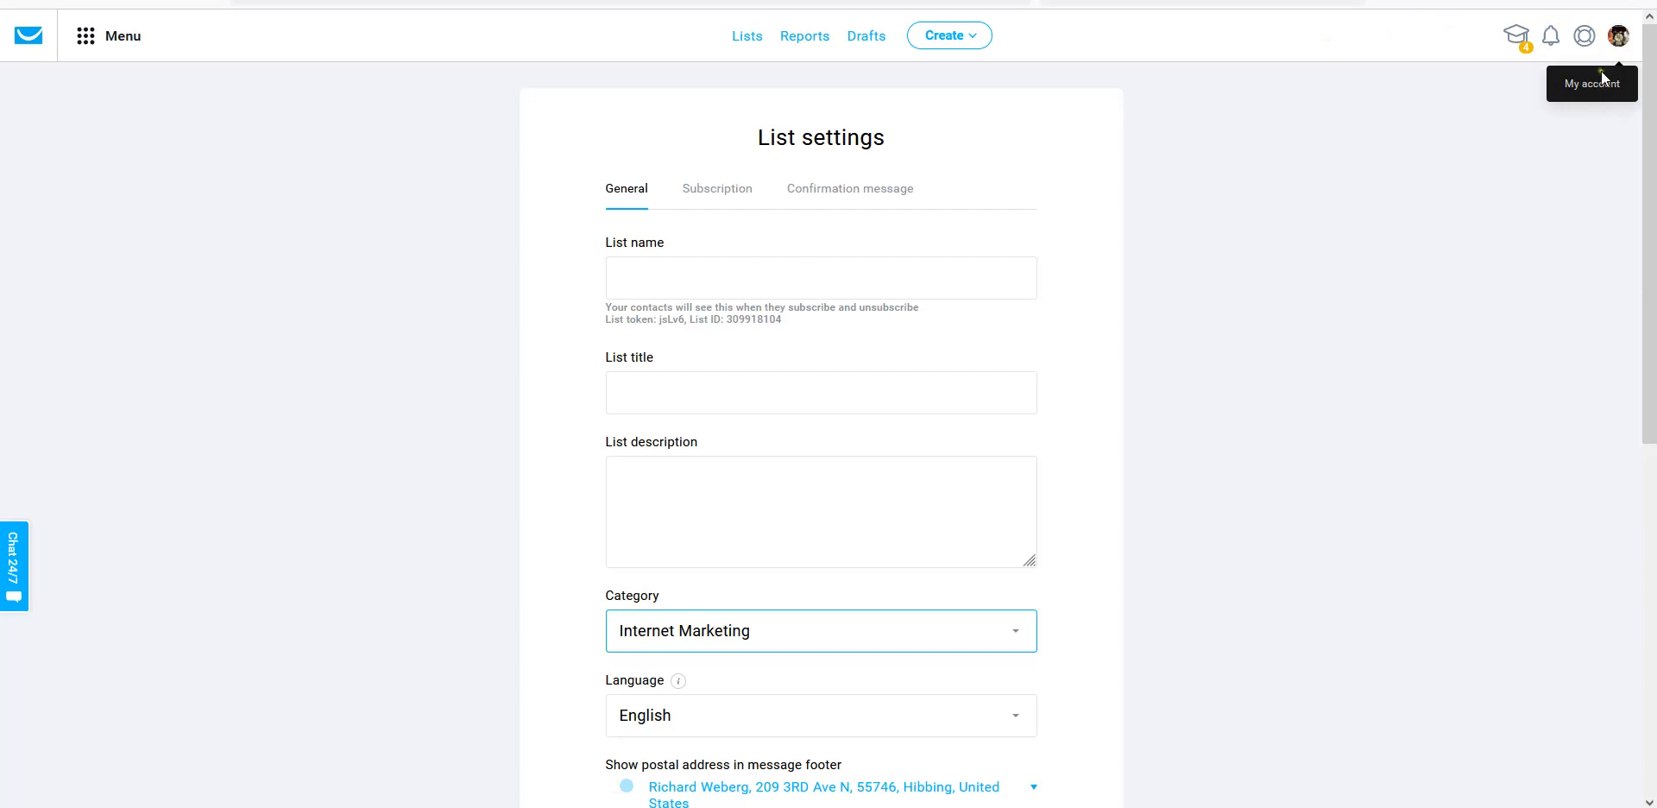
mouse_move(1170, 315)
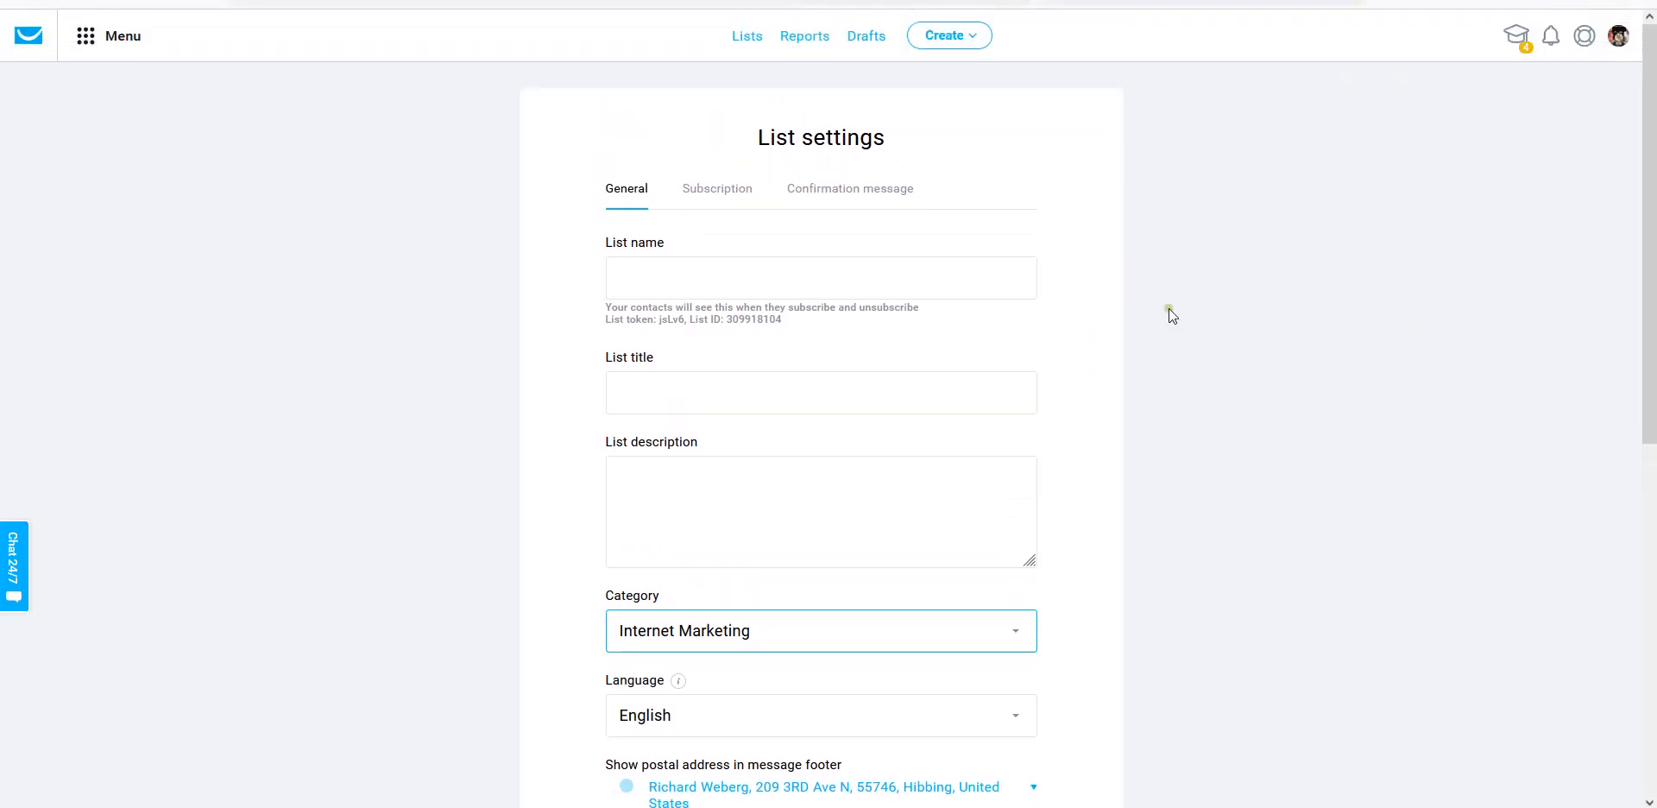
mouse_move(1583, 34)
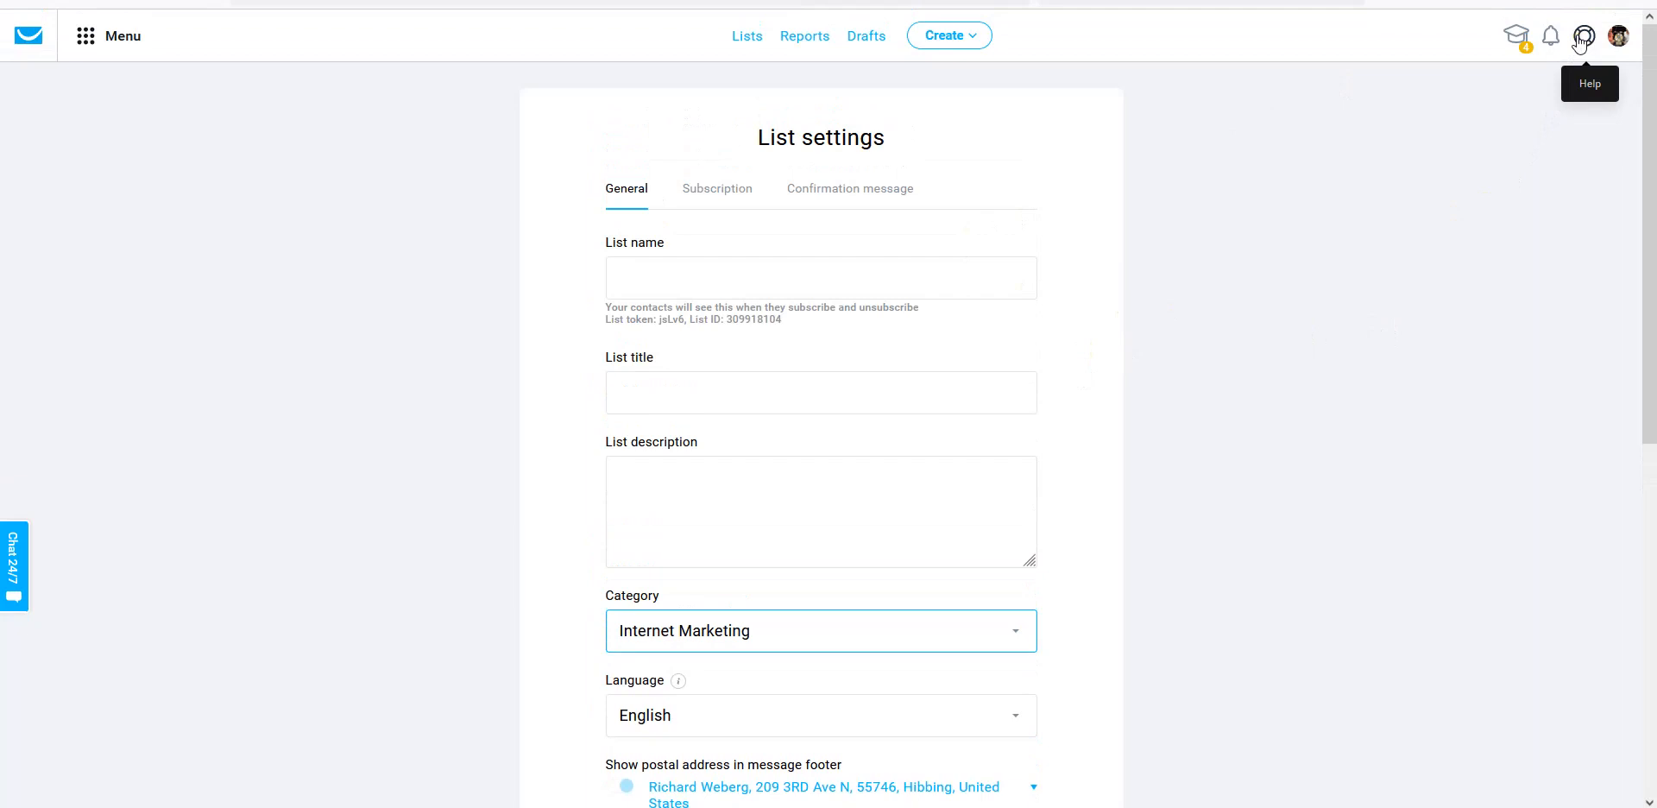
mouse_move(1272, 164)
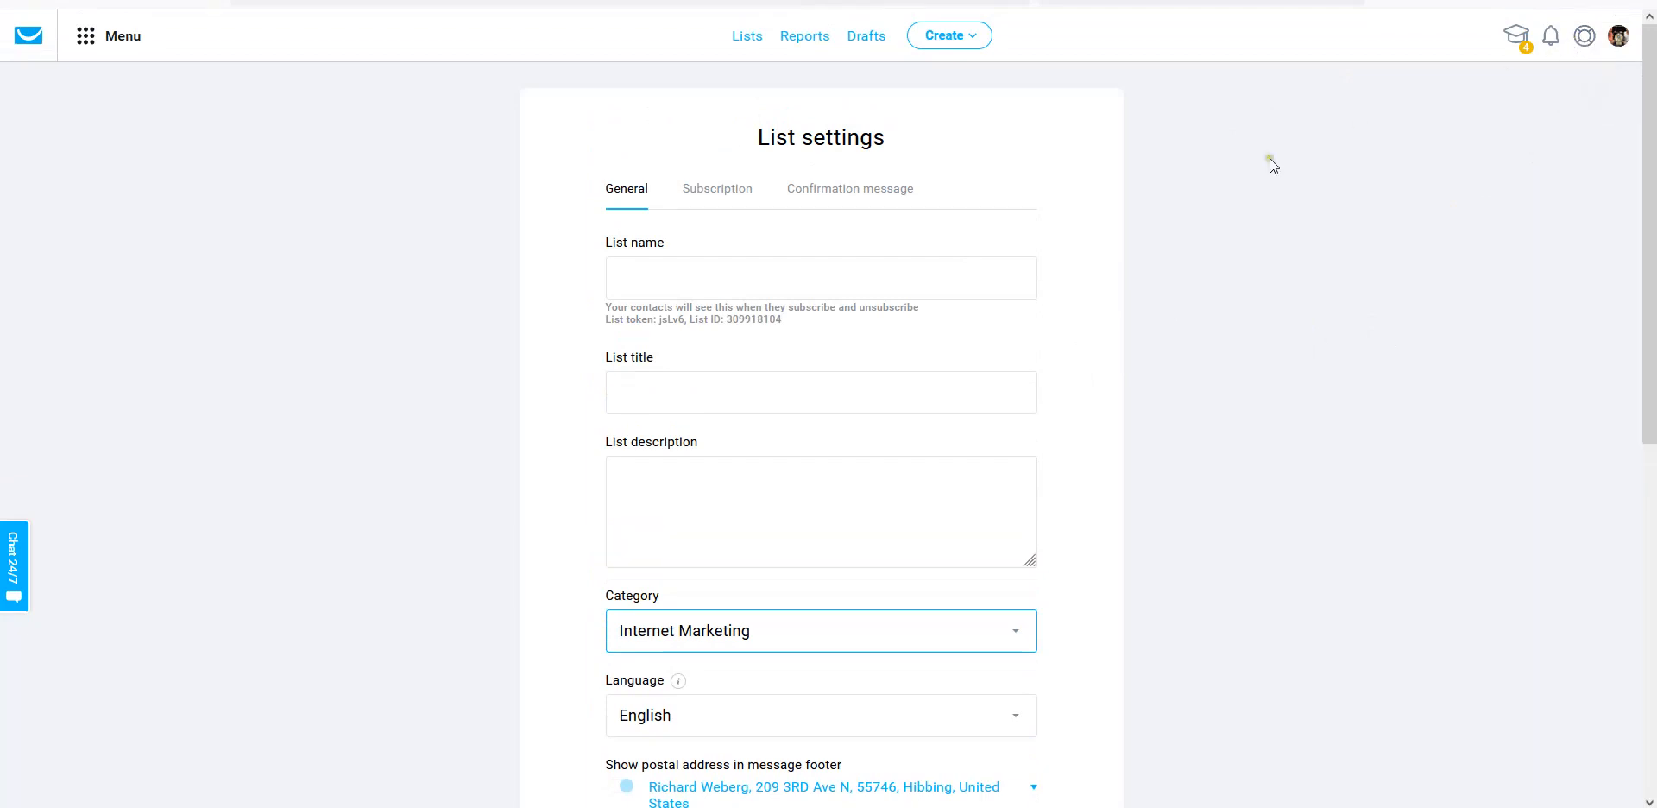
mouse_move(1041, 424)
type("Eemoneypeeps online blogging course.")
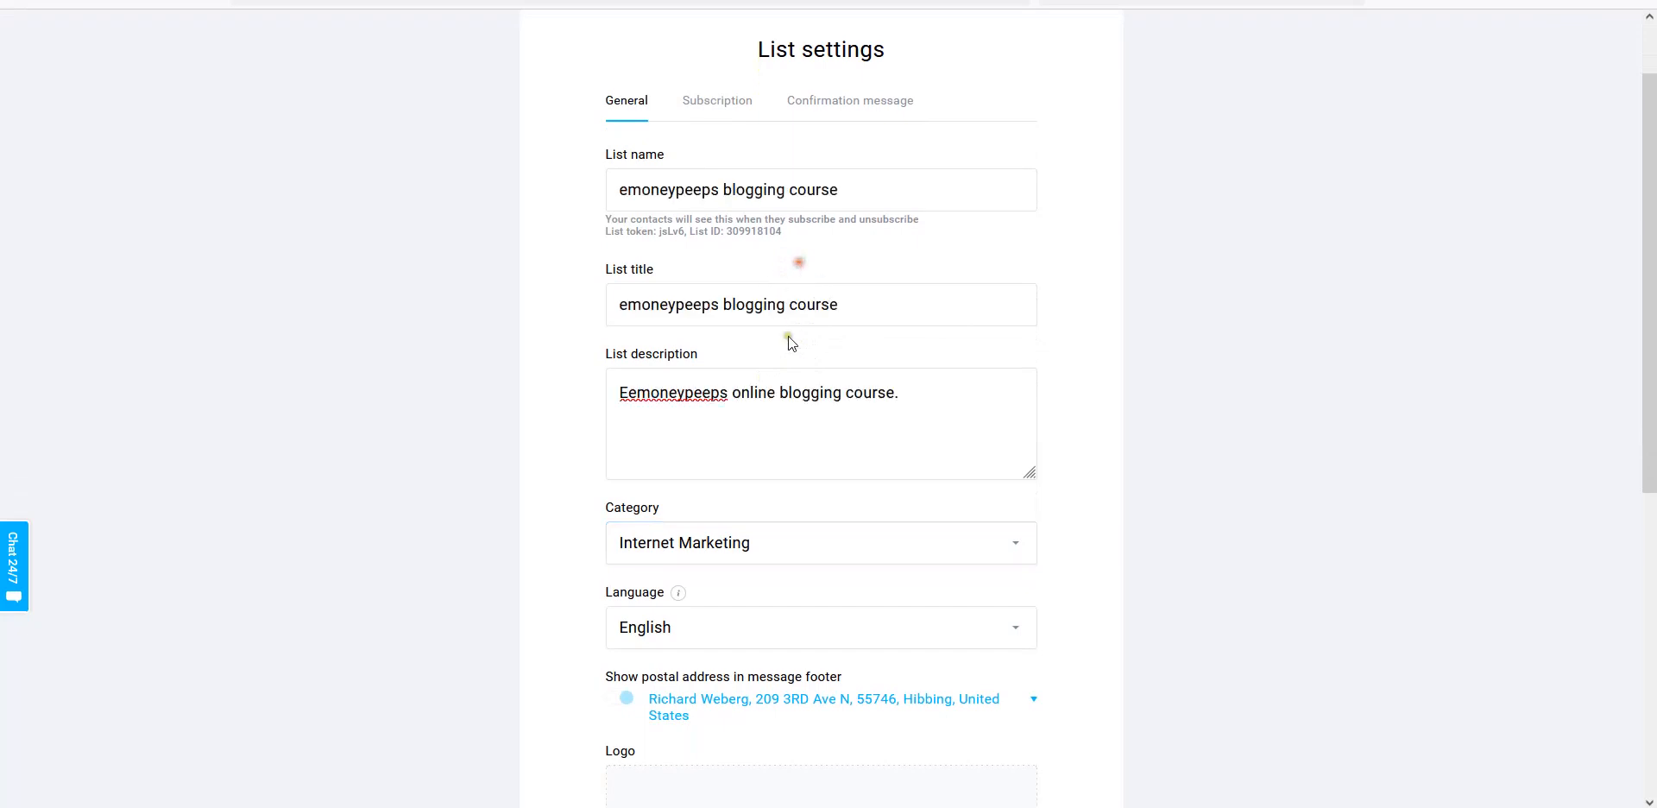
scroll("down", 3)
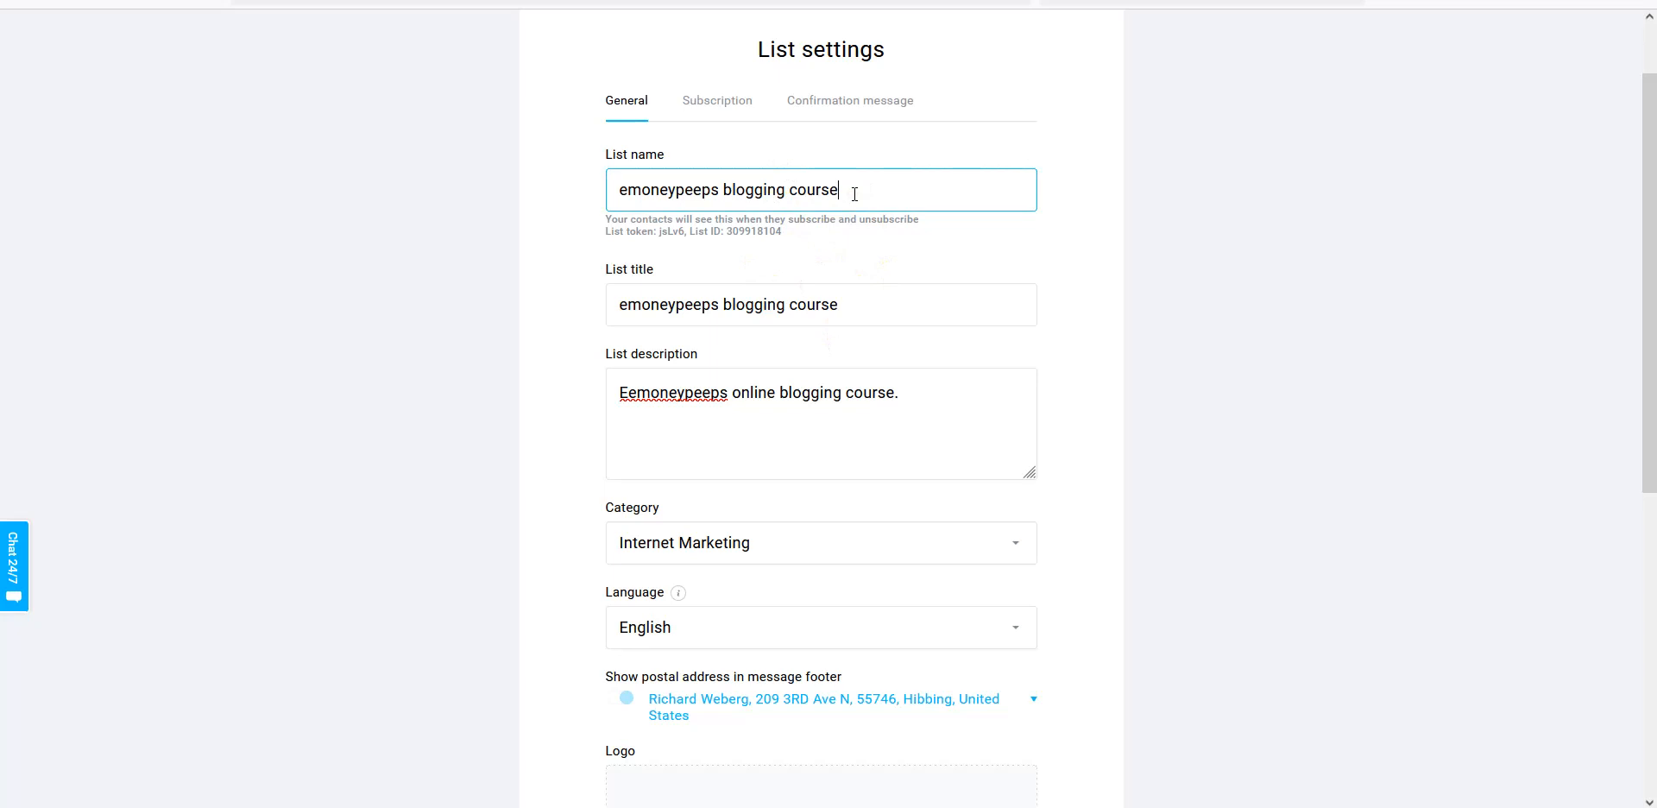
left_click(820, 305)
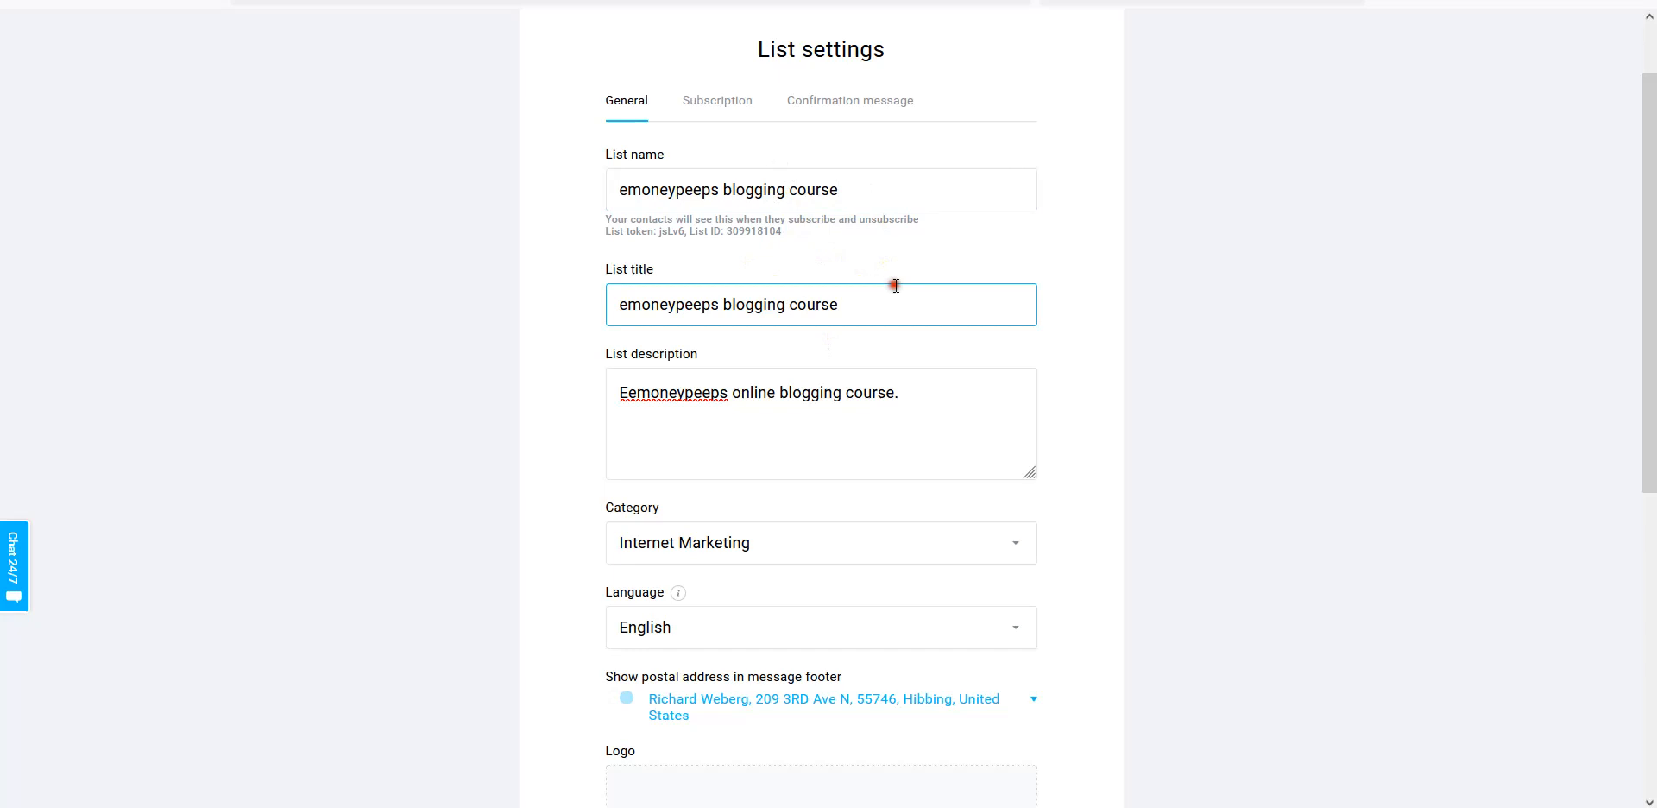
scroll("down", 3)
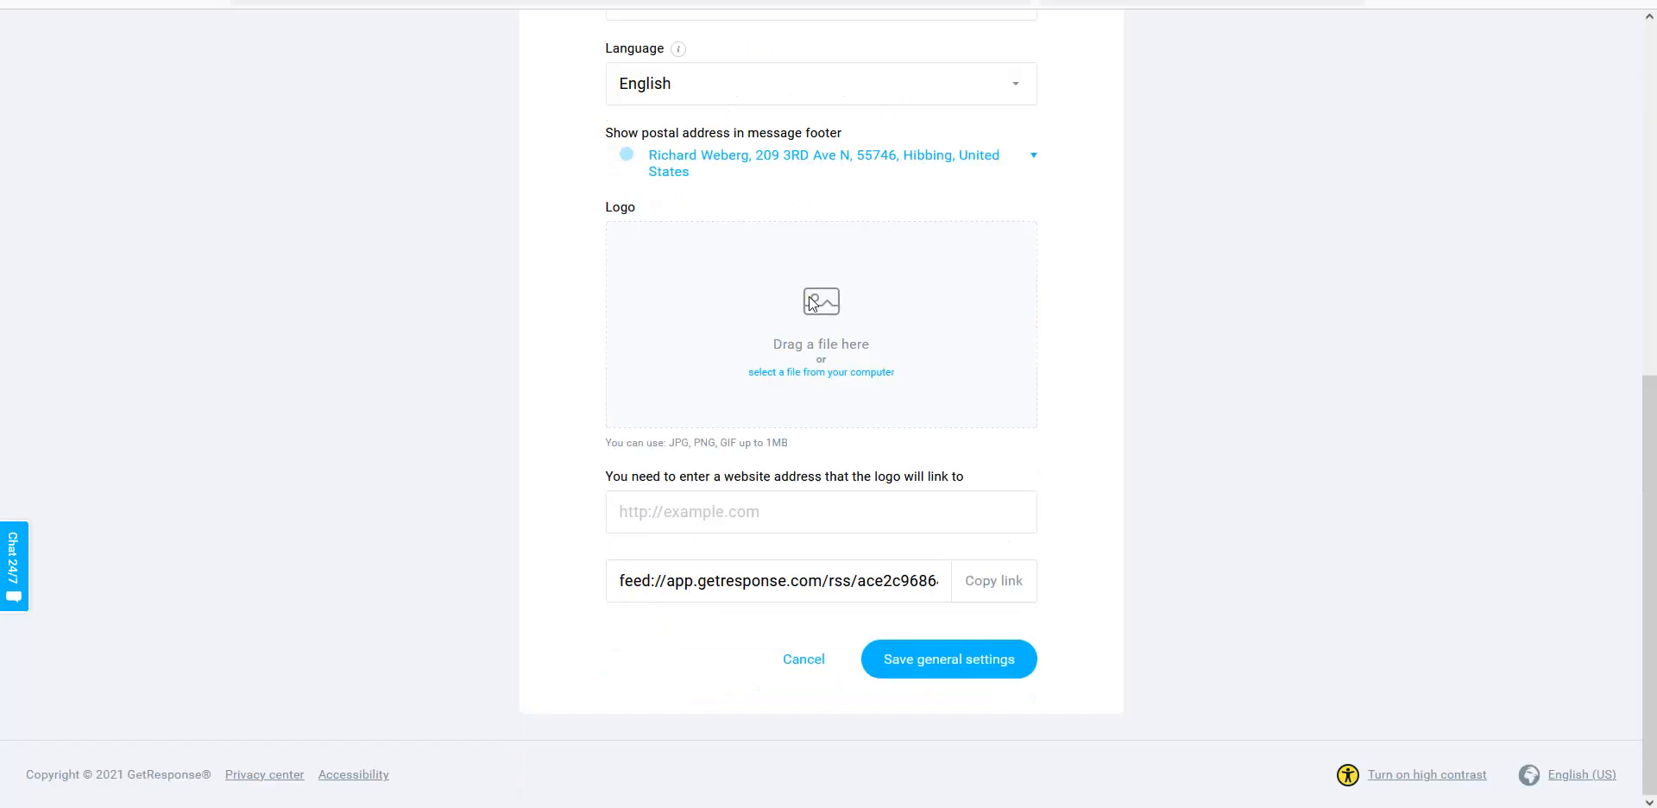
mouse_move(806, 329)
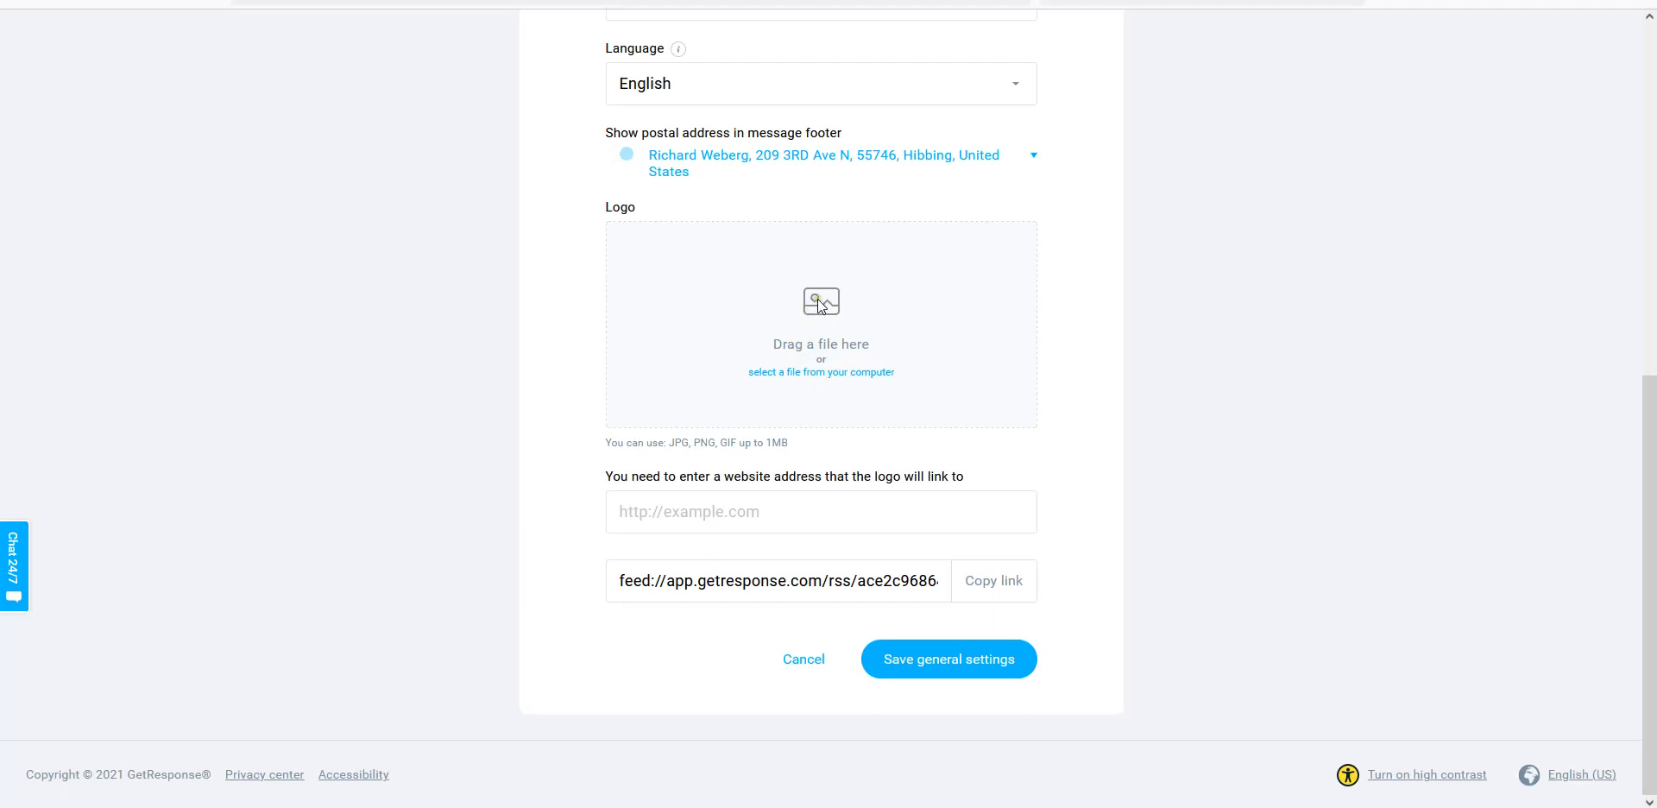
mouse_move(794, 305)
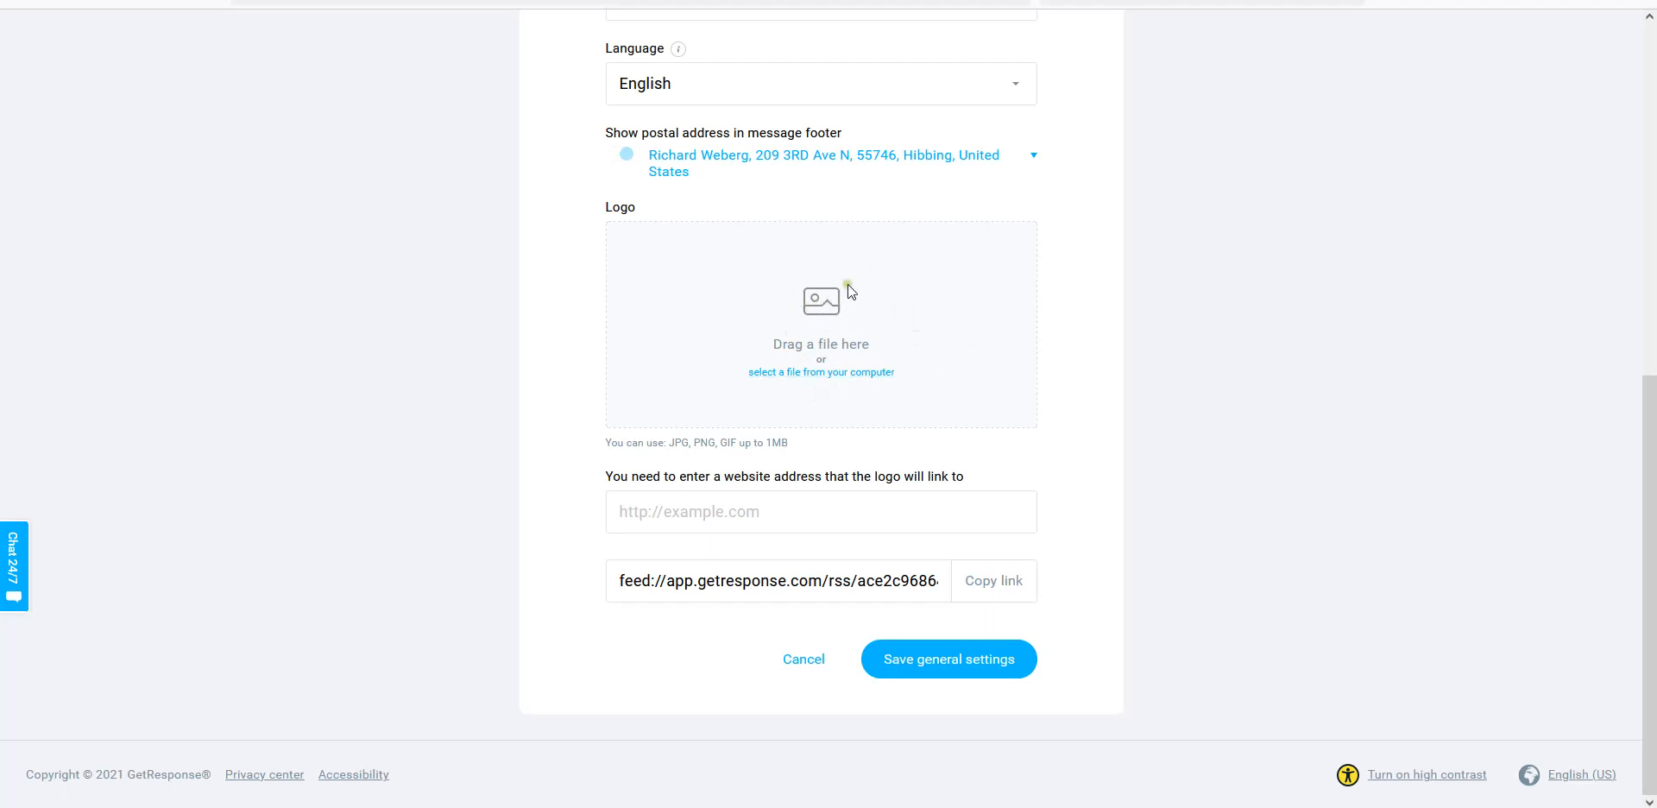
mouse_move(735, 318)
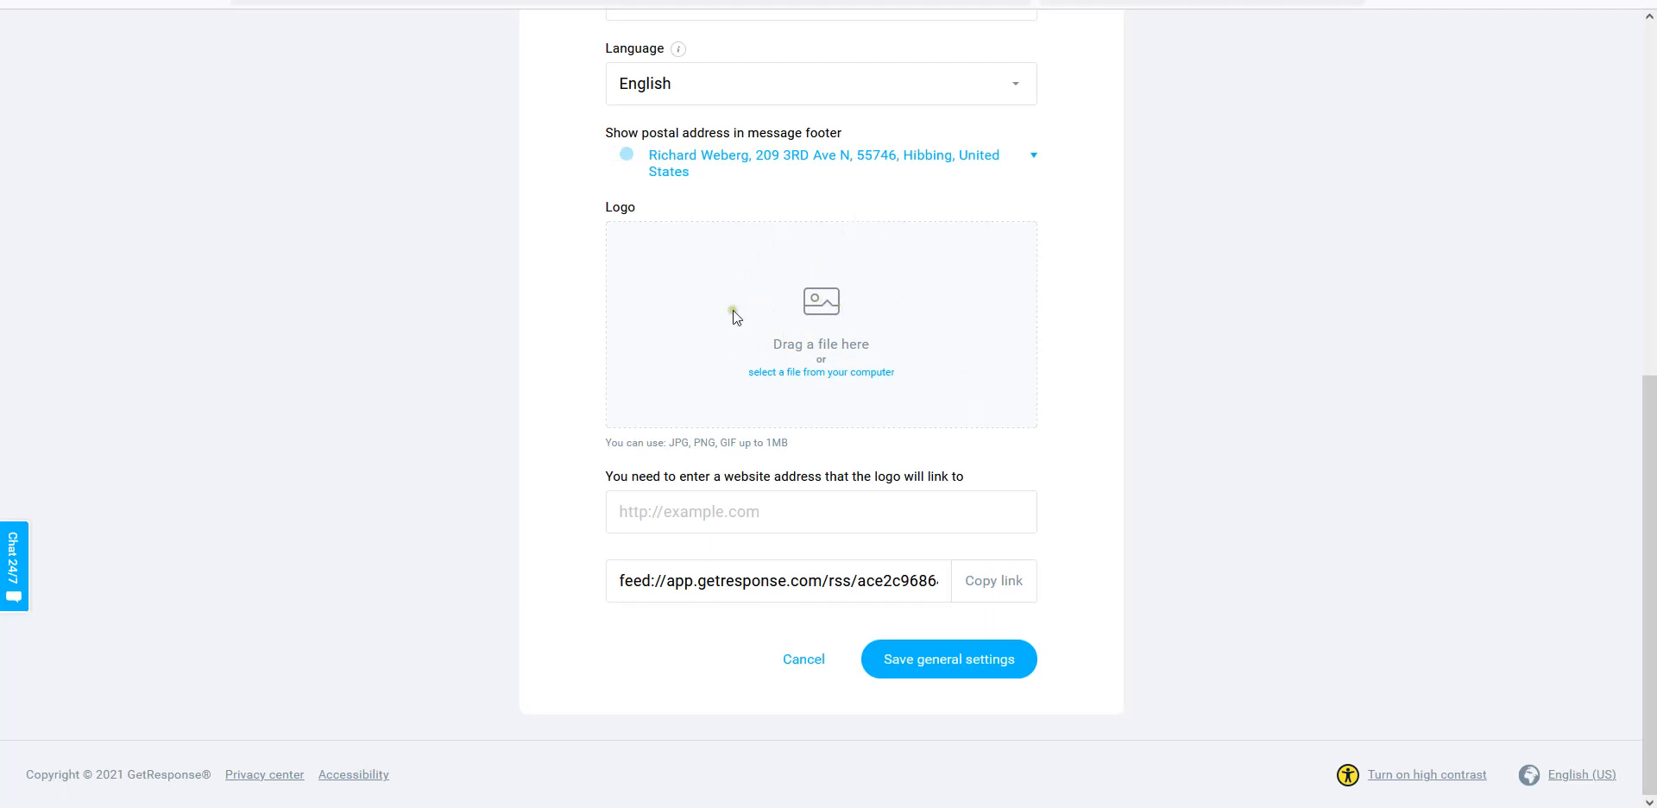
mouse_move(634, 302)
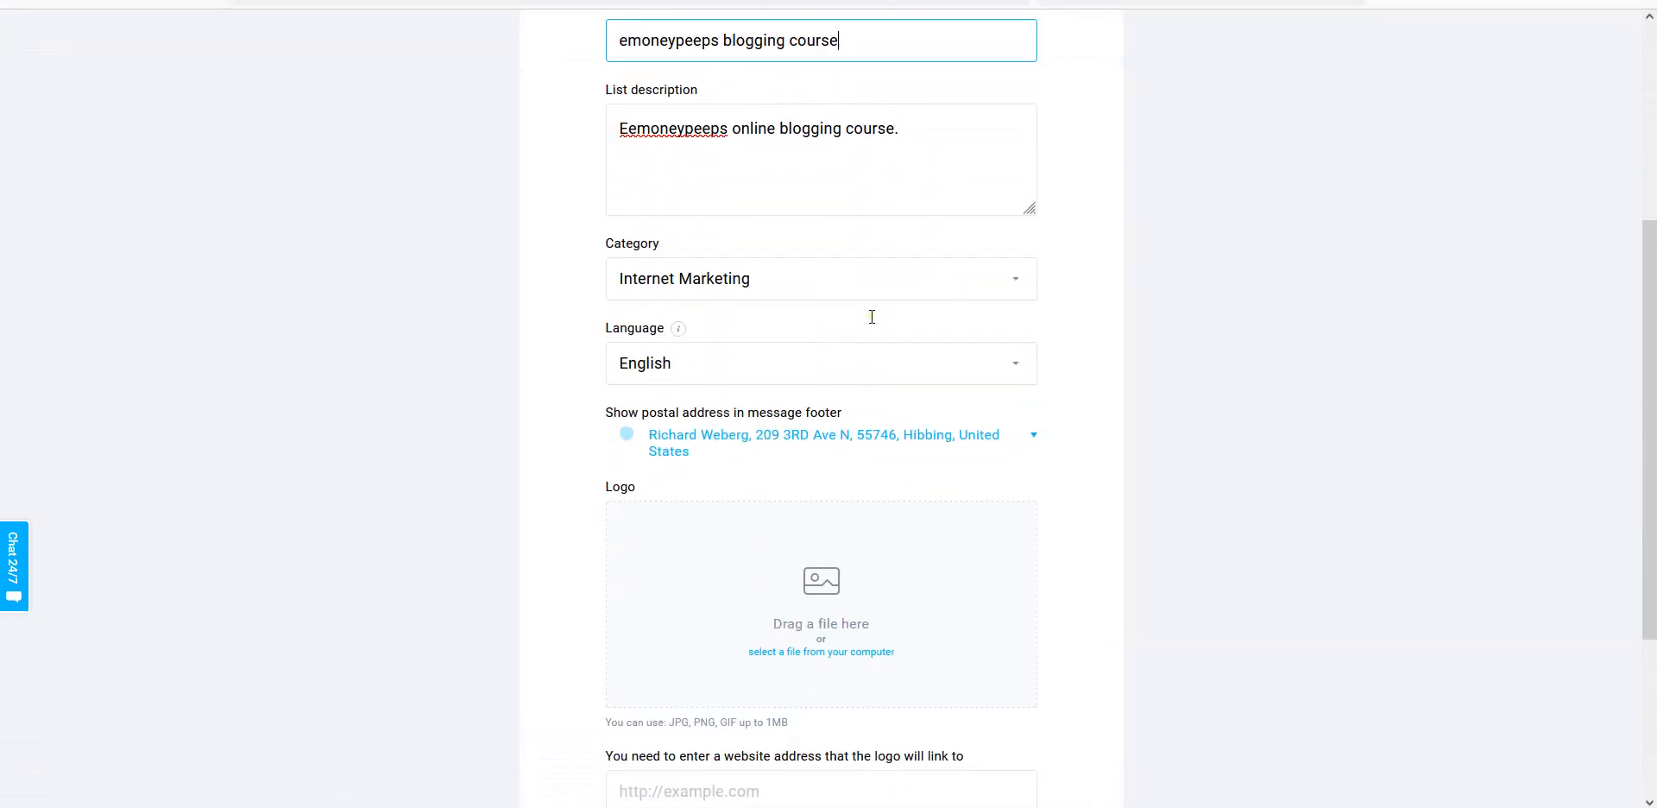
scroll("down", 3)
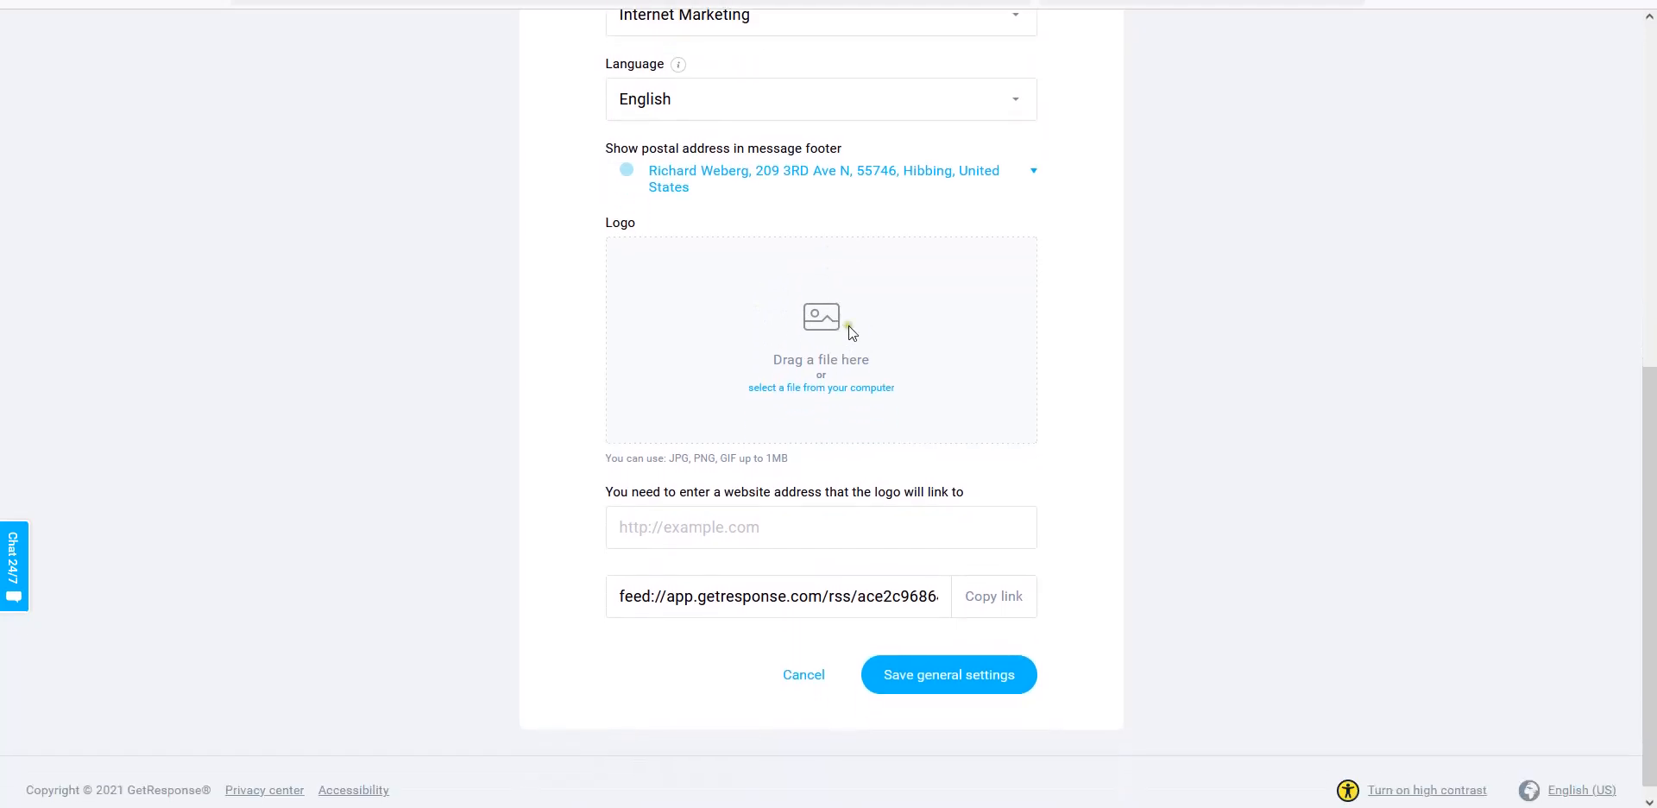
mouse_move(825, 333)
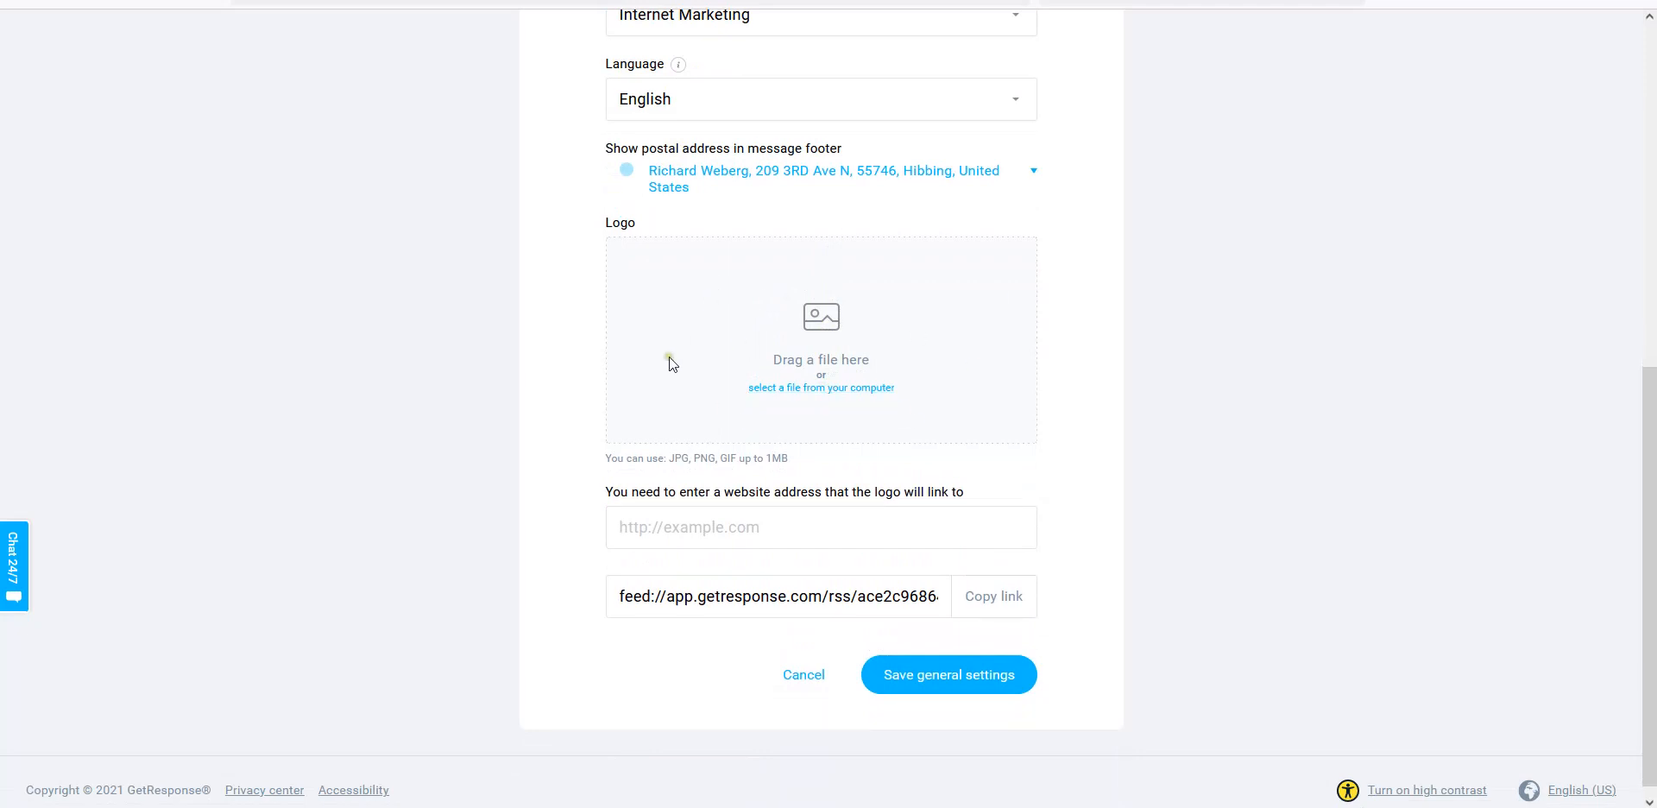
scroll("down", 3)
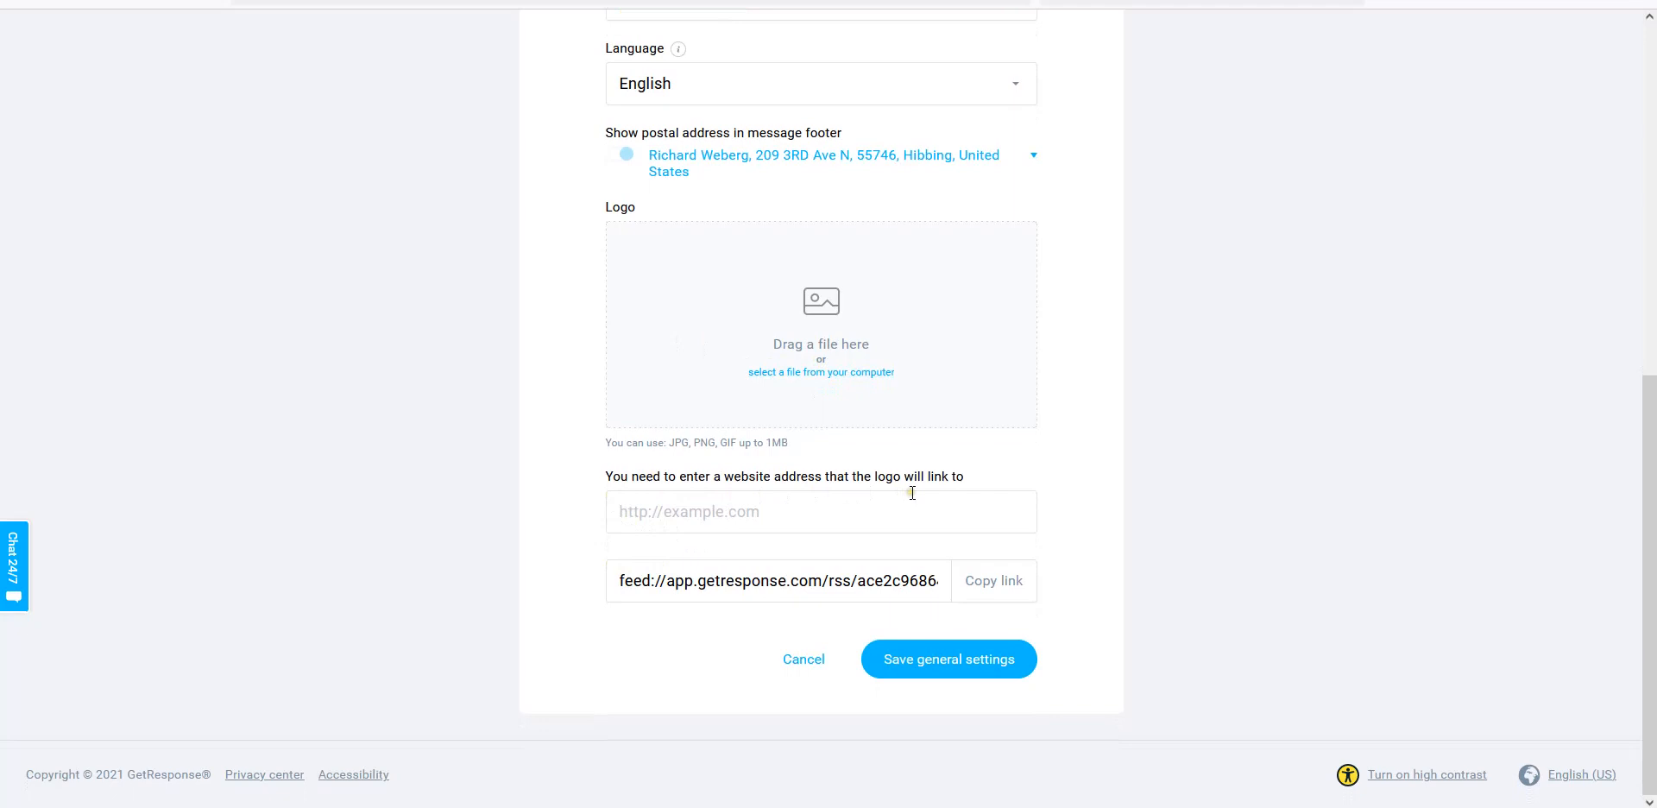
left_click(820, 511)
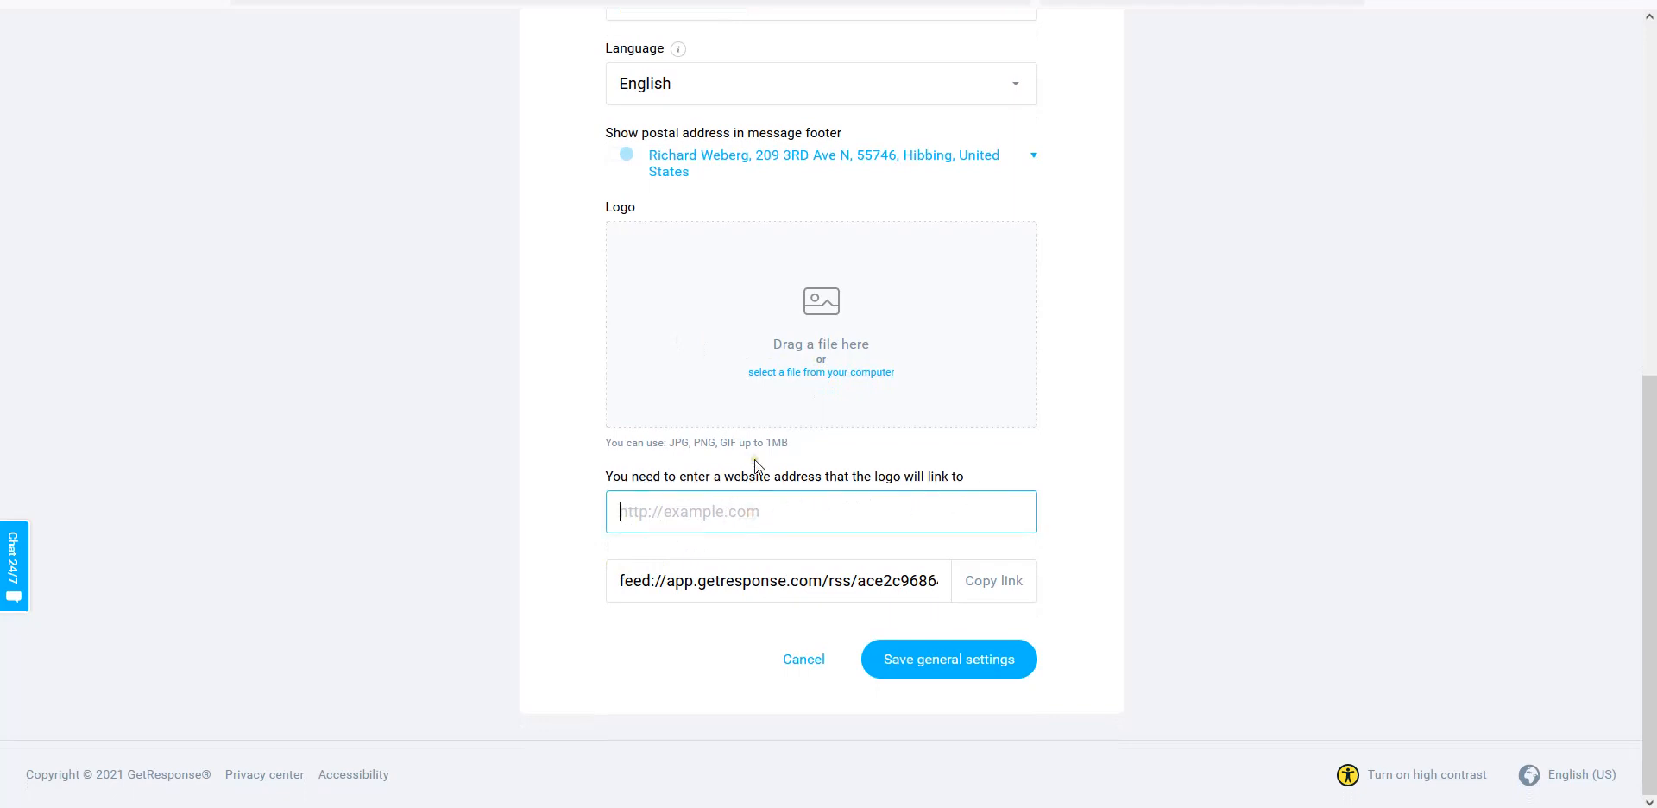
type("https:/")
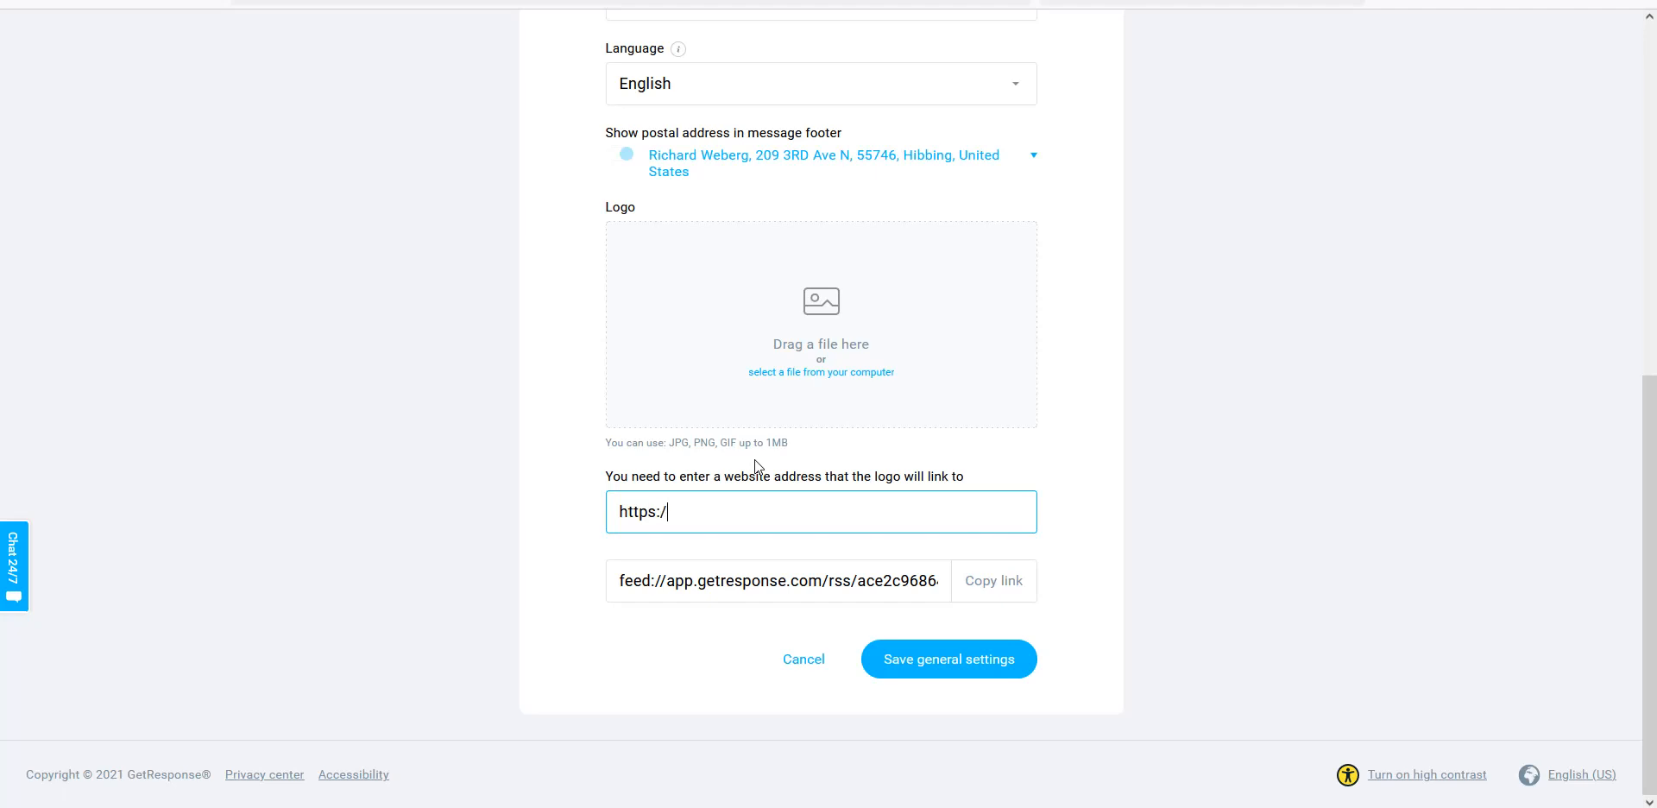
type("emone")
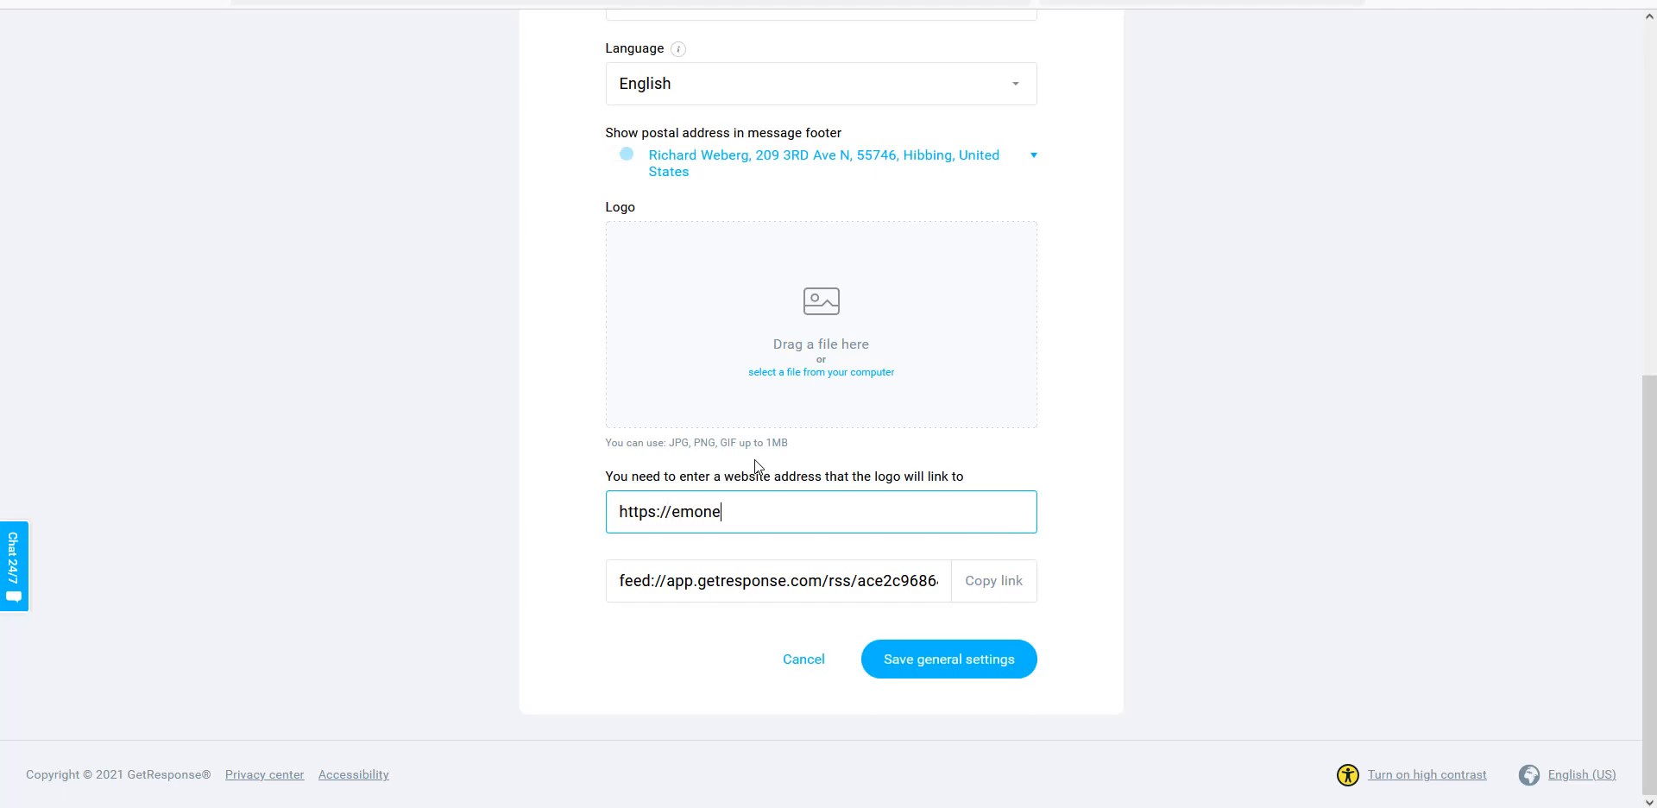
type("ypeeps.")
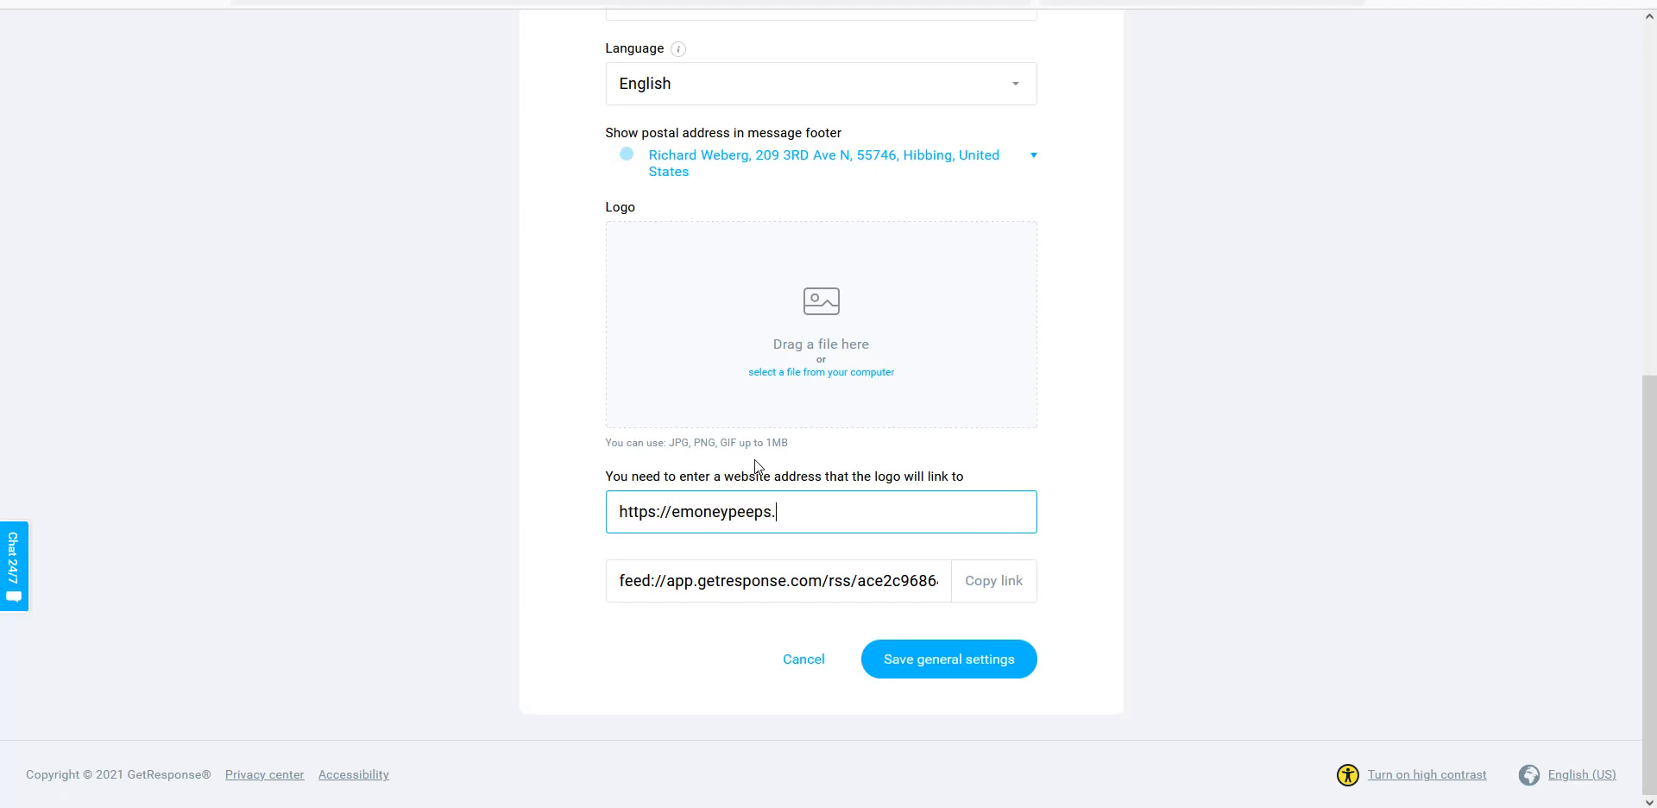
type("com")
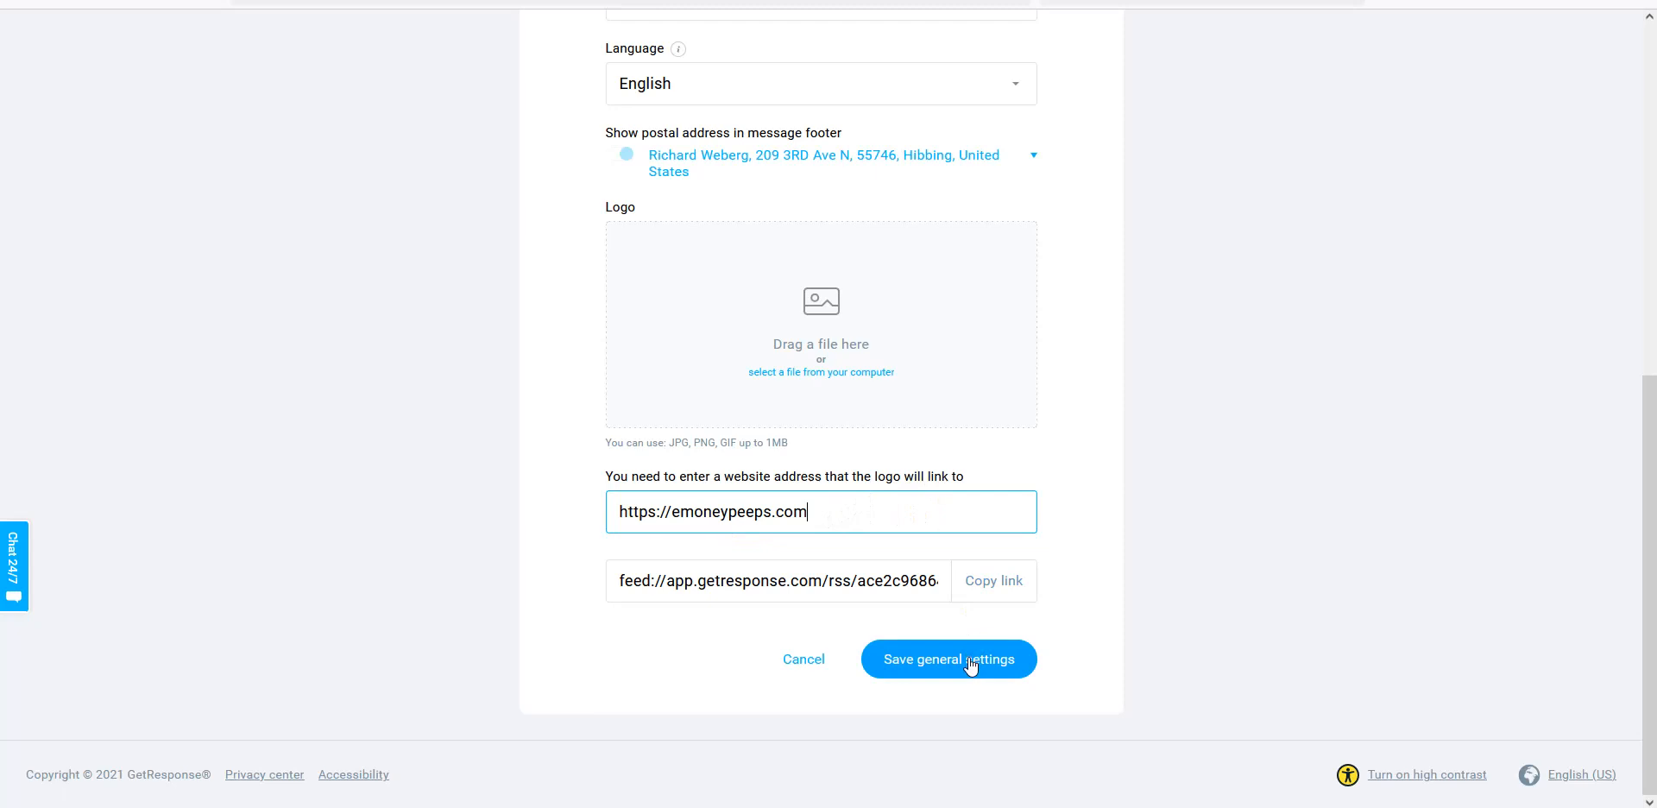
left_click(948, 659)
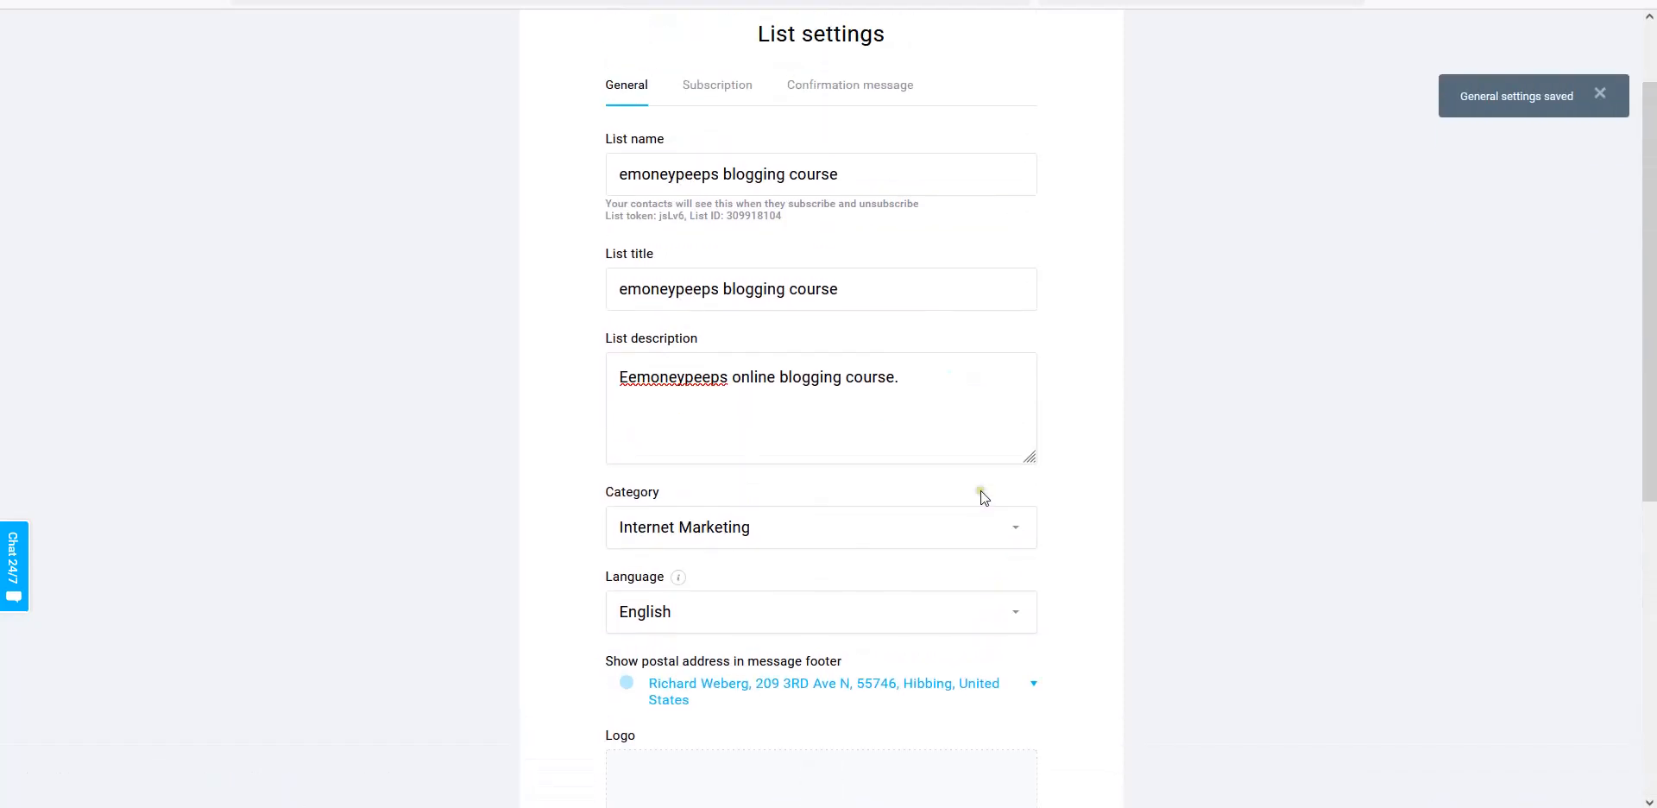
Switch to the list's Subscription settings tab.
left_click(716, 85)
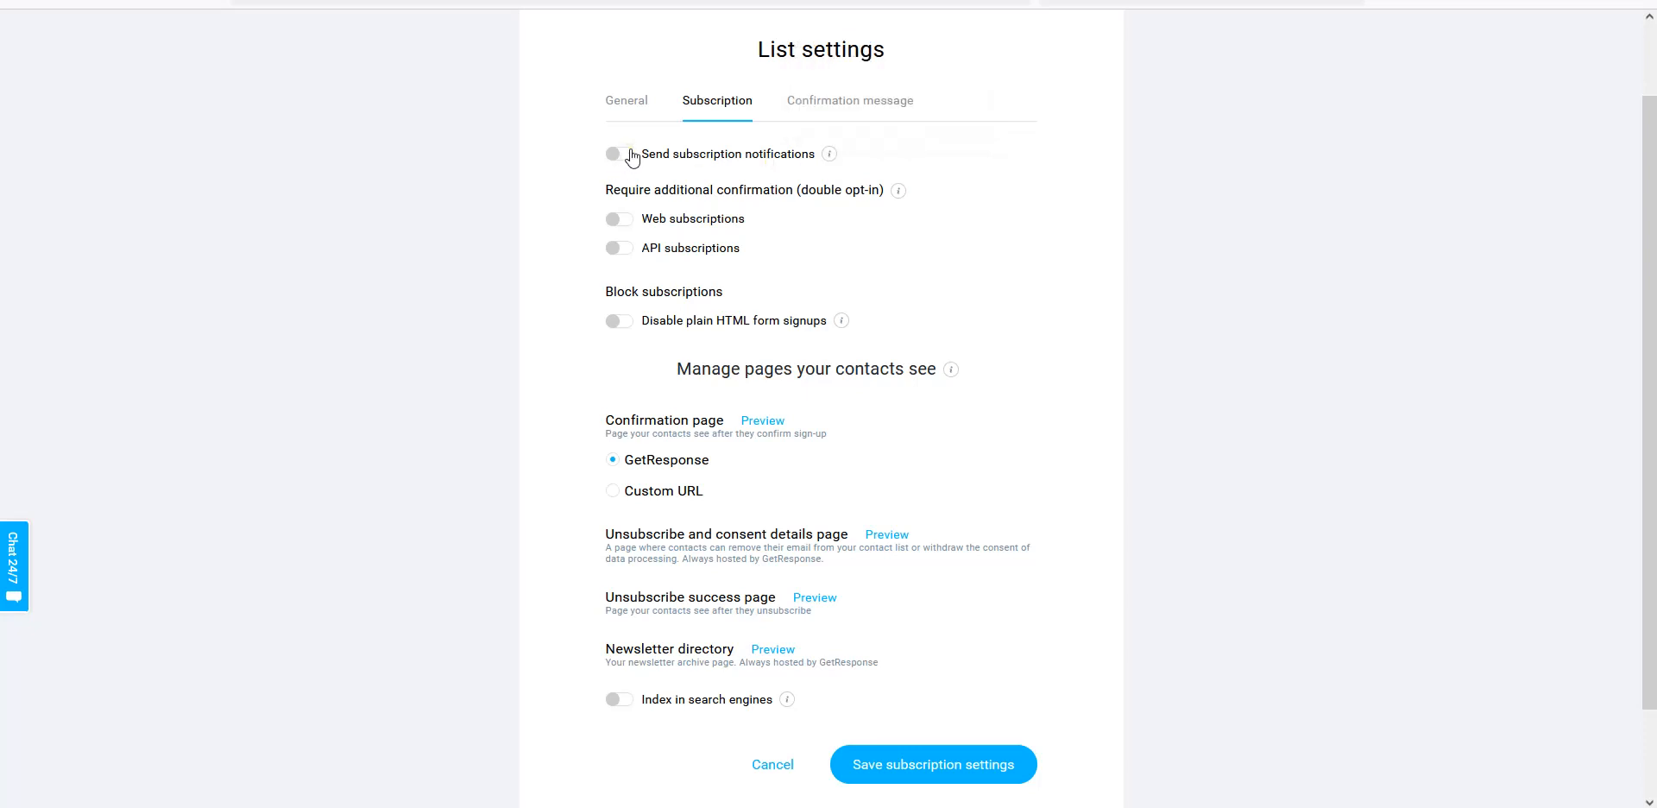
left_click(618, 153)
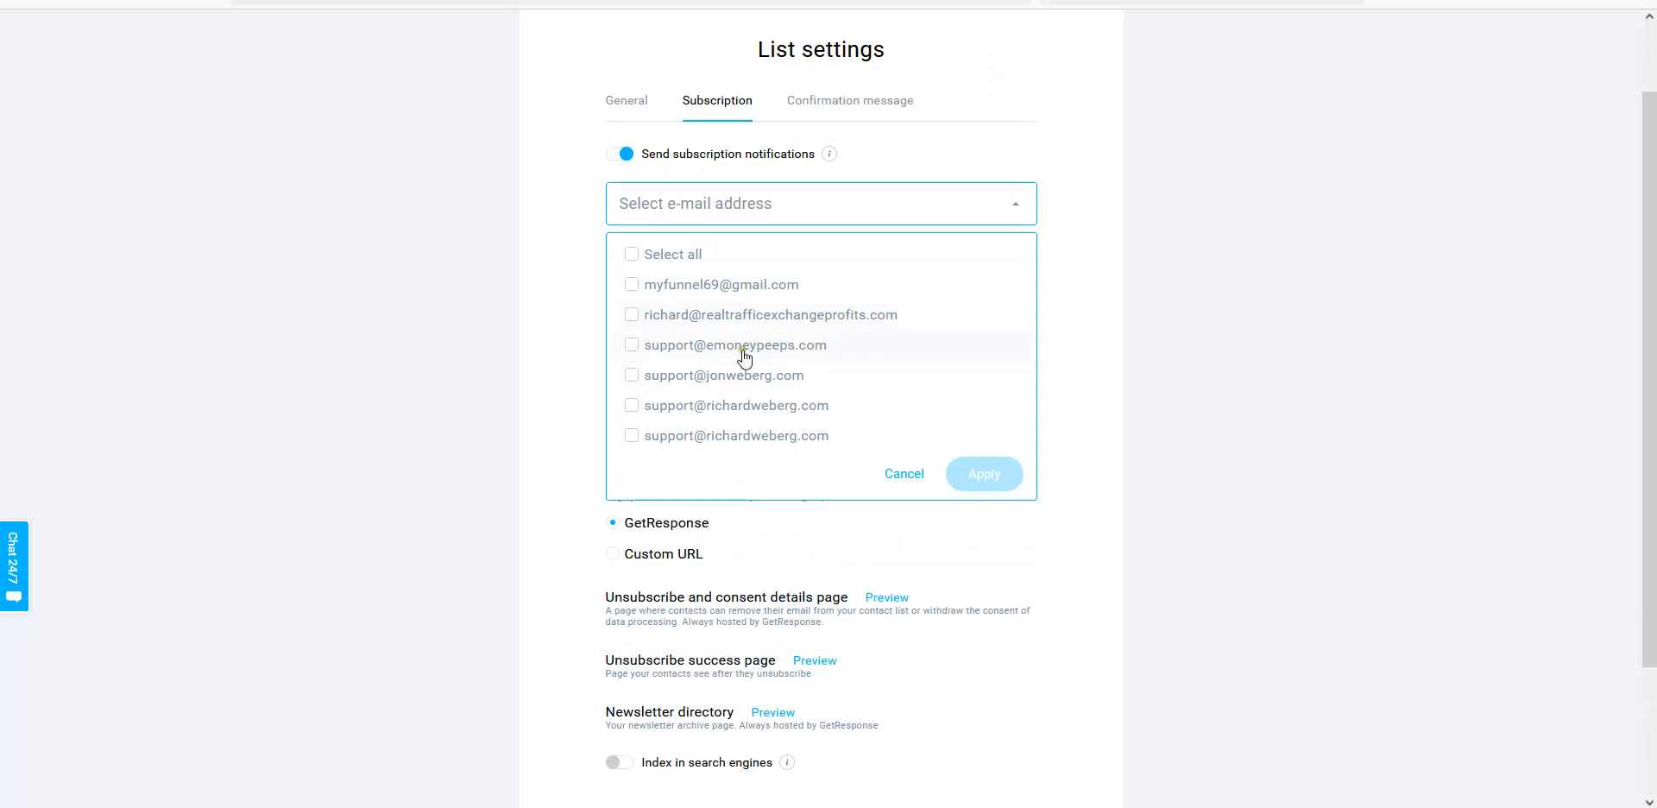
left_click(631, 345)
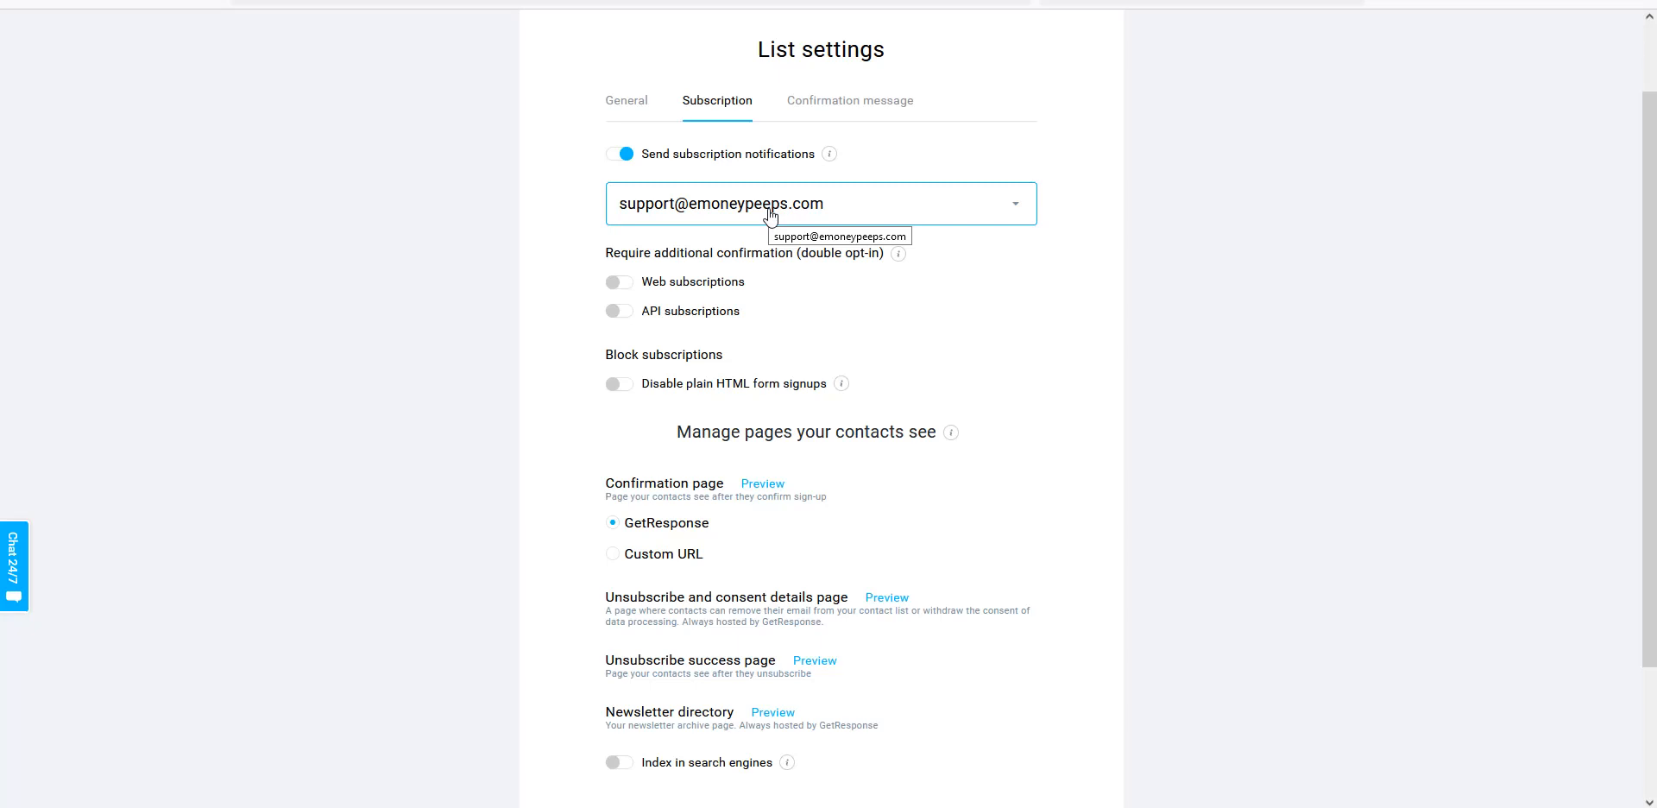
mouse_move(897, 254)
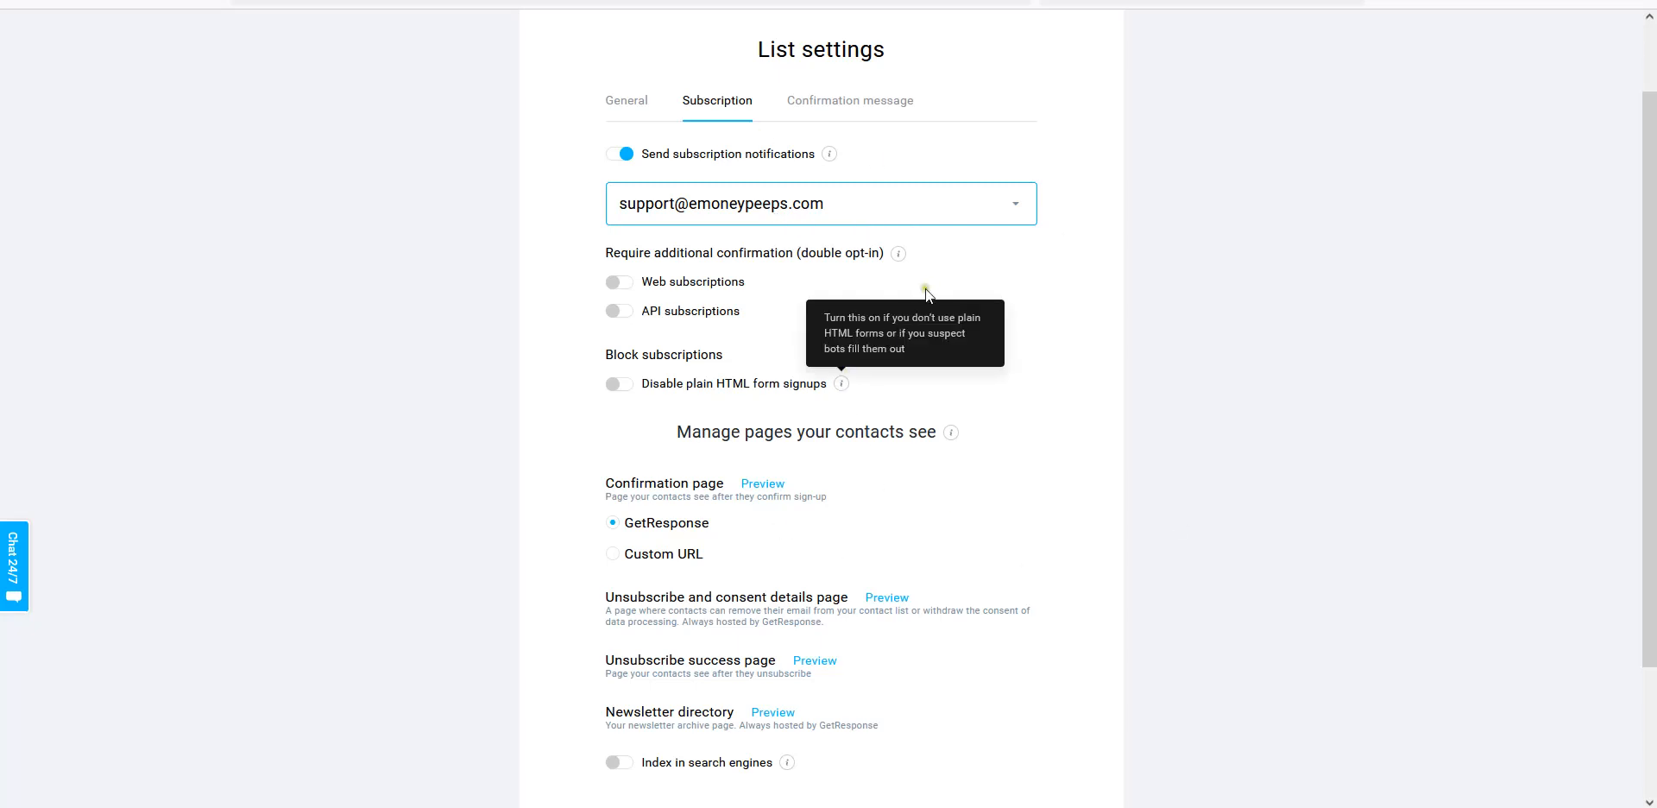
mouse_move(788, 415)
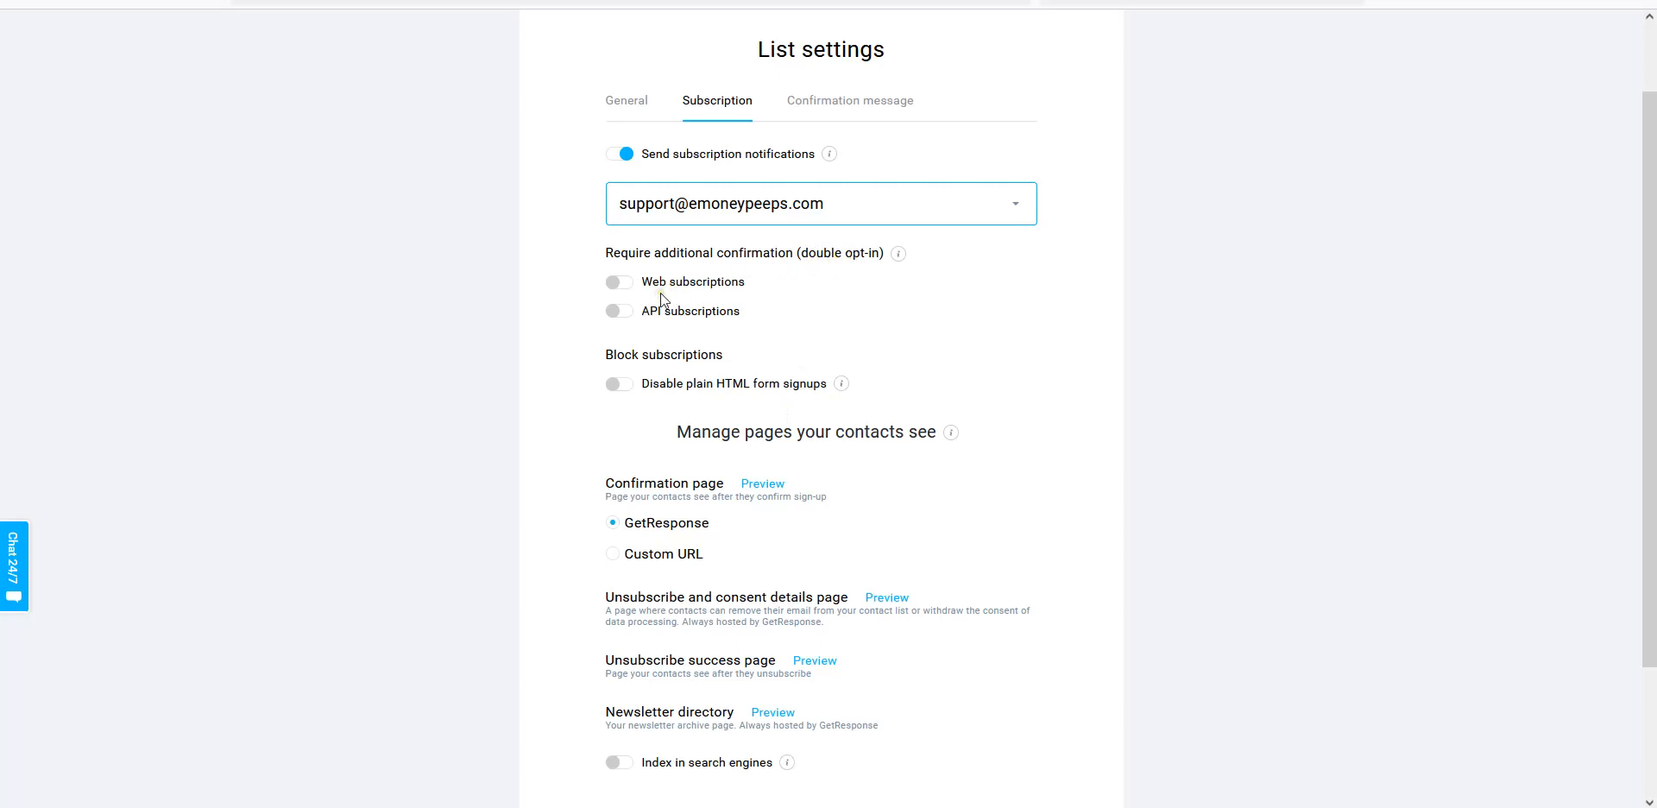
mouse_move(830, 329)
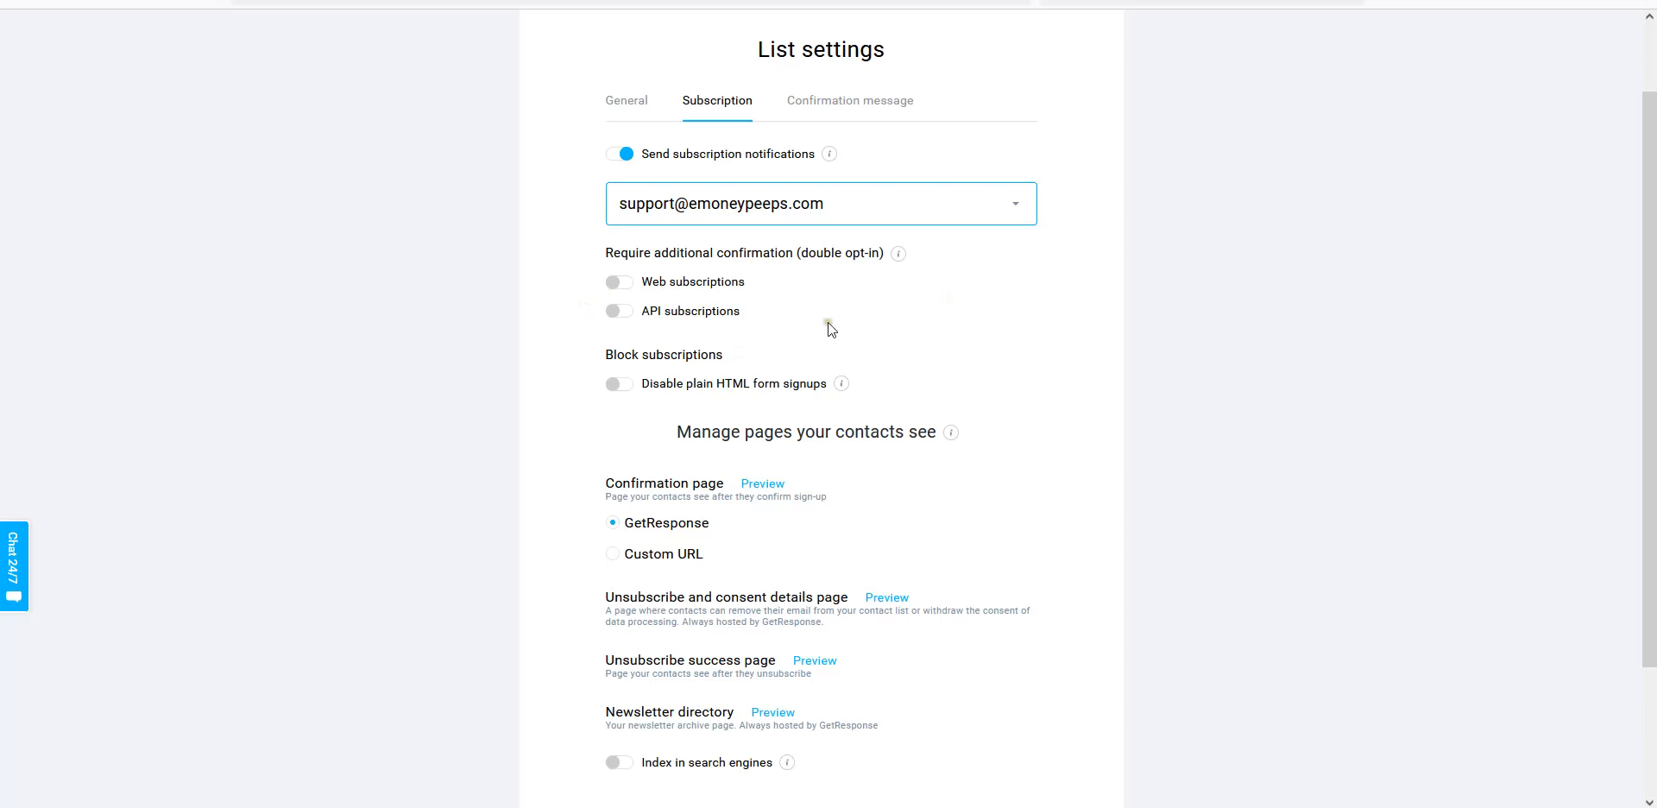
mouse_move(637, 403)
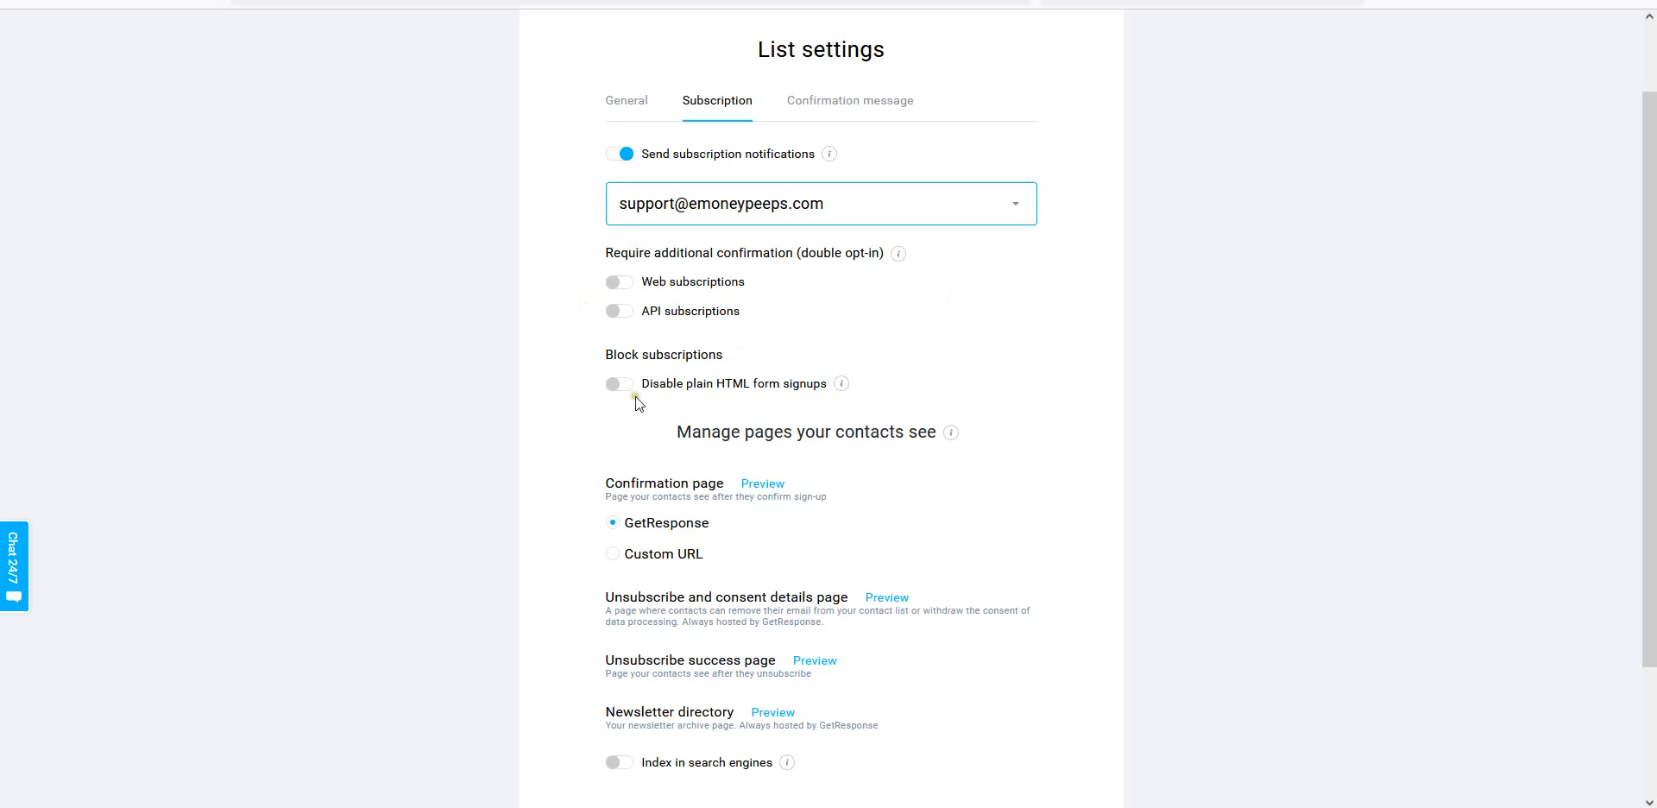
mouse_move(786, 310)
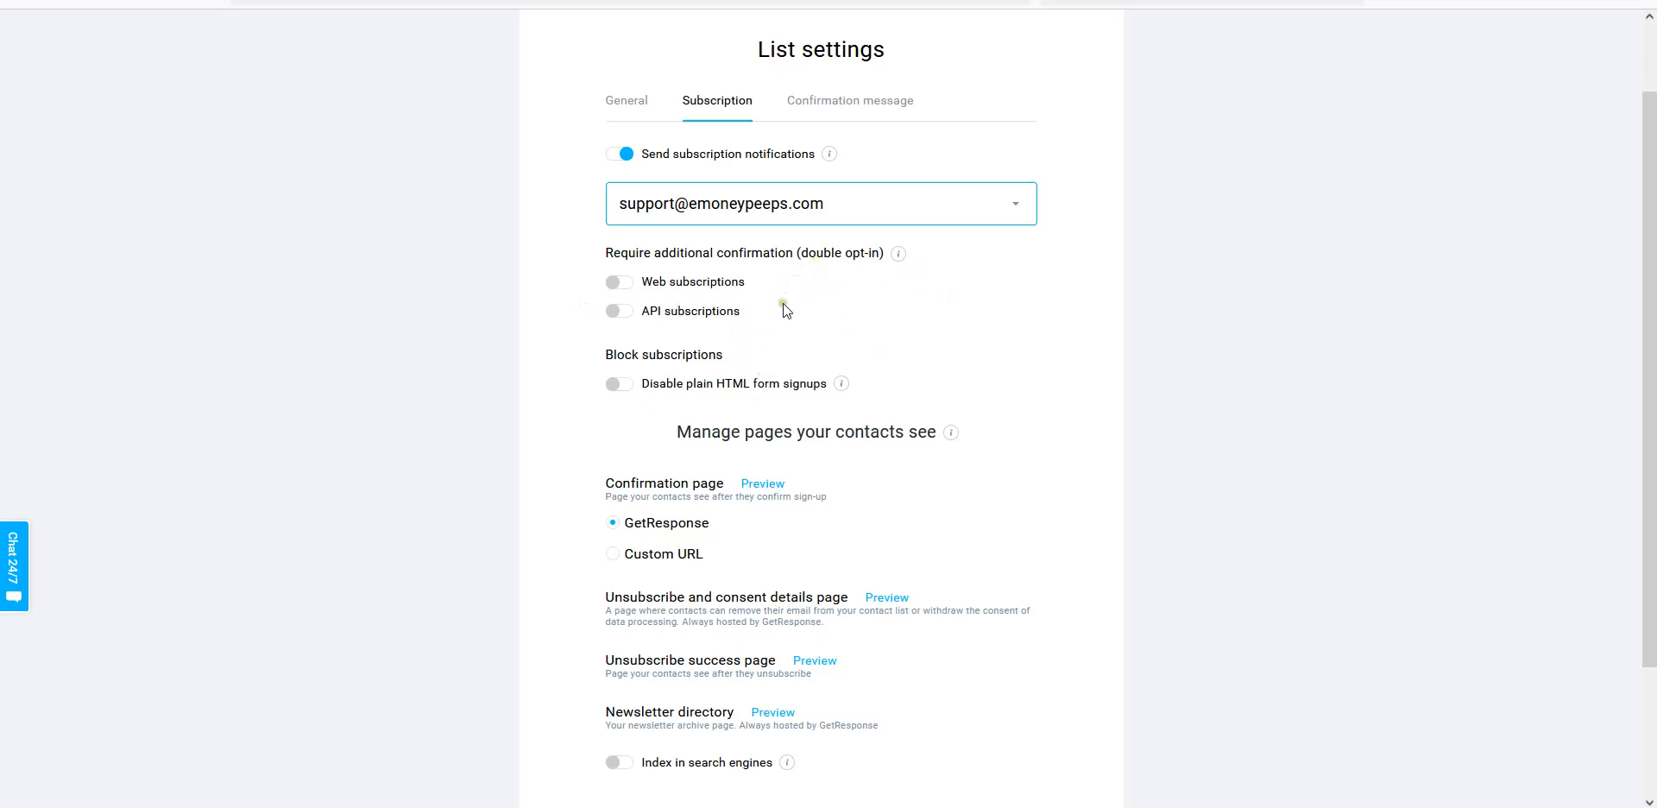
mouse_move(862, 282)
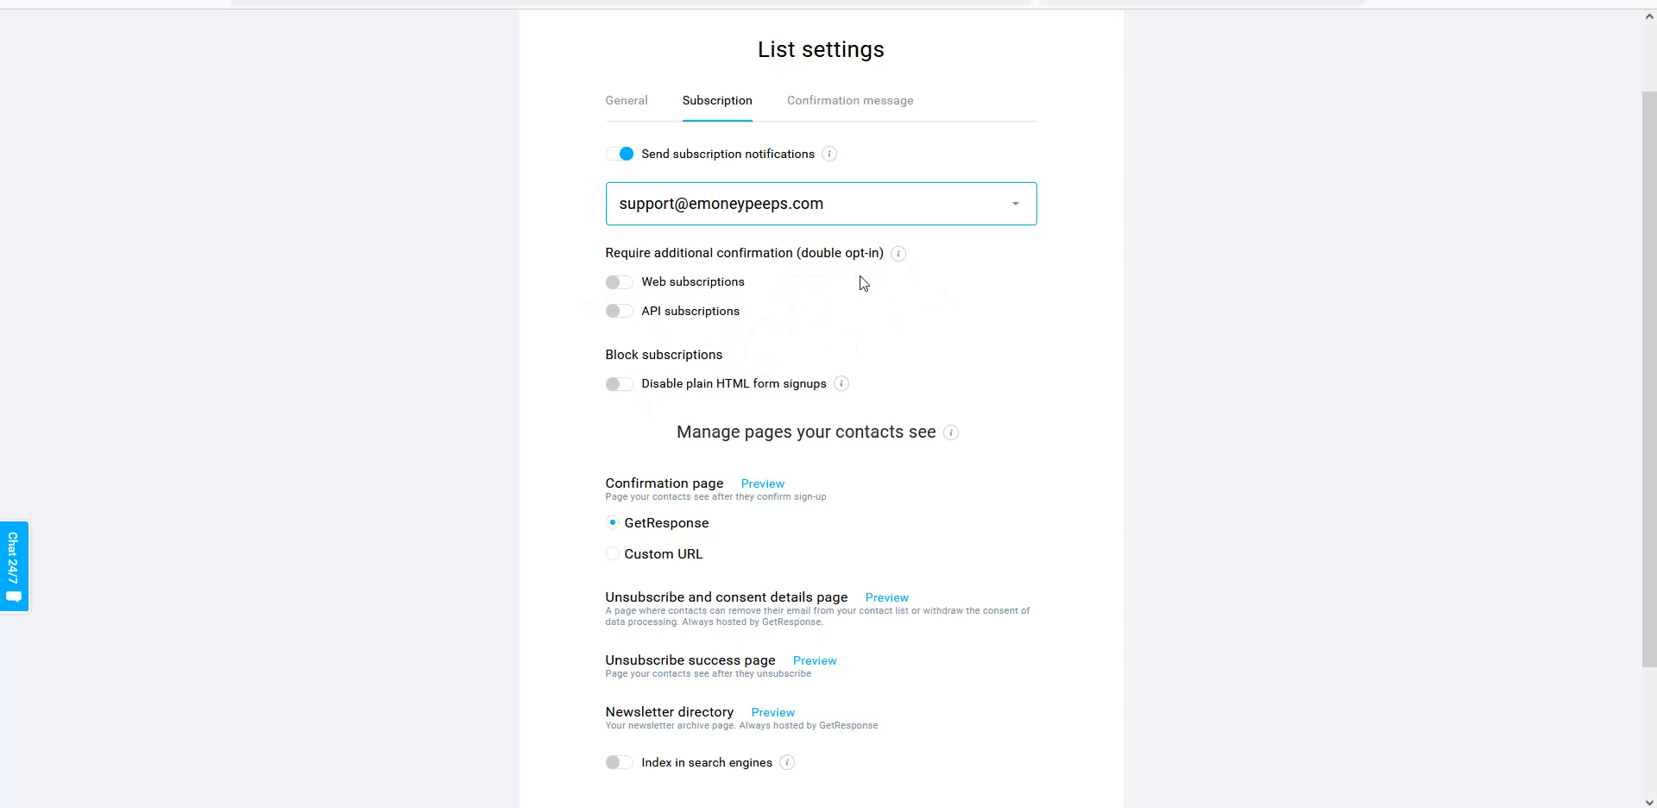
mouse_move(649, 299)
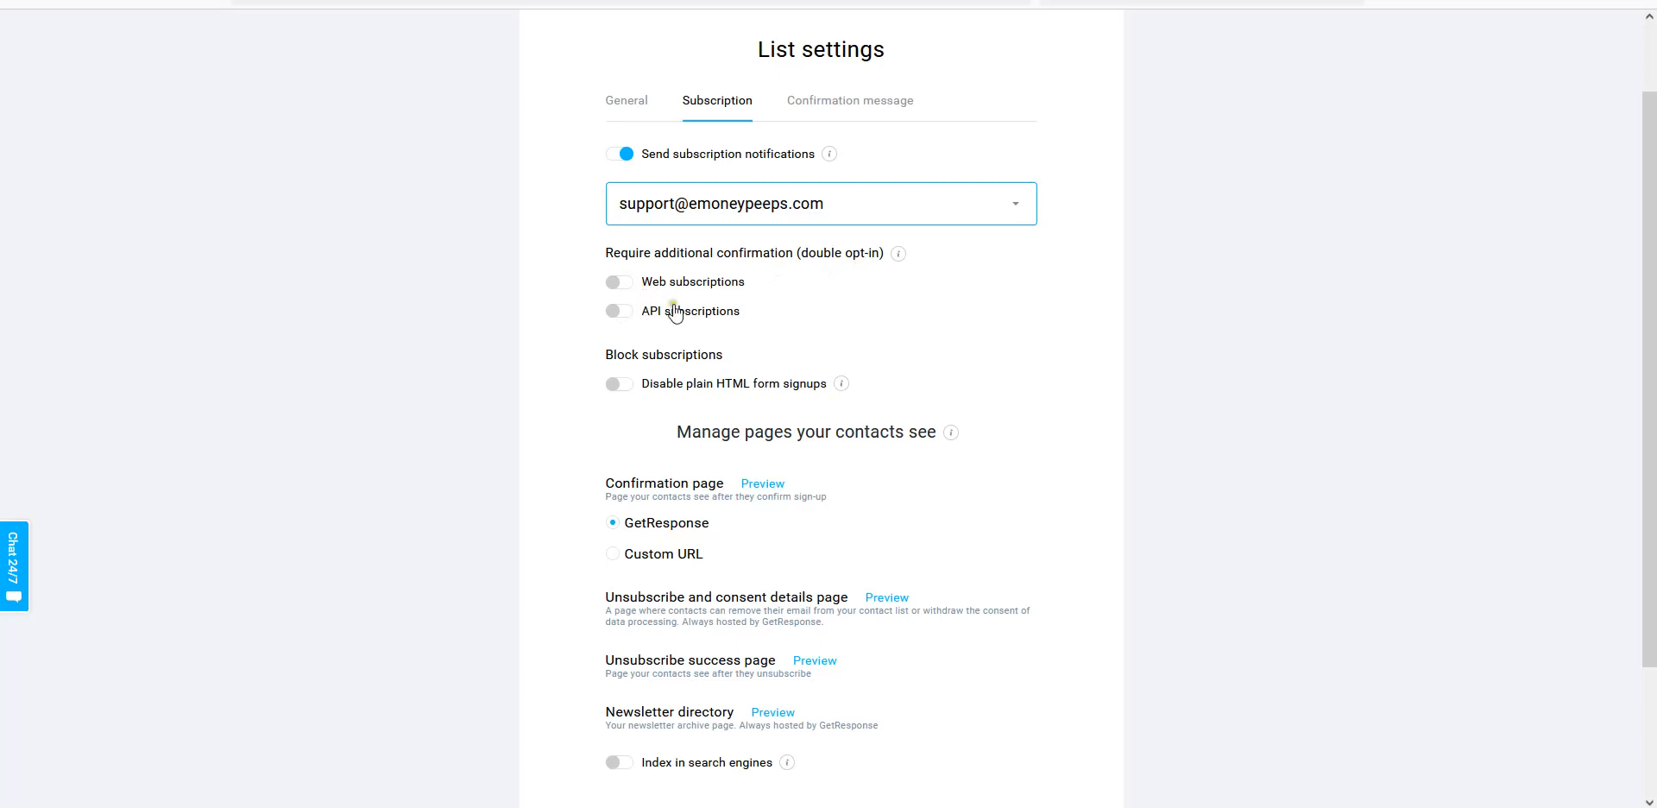
mouse_move(825, 388)
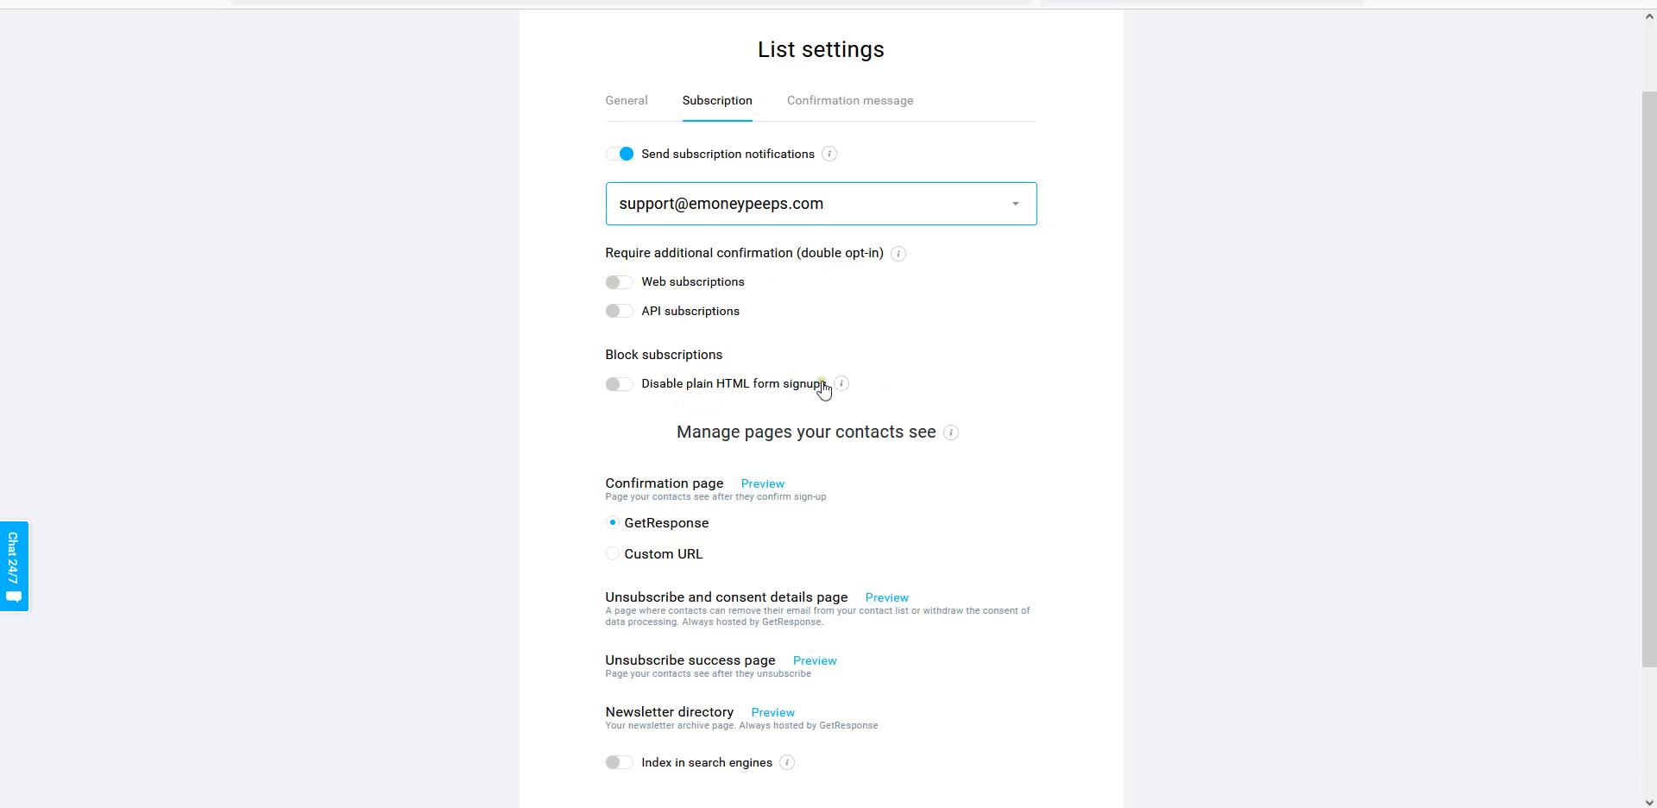
Select the Custom URL option for the confirmation page.
scroll("down", 3)
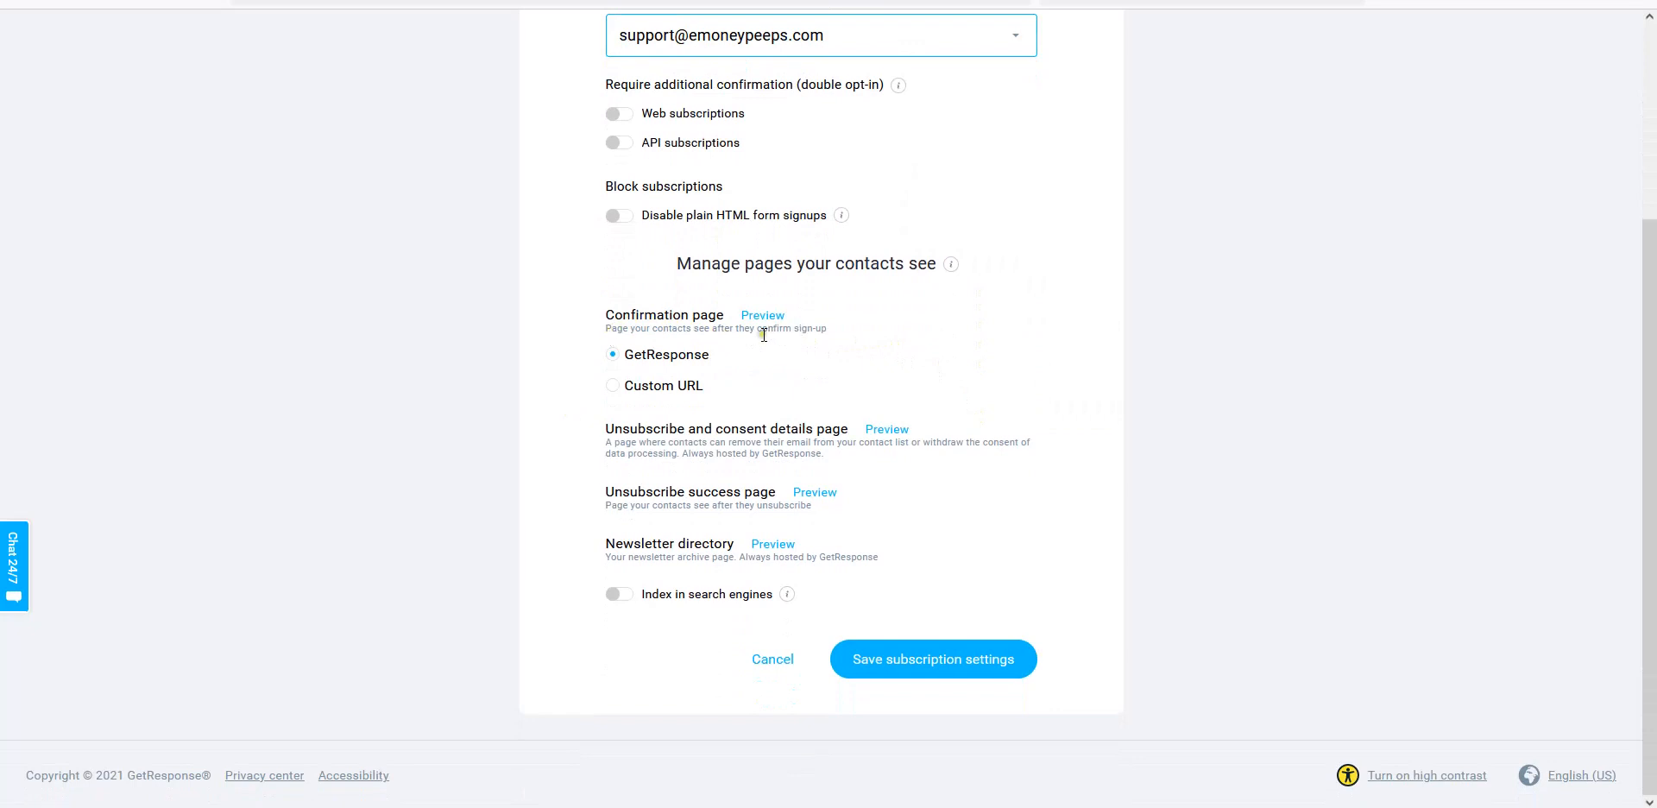
left_click(611, 354)
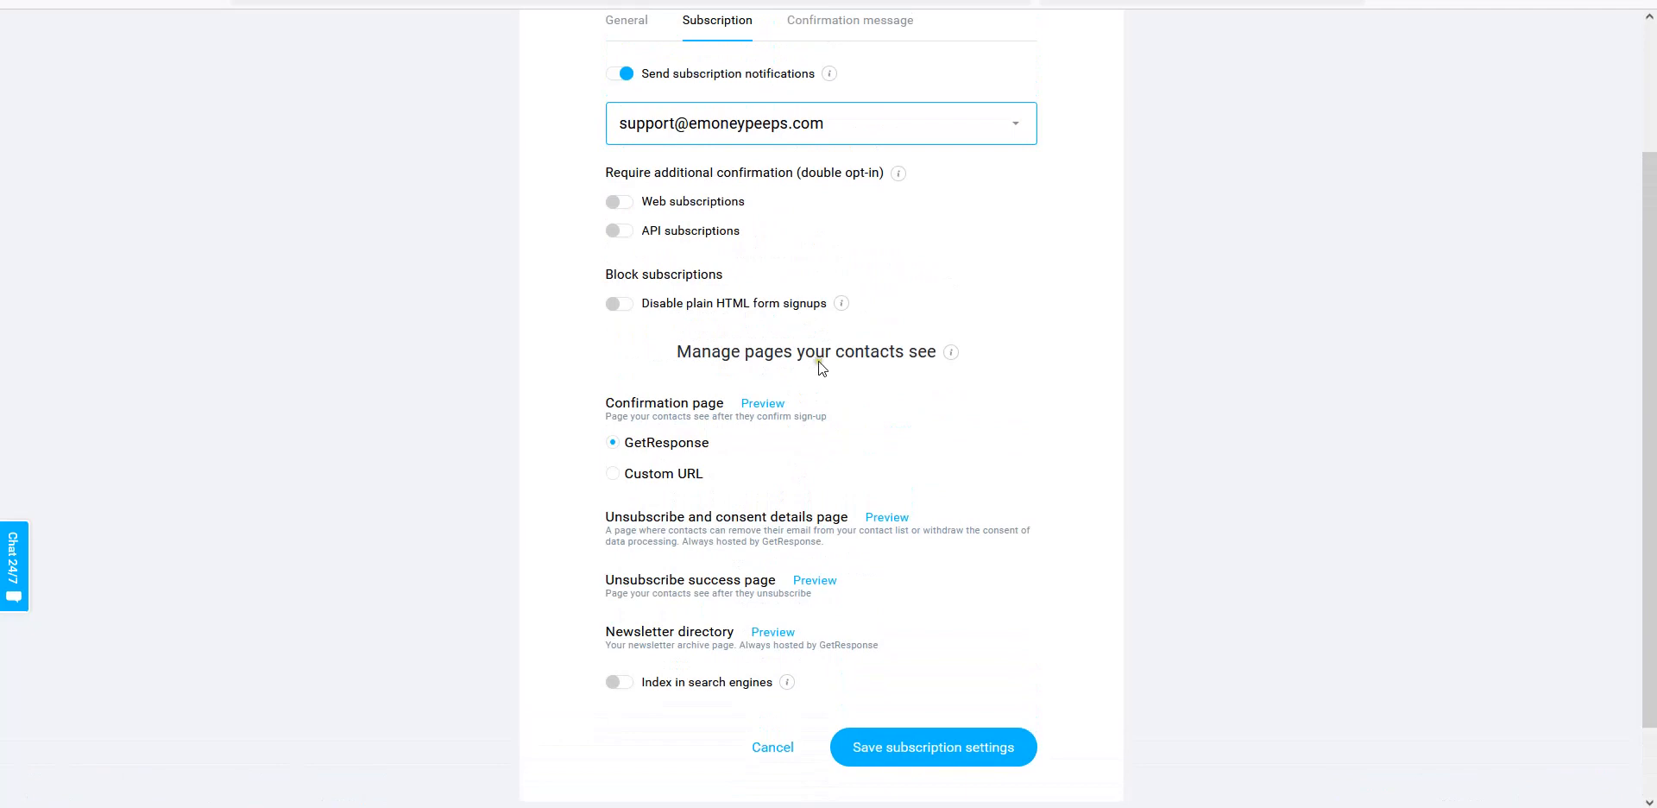
left_click(612, 473)
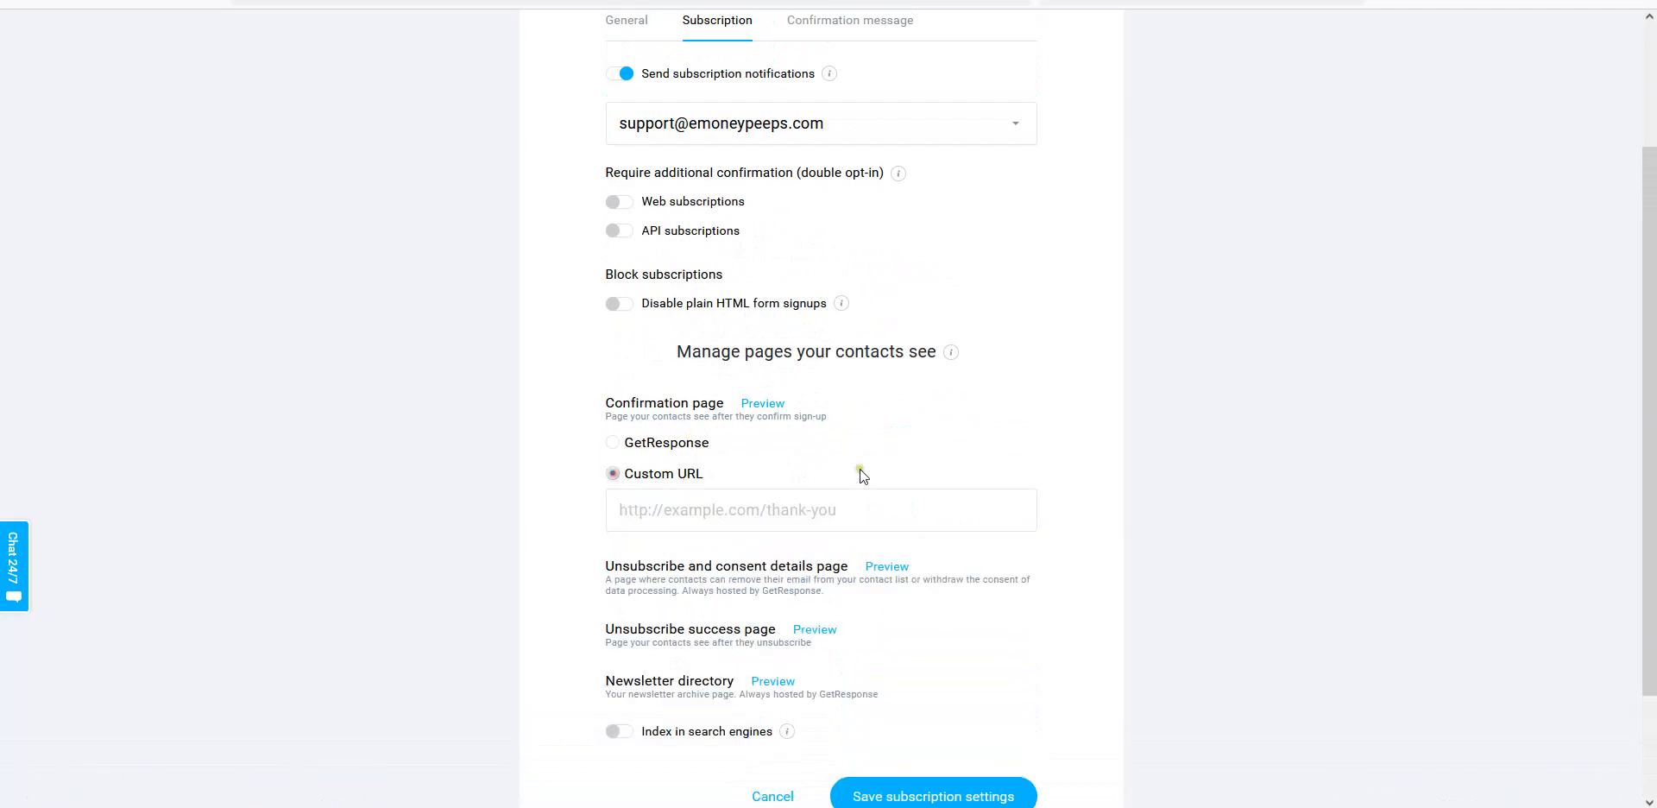
left_click(612, 473)
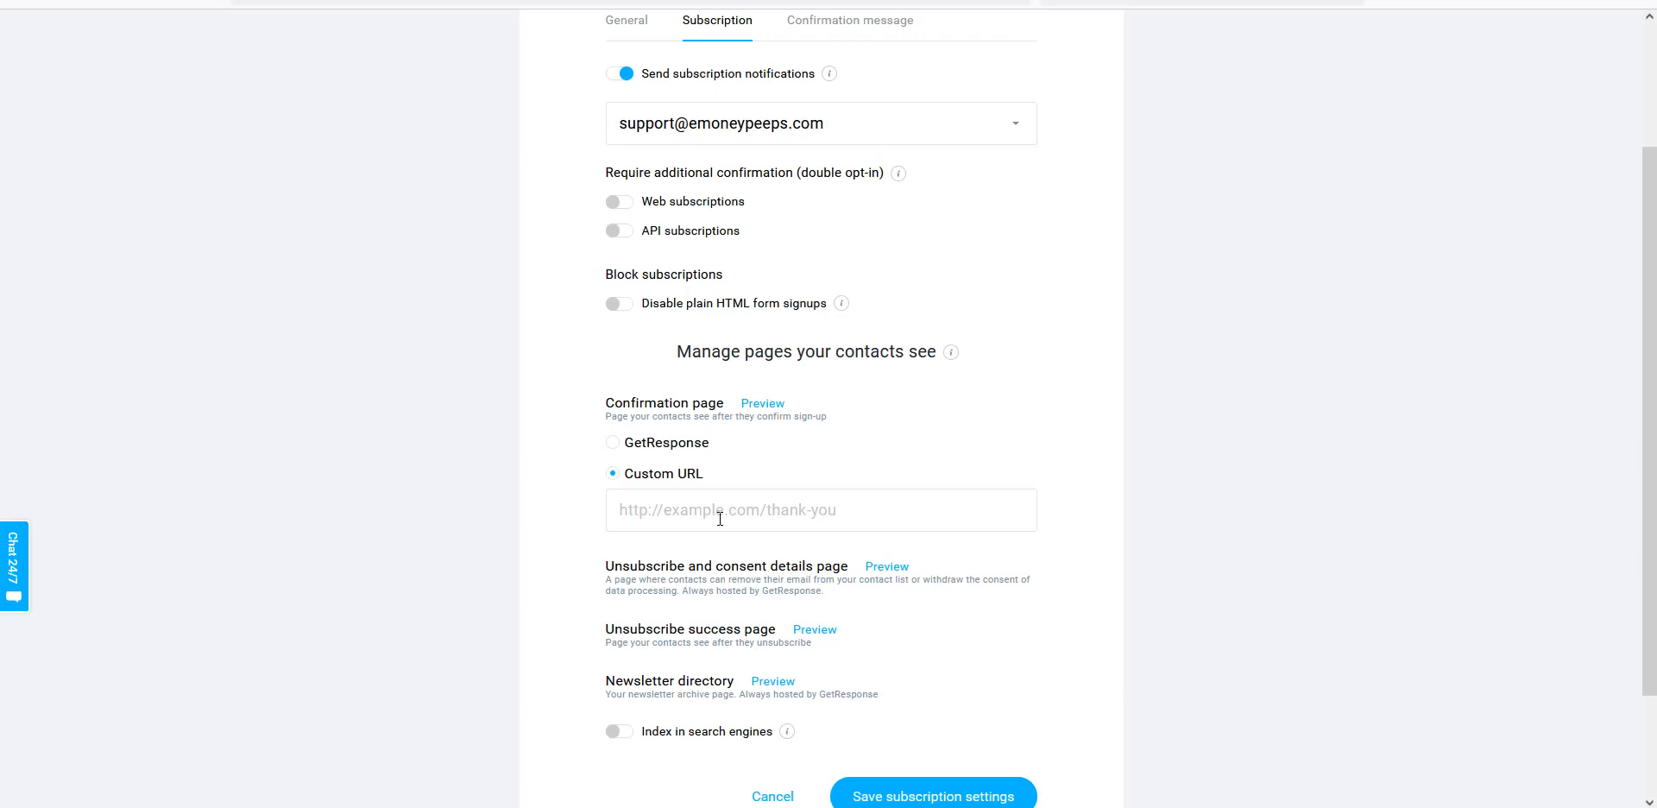
mouse_move(922, 504)
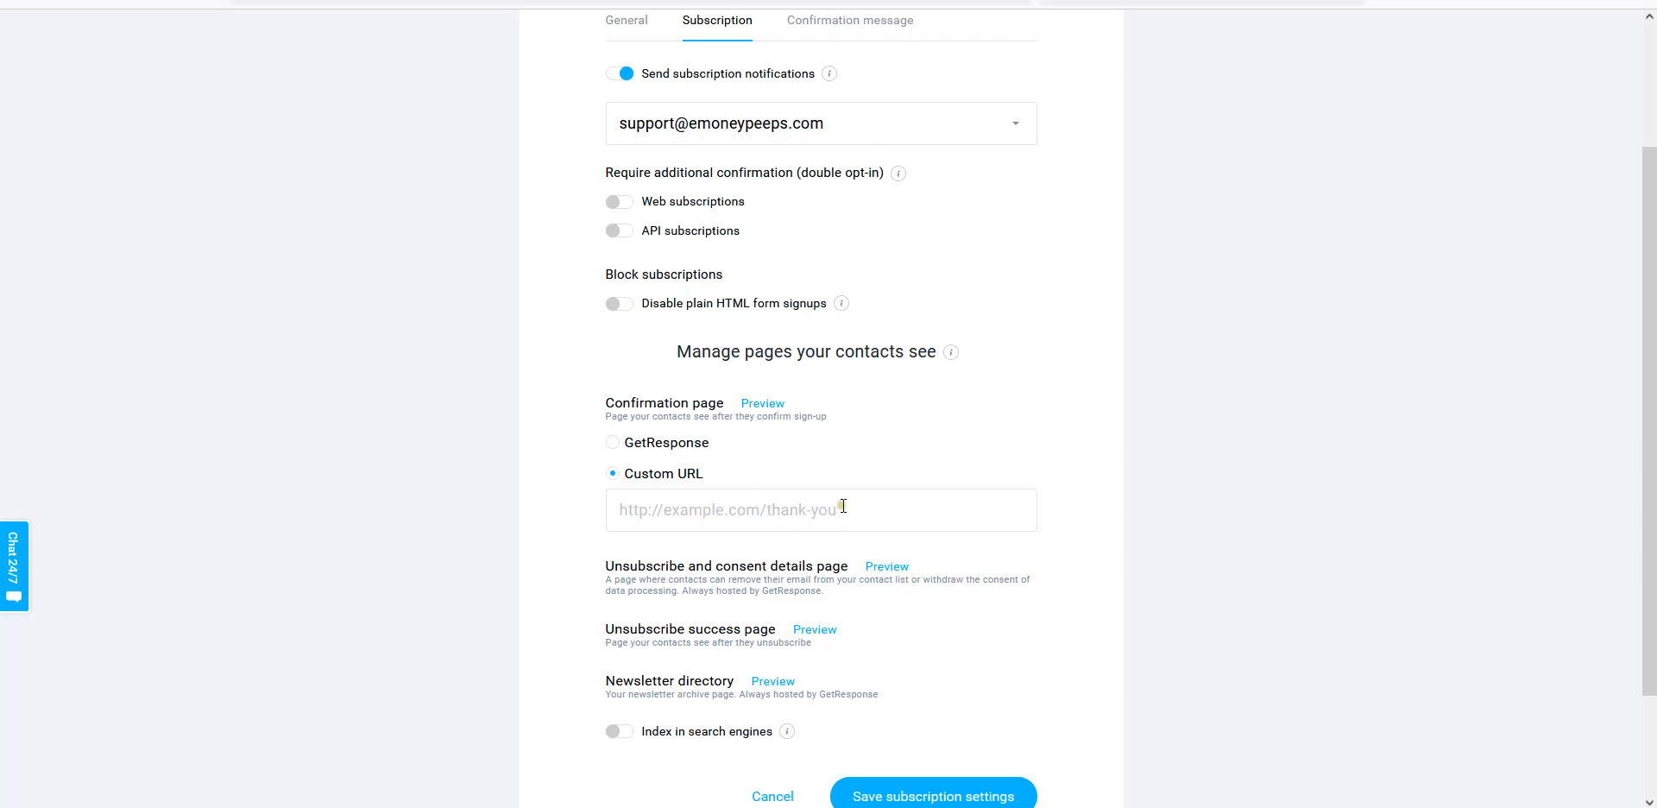
mouse_move(795, 510)
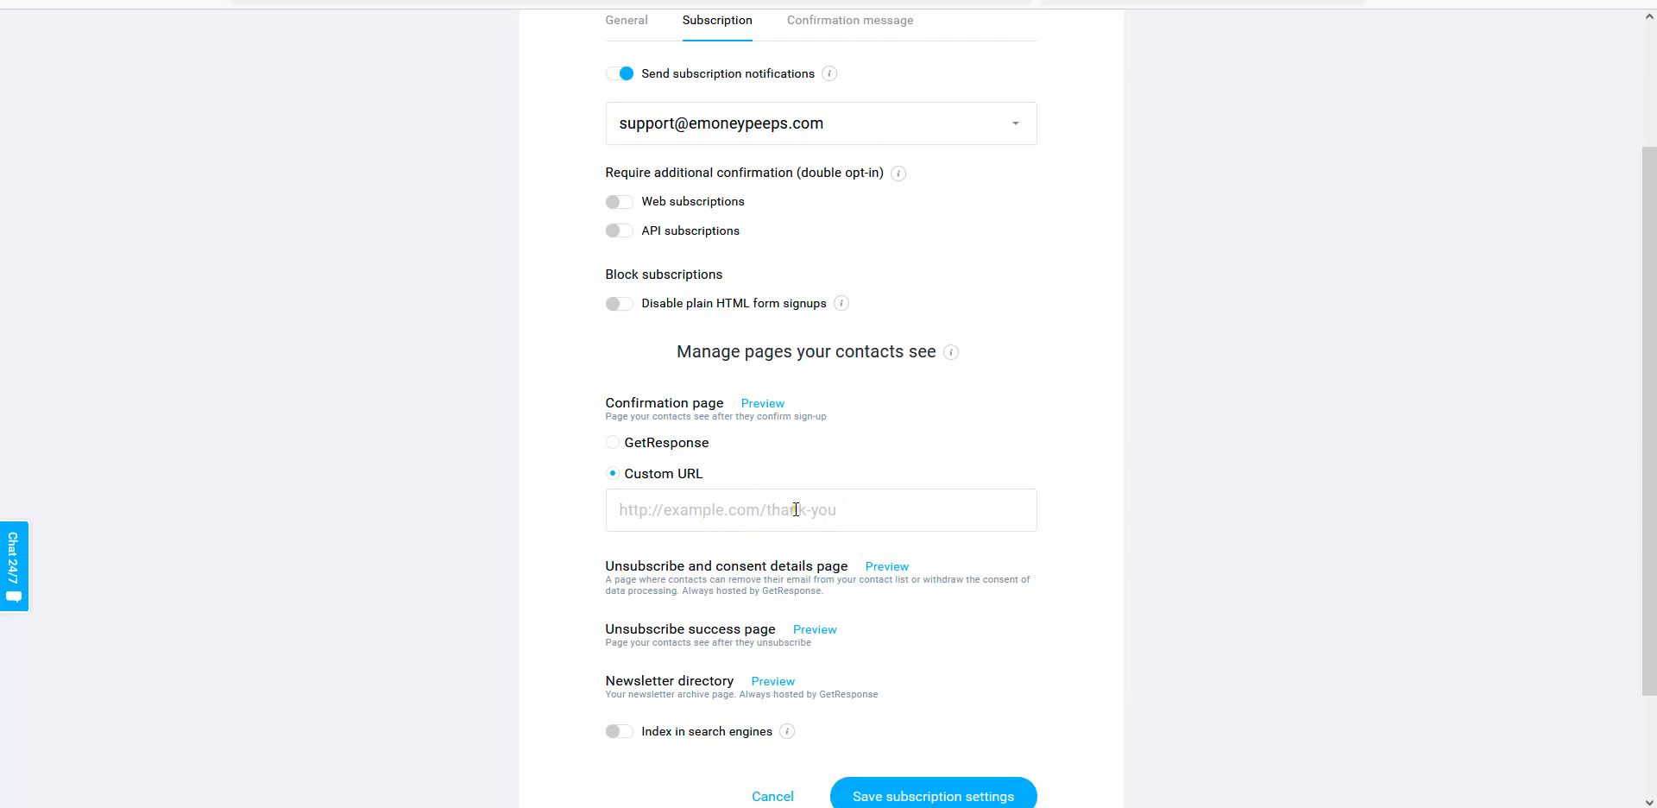
mouse_move(788, 518)
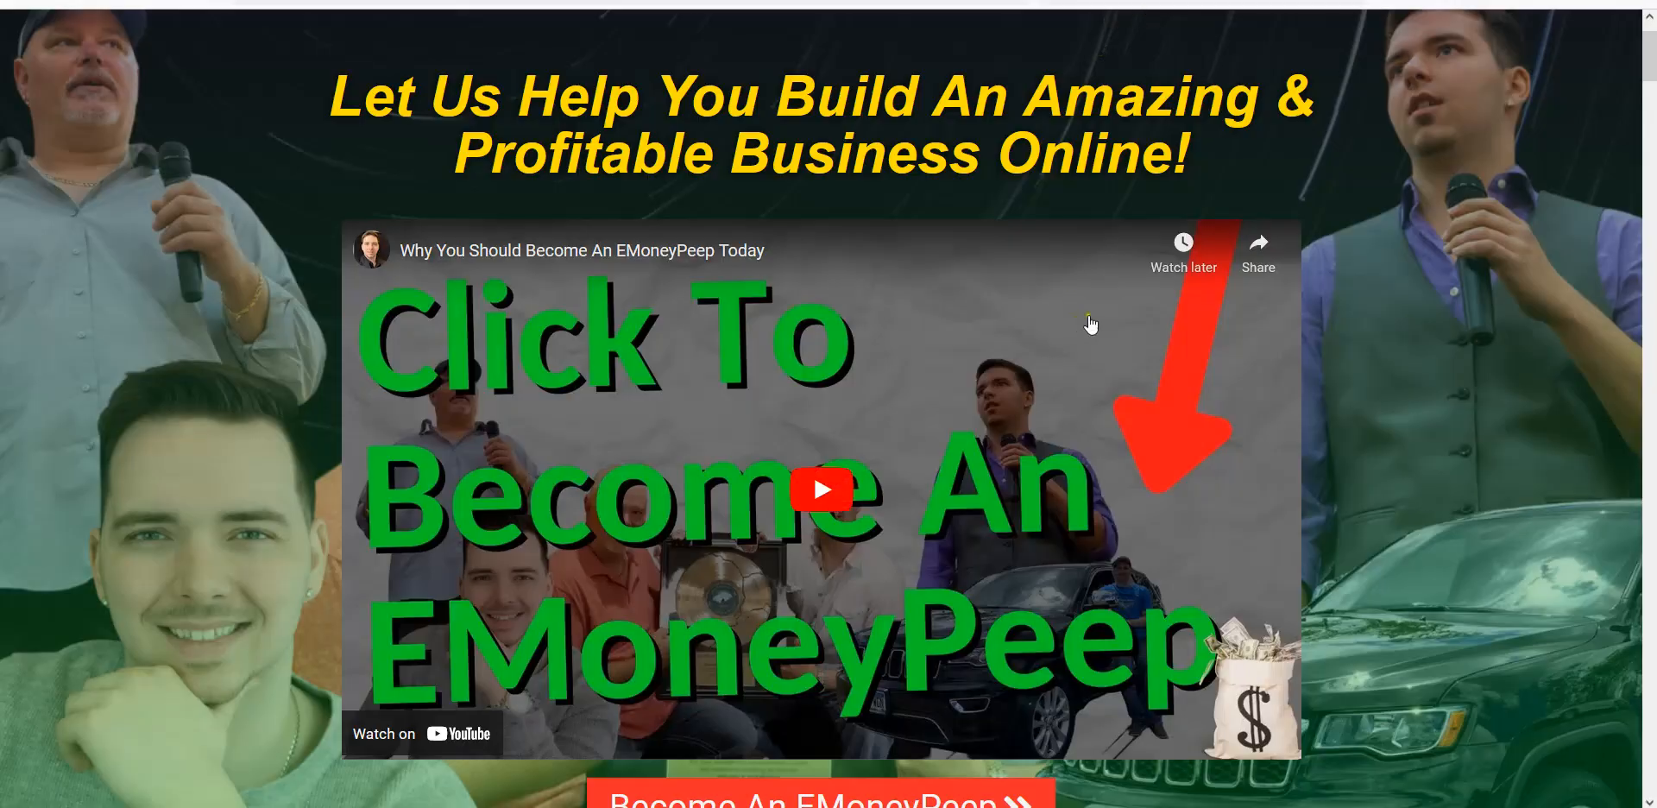
Copy the get-started link from the site and paste it as the confirmation URL.
scroll("down", 3)
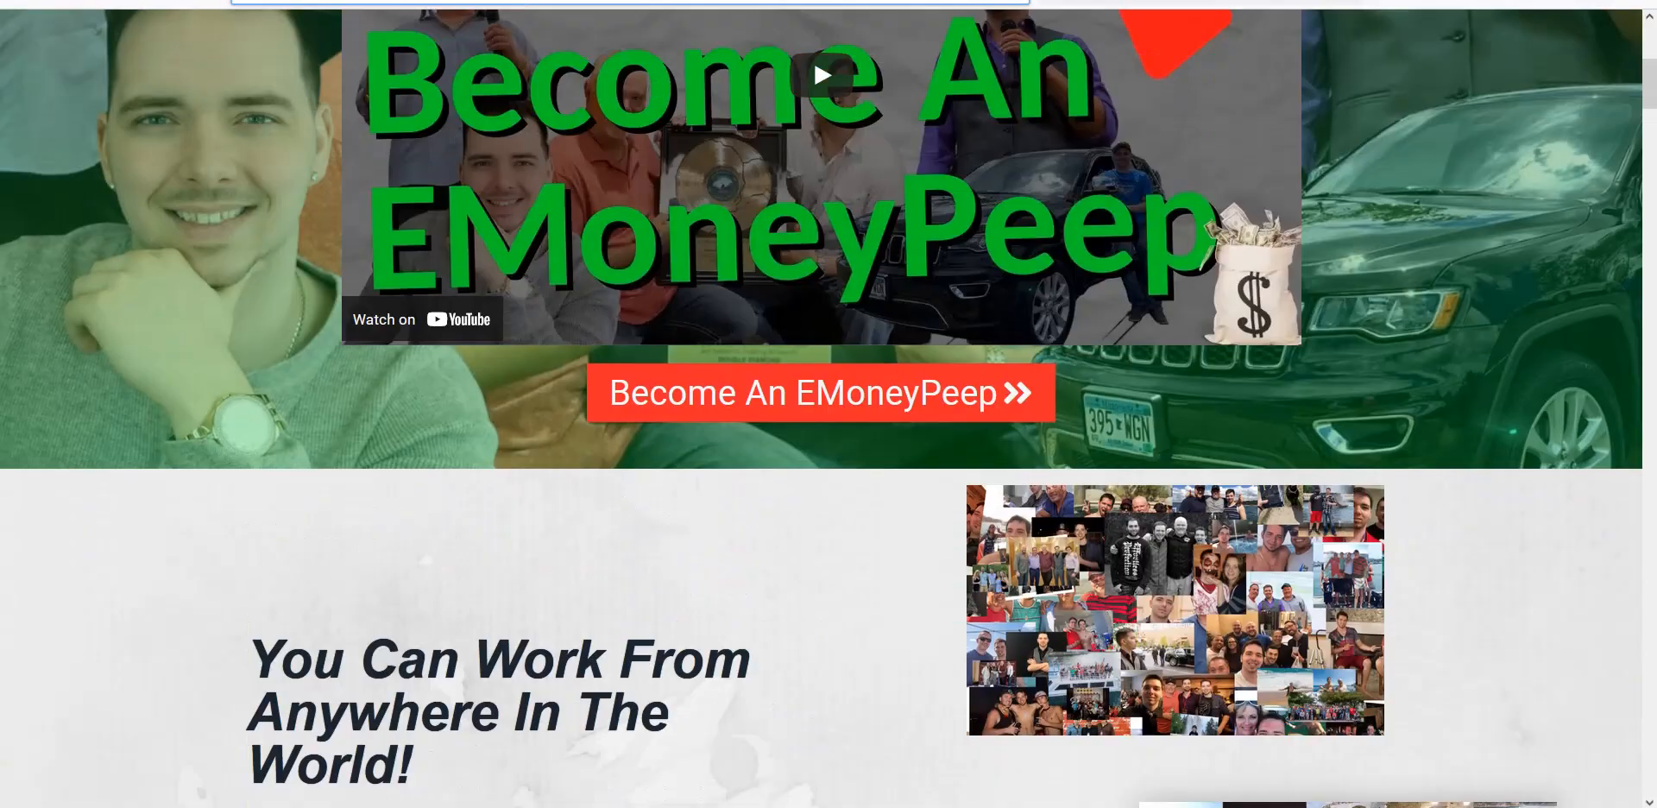
right_click(714, 510)
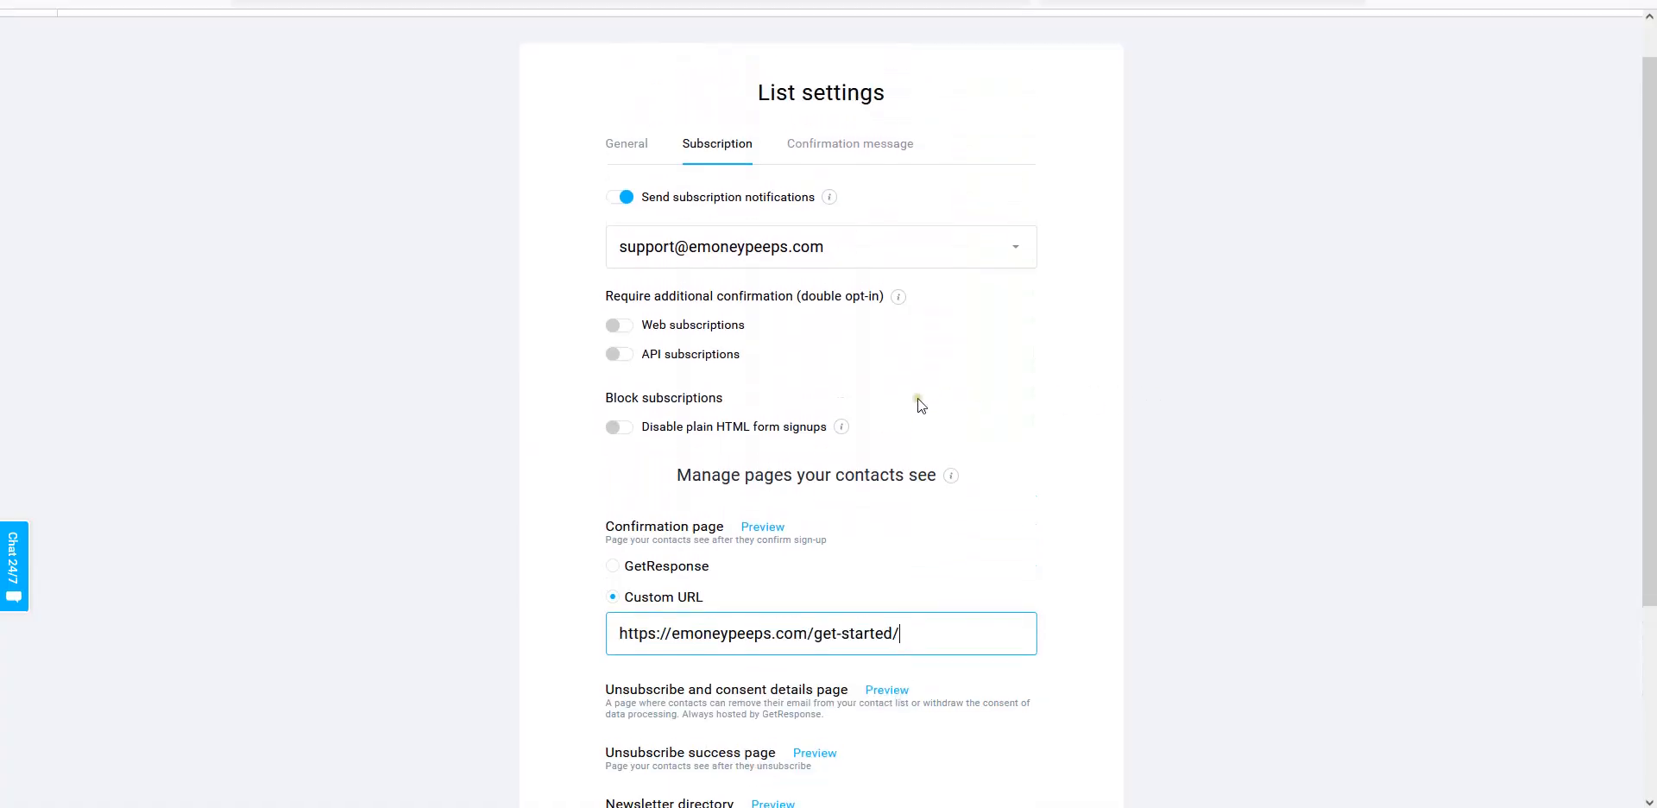
scroll("down", 3)
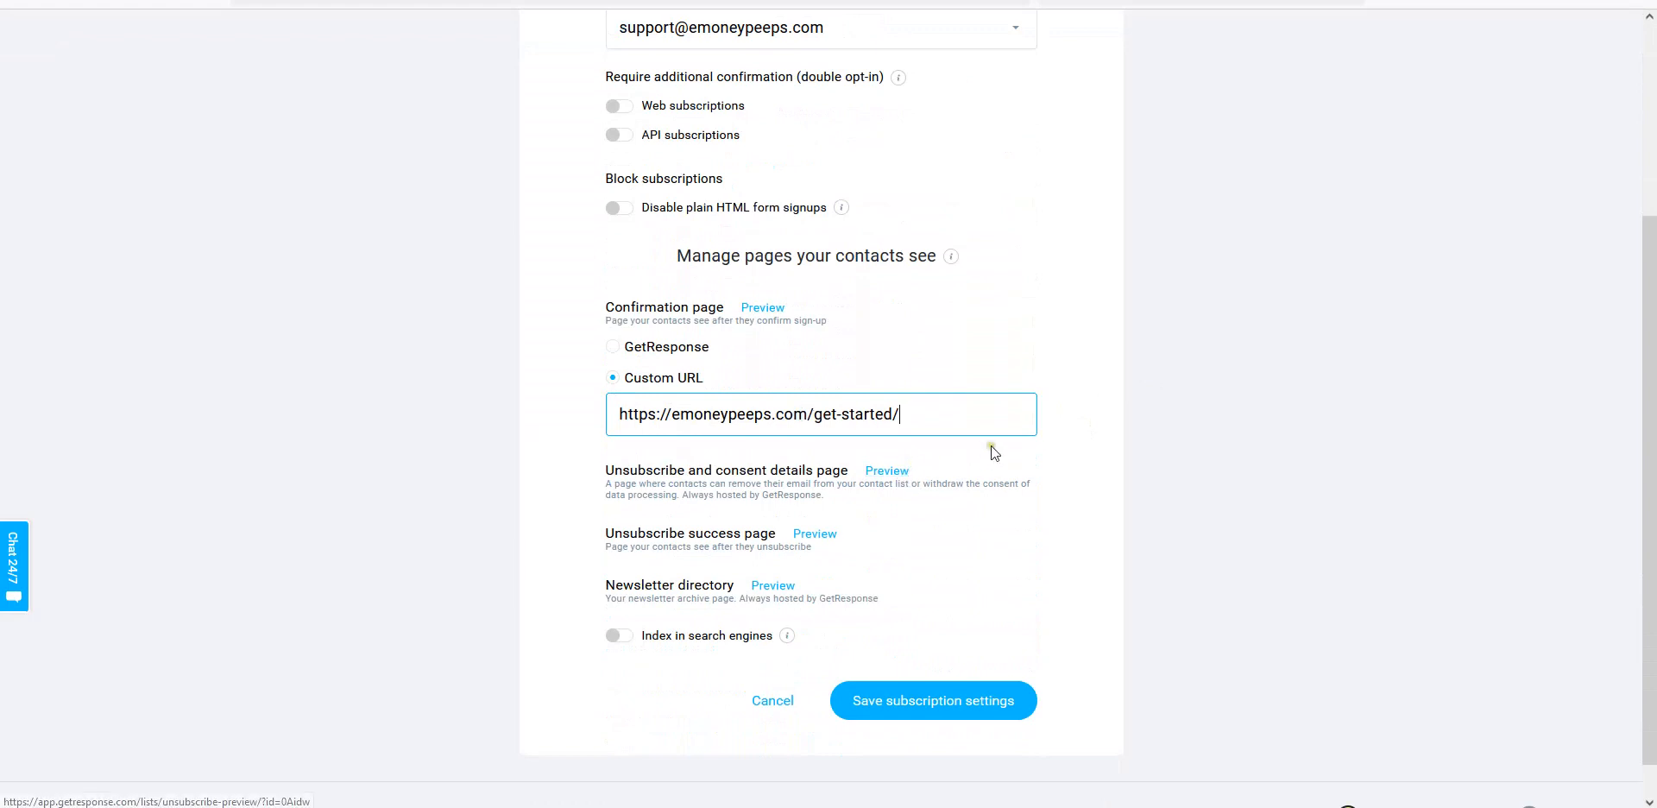
scroll("down", 3)
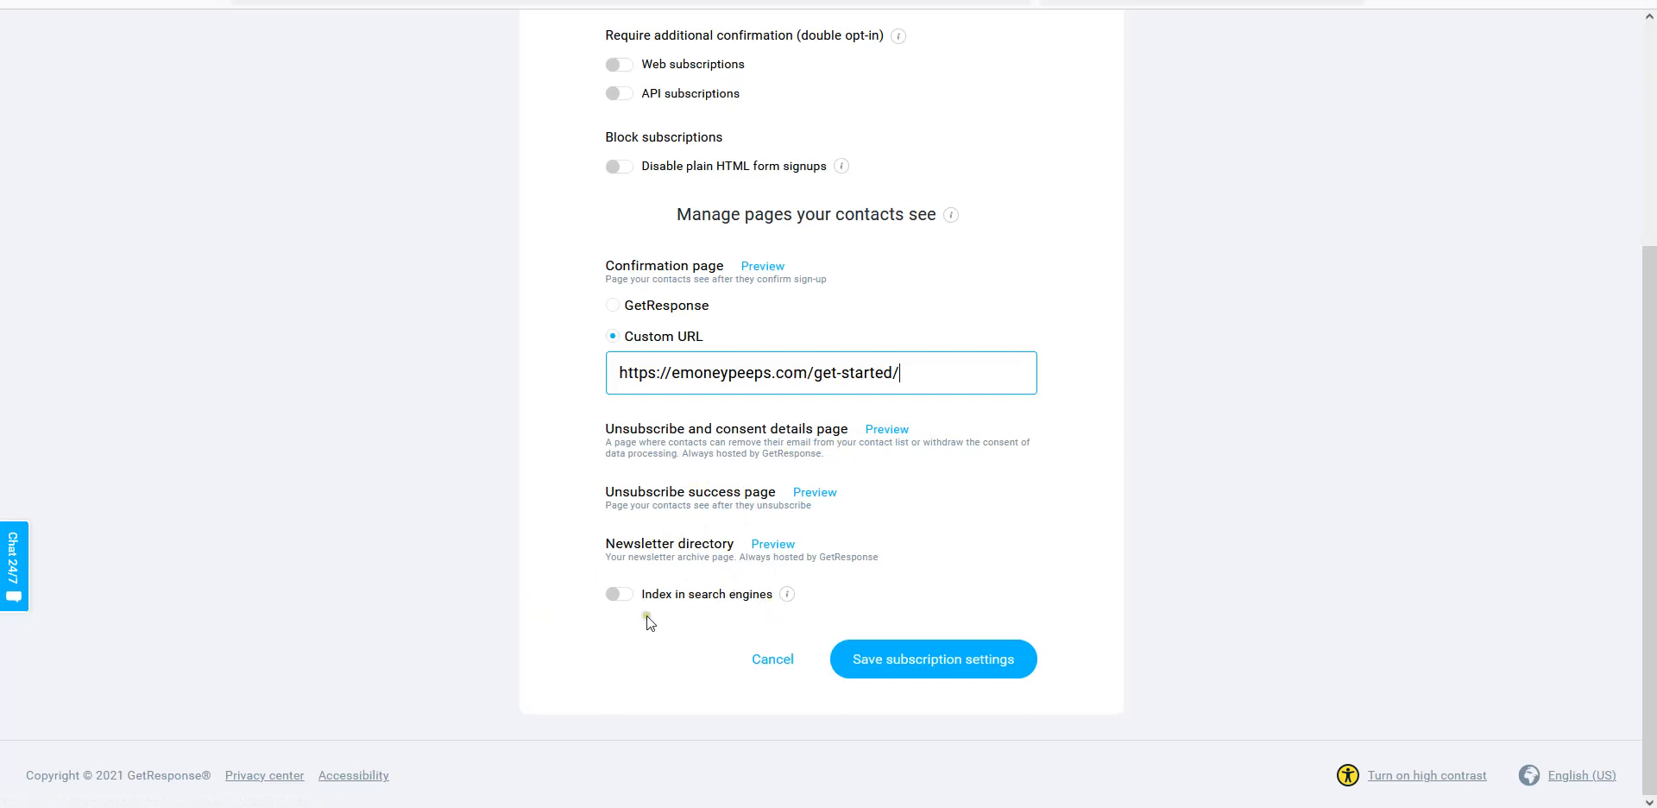
mouse_move(755, 602)
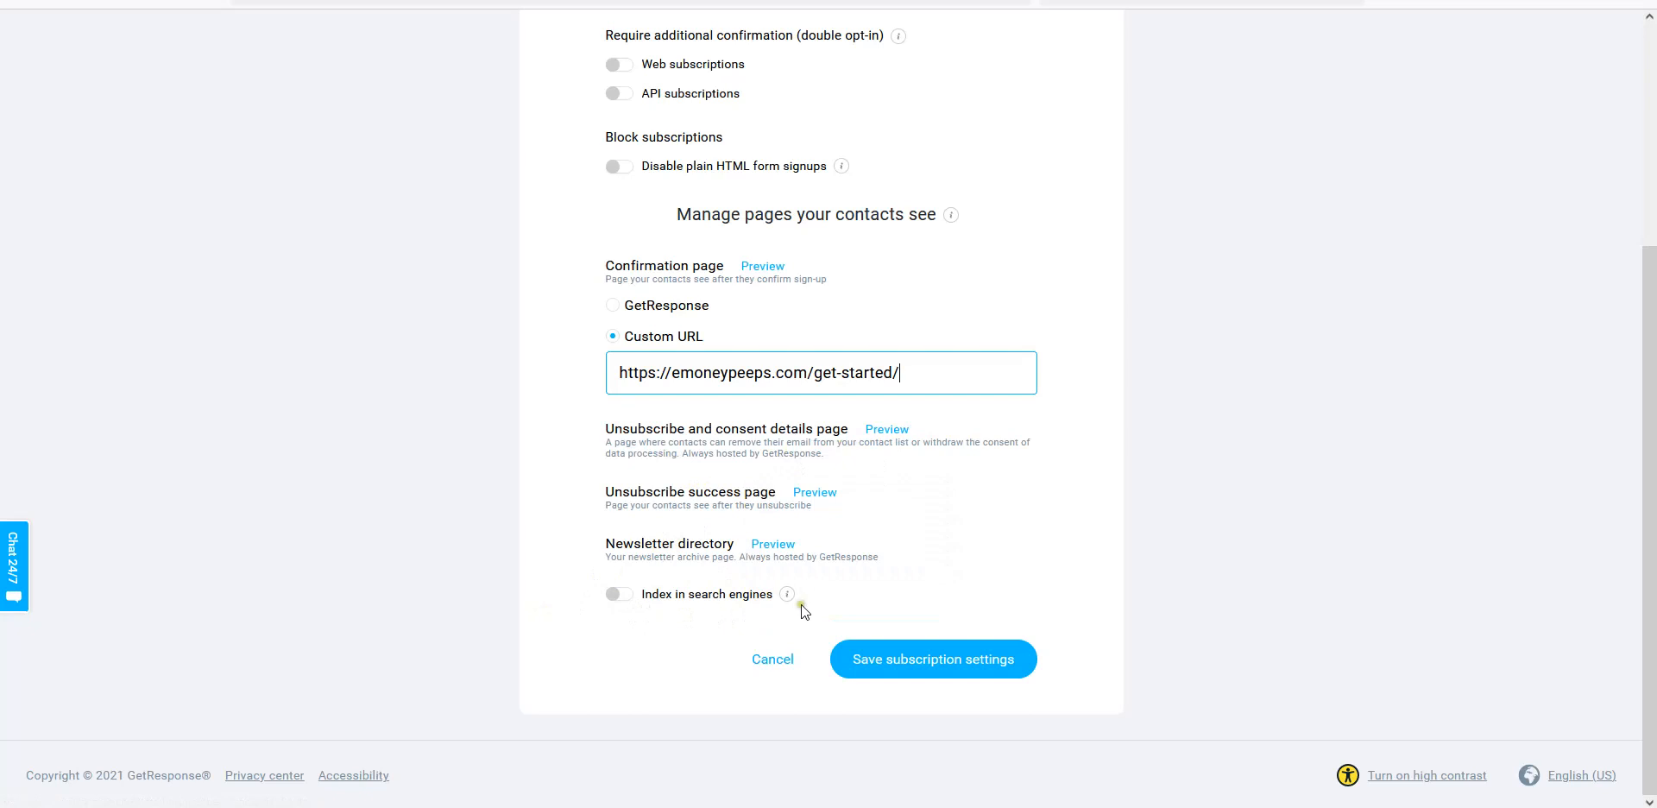
mouse_move(618, 602)
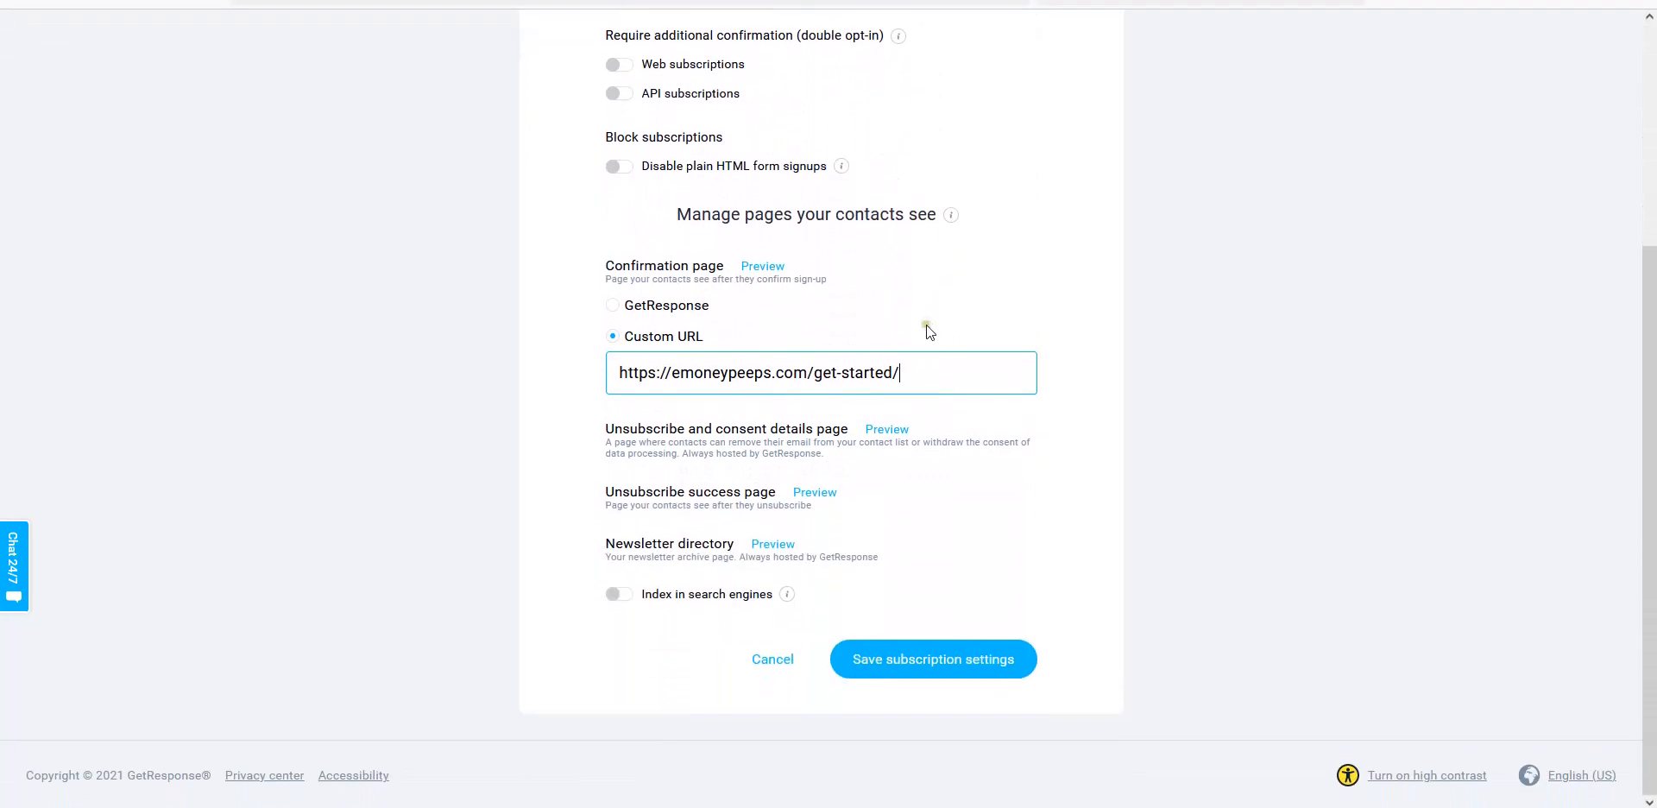
left_click(932, 659)
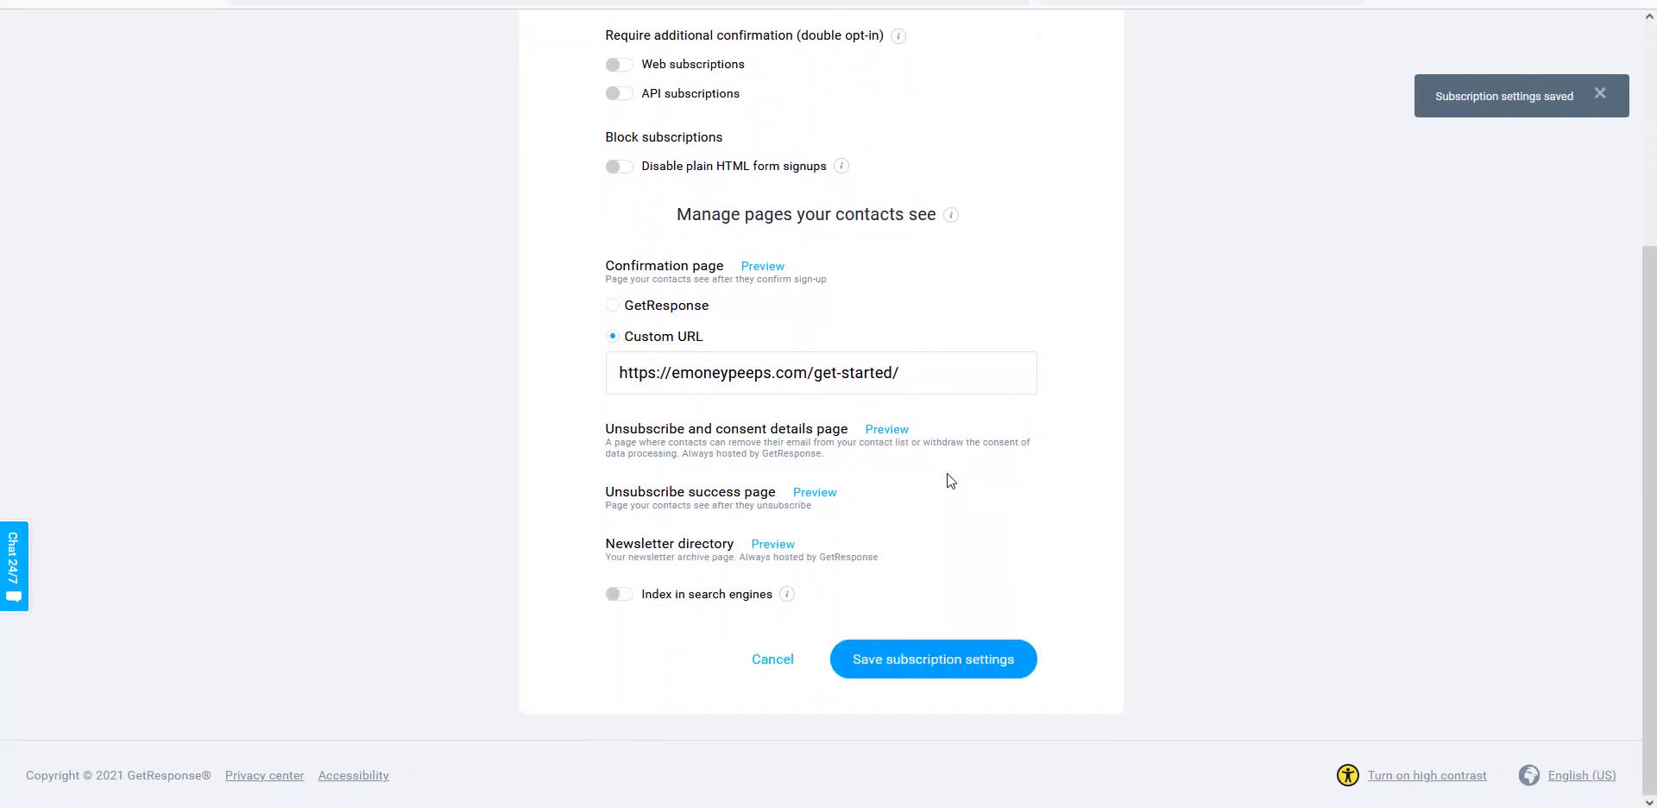
scroll("up", 3)
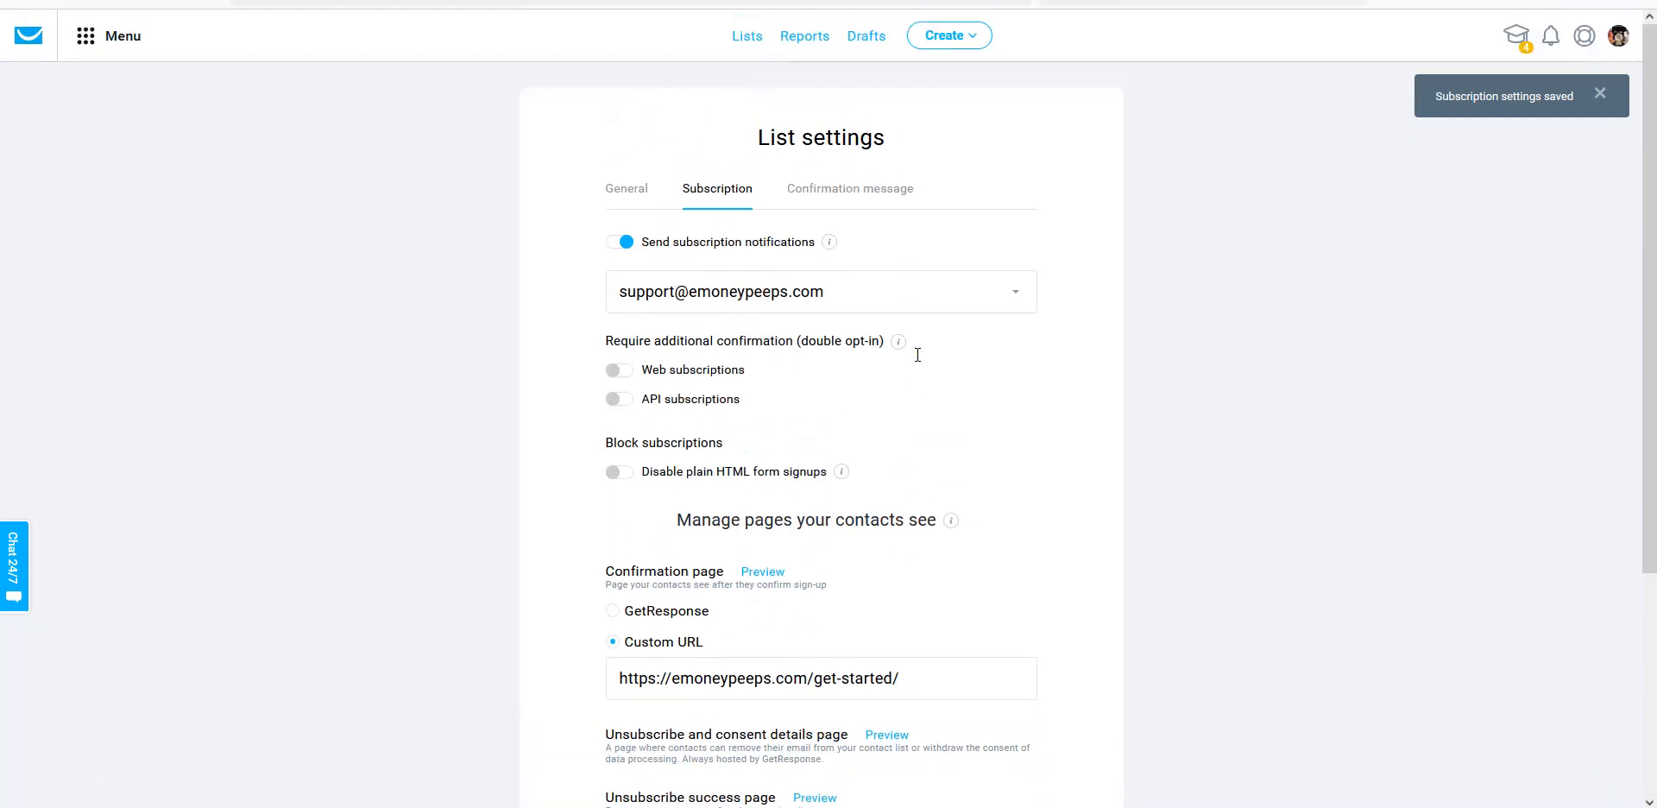
Show the Confirmation message tab with HTML format, default subject line and Weberg sender addresses.
left_click(849, 189)
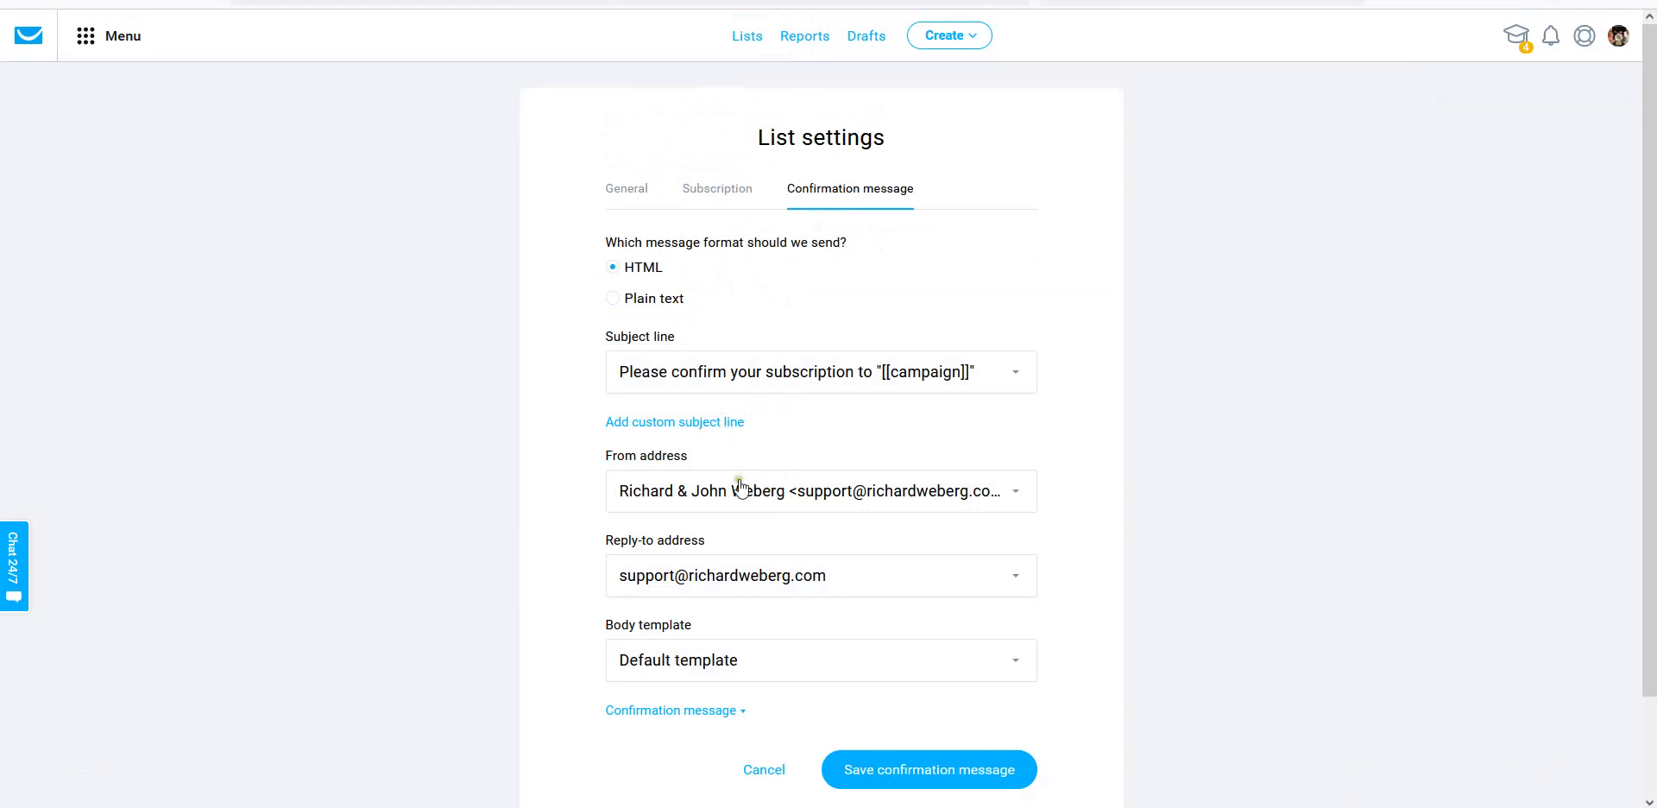
mouse_move(730, 313)
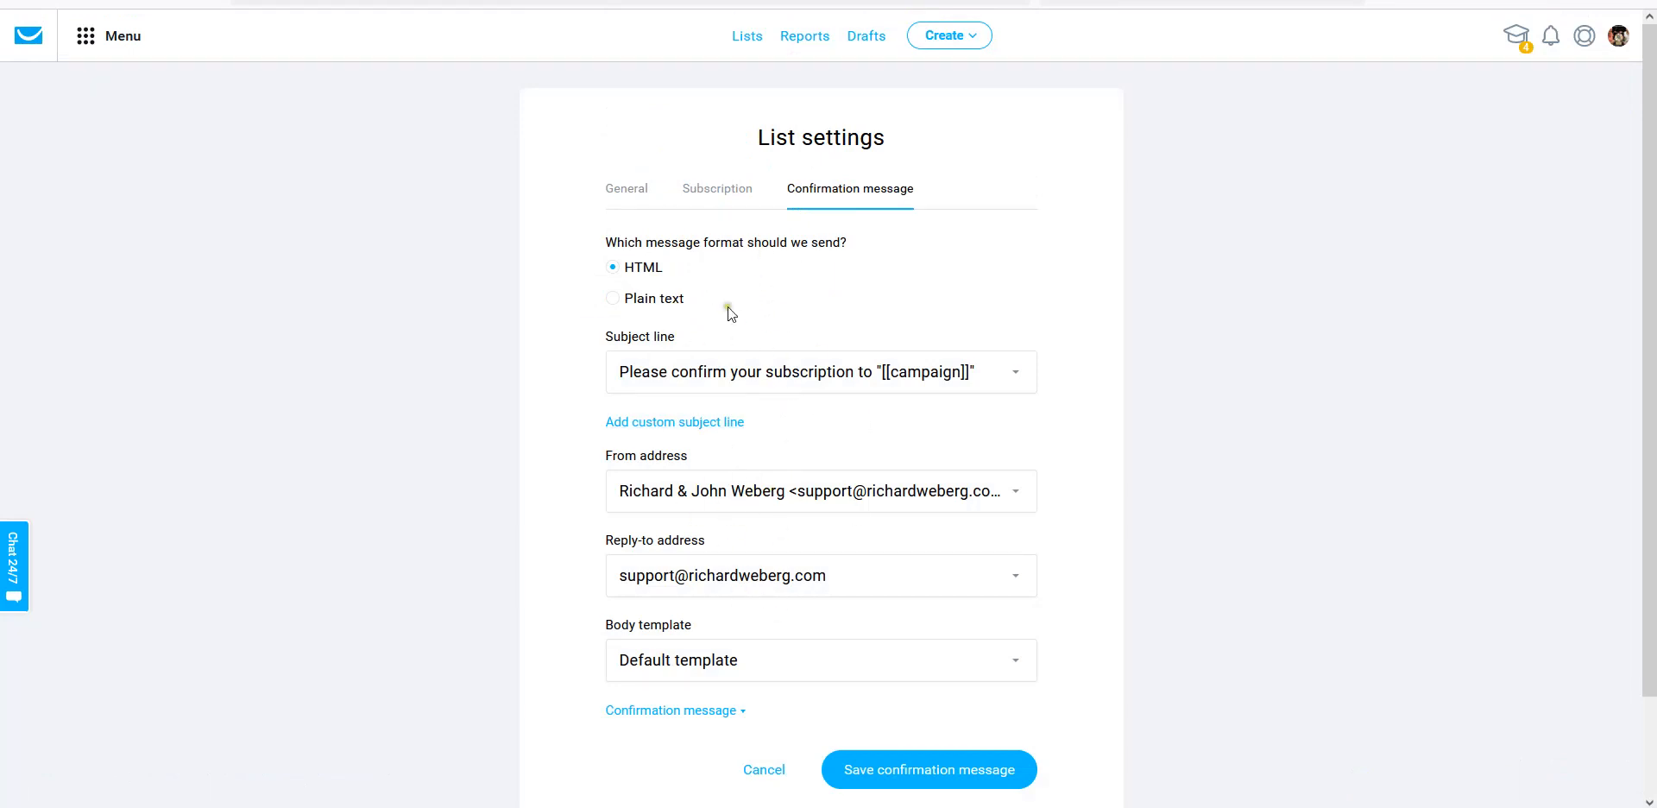
left_click(717, 188)
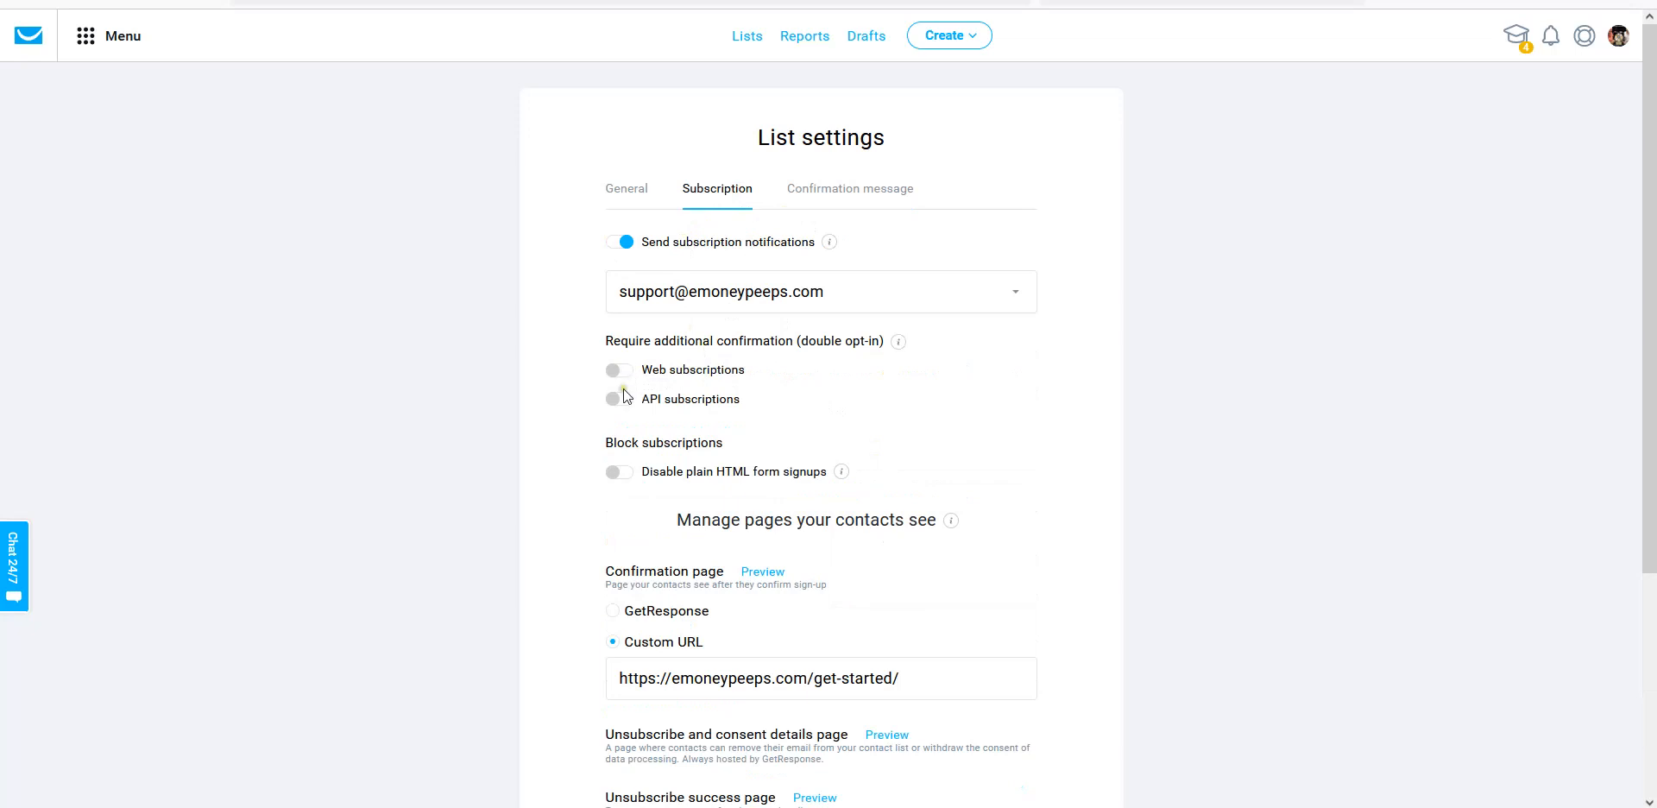
left_click(849, 188)
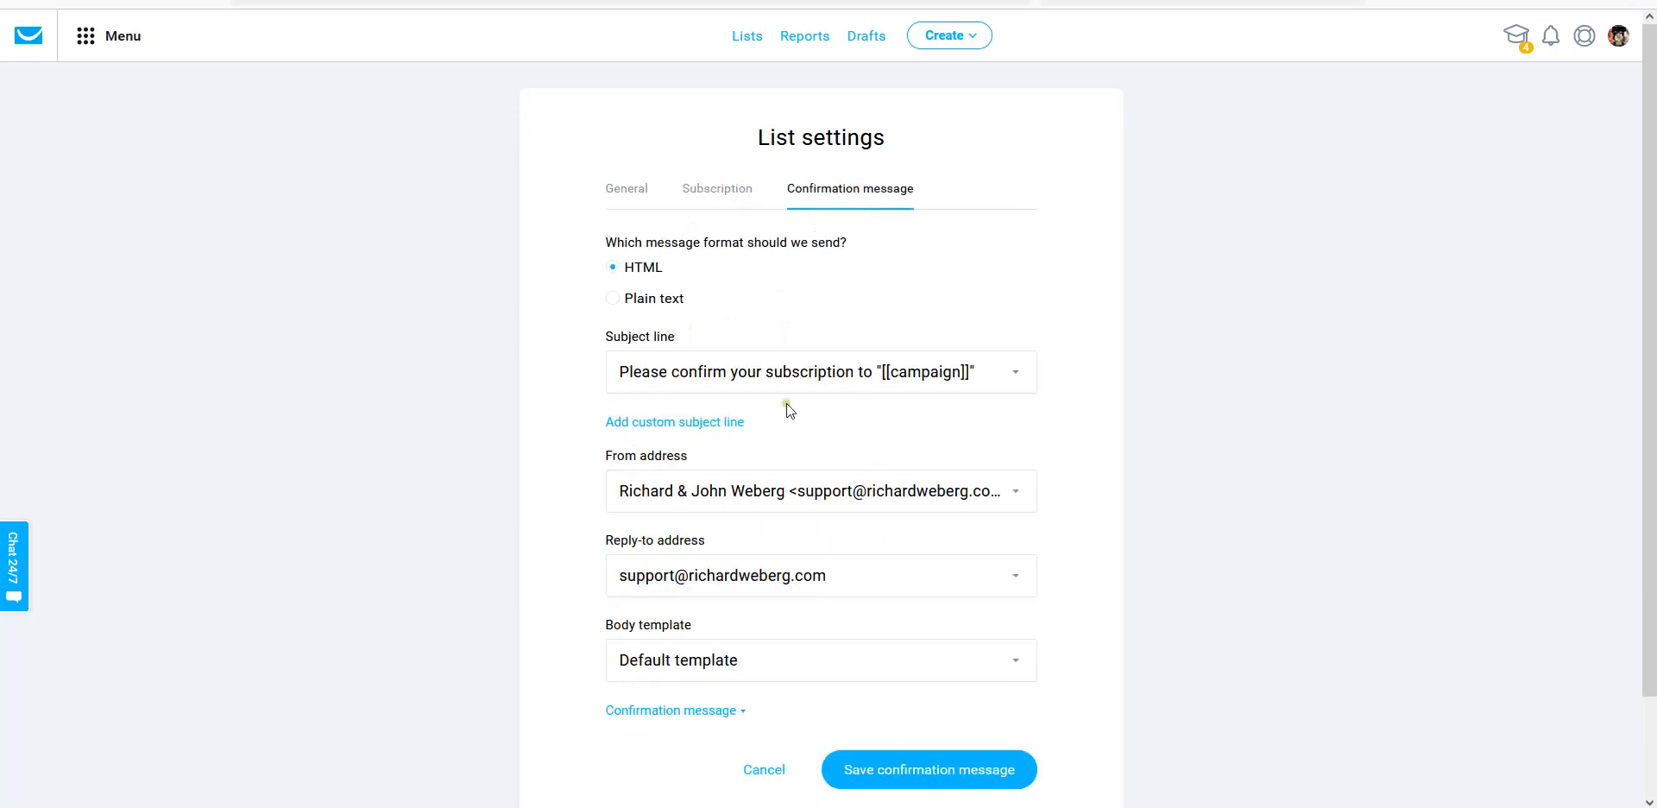
scroll("down", 3)
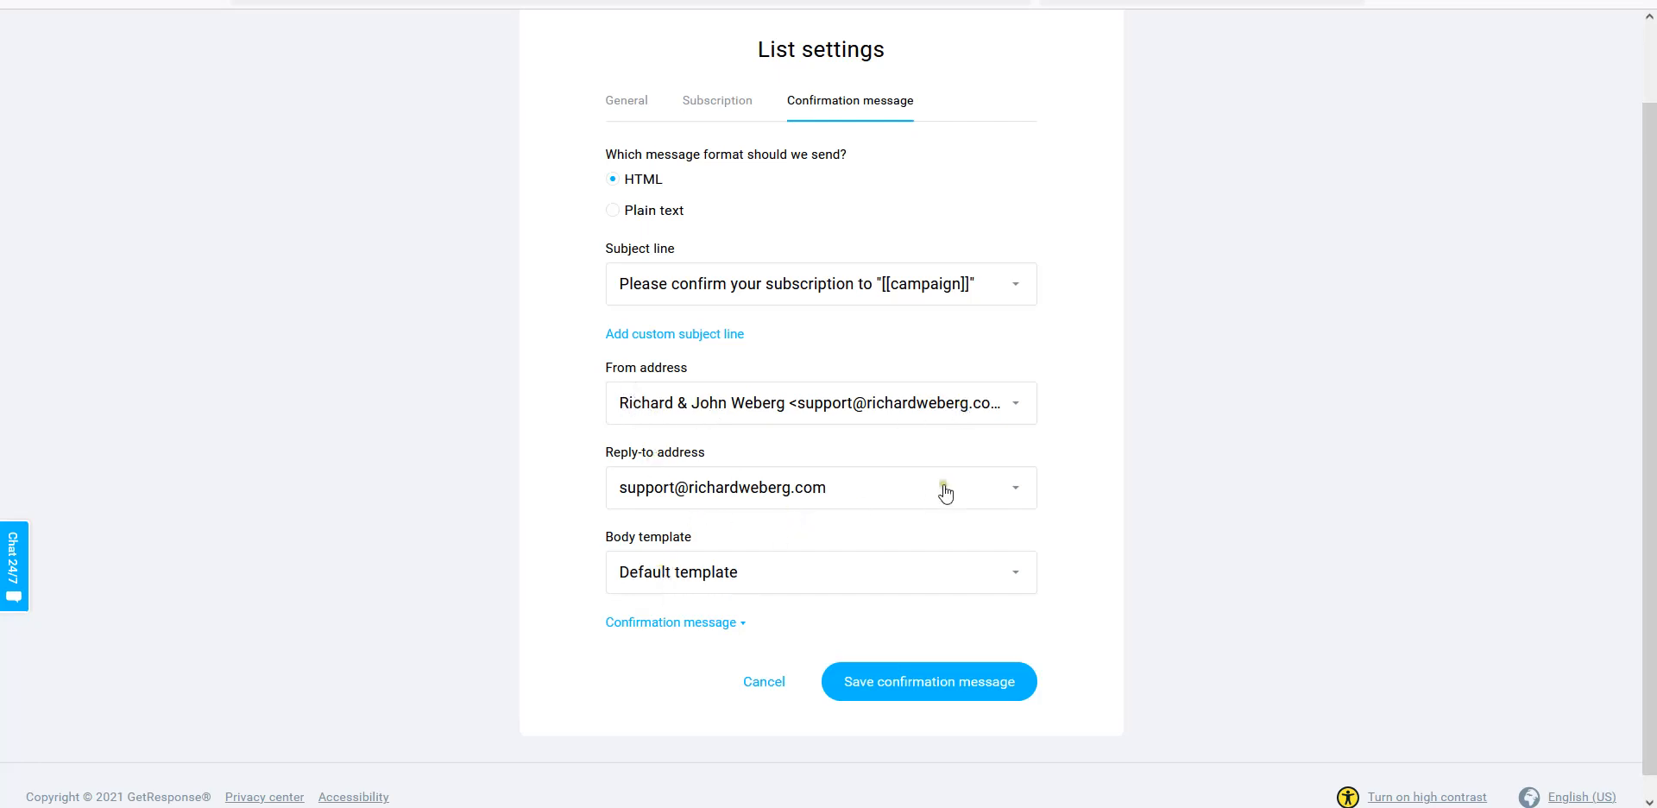
mouse_move(960, 410)
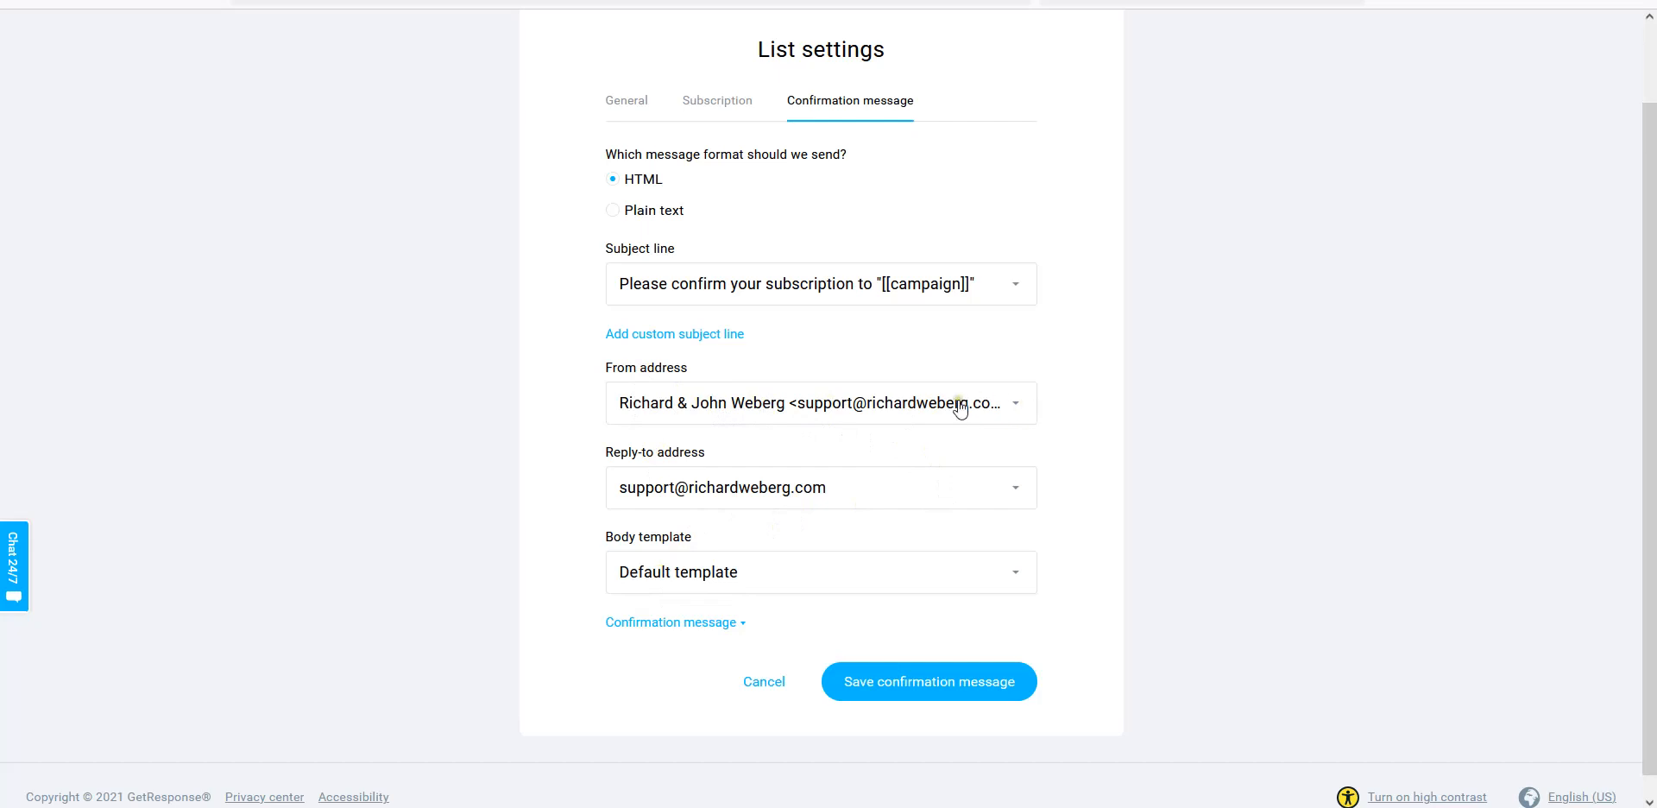
mouse_move(957, 405)
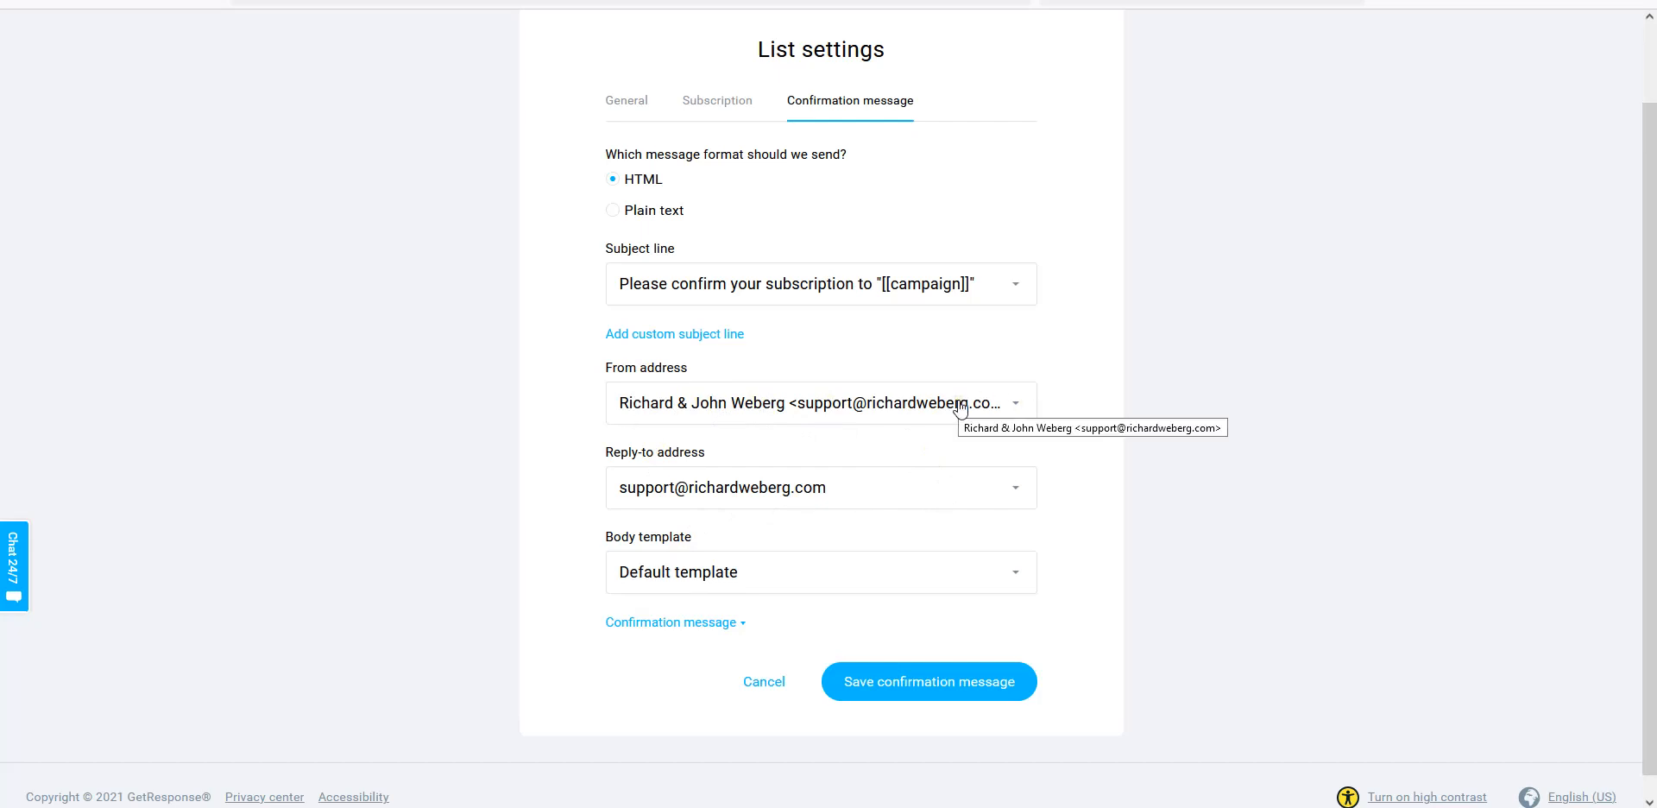
mouse_move(800, 410)
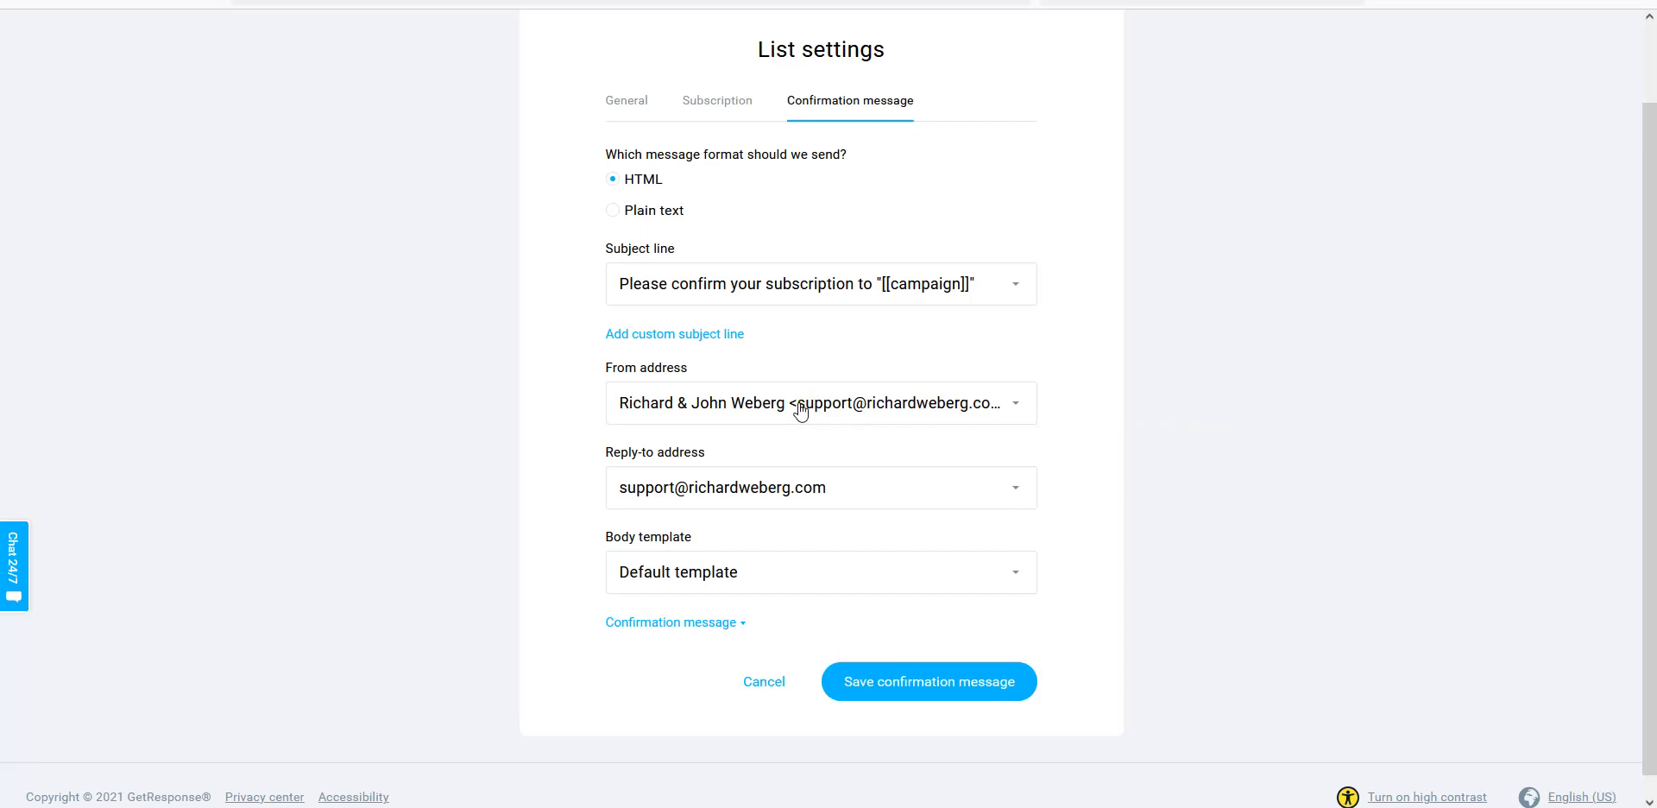
mouse_move(970, 413)
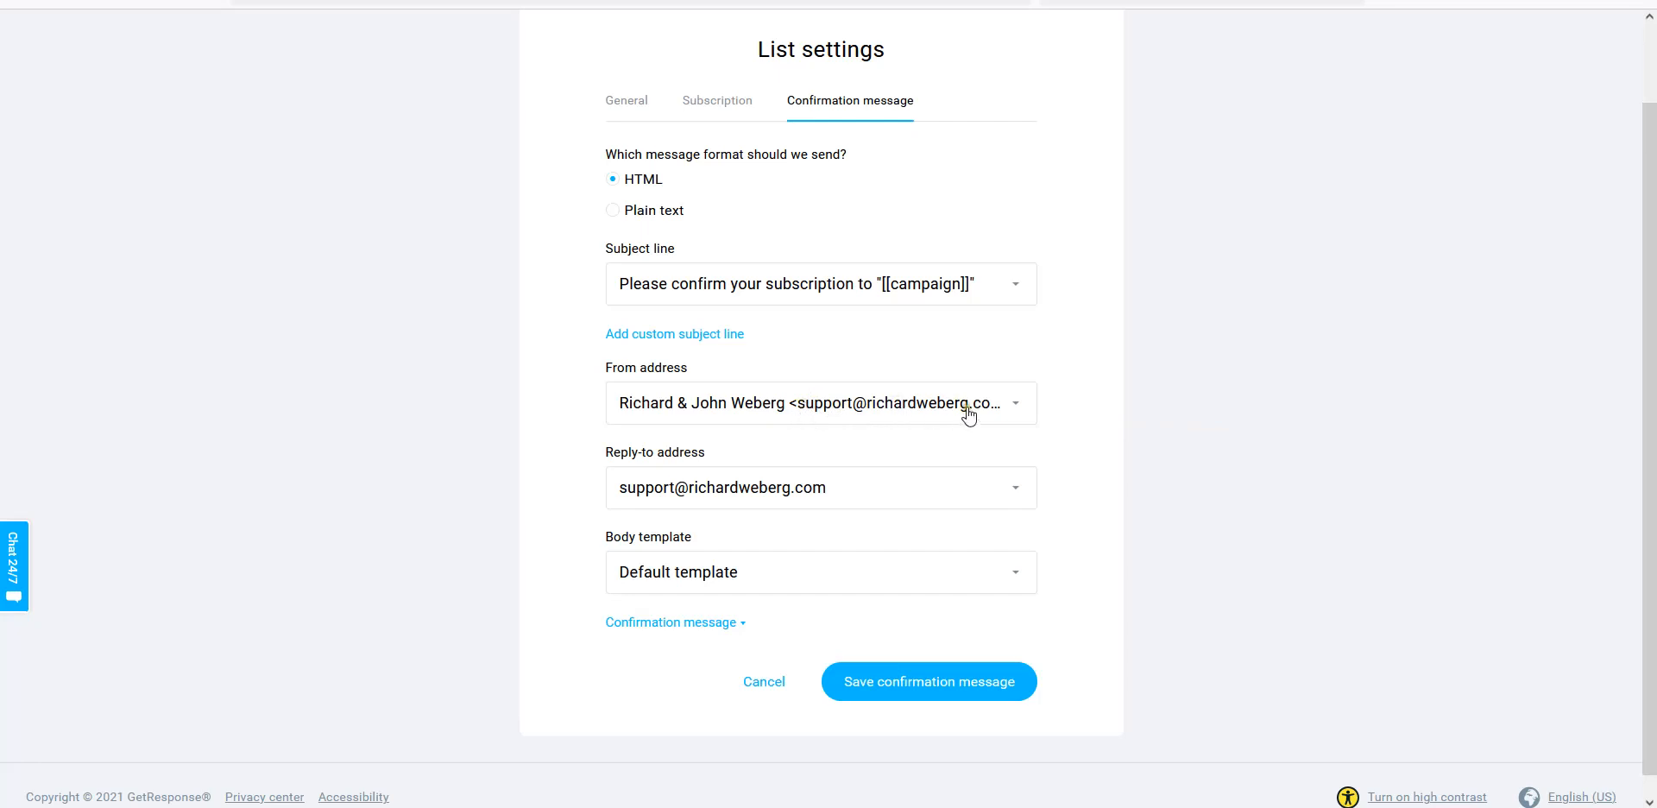
mouse_move(960, 410)
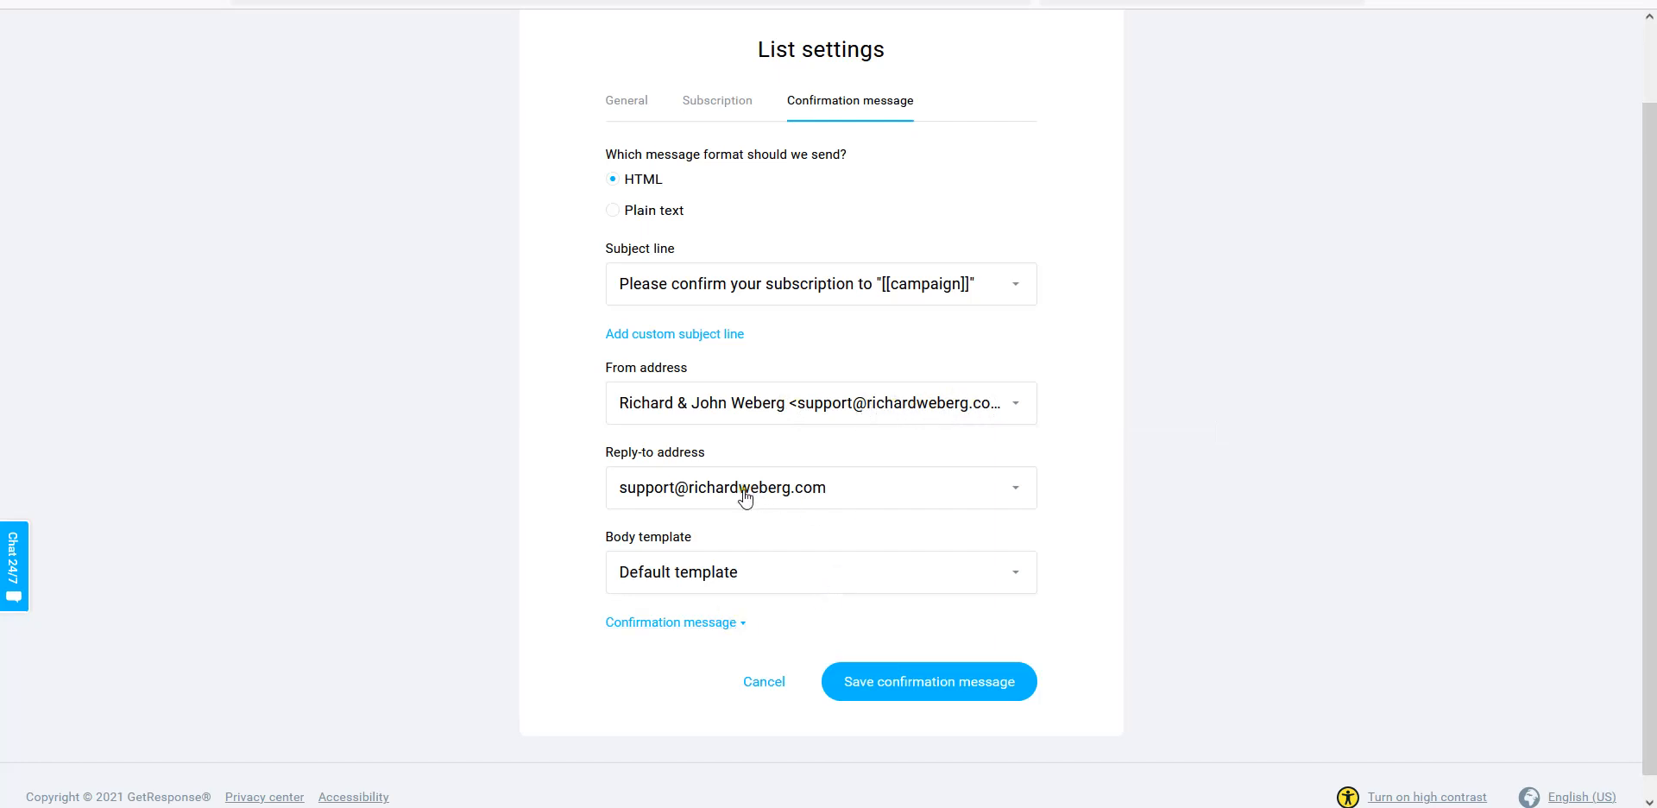
Set both the From and Reply-to addresses to the emoneypeeps support address.
left_click(819, 404)
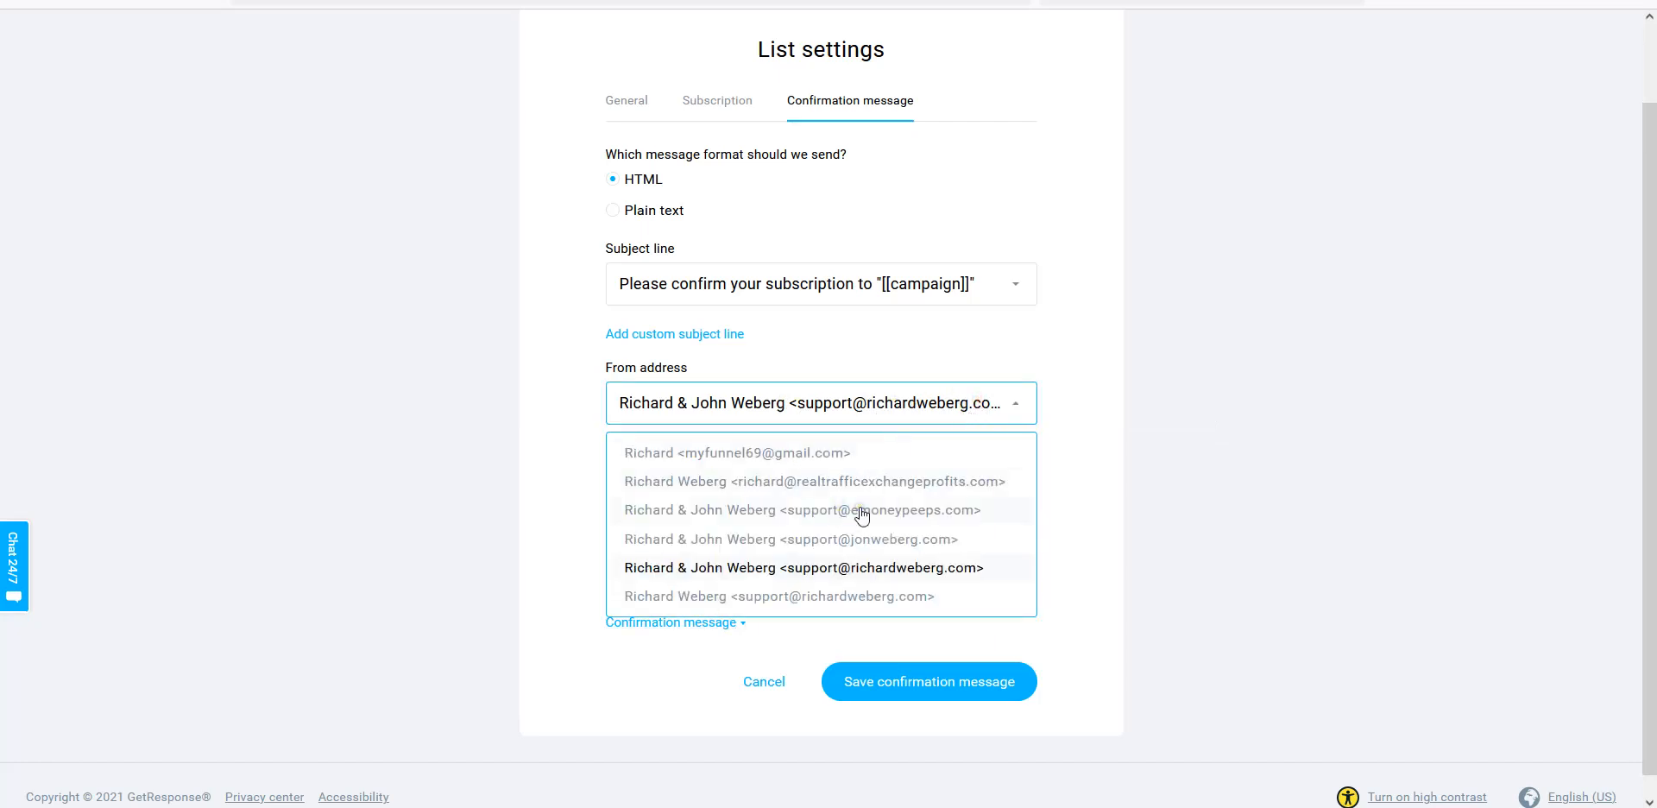
left_click(801, 510)
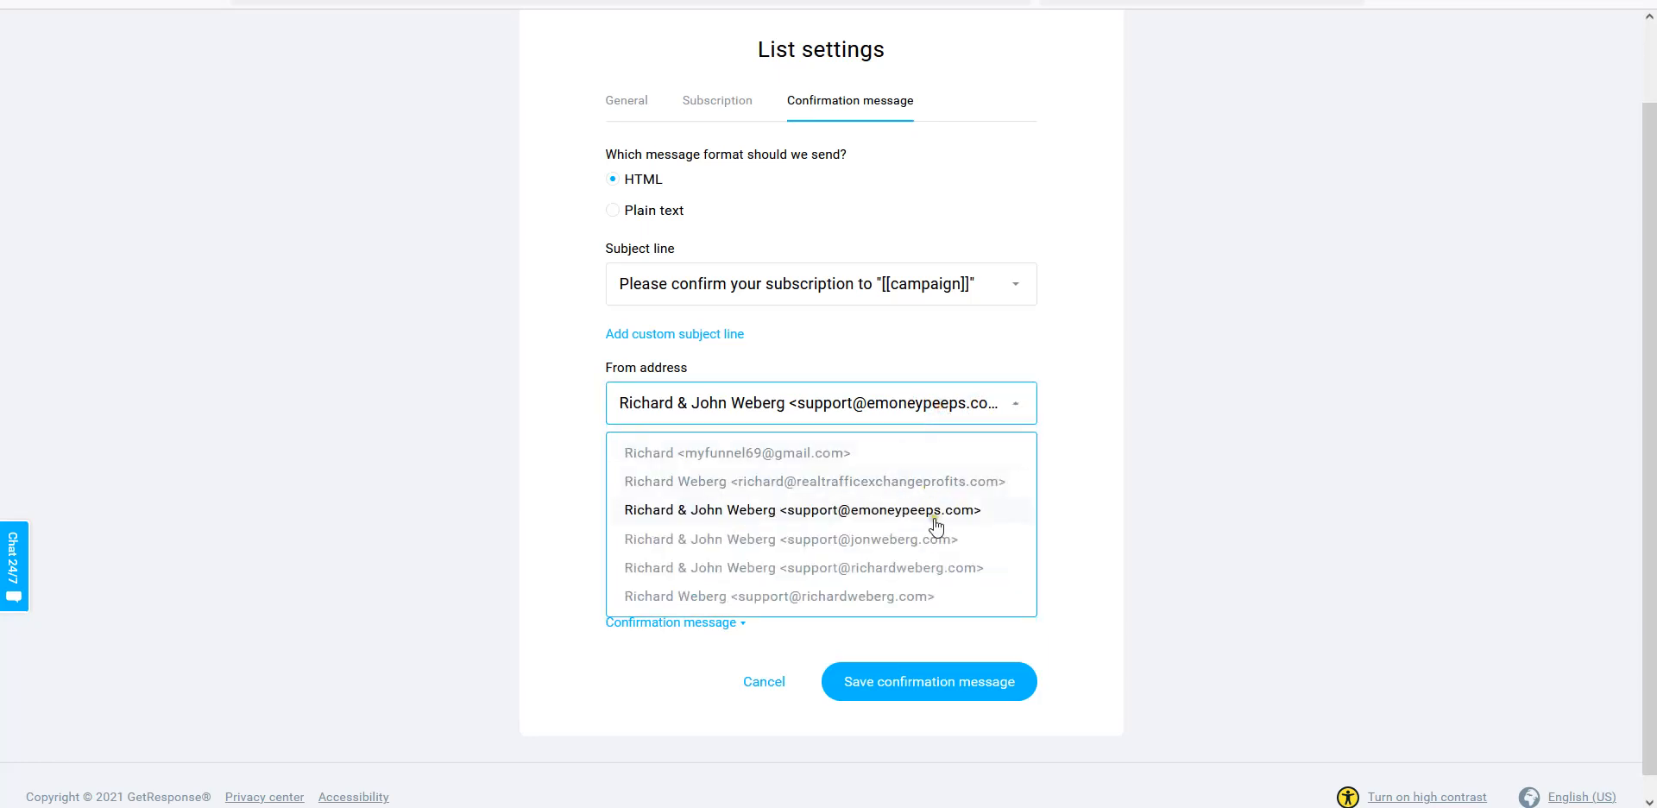
left_click(802, 510)
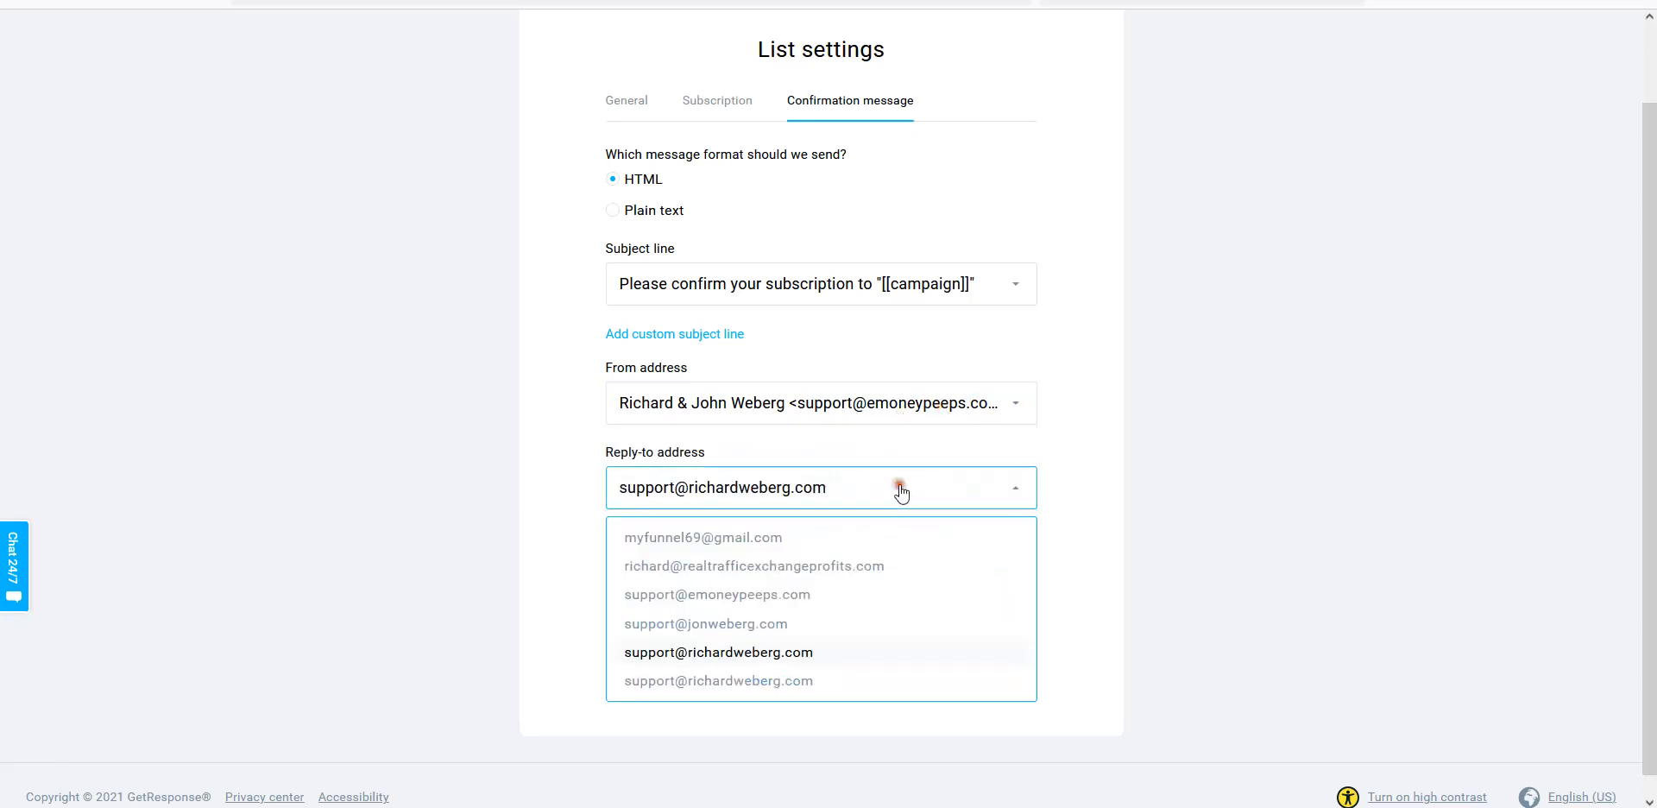
mouse_move(775, 624)
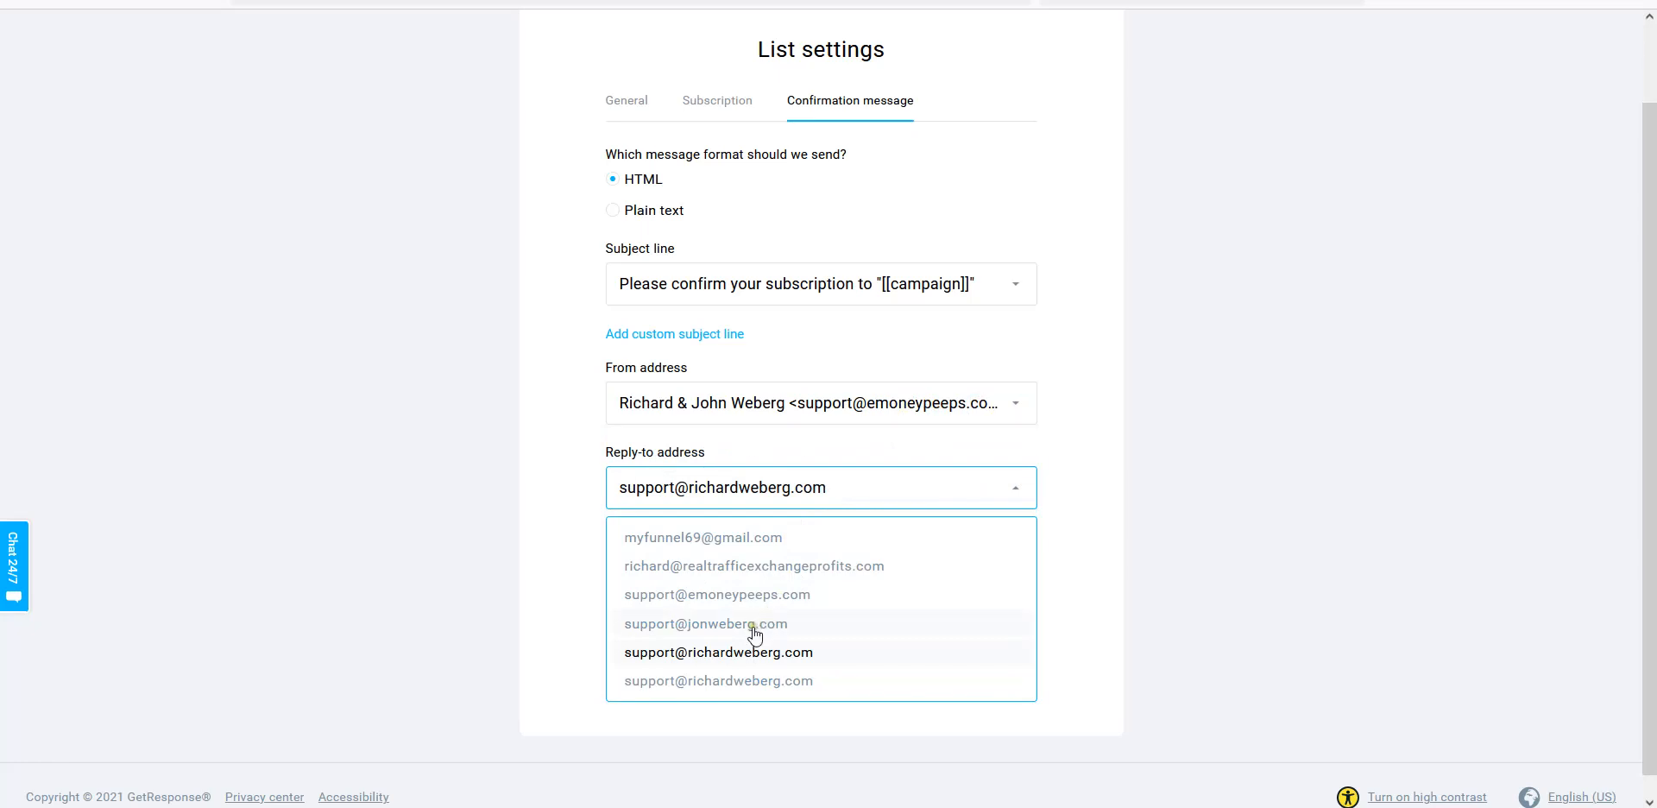
mouse_move(769, 631)
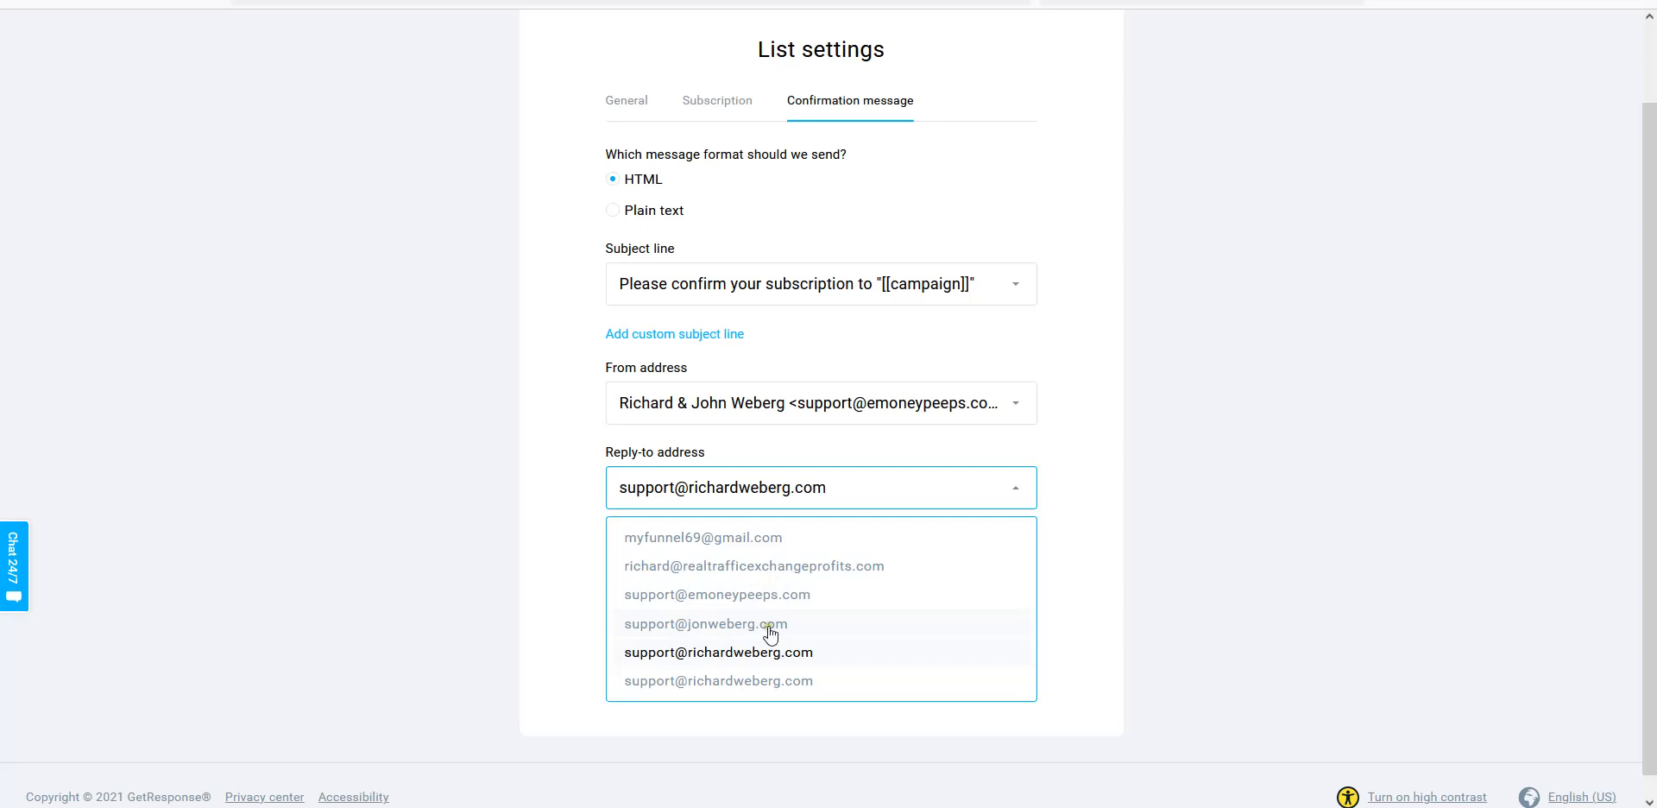
left_click(716, 595)
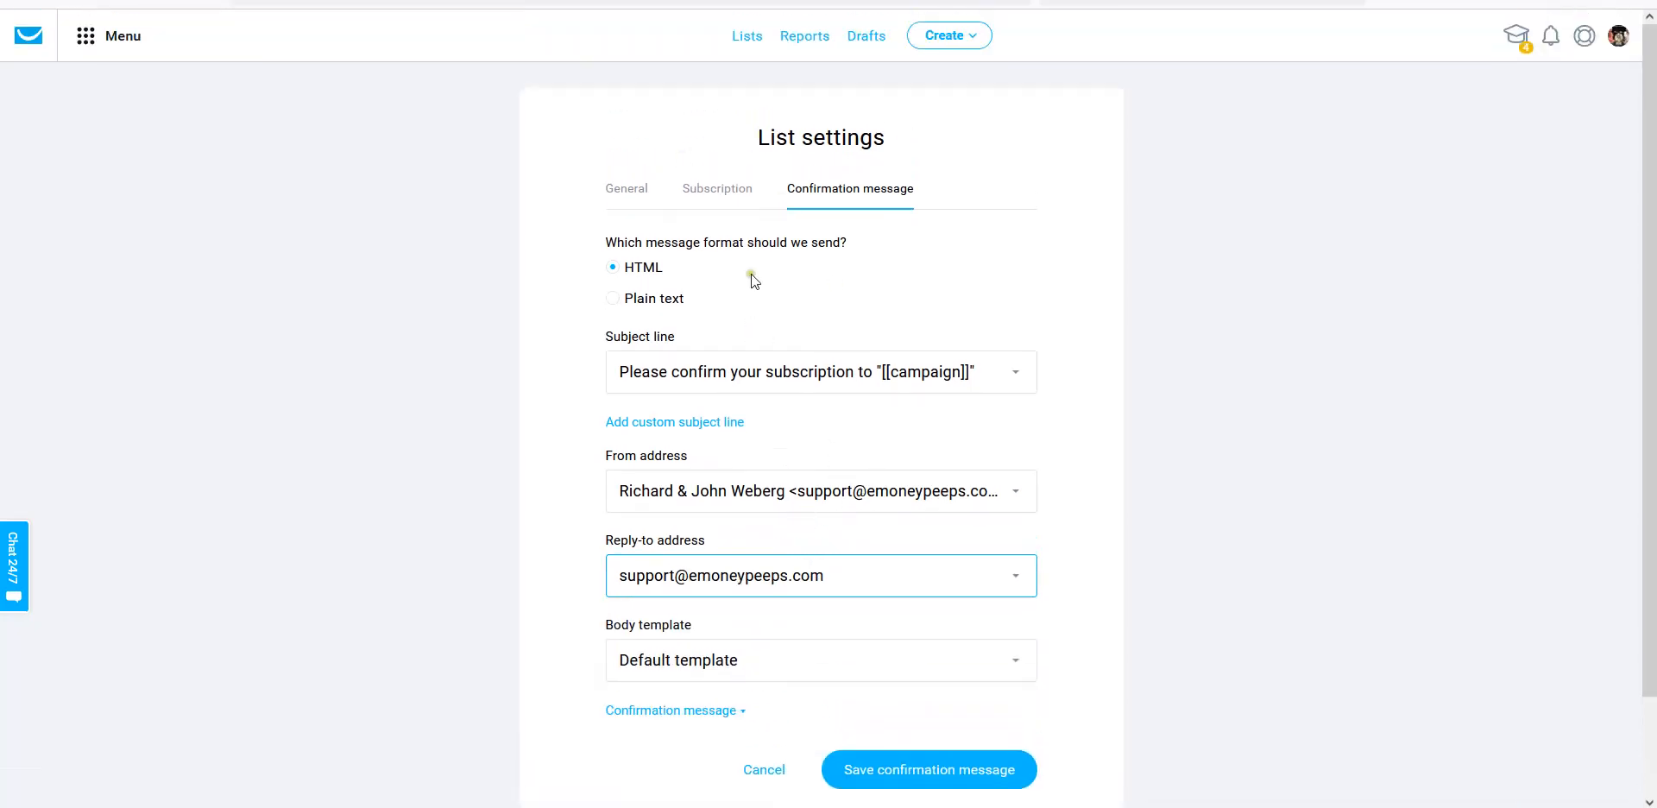
Save the confirmation message and return to the Subscription settings.
scroll("down", 3)
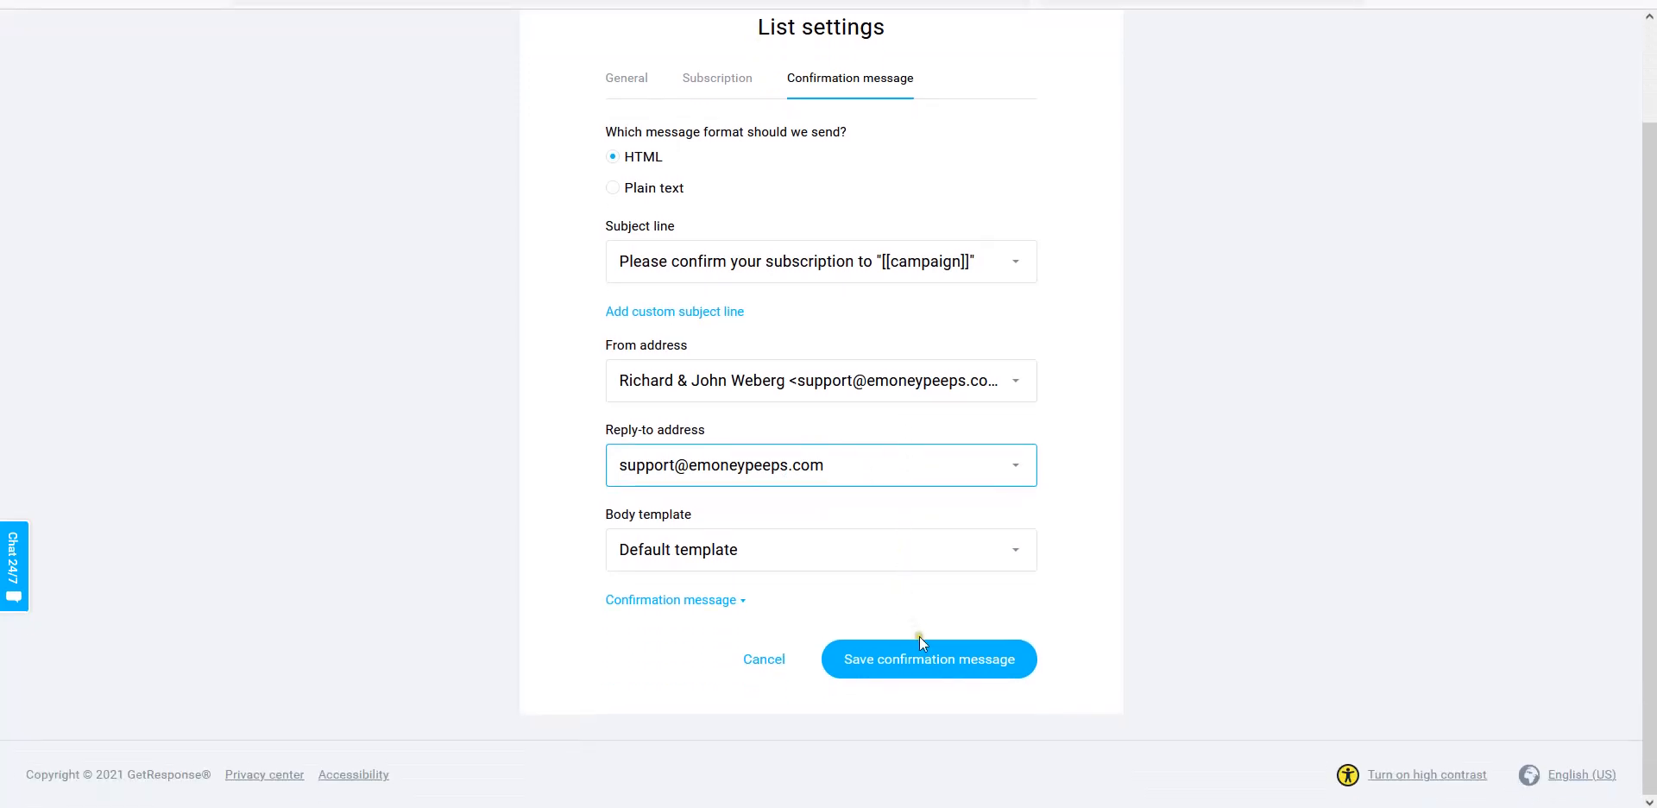
left_click(928, 658)
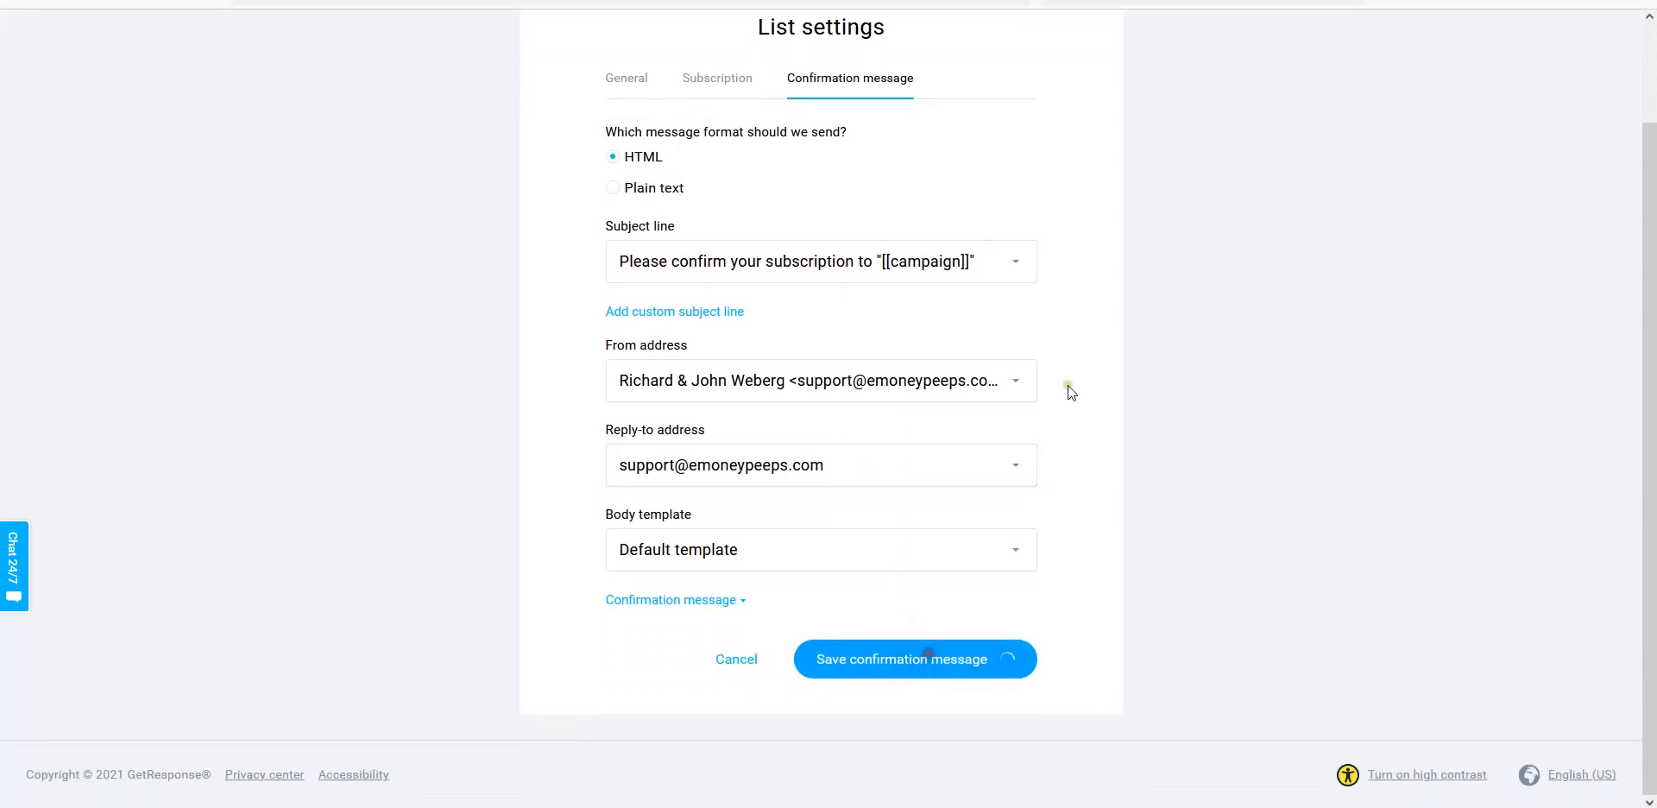
left_click(913, 659)
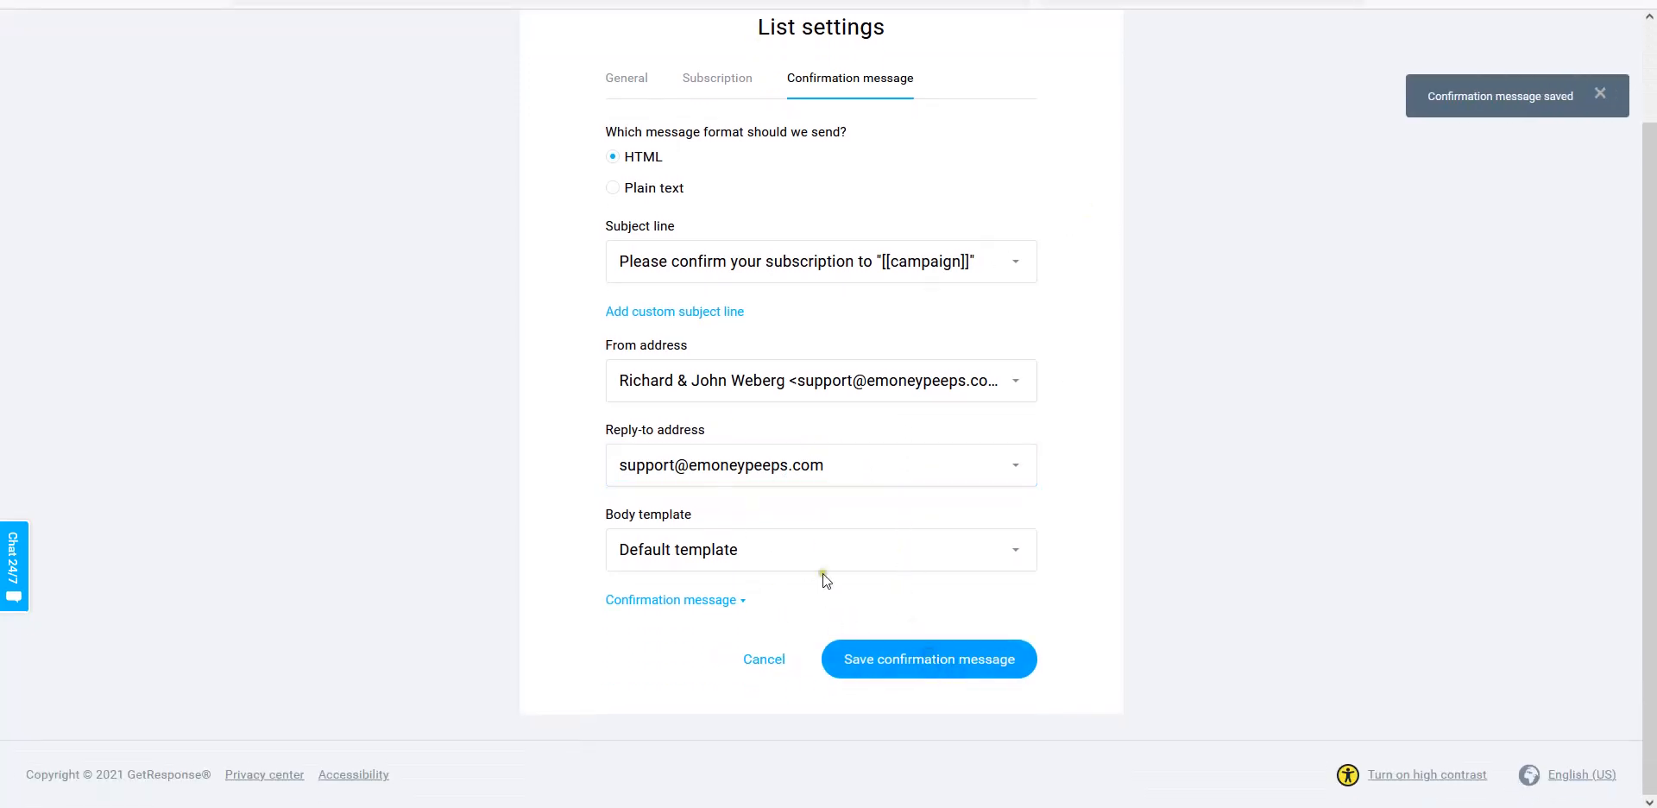
left_click(717, 79)
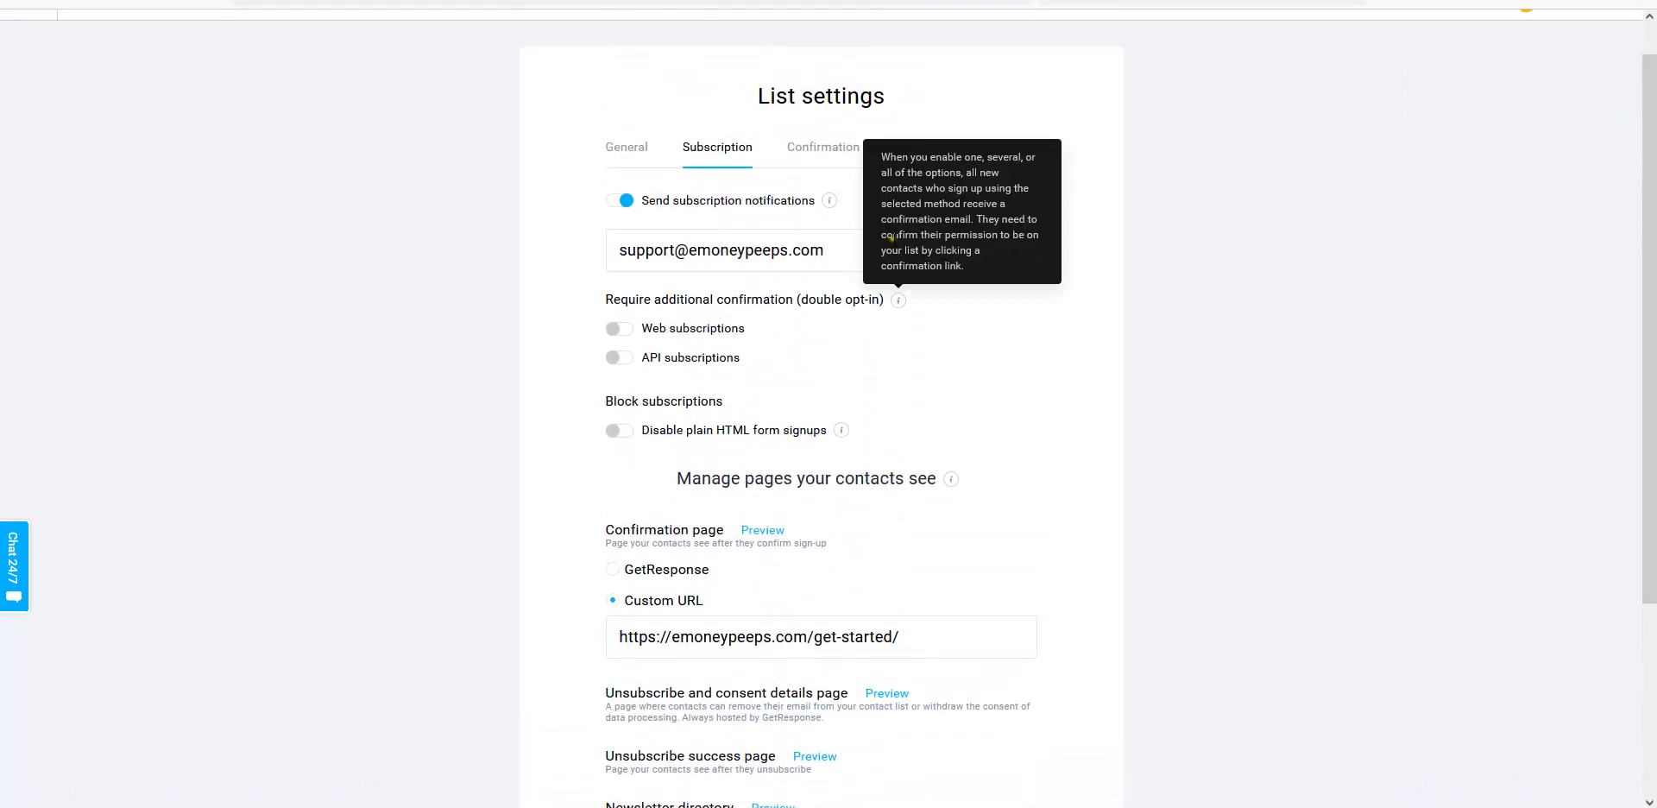
scroll("down", 3)
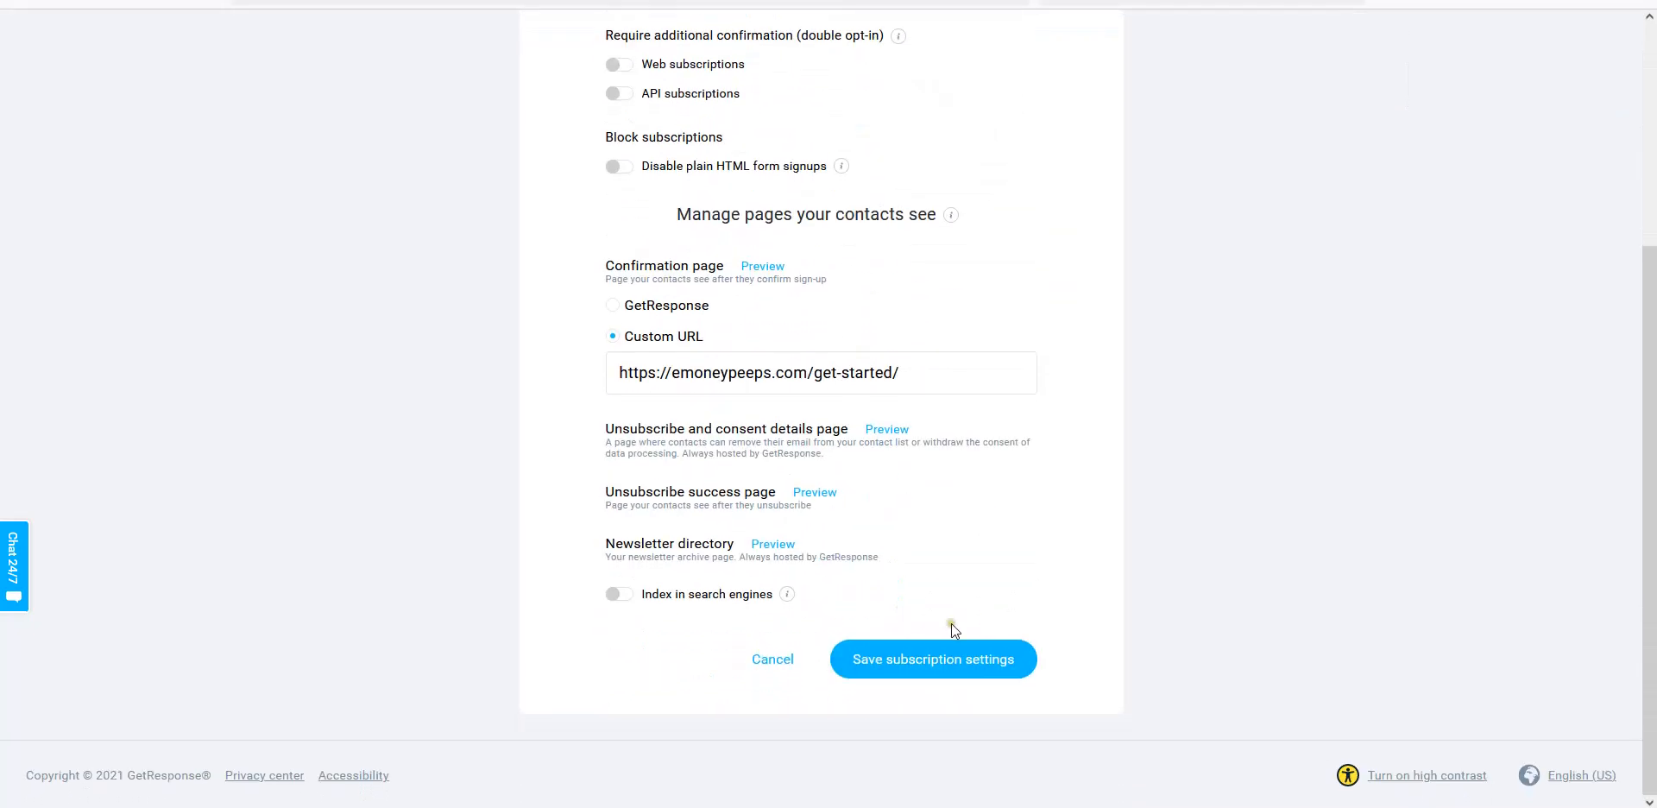
scroll("up", 3)
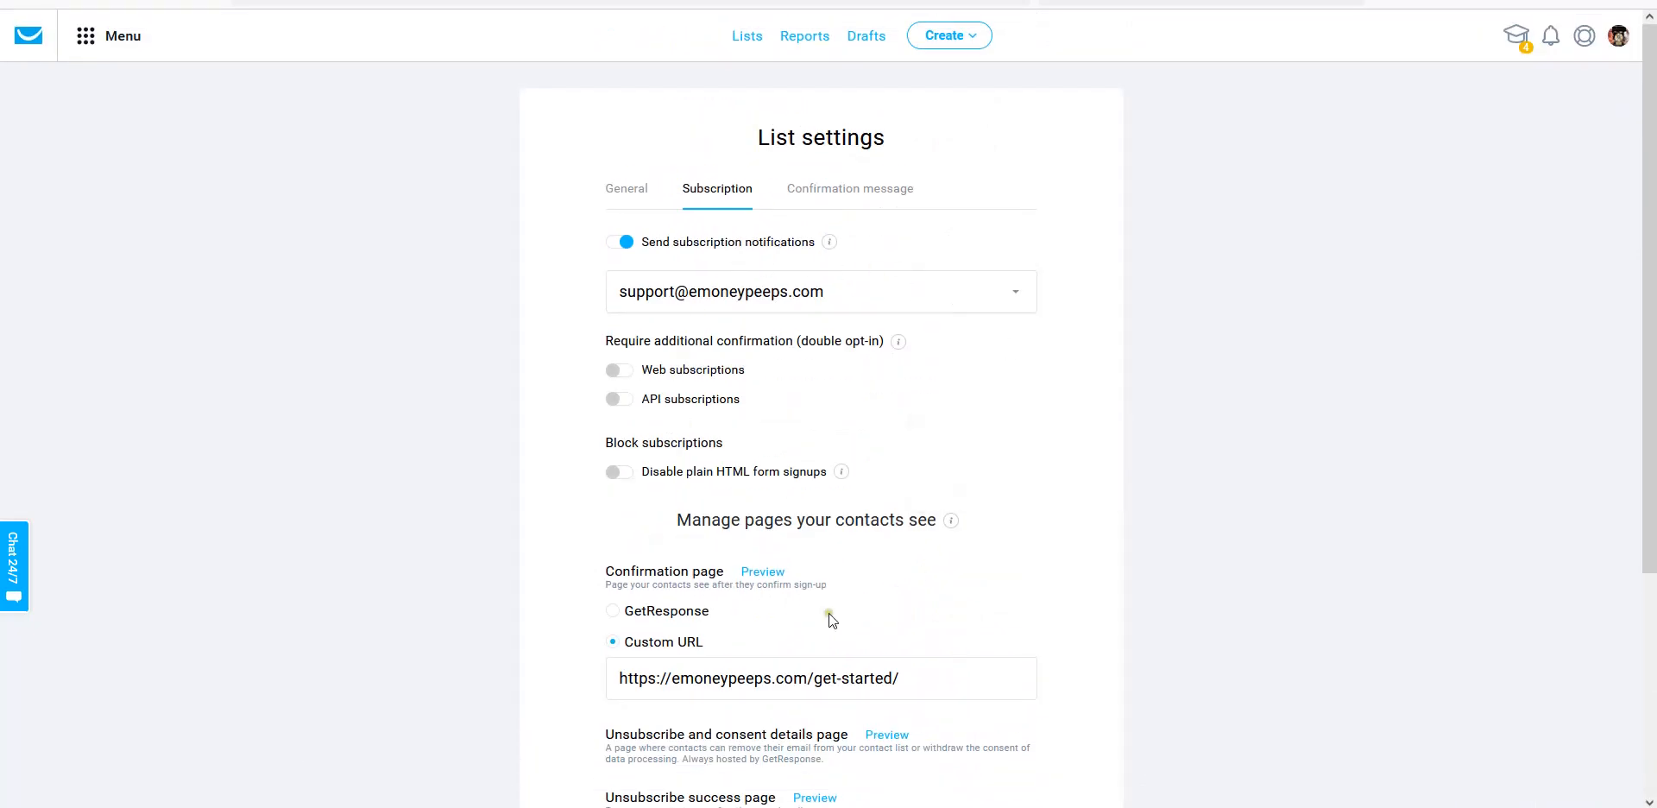
mouse_move(991, 463)
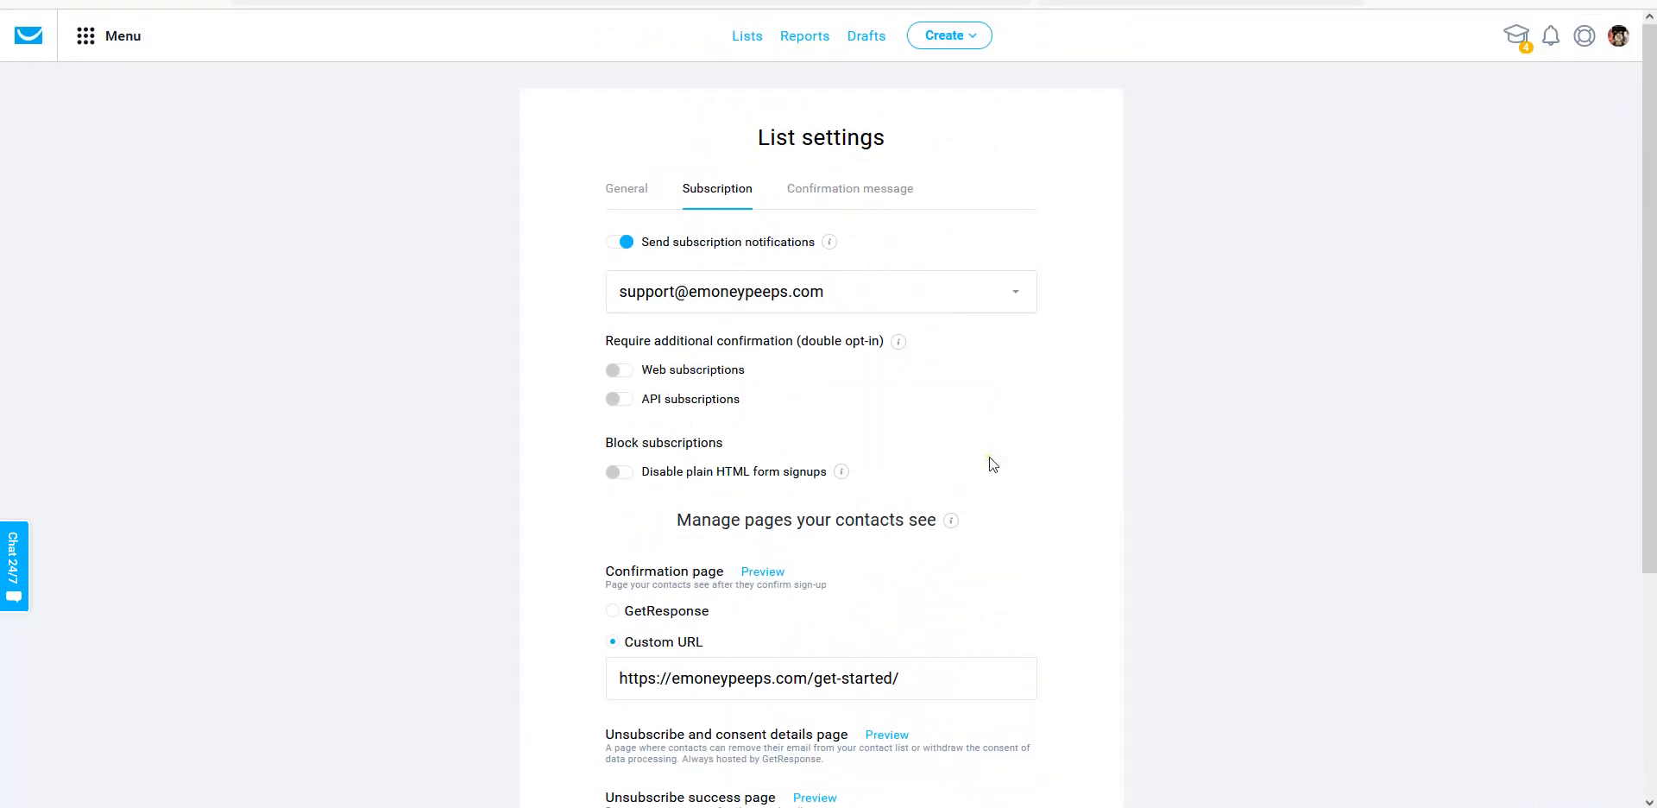
mouse_move(880, 441)
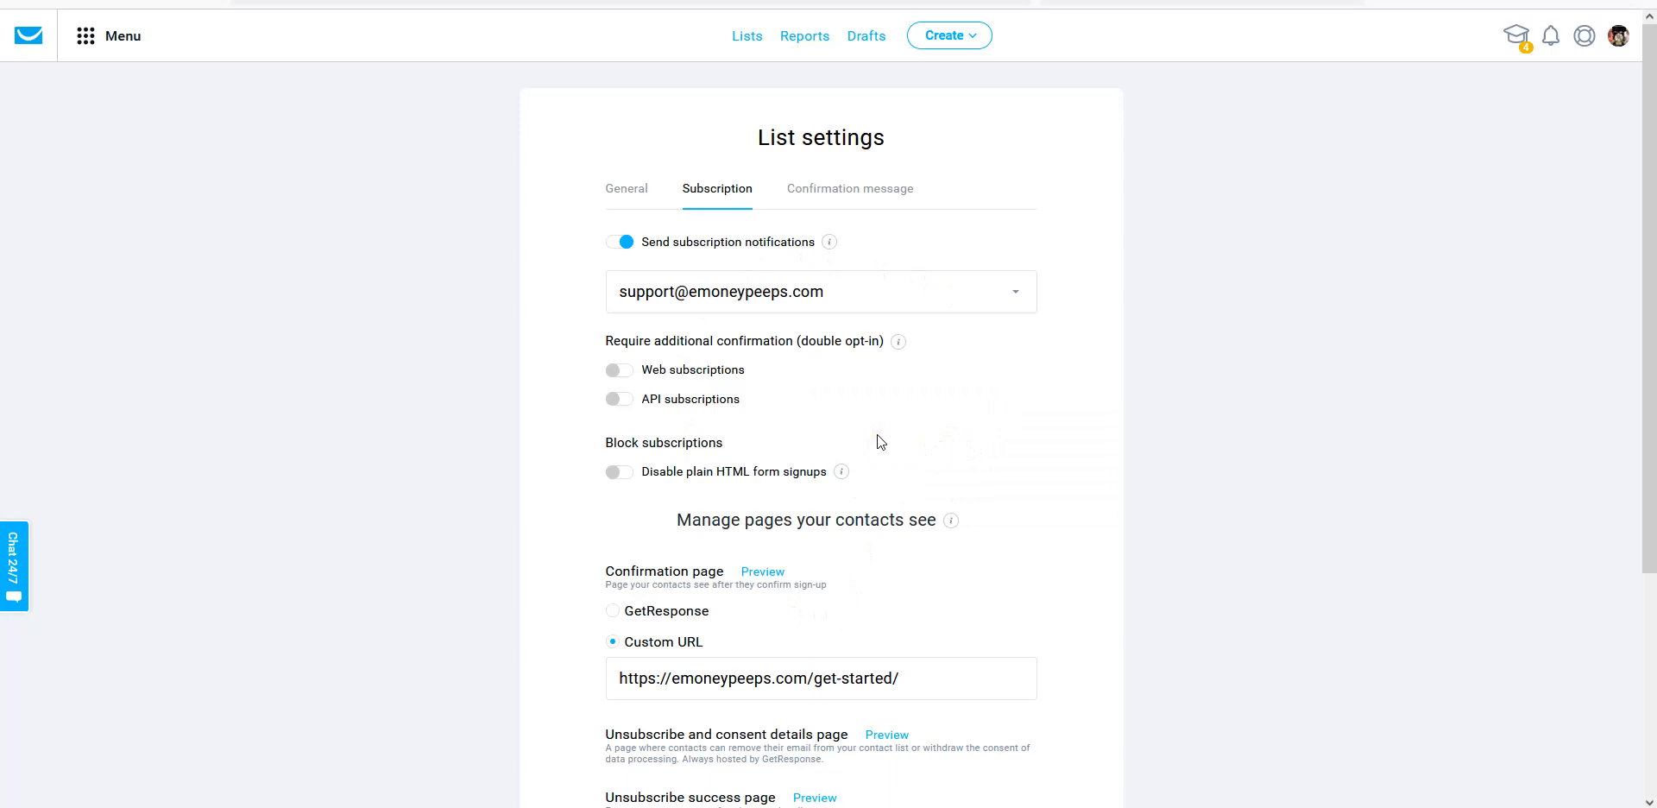
mouse_move(724, 143)
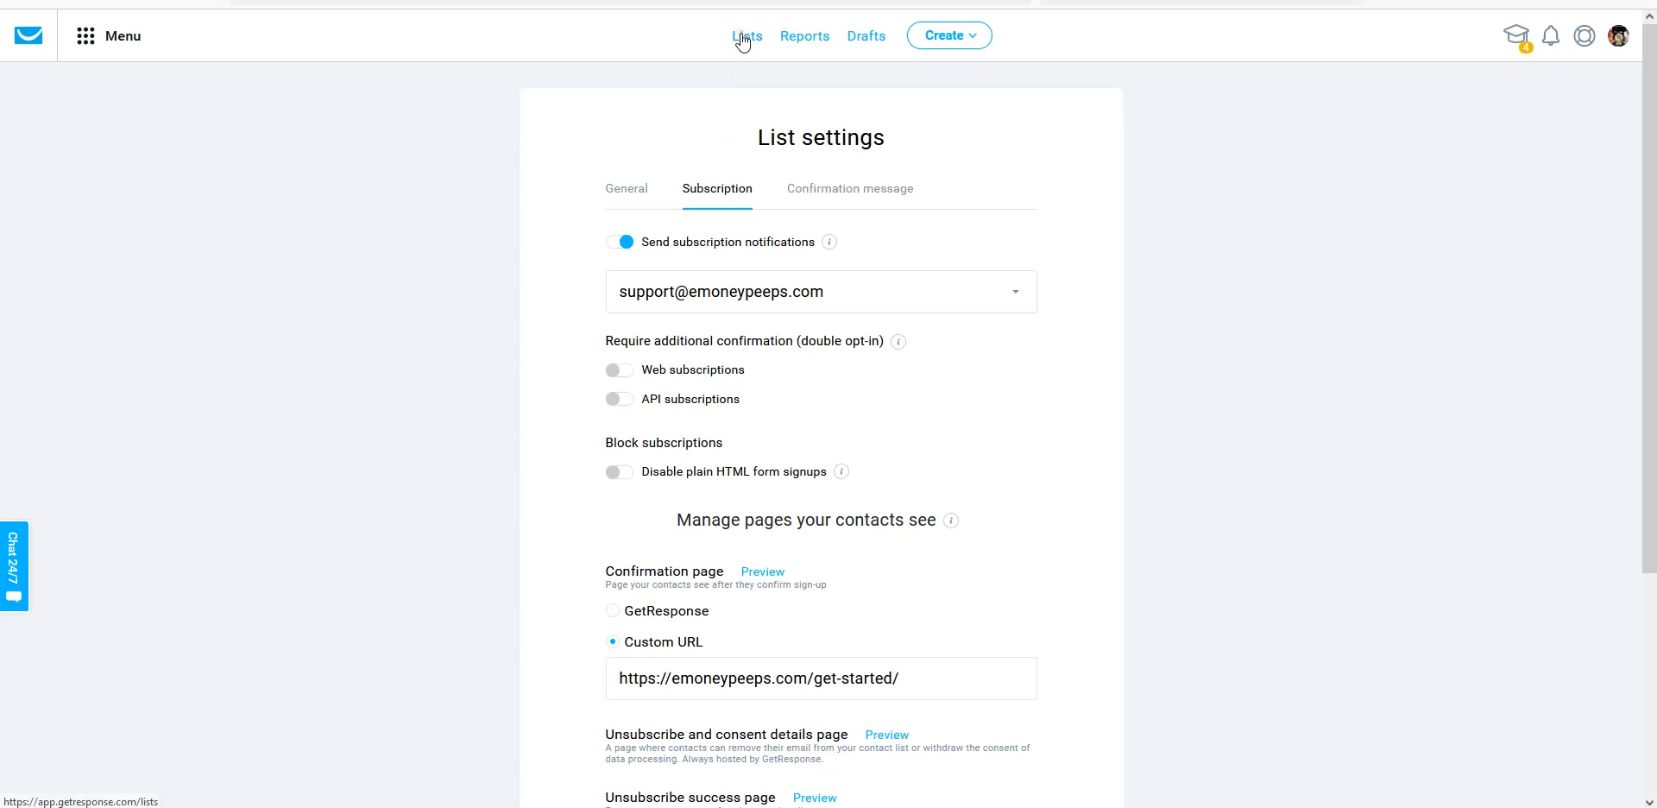
Go to the Lists overview and show the emoneypeeps blogging course row's actions.
left_click(745, 35)
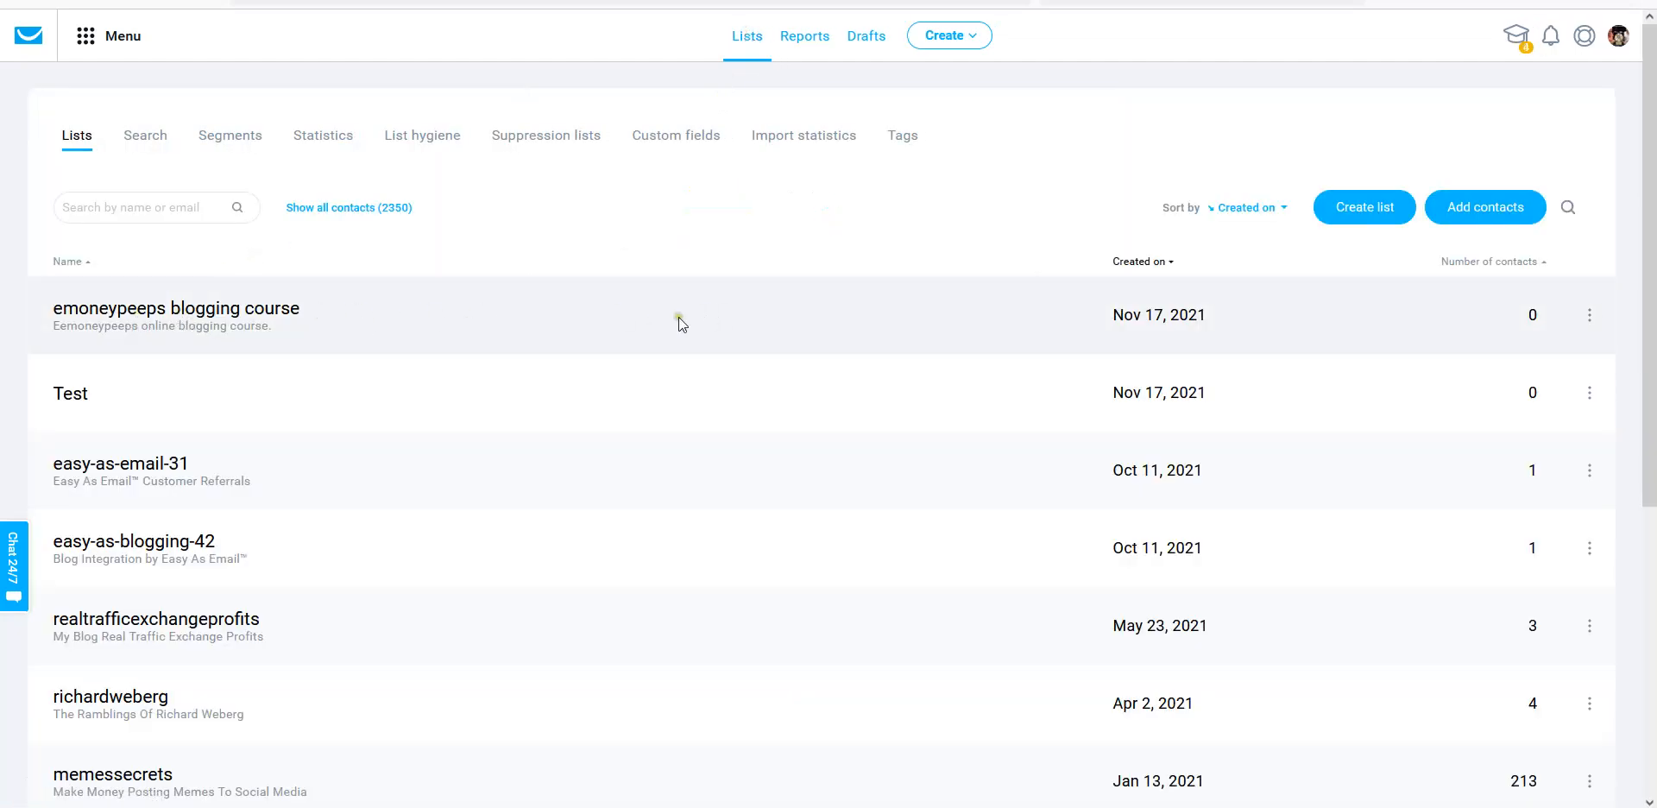
left_click(1590, 321)
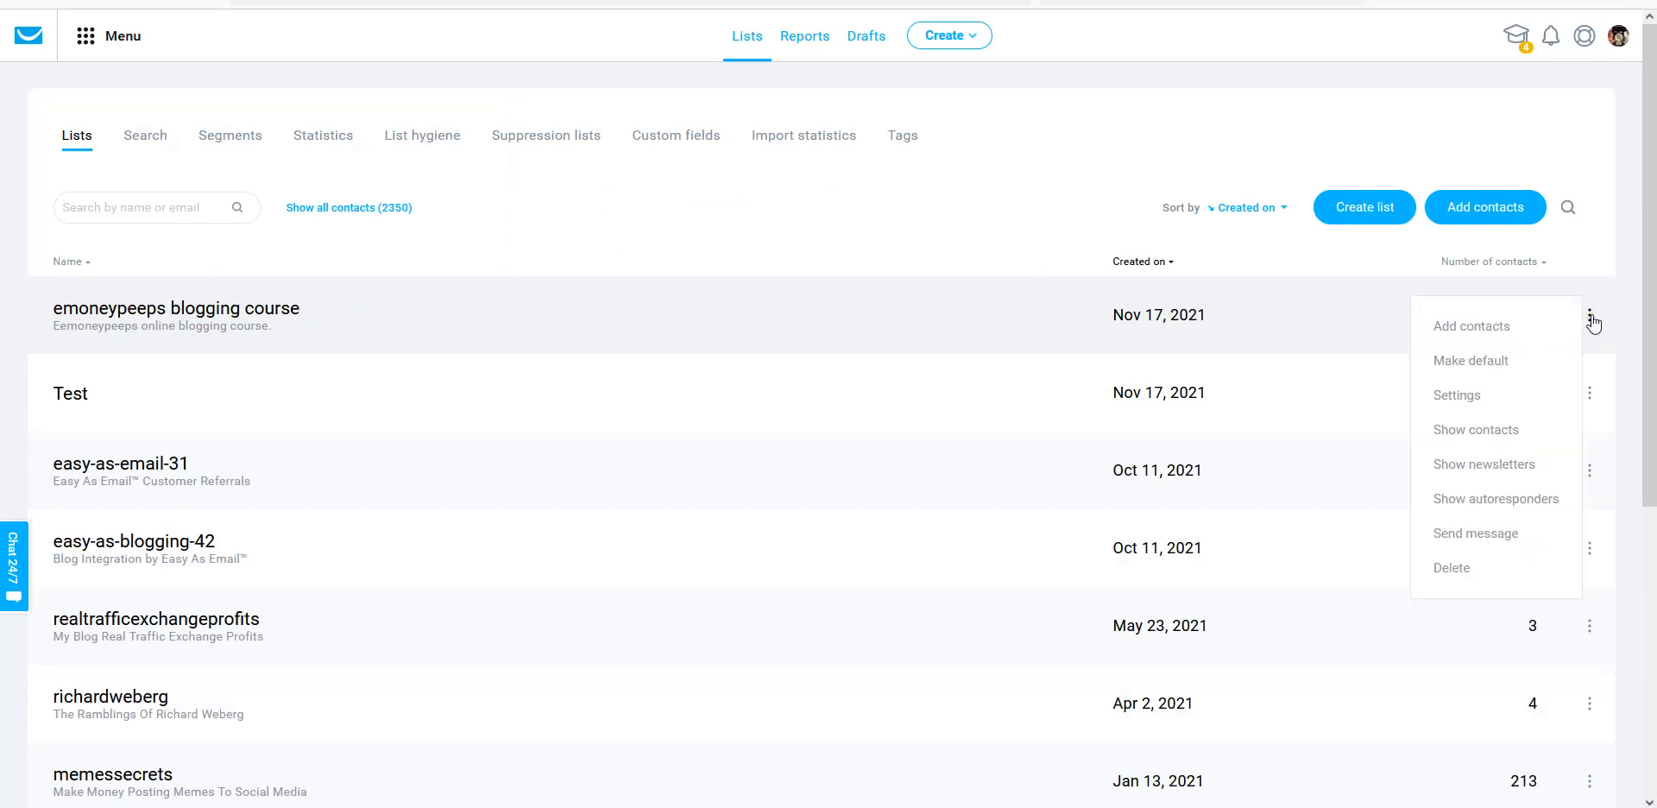
mouse_move(1509, 456)
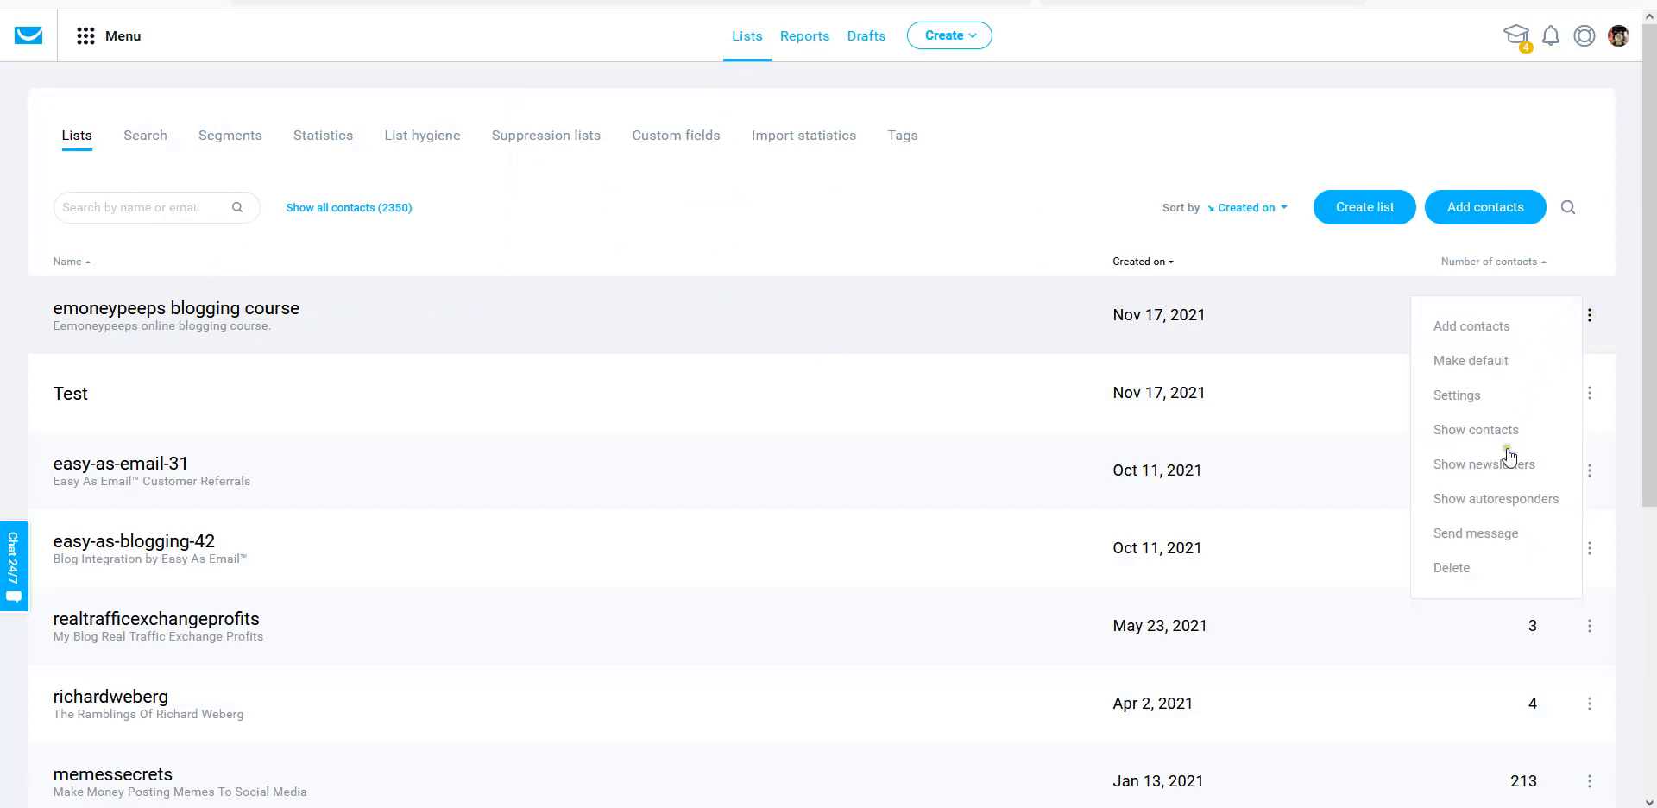
mouse_move(1496, 498)
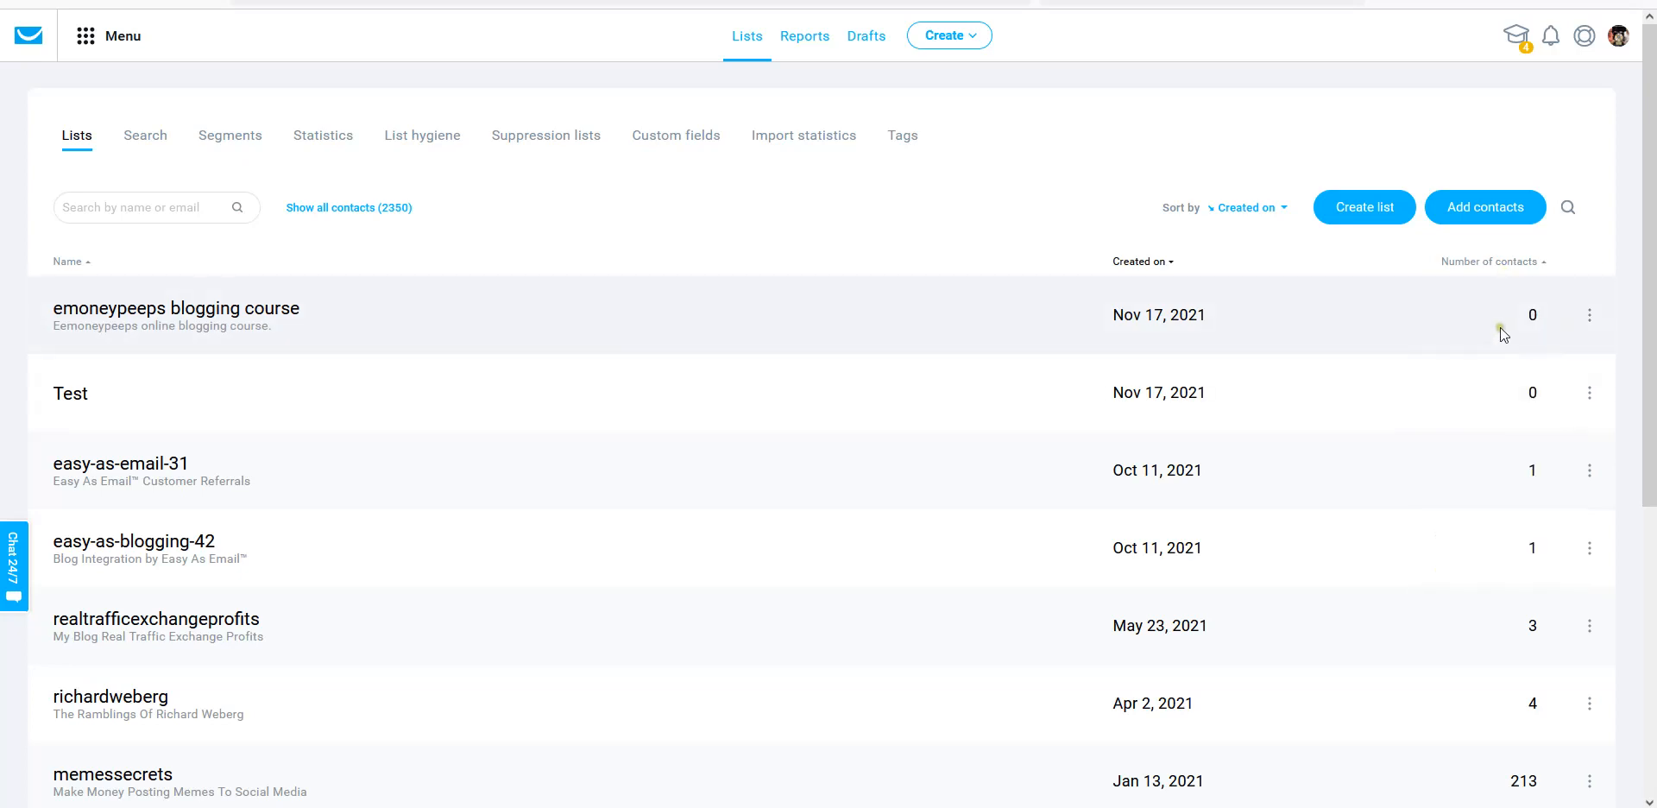
mouse_move(1604, 323)
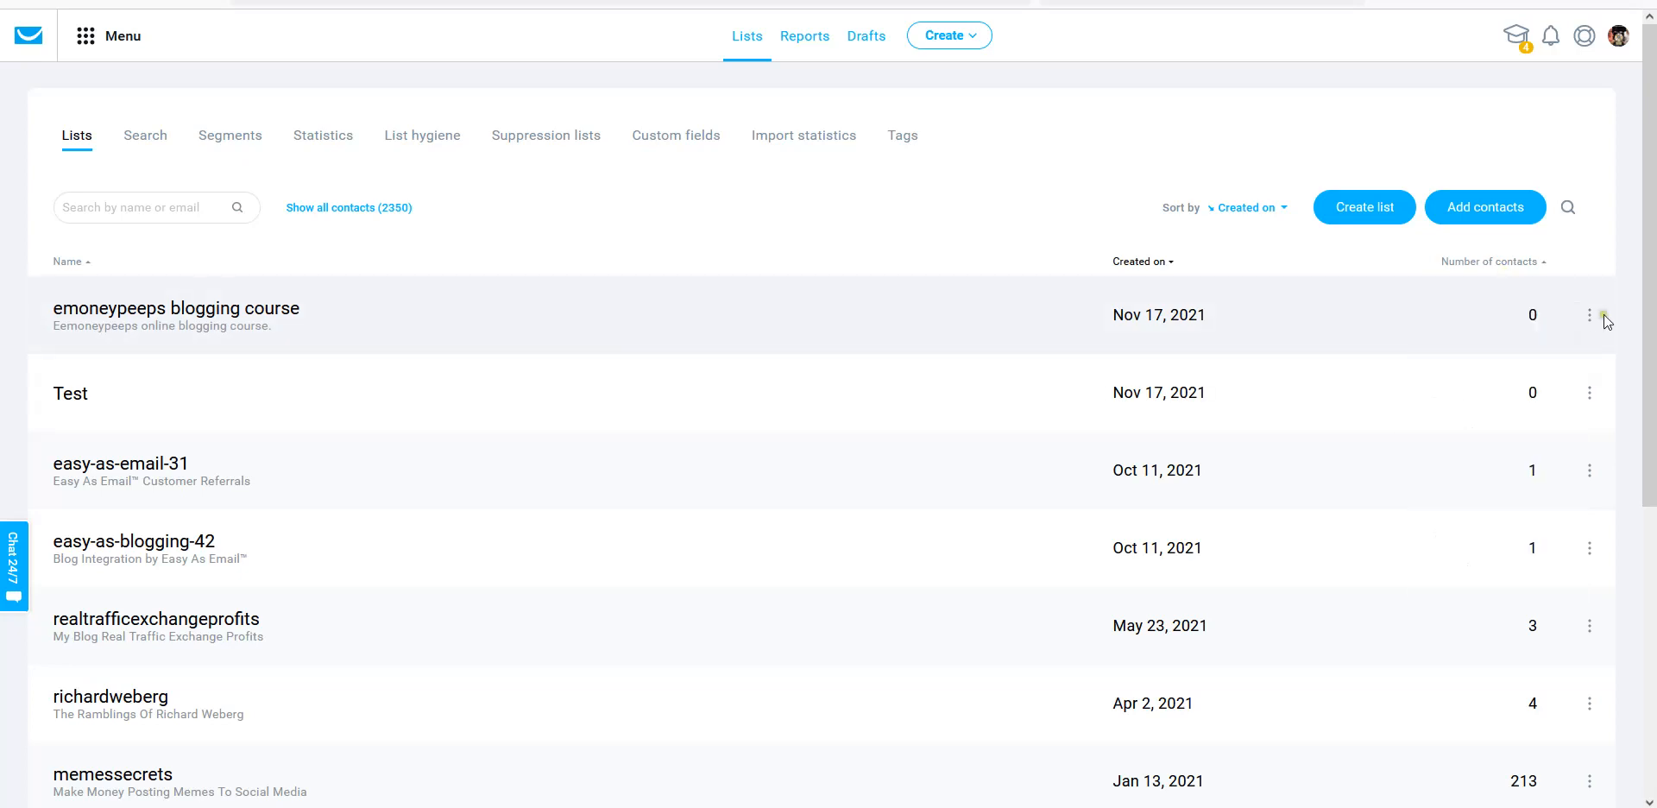
mouse_move(670, 343)
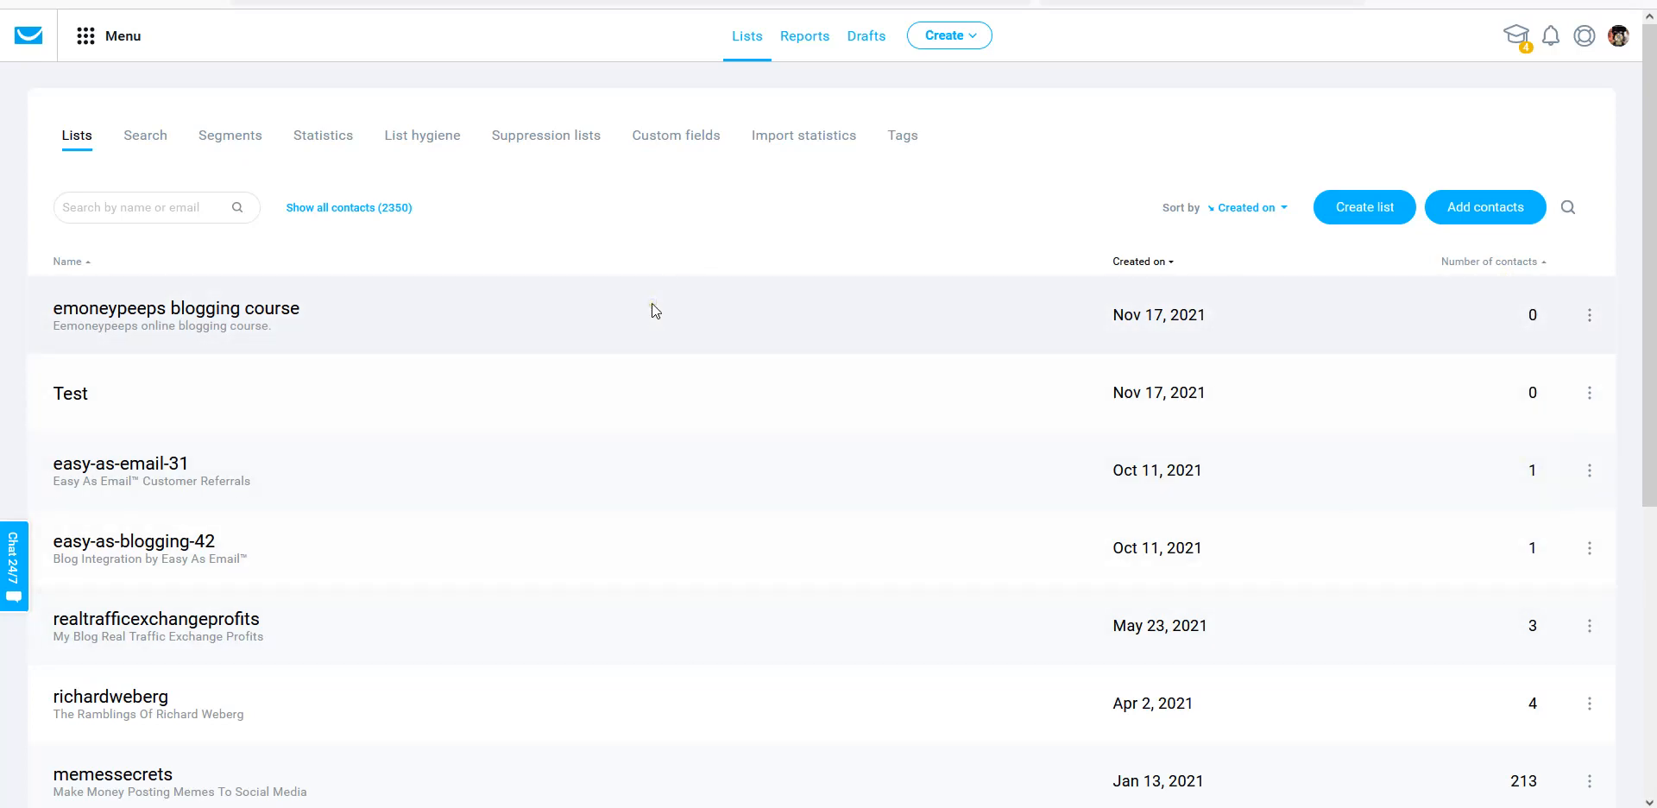
mouse_move(622, 415)
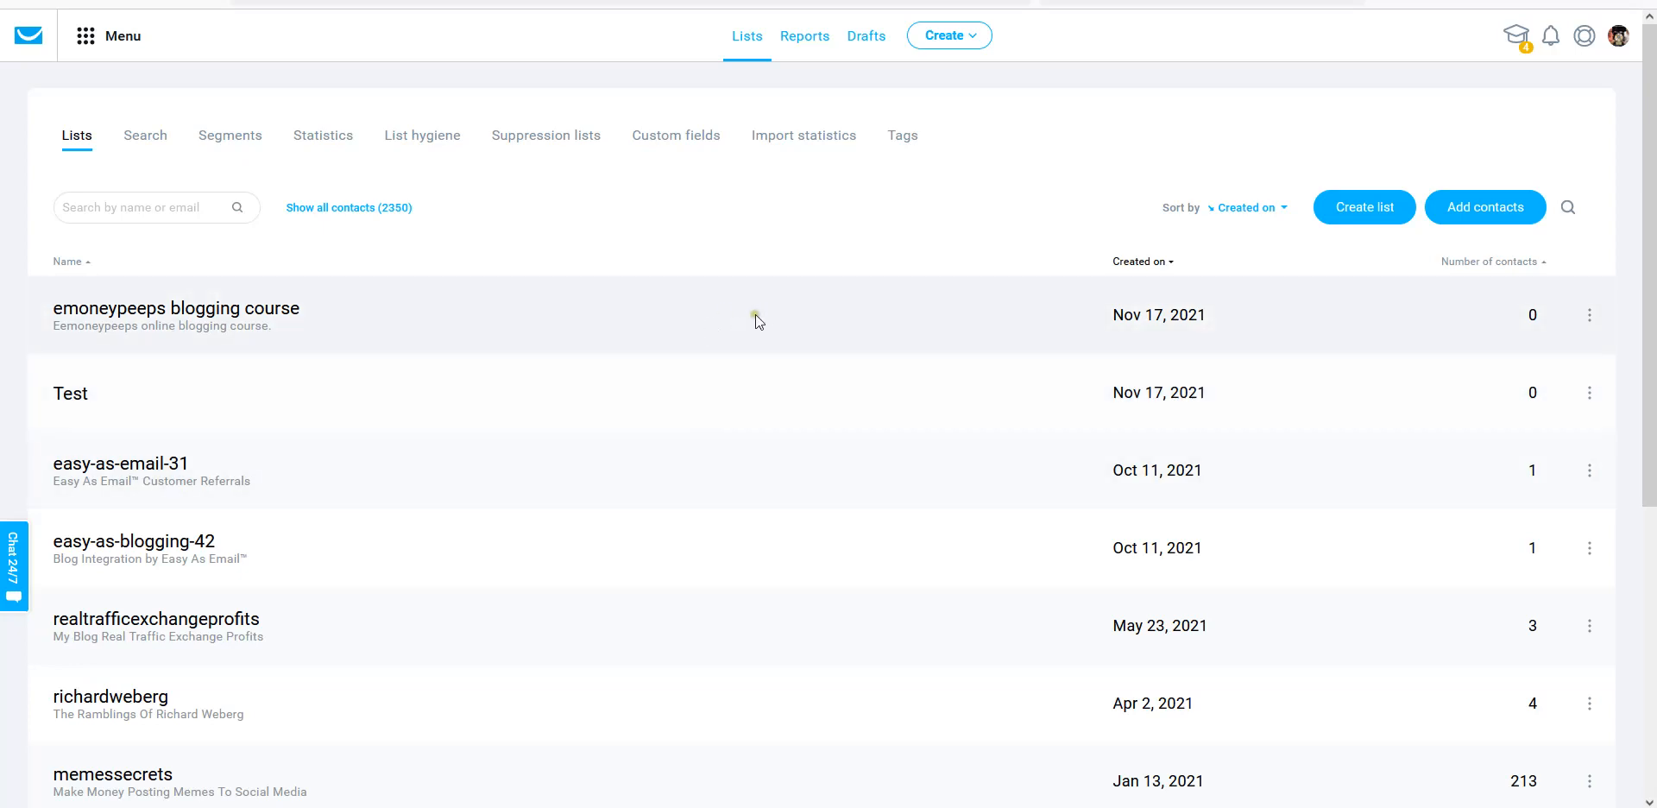
mouse_move(877, 320)
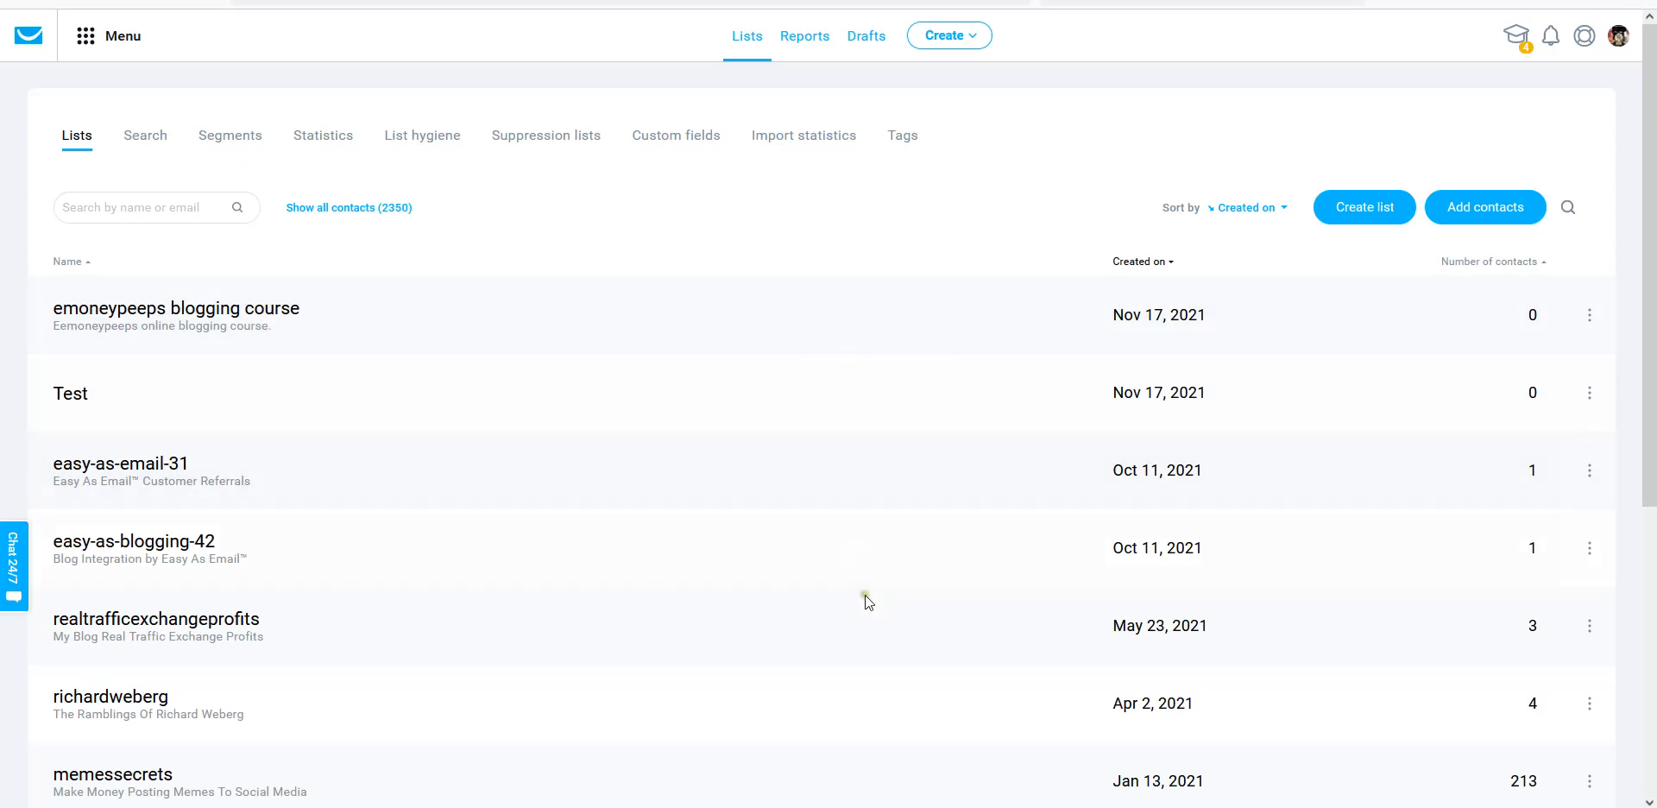
mouse_move(838, 277)
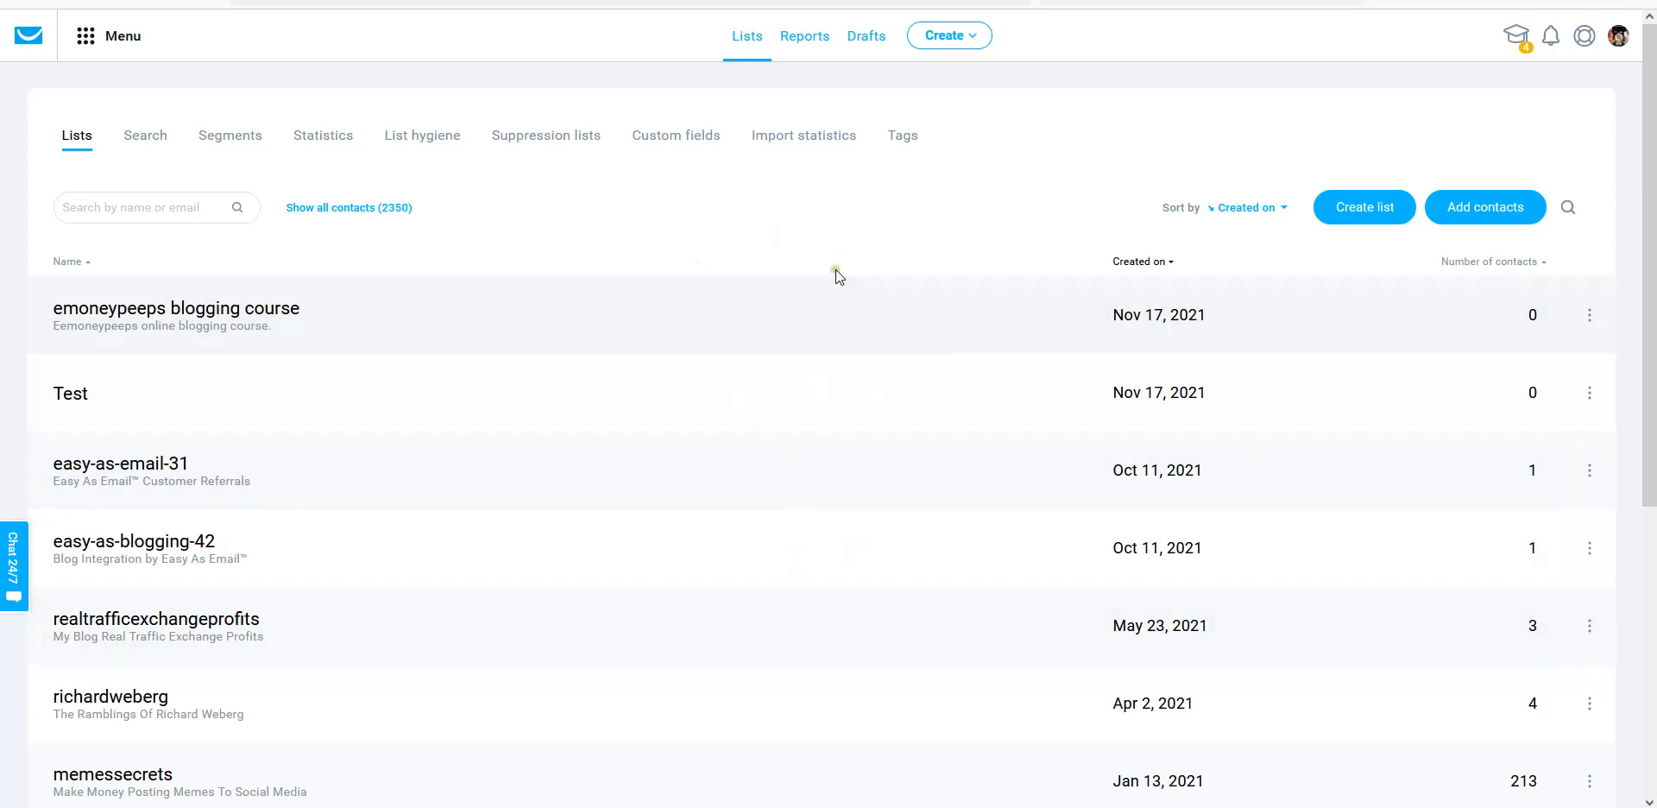